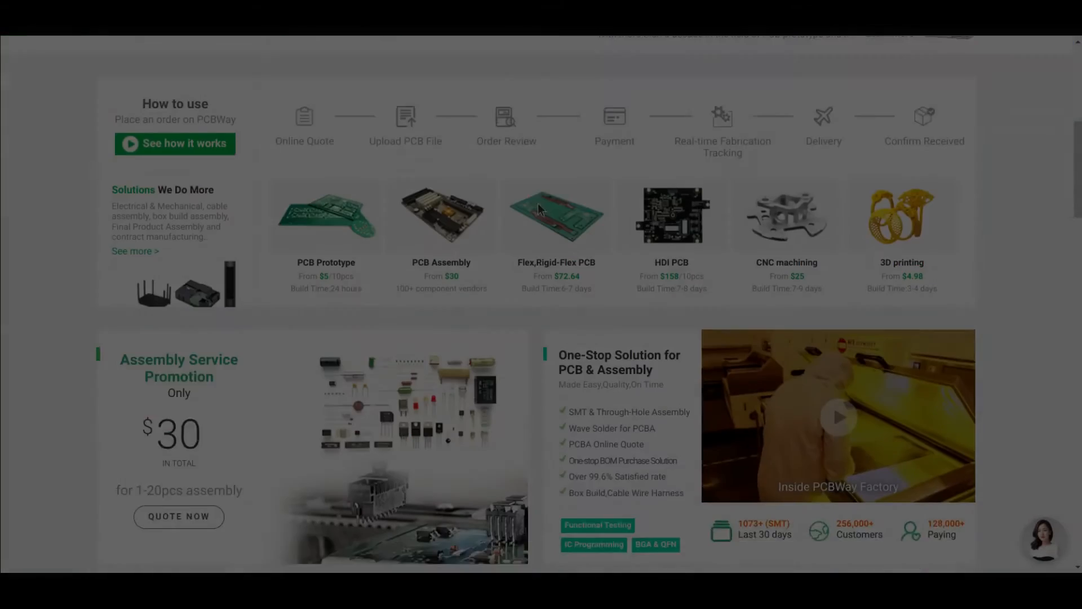
Browse the PCBWay homepage, go to PCB Capabilities, and review the Advanced PCB tables.
scroll("down", 3)
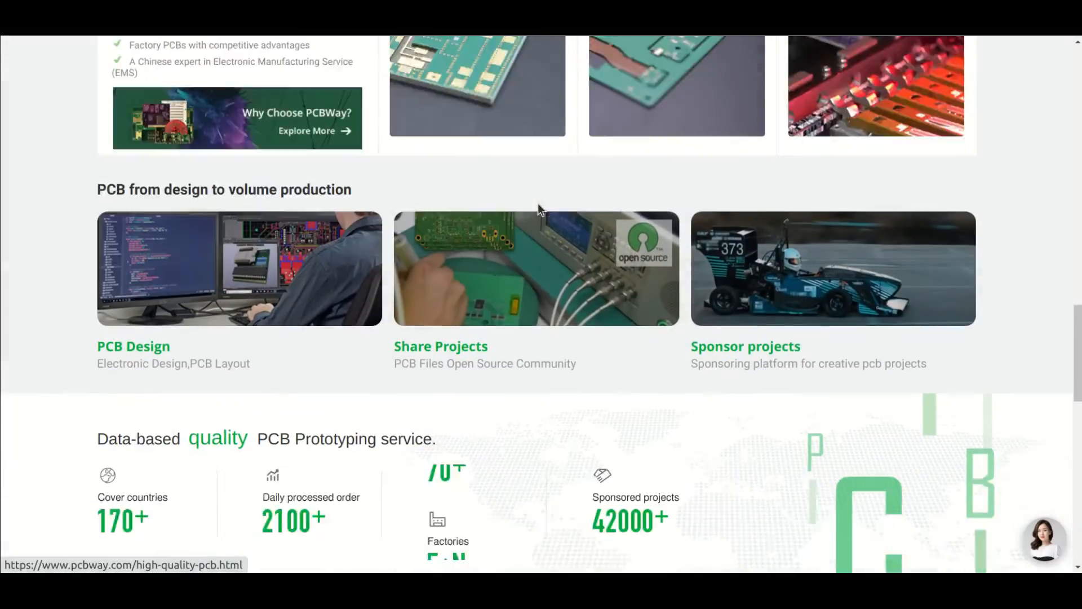
scroll("down", 3)
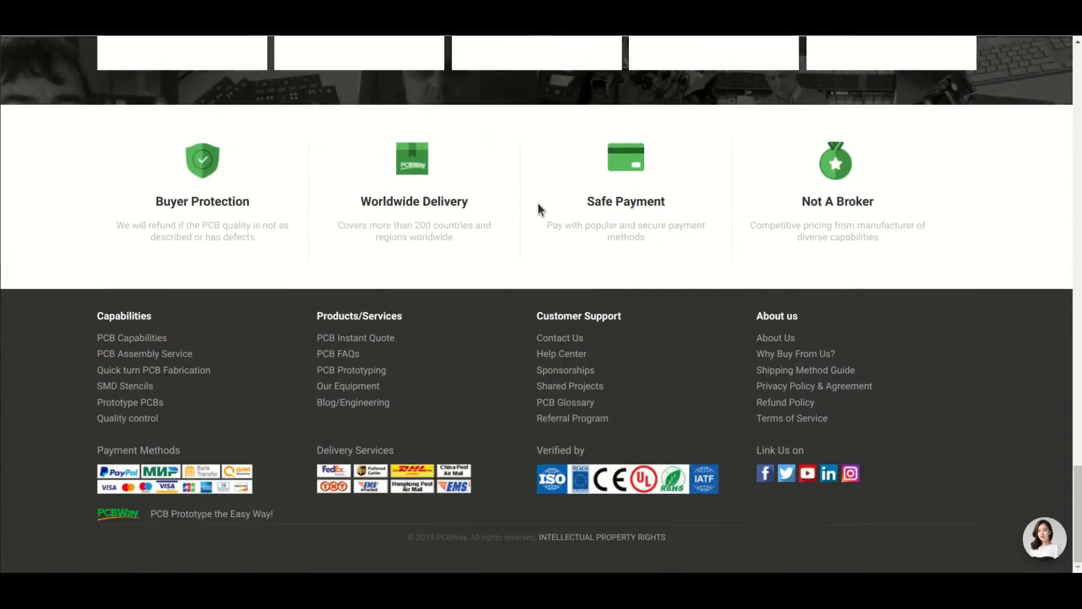
scroll("up", 3)
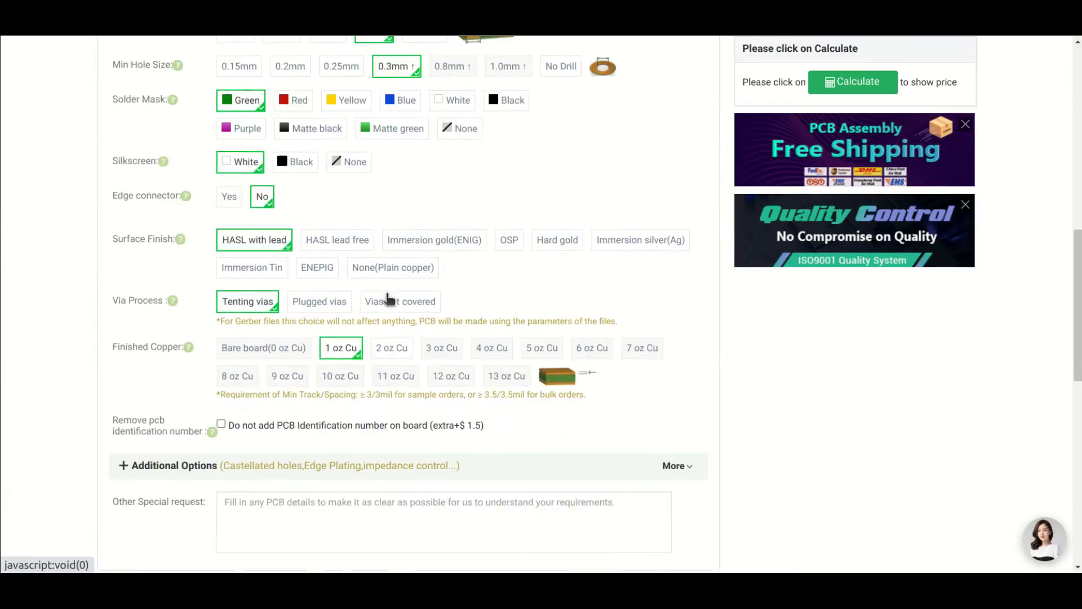
left_click(541, 115)
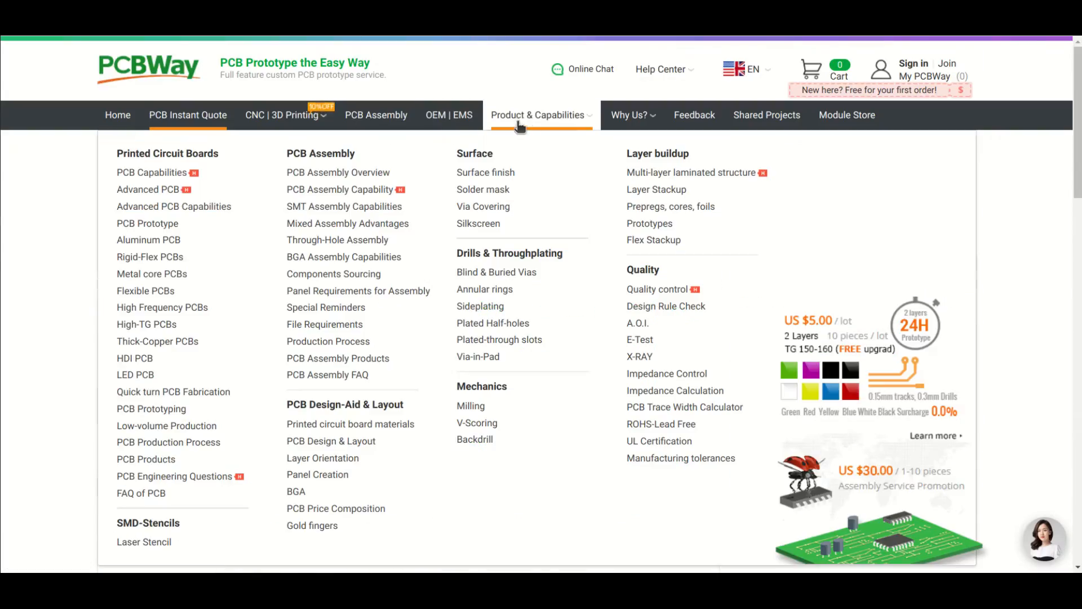
left_click(153, 173)
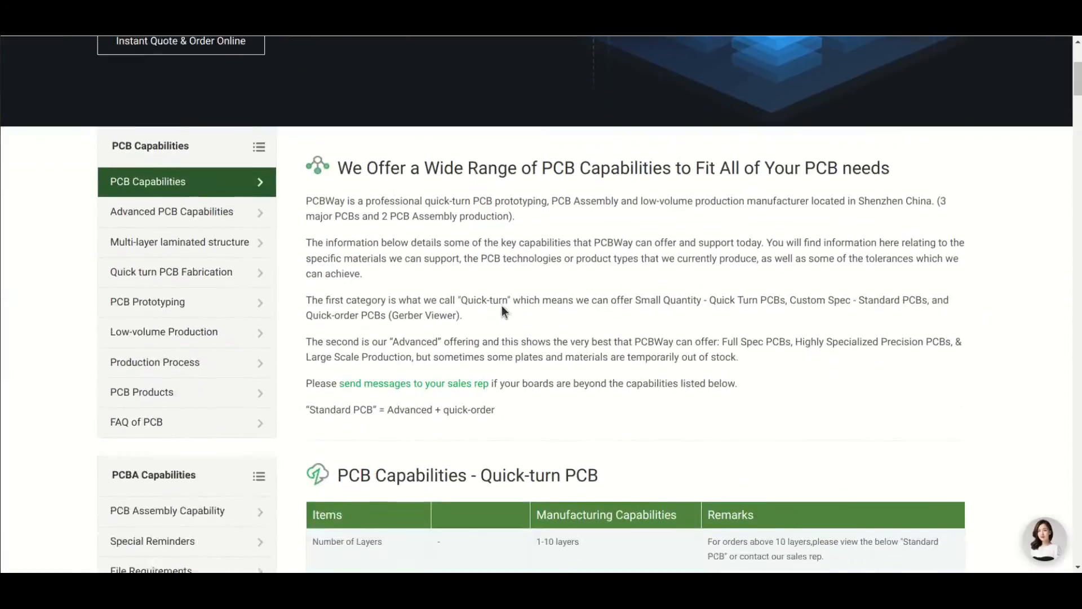
scroll("down", 3)
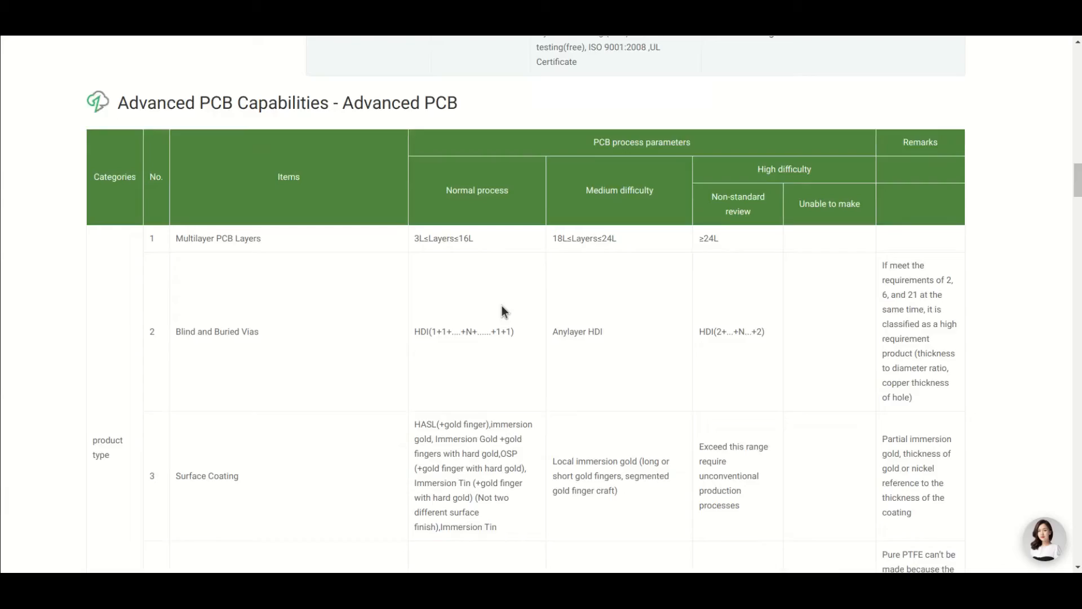
scroll("down", 3)
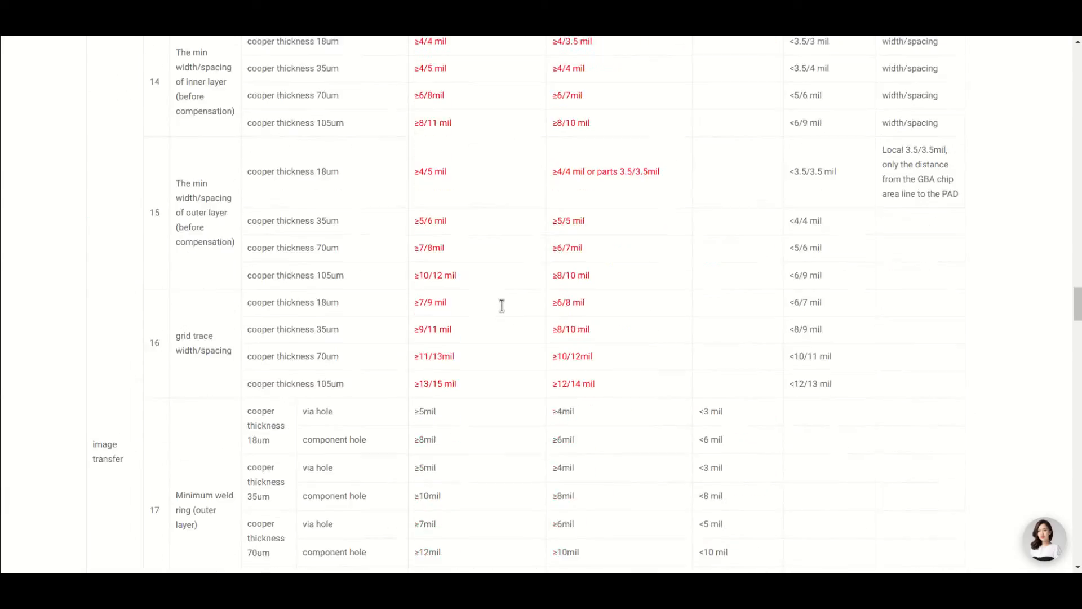
scroll("up", 3)
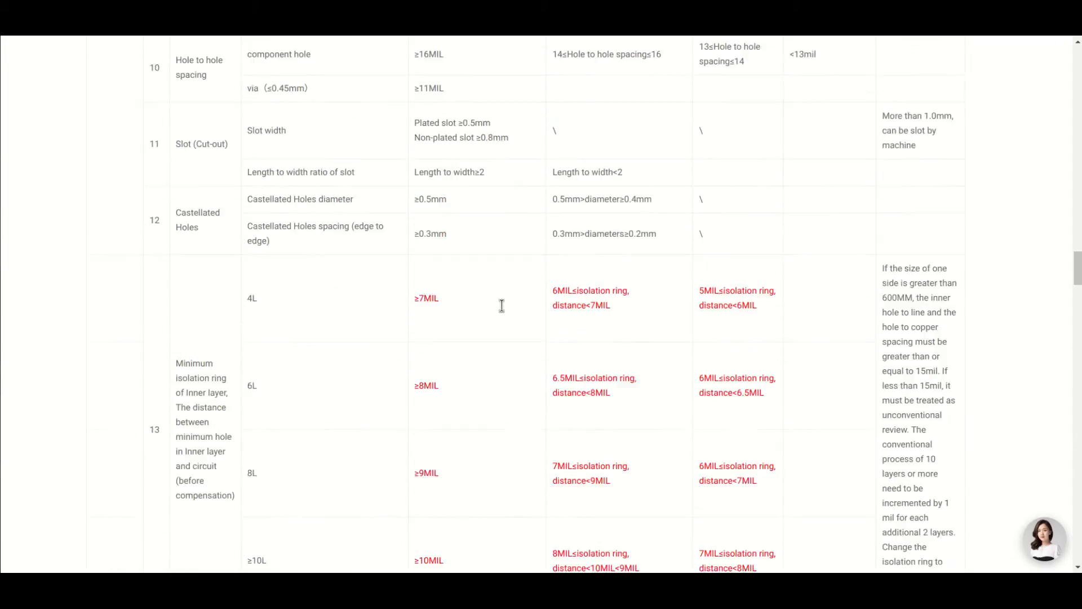
left_click(629, 115)
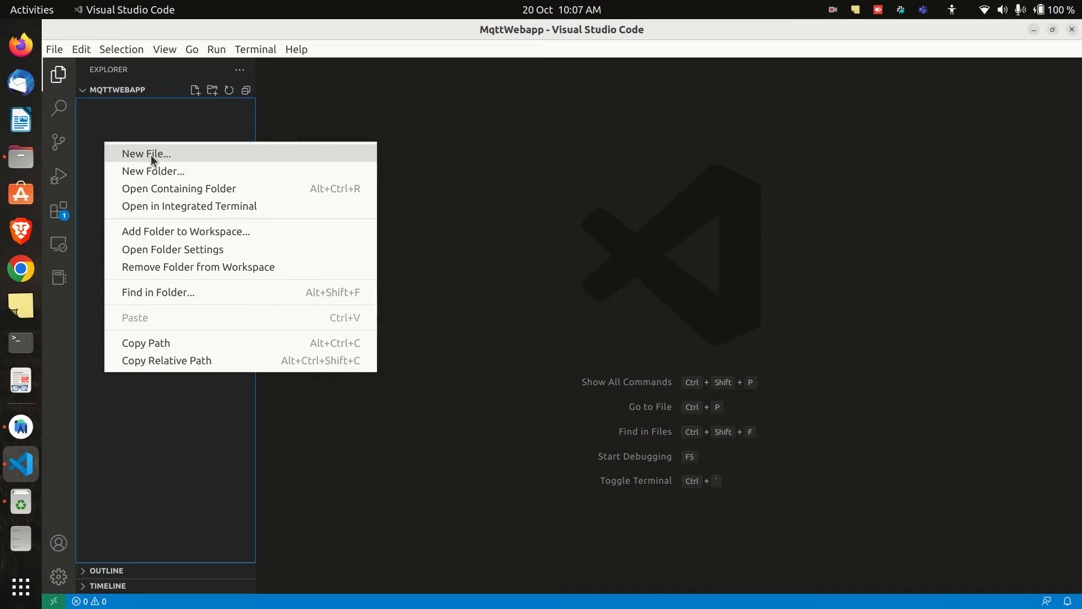
Create a new index.html file in the MqttWebapp project folder.
left_click(146, 154)
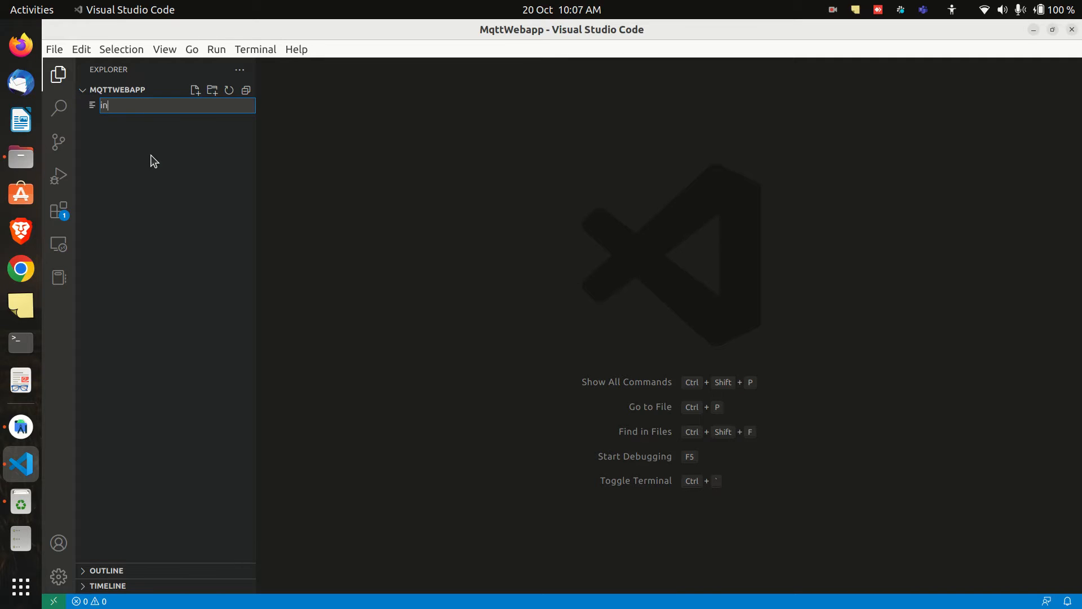
key("Return")
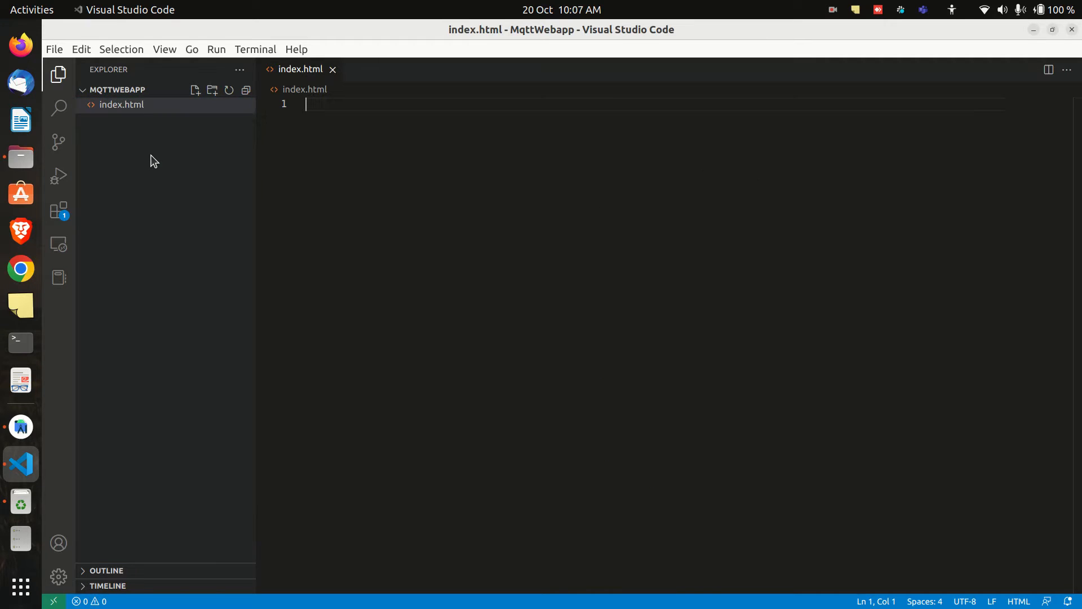
mouse_move(361, 187)
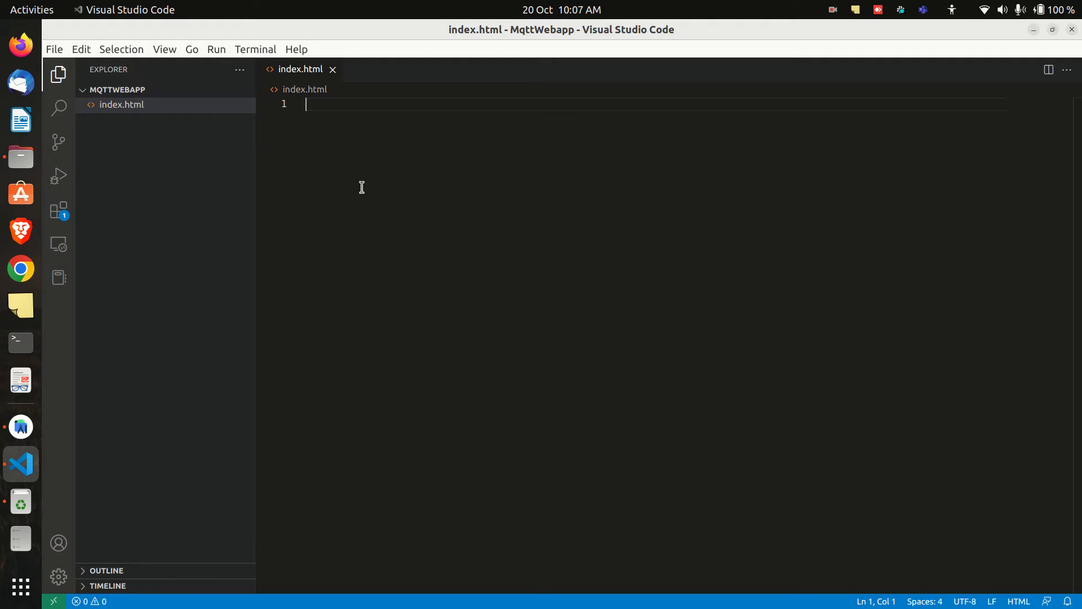
Write the DOCTYPE, html, head and body tags, with an empty form inside body.
type("<!DOCTYPE html>")
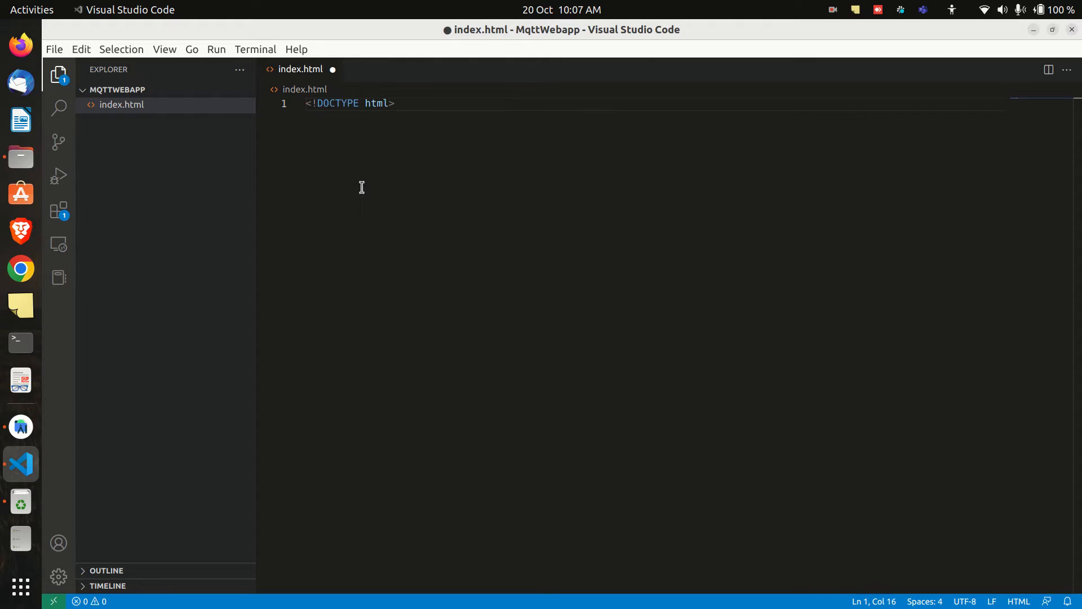
type("<html>")
type("<head>")
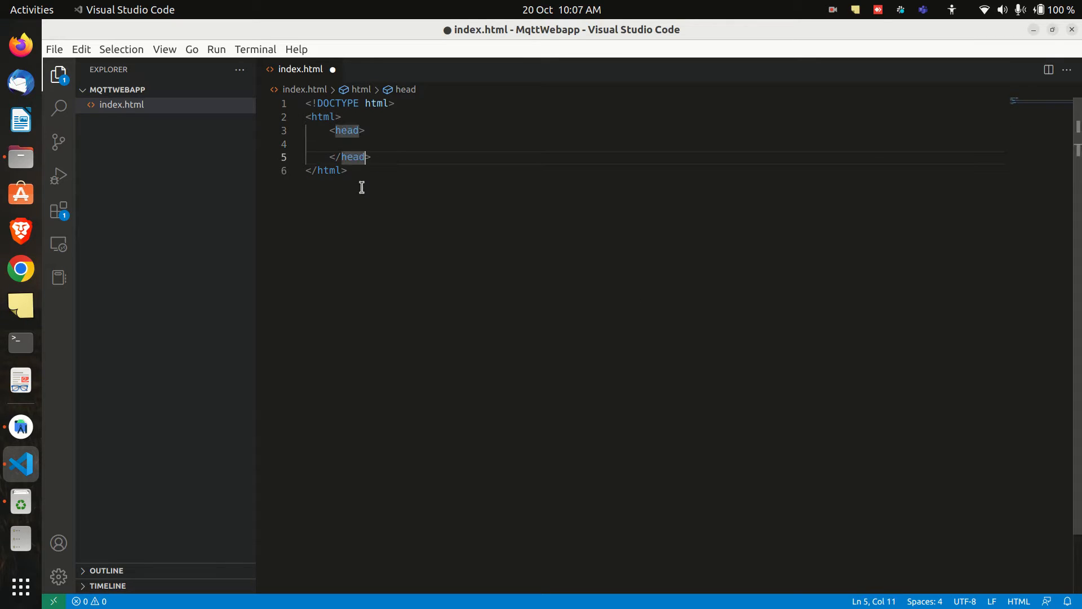
type("<body>")
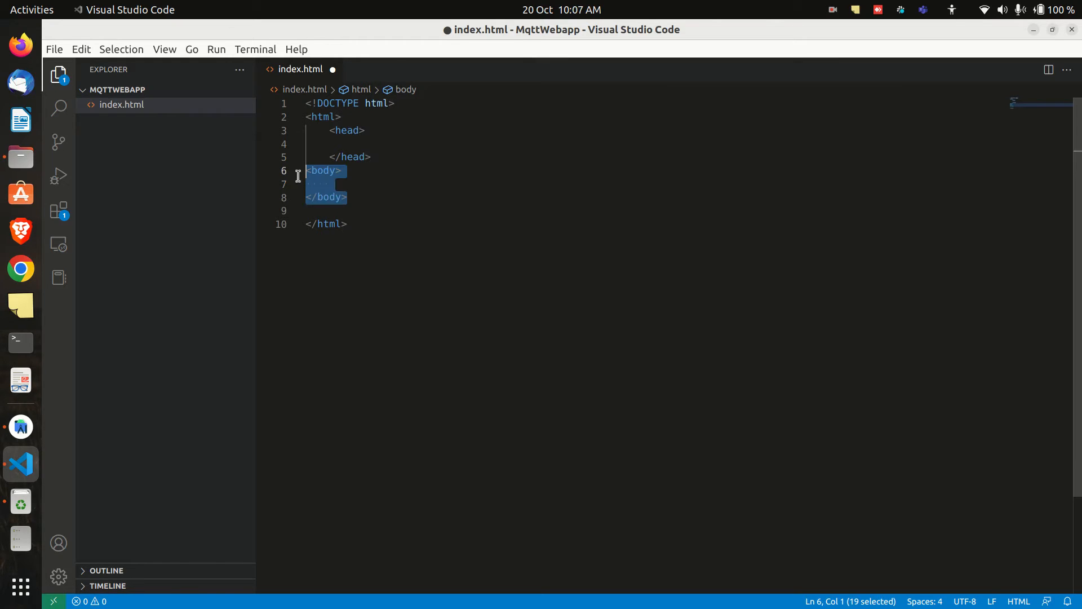
left_click(386, 184)
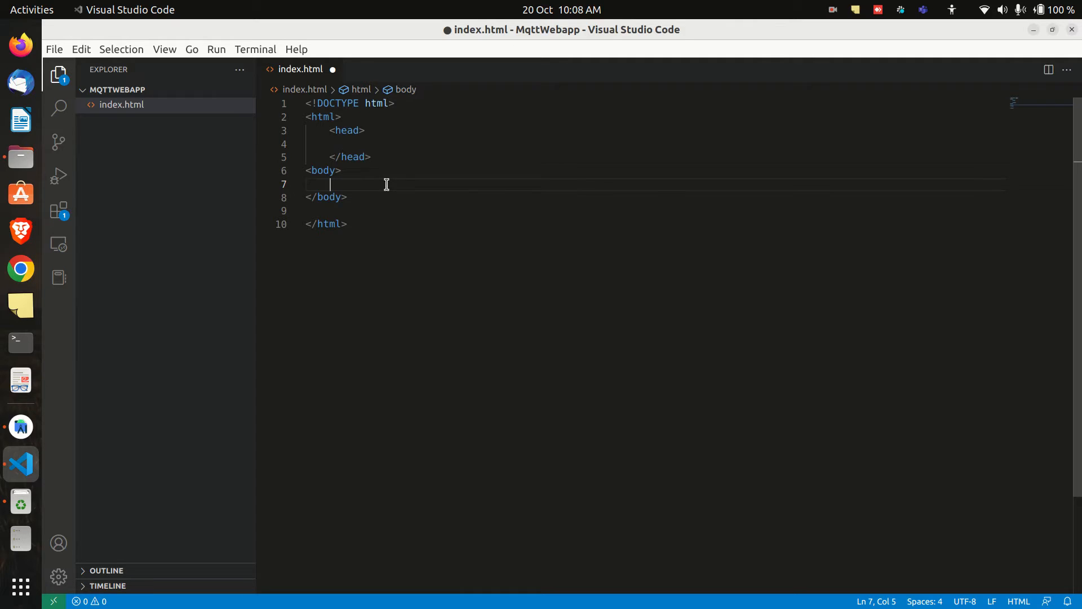
type("<form>")
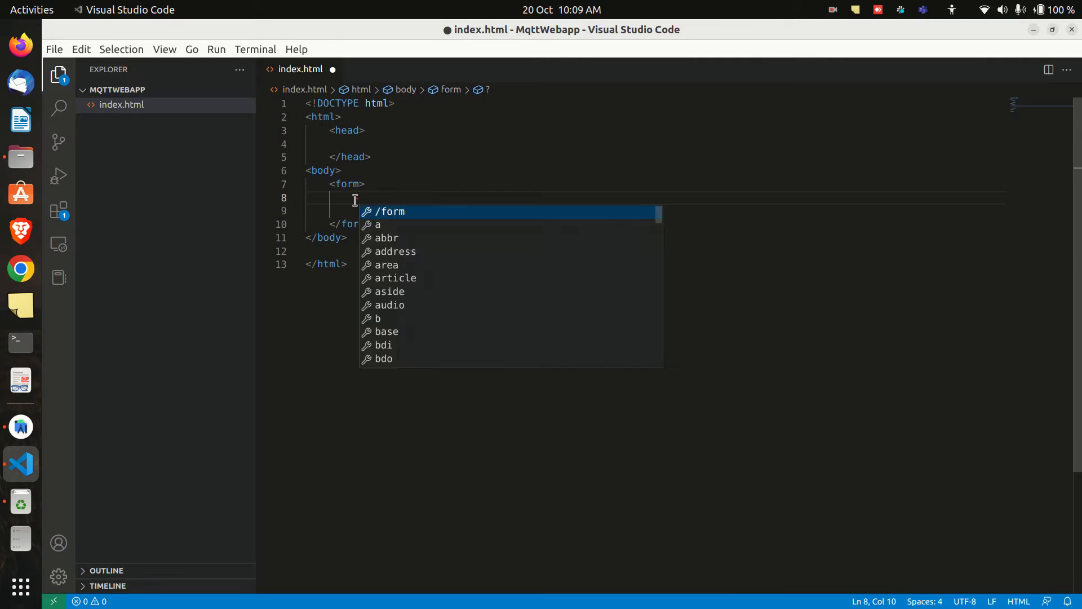
Add the 'Hostname or IP address and Port Number' heading with host and port inputs.
type("<b>Hostname o")
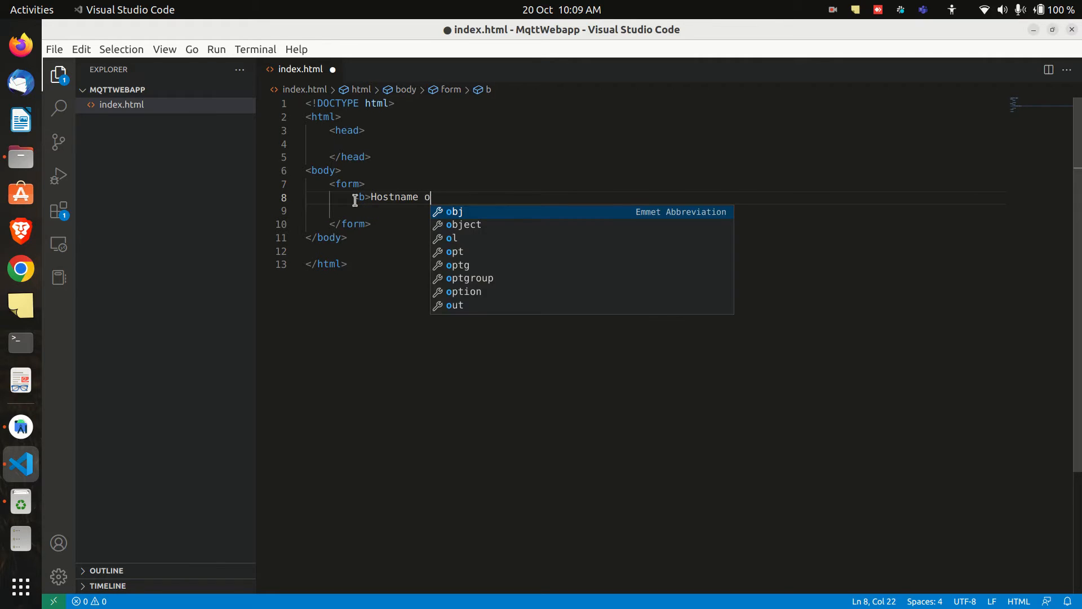
type("r IP address and Port Number</b>")
left_click(655, 211)
type("<b>UserName and Passwoed</b>")
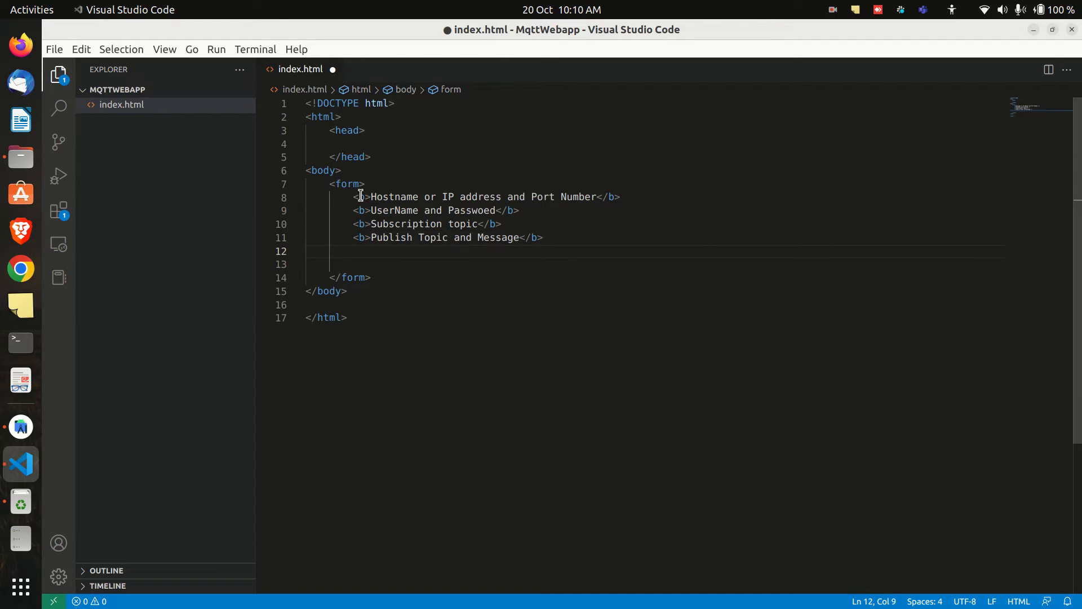
type("<input id=\"host\"")
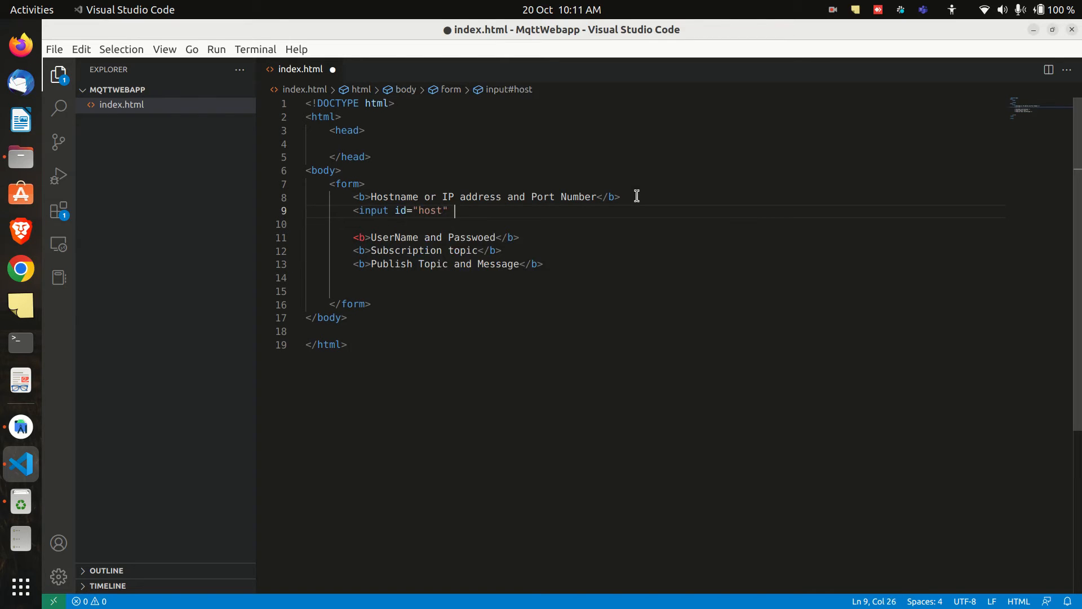
type("name=\"host\" value=")
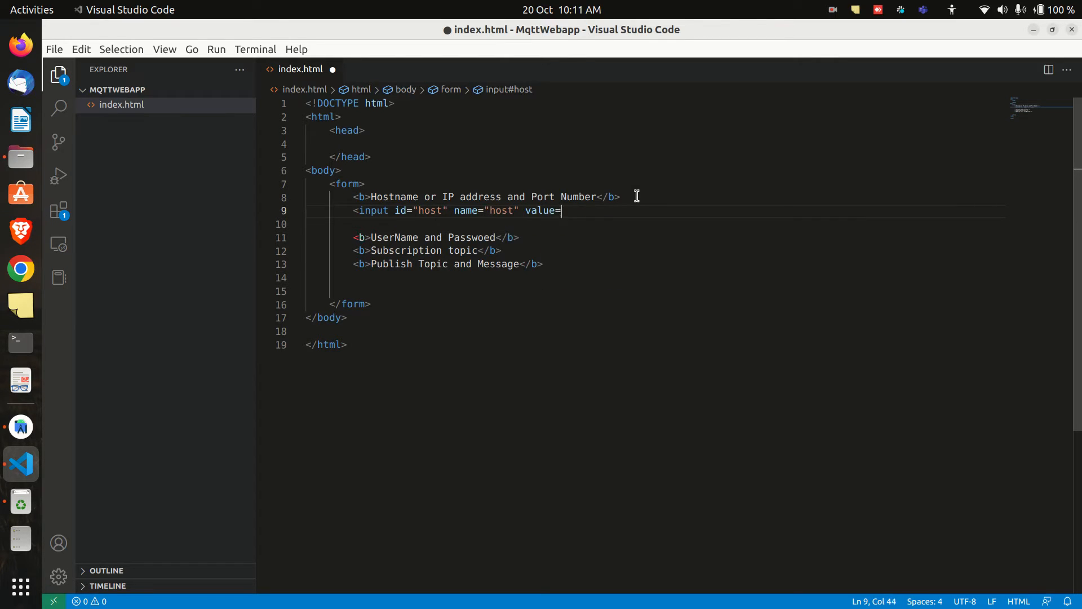
type("<input id=\"port\" name=\"port\" value=\"8080\">")
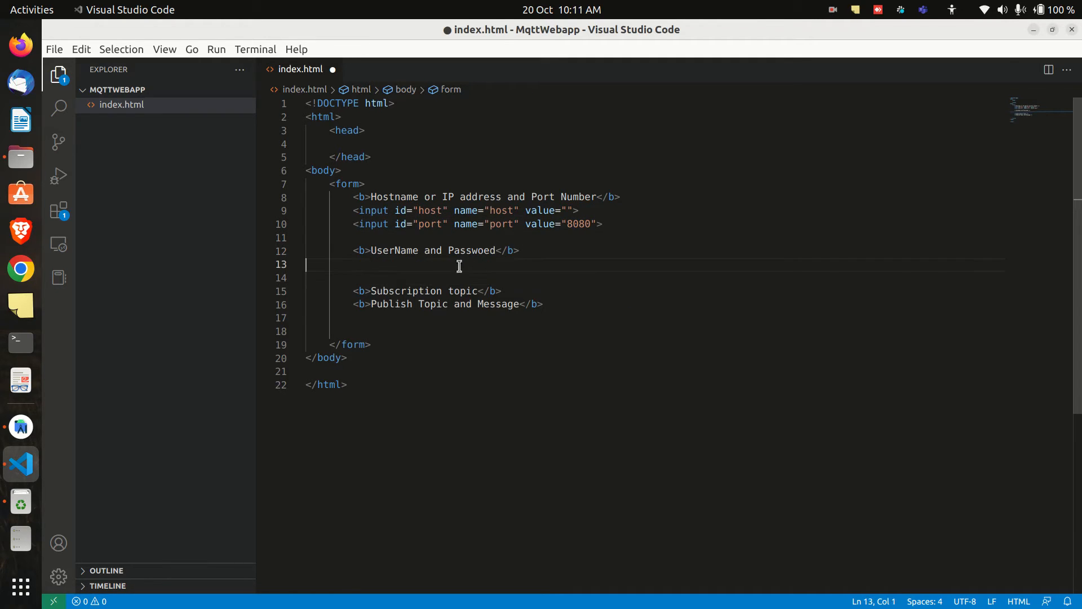
Add username and password inputs plus a subscription topic input.
type("<input id=\"username\"")
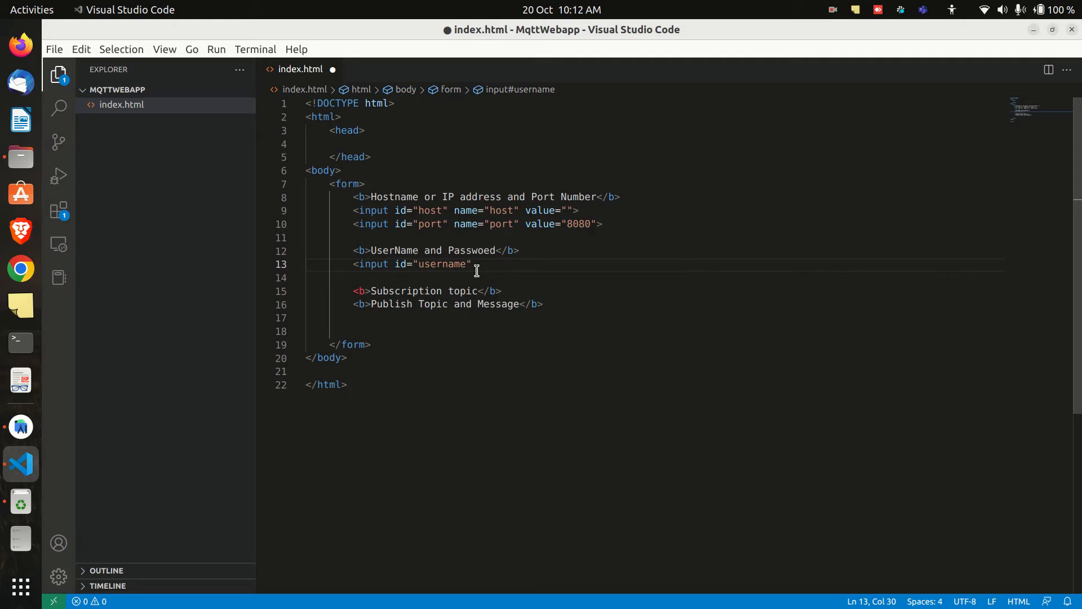
type("name=\"username\" placeholder=\"Username\">")
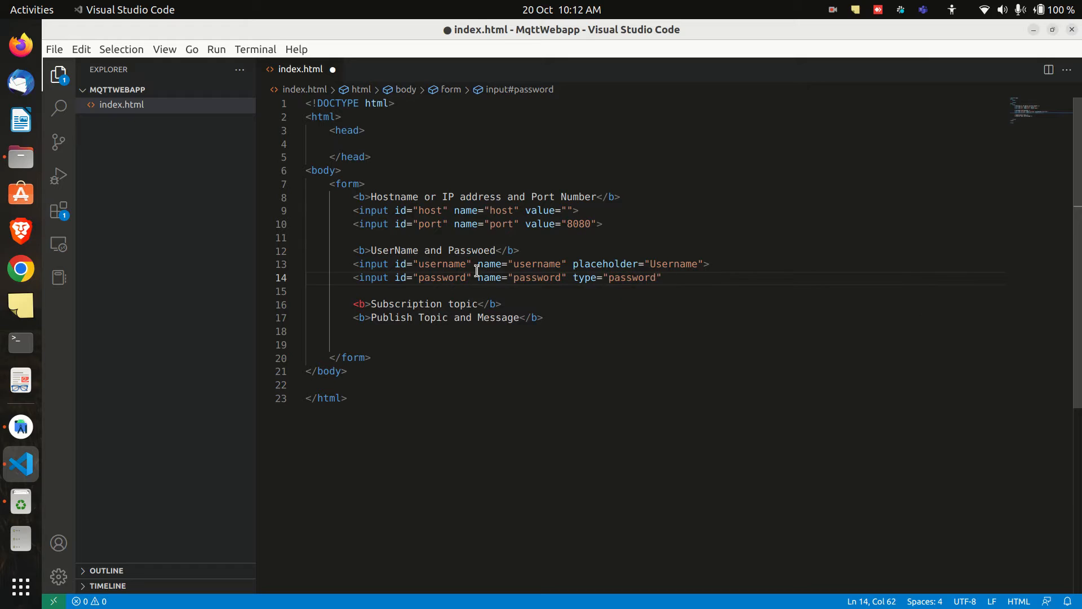
type("placeholder=\"Password\">")
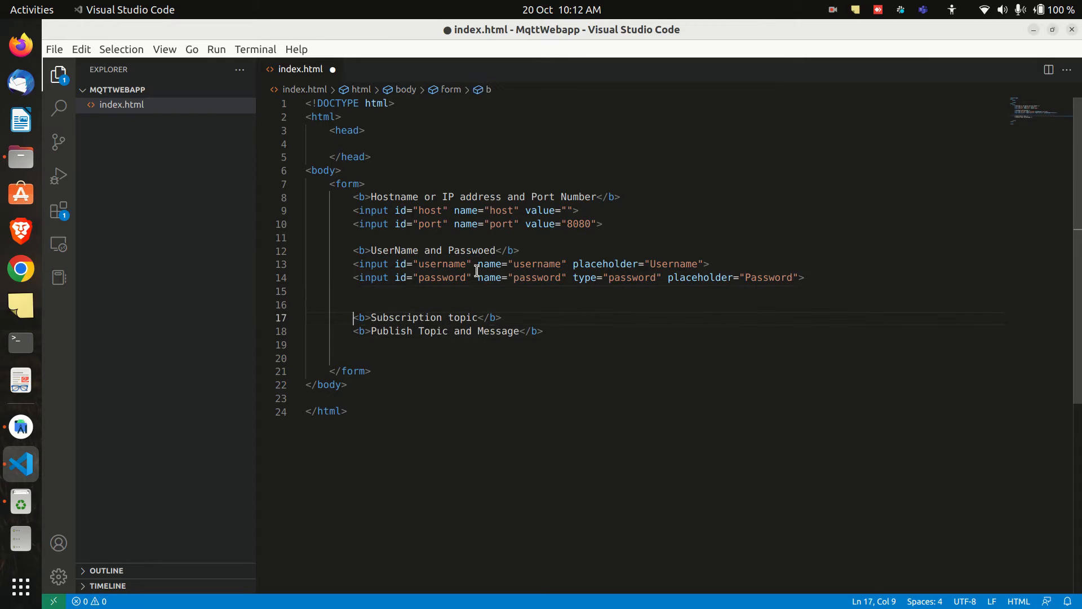
type("<input id")
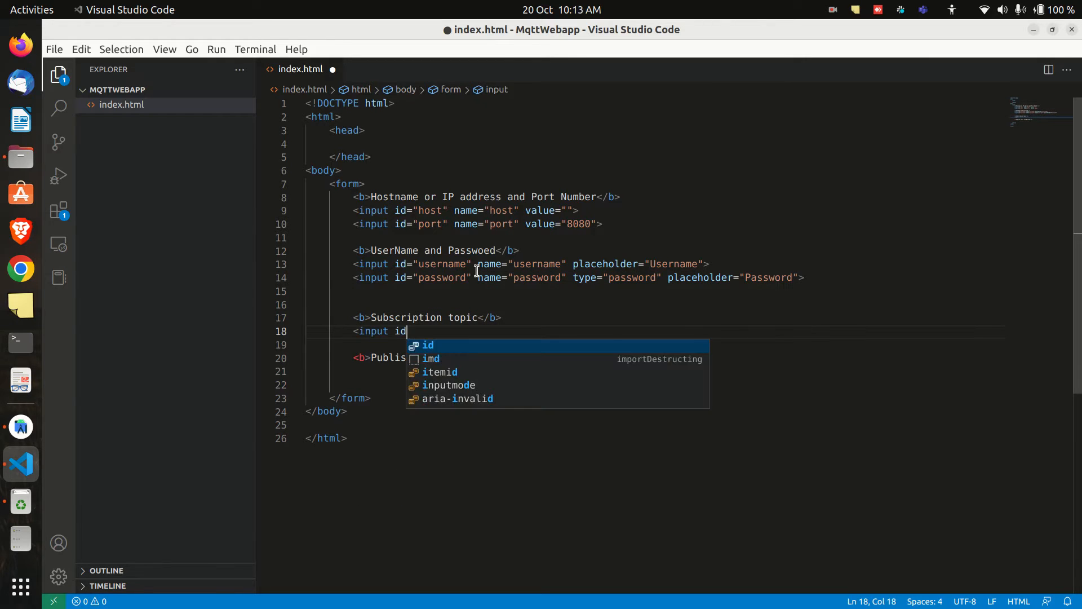
type("=\"topic\" name=\"topic\" value=\"#\">")
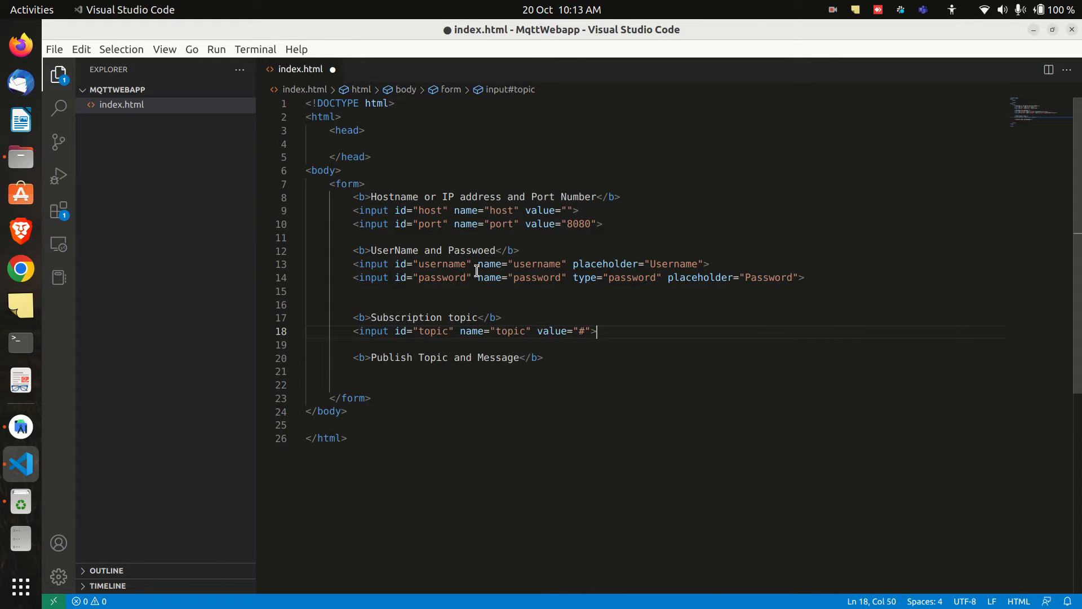
Add the topic_p publishing-topic input with a line break, then bring up index.html.
left_click(448, 357)
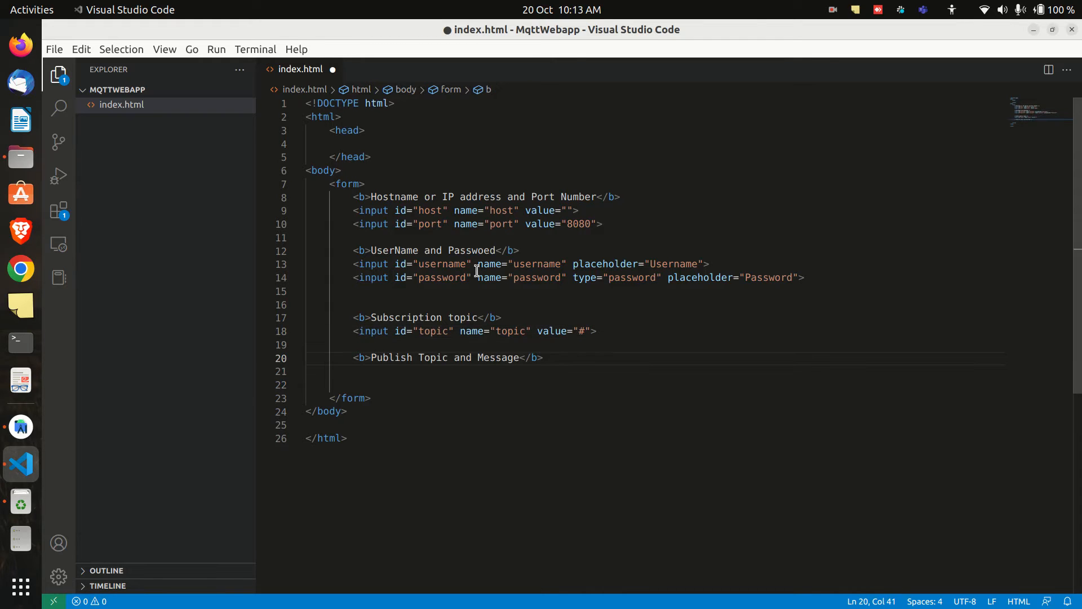
type("<input")
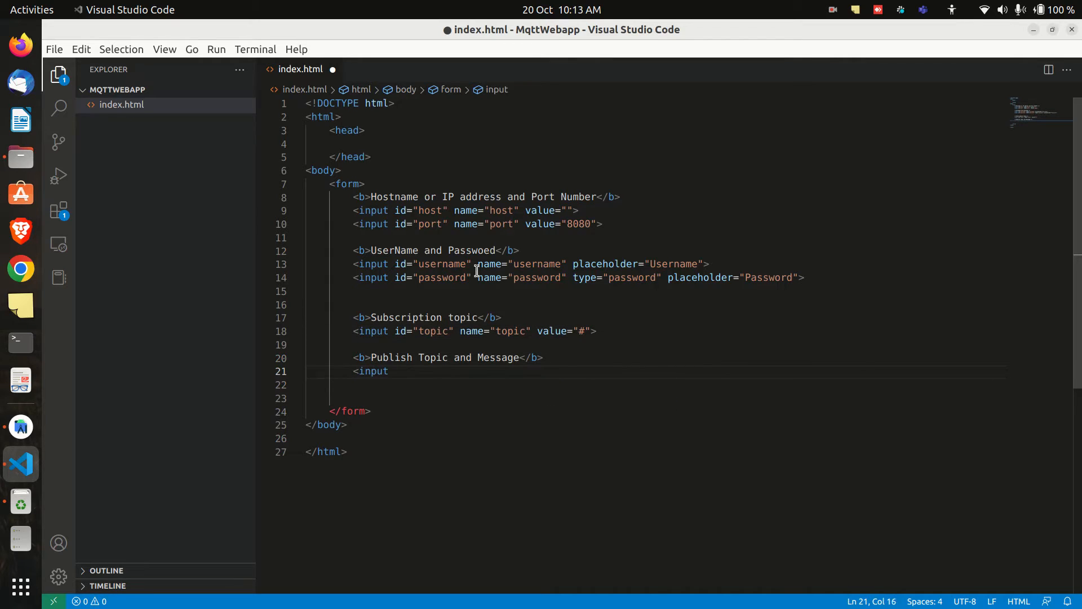
type("id=\"topic_p\" name=\"topic_p\"")
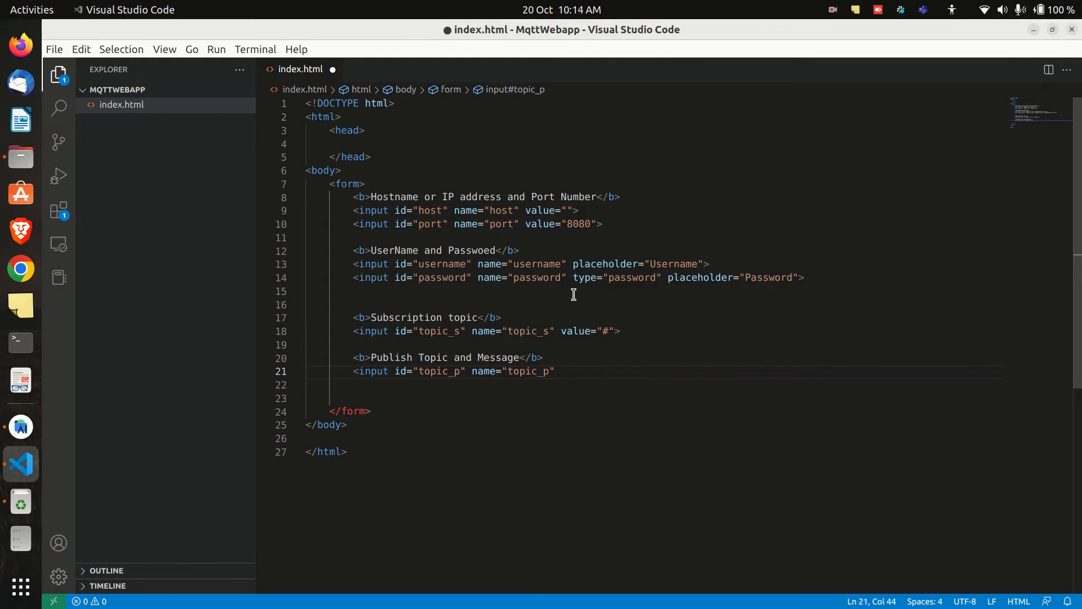
type("value=\"\" placeholder=\"Topic for publishing\">")
left_click(656, 384)
type("<input id=\"message\" name=\"message\" value=\"\" placeholder=\"Message to publish\">")
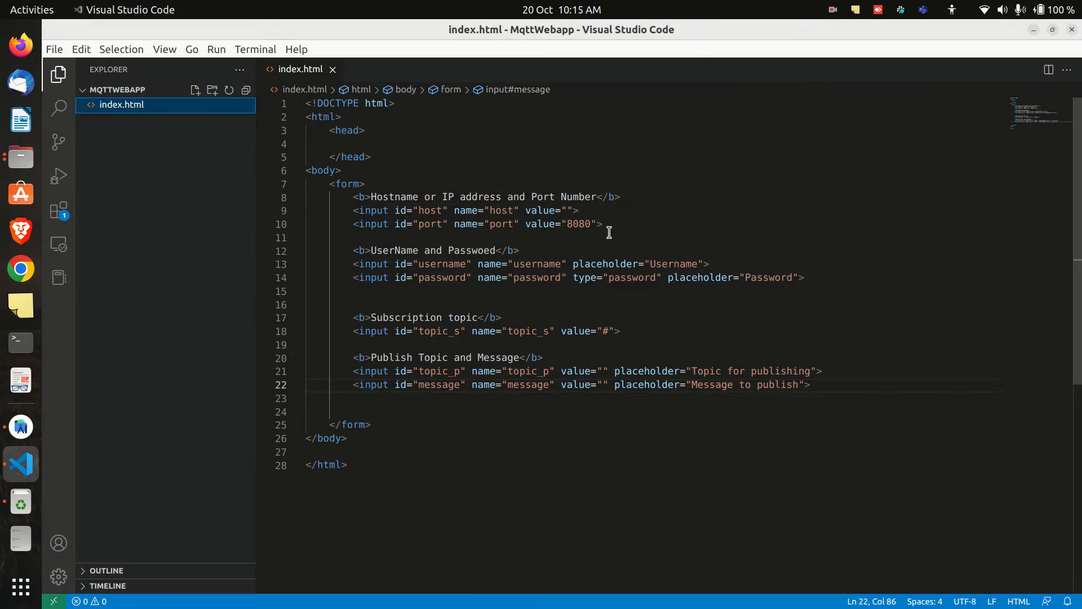
type("<br>")
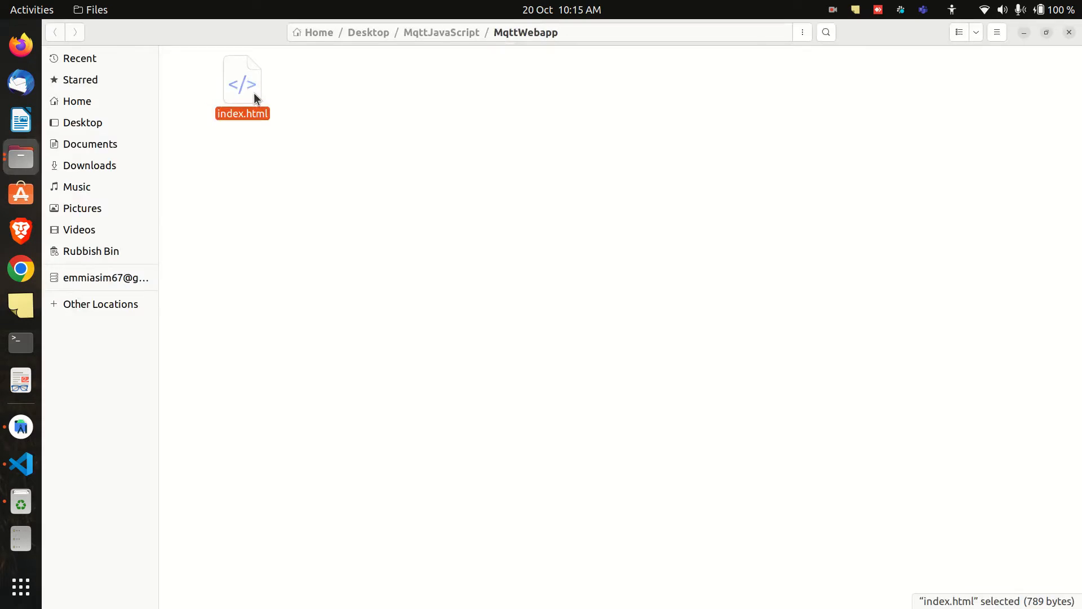
double_click(243, 80)
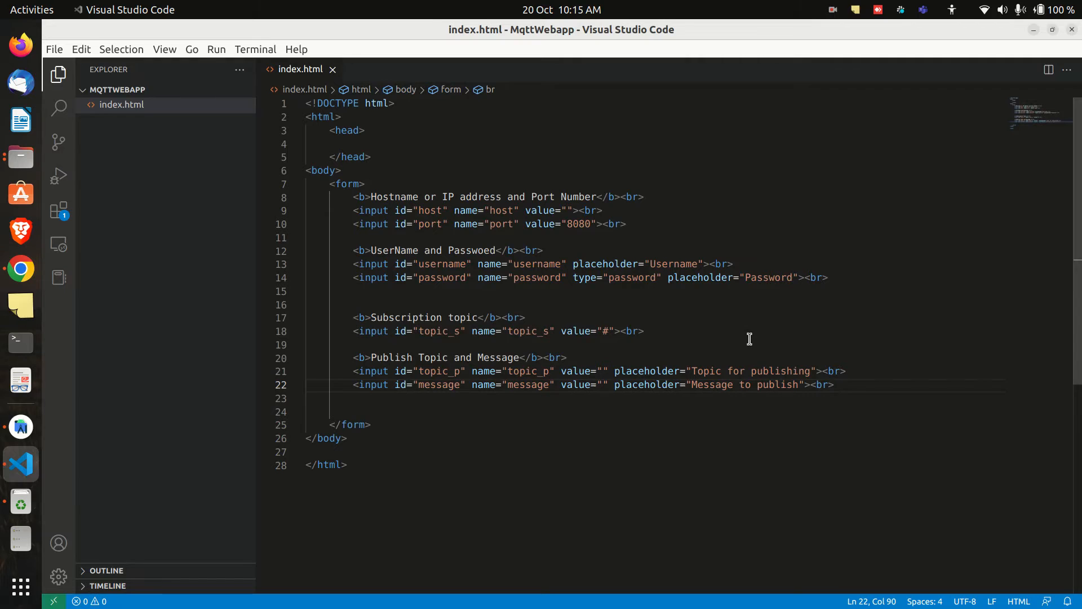
Add a 'broker address' placeholder and text type, then Connect, Disconnect and Publish buttons.
type("placeholder=\"broker address\"")
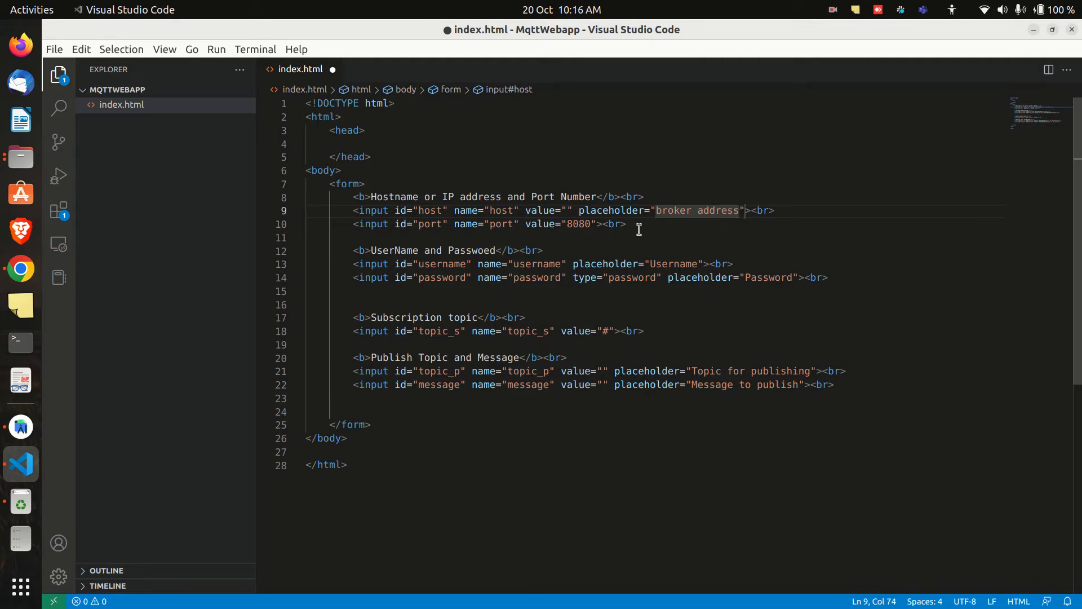
type("type=\"\"")
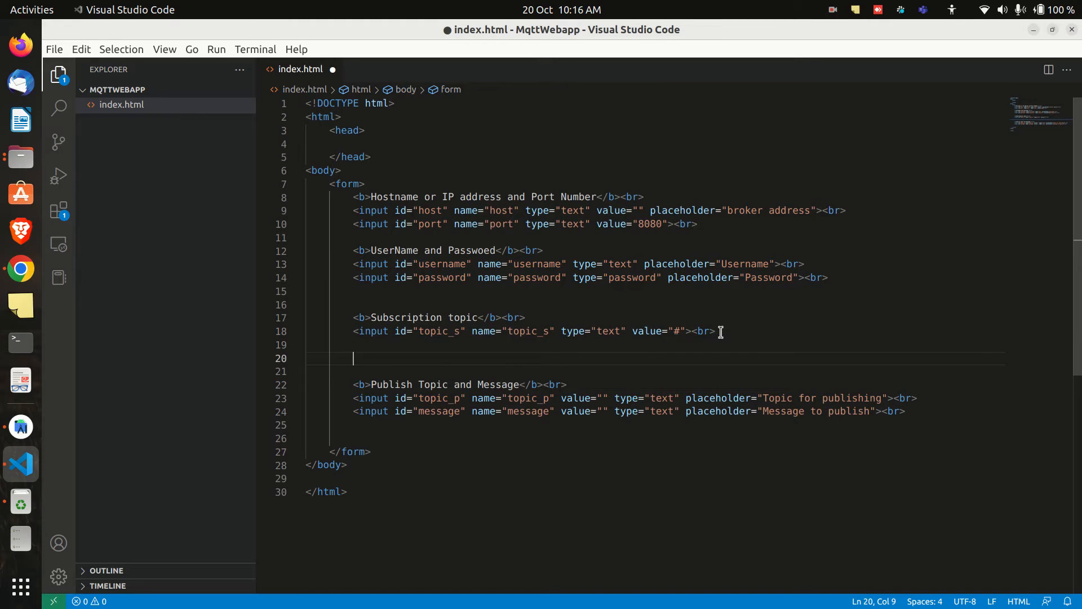
type("<input")
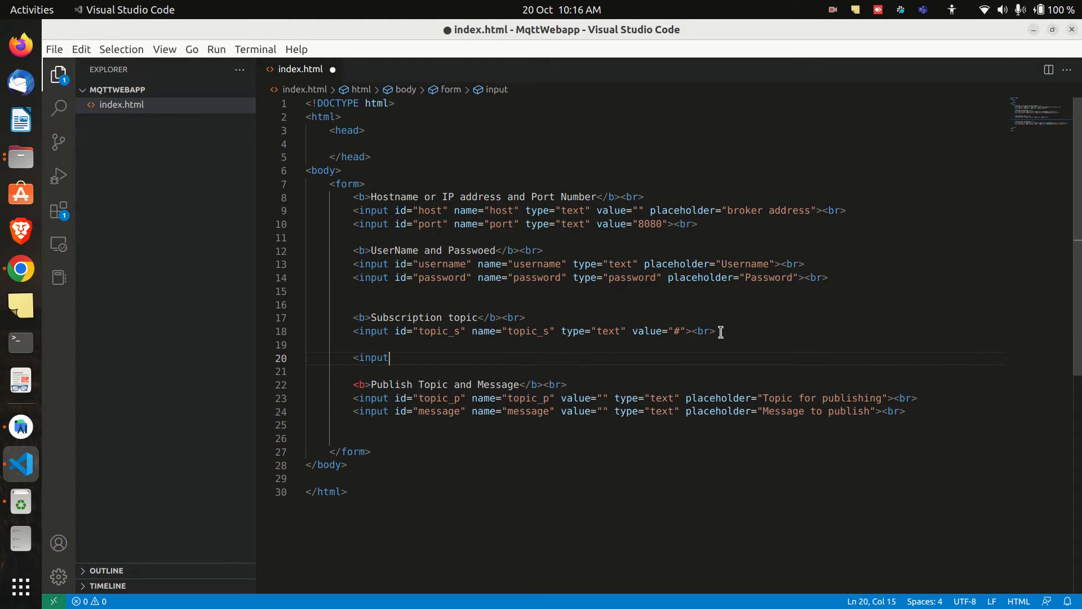
type("type=\"button\"")
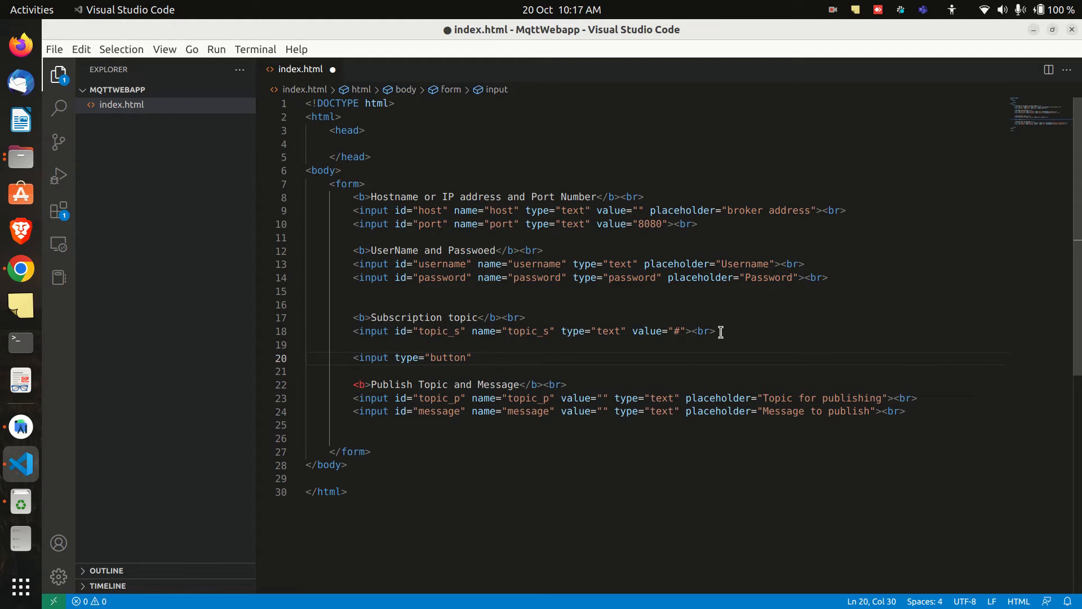
type("value=\"connect\"> <br>")
type("<input type=\"\">")
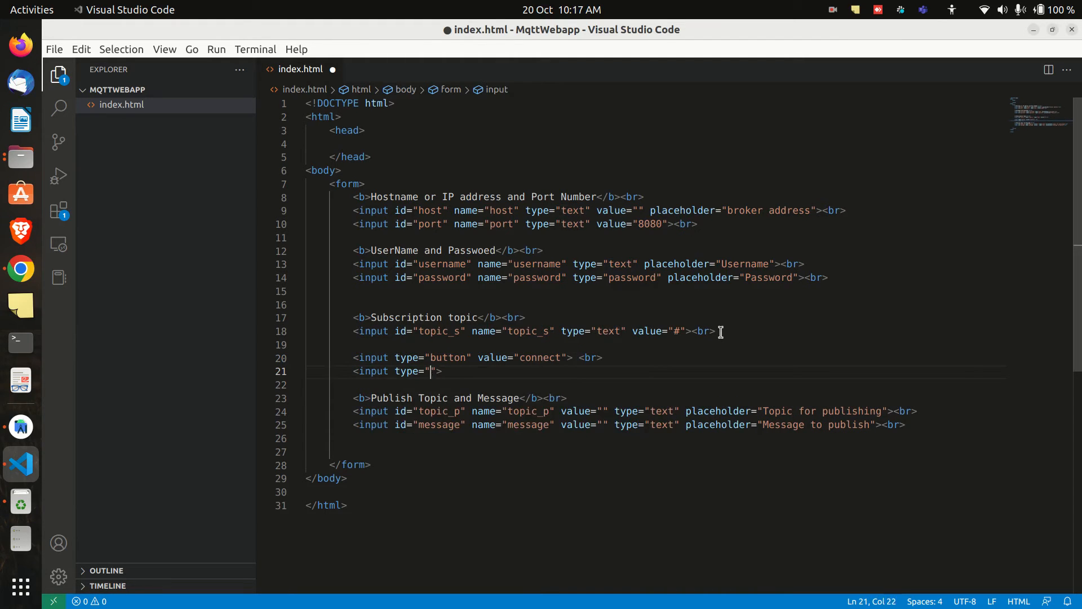
type("button\" value=\"Disconnect\"")
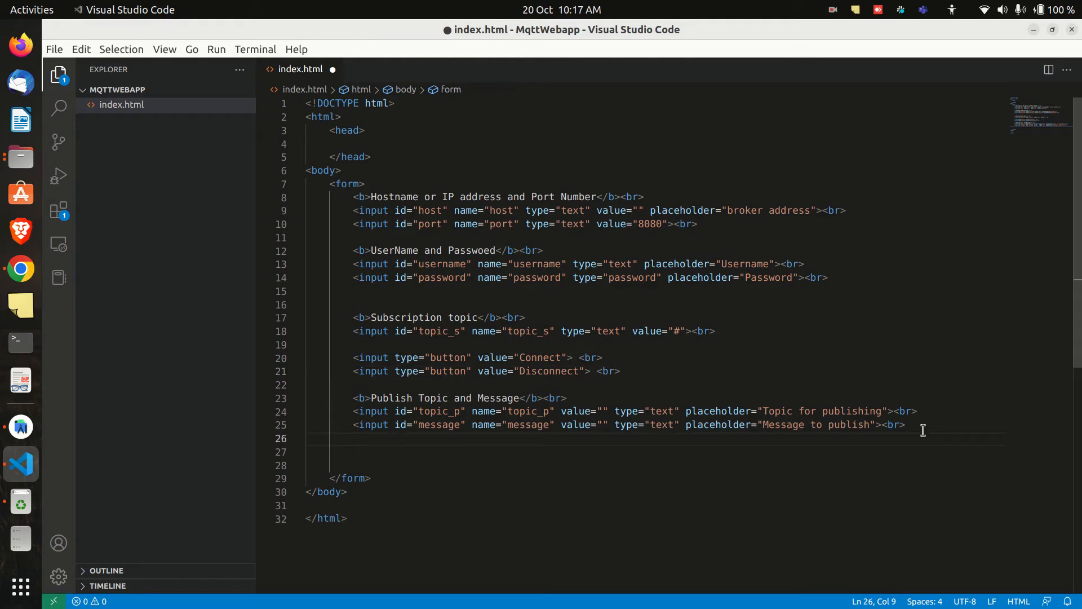
type("<i")
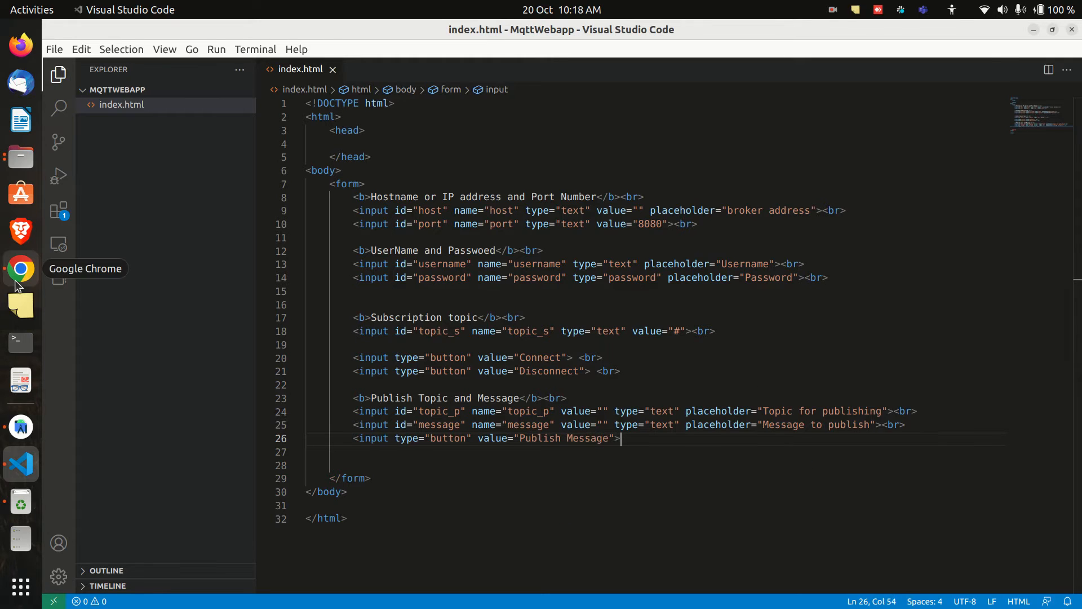
Preview the rendered form page in Chrome, then minimize the browser.
left_click(21, 268)
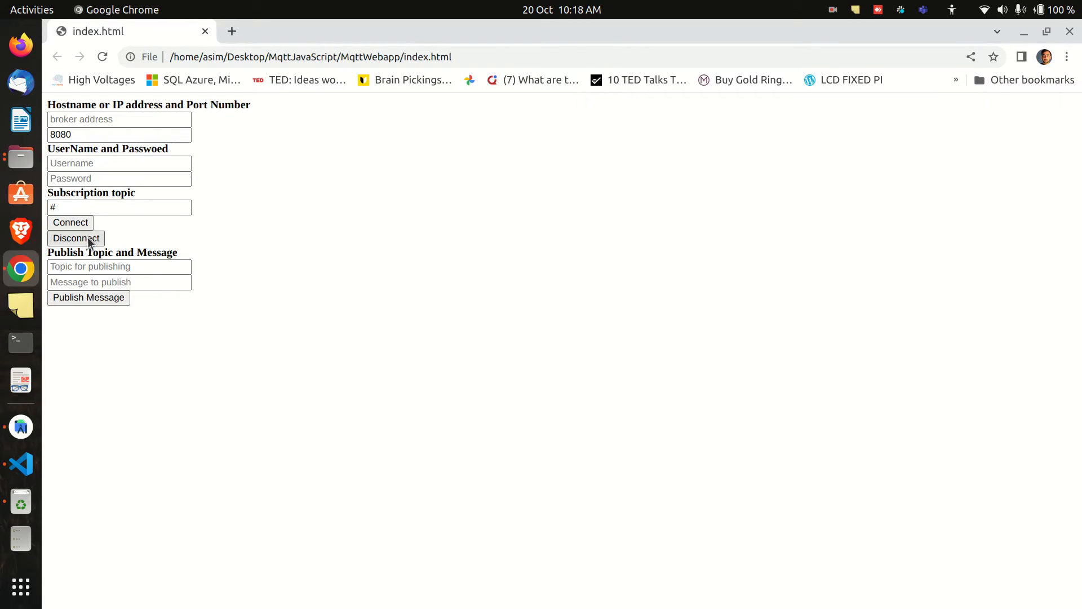
mouse_move(228, 266)
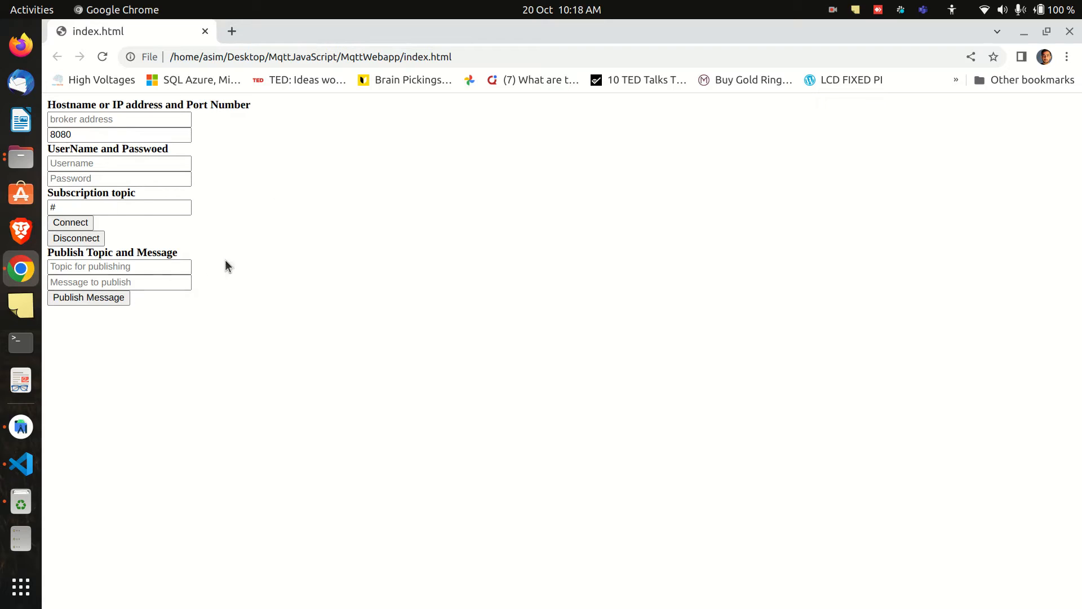
mouse_move(238, 257)
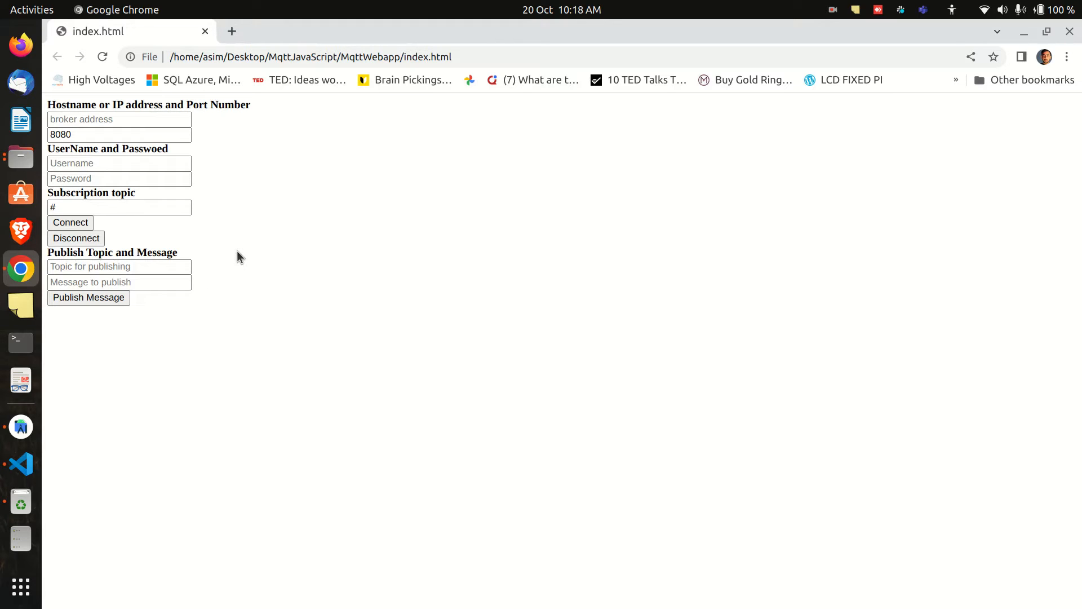
mouse_move(1024, 33)
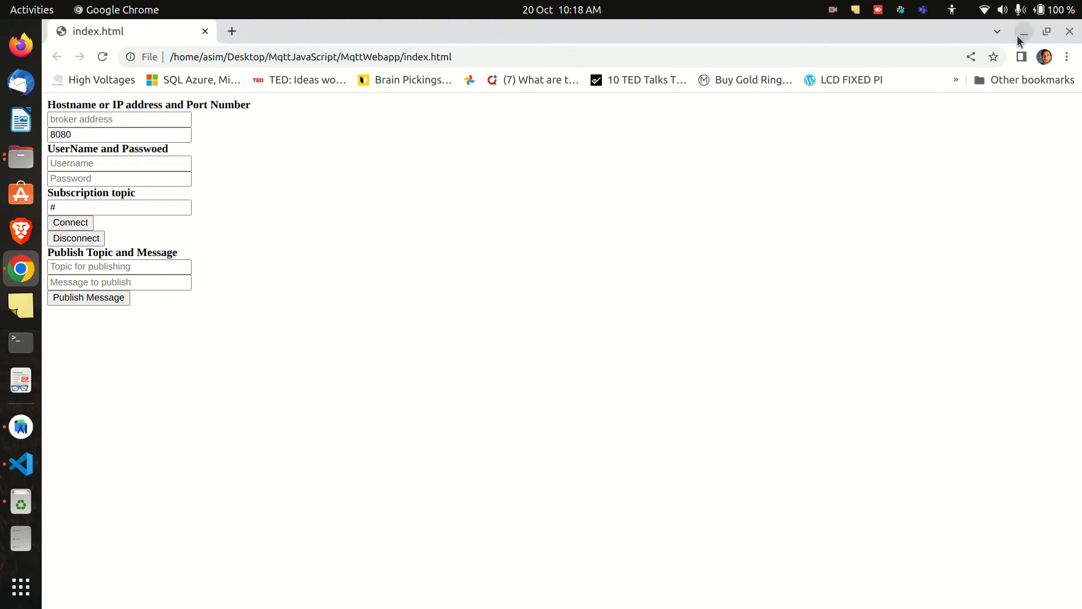
left_click(21, 464)
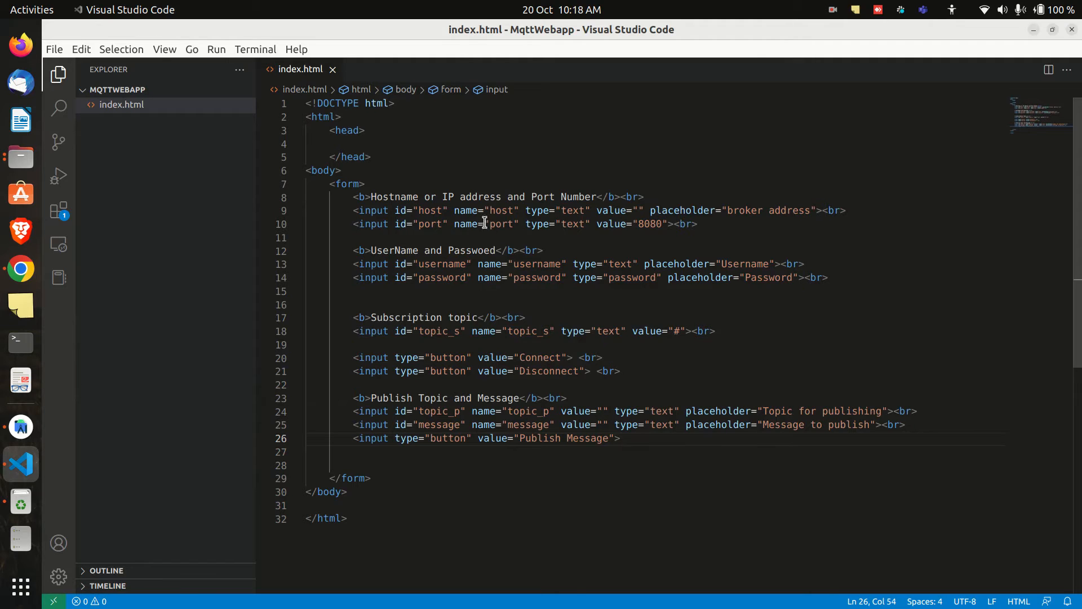
Add charset, 'High Voltages -MQTT' title, style.css link and paho-mqtt 1.1.0 script to head.
left_click(371, 144)
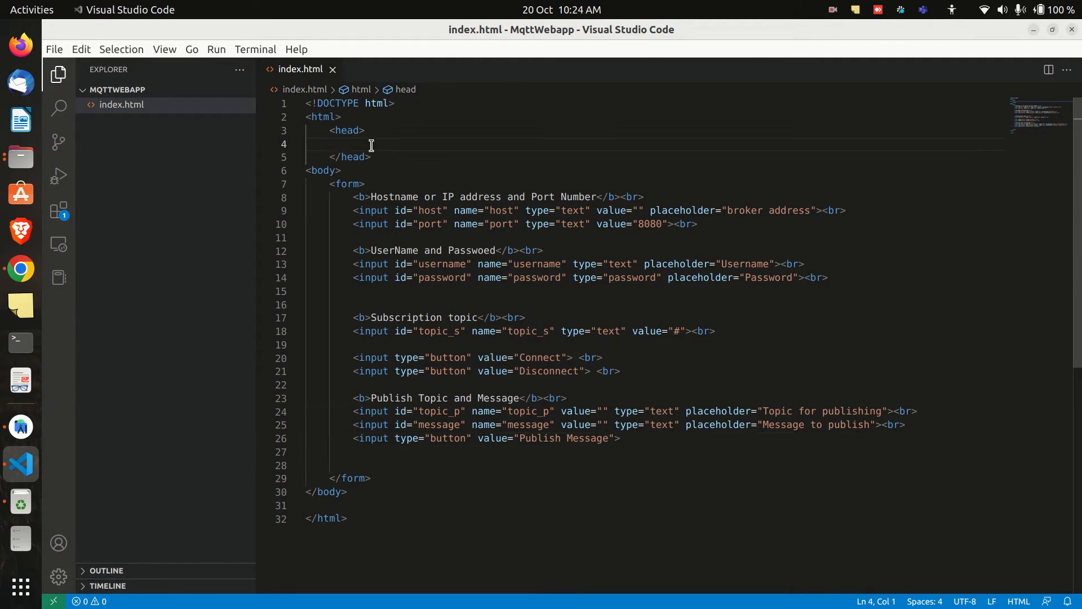
type("<meta charset=\"\">")
type("<title> High Voltag</title>")
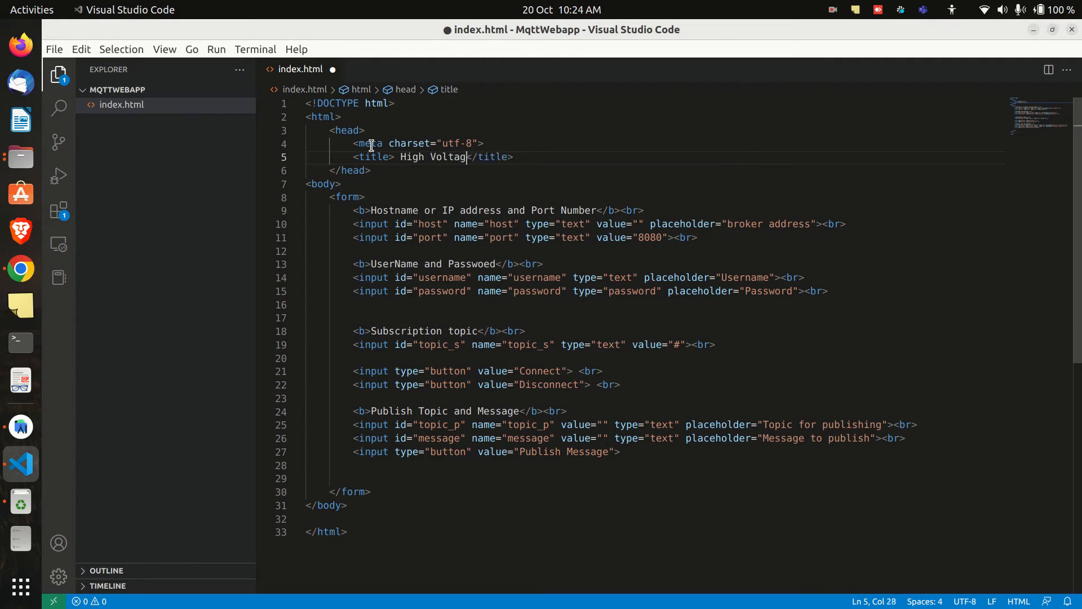
type("s -MQTT")
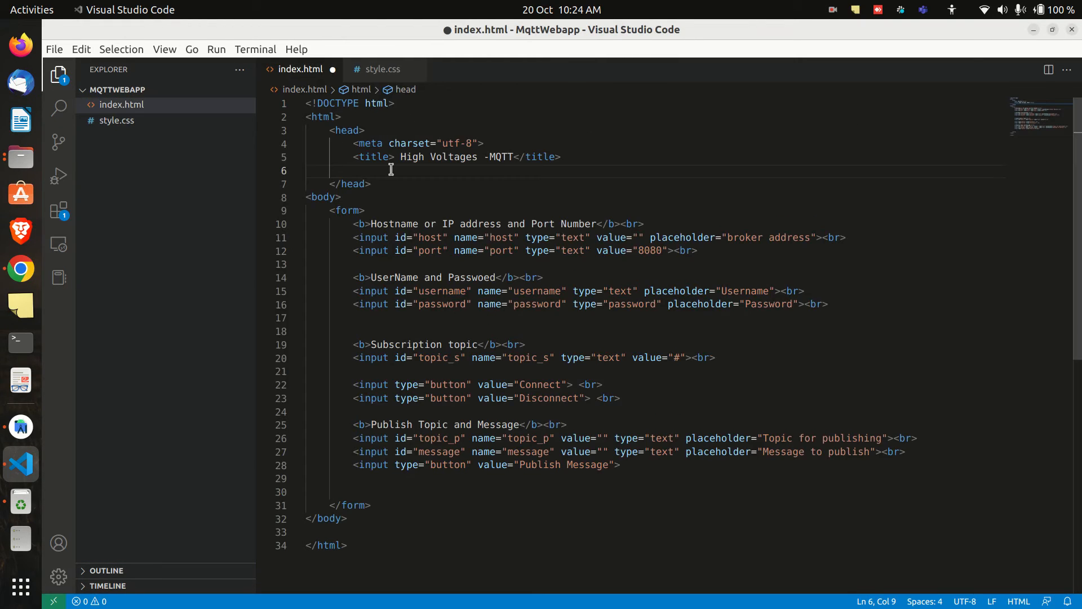
type("<link rel=\"styl")
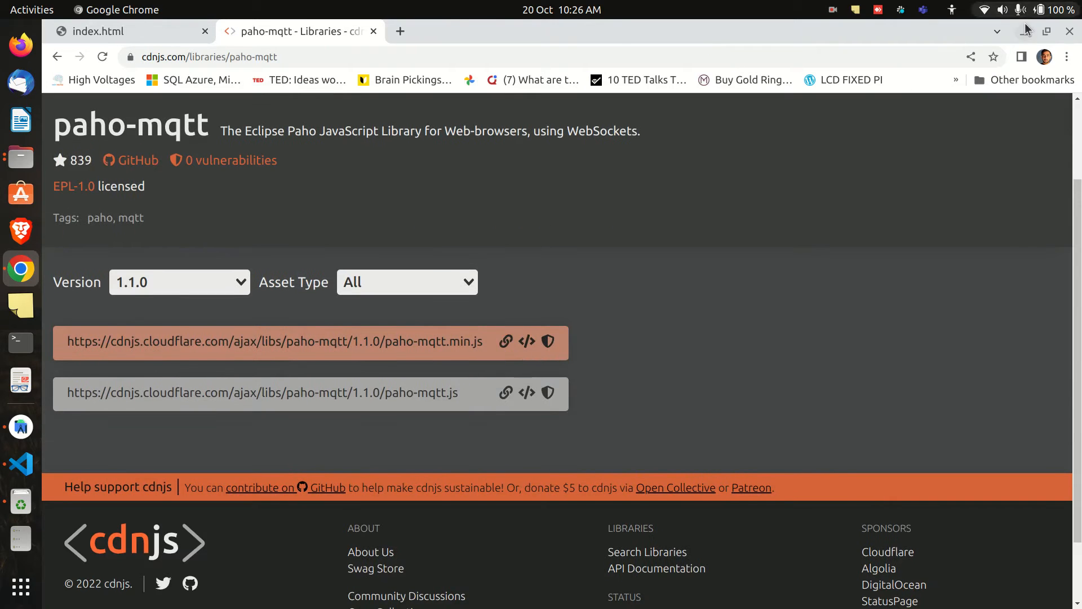
left_click(20, 463)
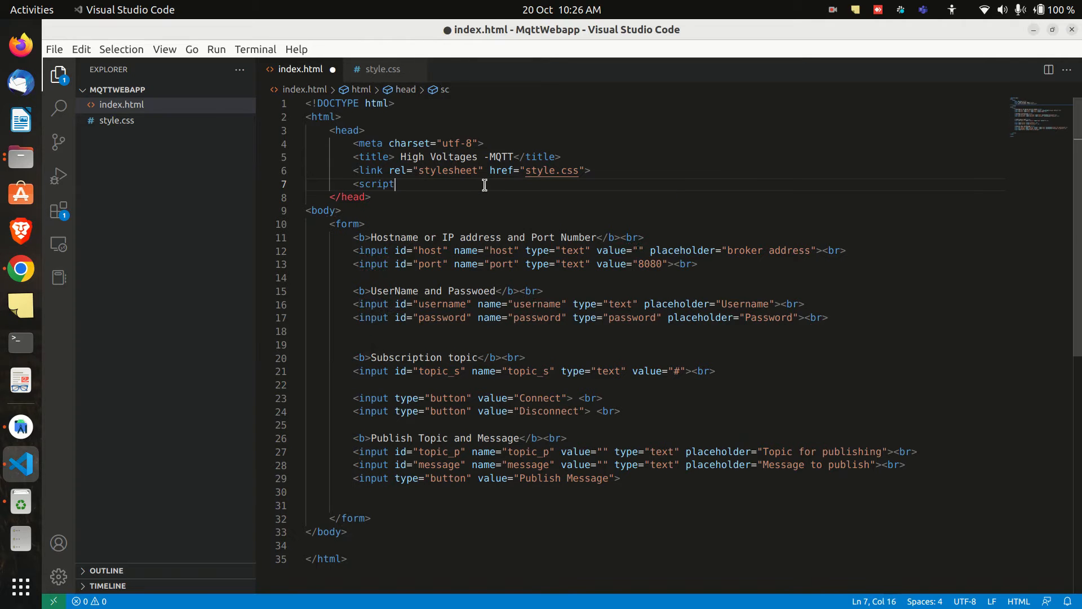
type("src=\"https://cdnjs.cloudflare.com/ajax/libs/paho-mqtt/1.1.0/paho-mqtt.min.js\" type=\"\"")
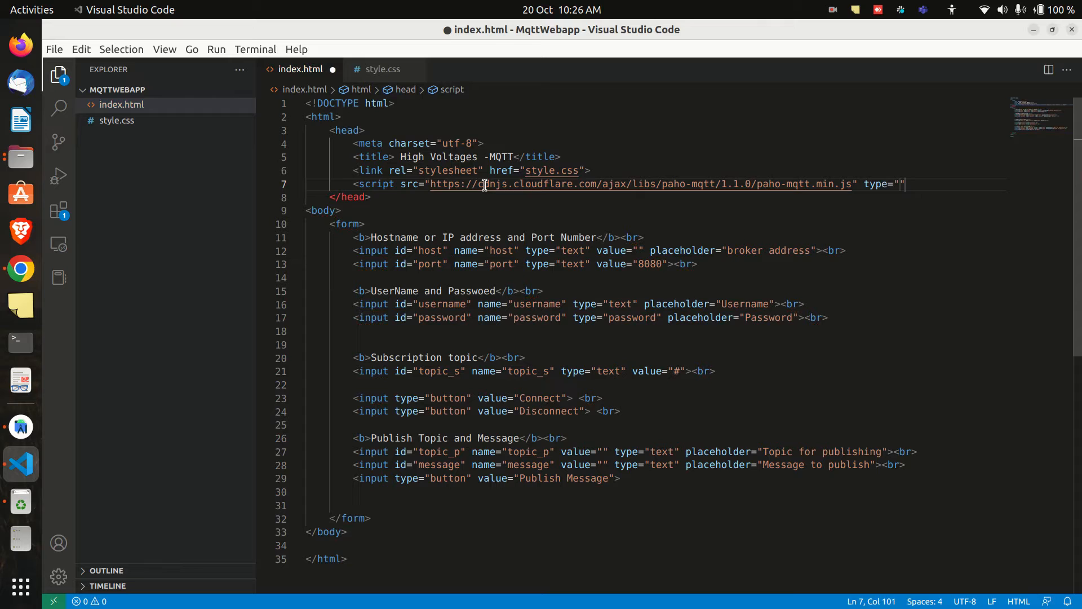
type("text/javascript")
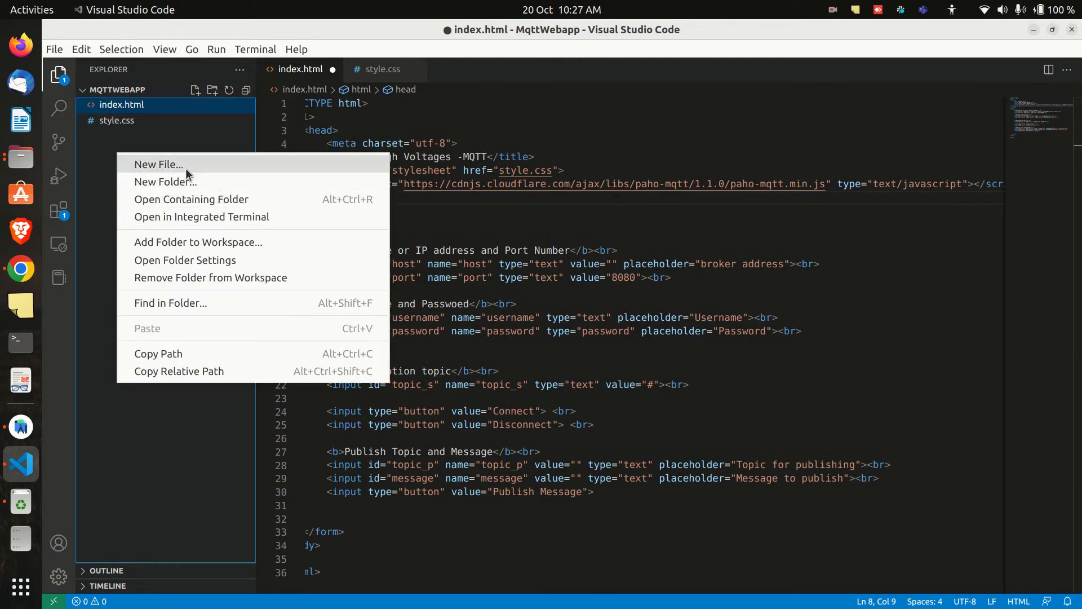
Create demo.js and link it from index.html with a script tag.
left_click(158, 163)
type("<script src=\"")
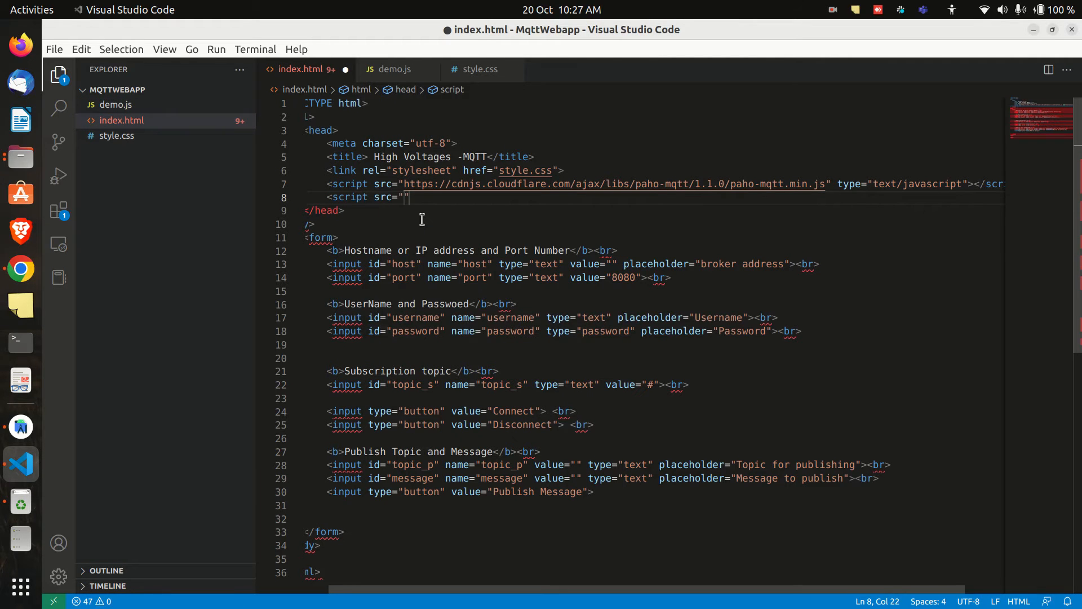
type("demo.js\" type=\"text/javascript\"></script>")
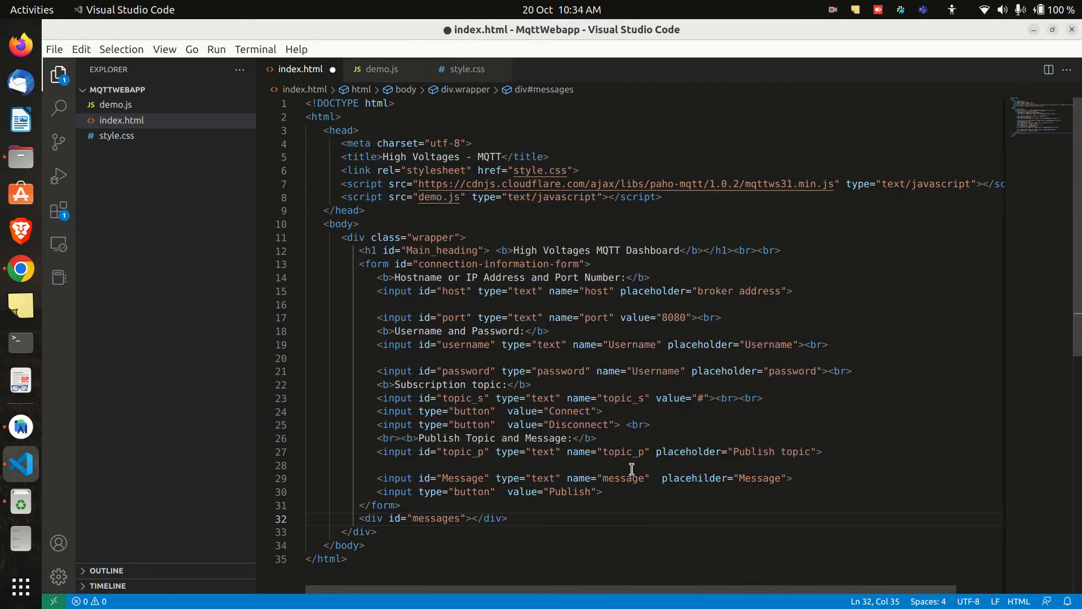
mouse_move(530, 519)
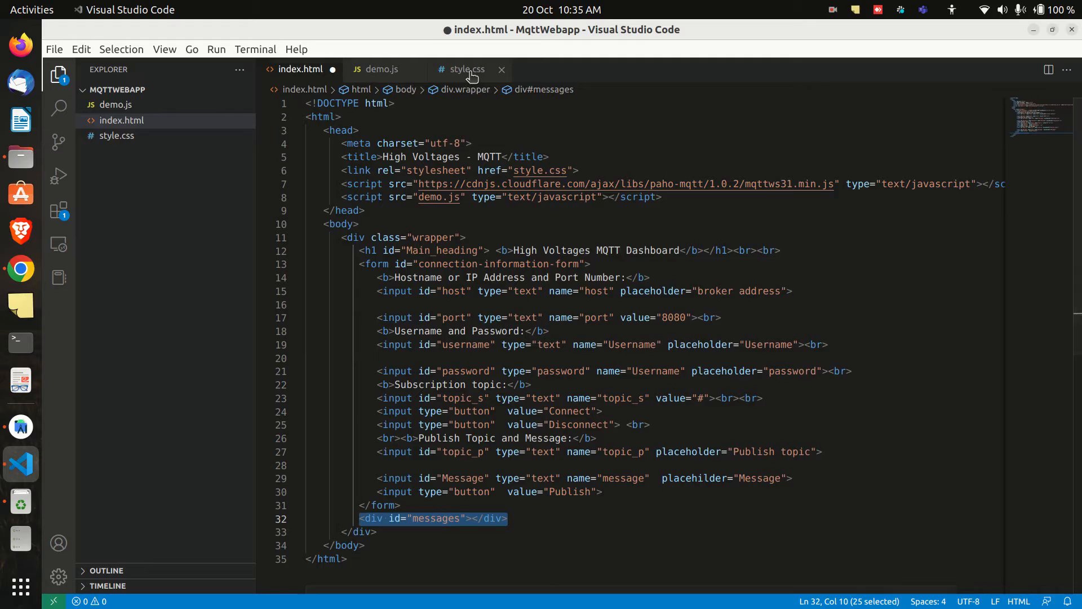
left_click(461, 69)
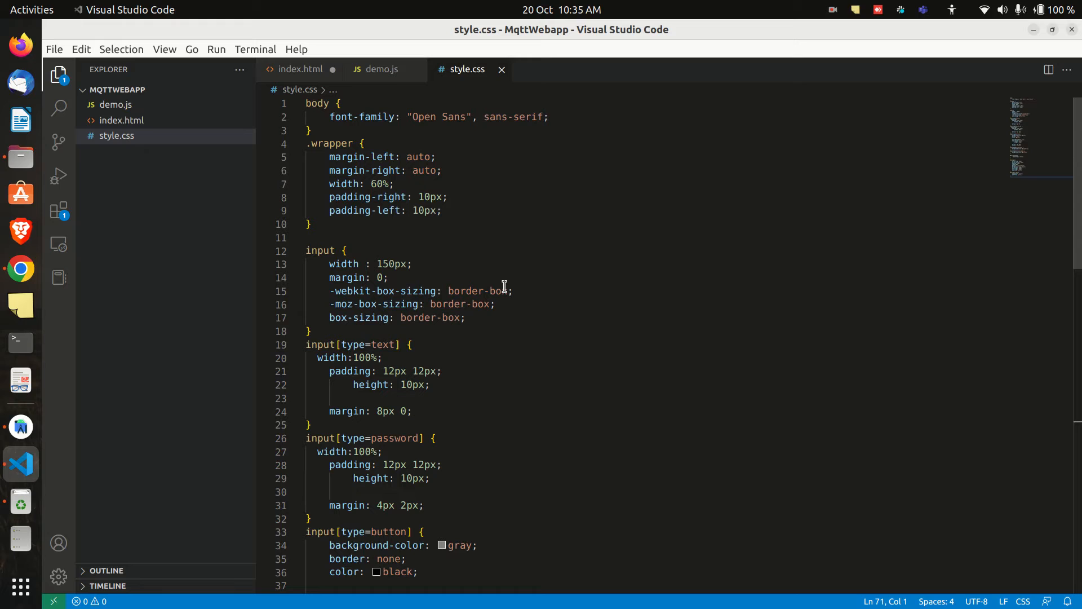
mouse_move(302, 76)
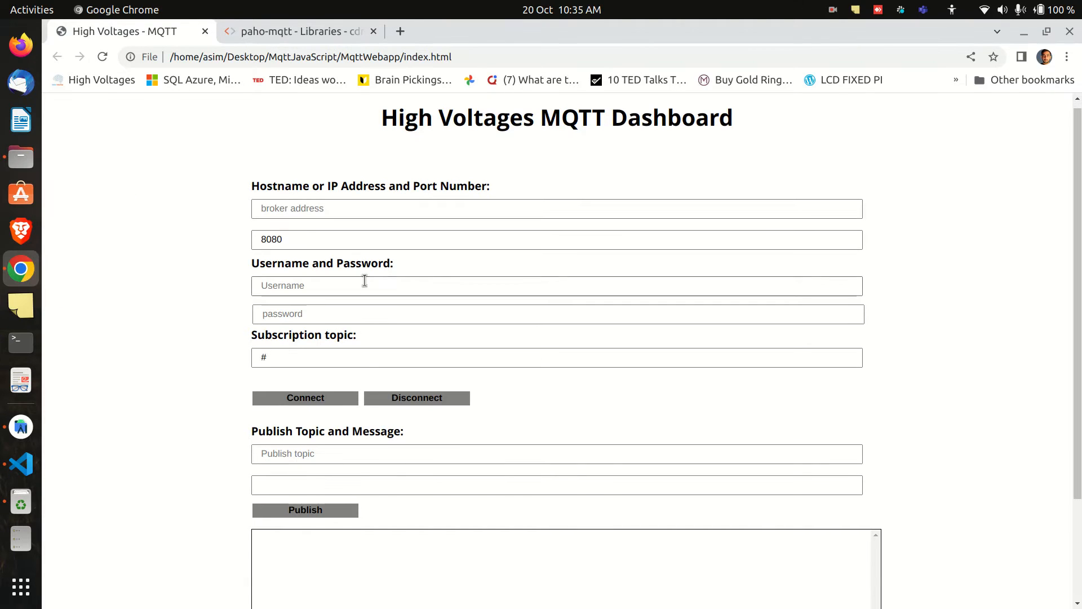
Scroll the styled dashboard in Chrome, then return to VS Code's demo.js tab.
scroll("down", 3)
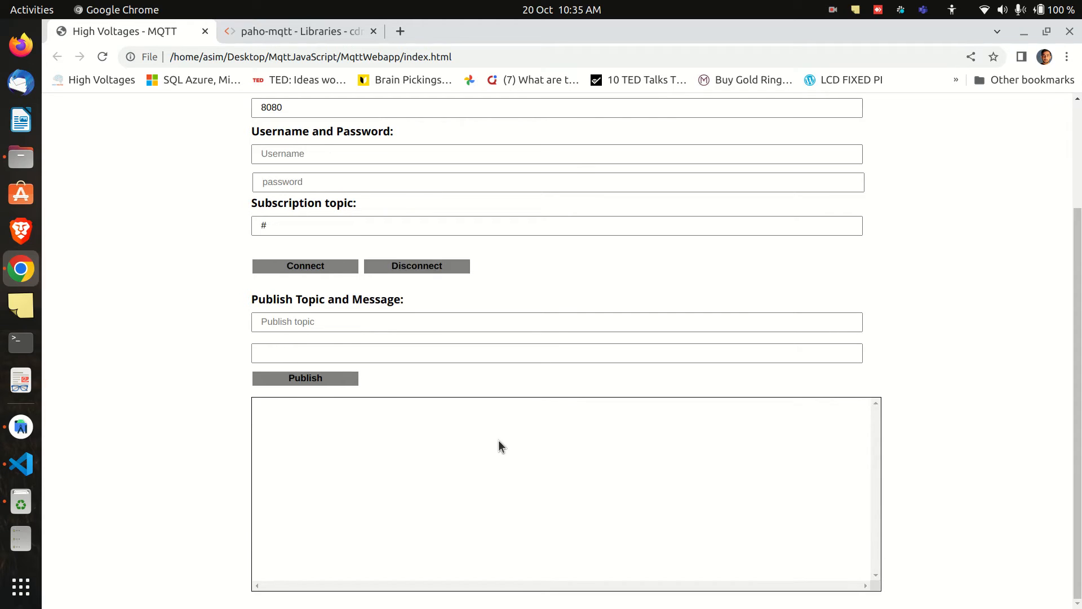
left_click(21, 464)
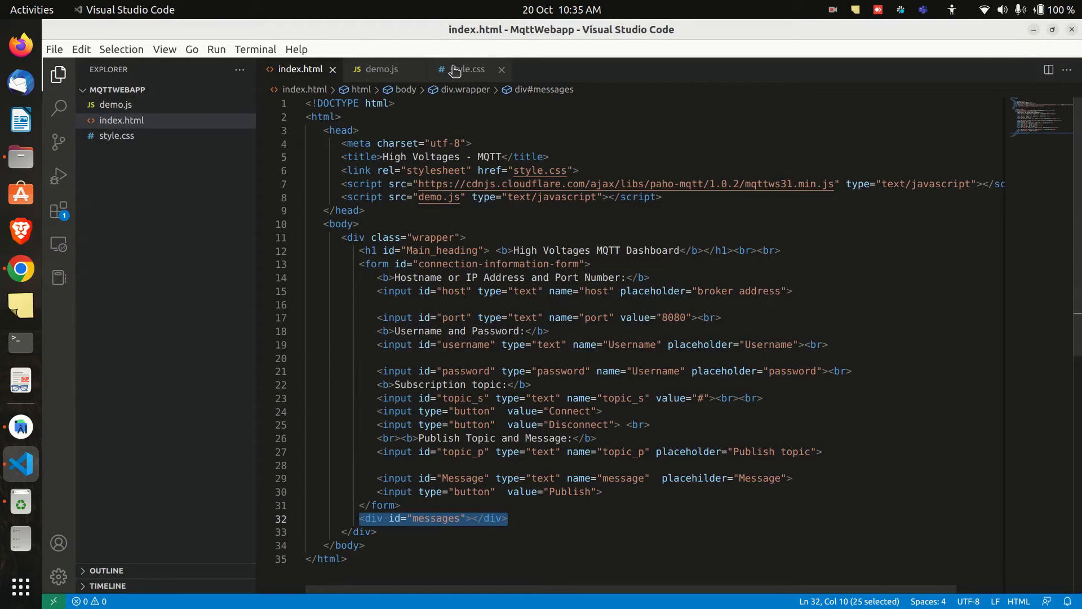
left_click(382, 68)
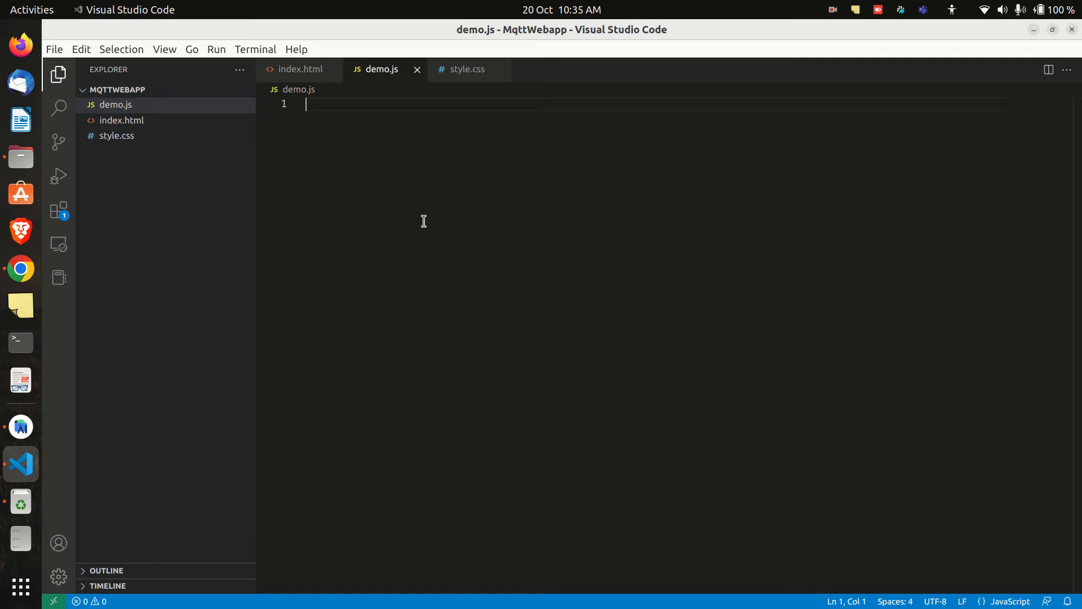
Start demo.js with an OnConnect(){} function stub, glancing at the dashboard in Chrome.
type("func")
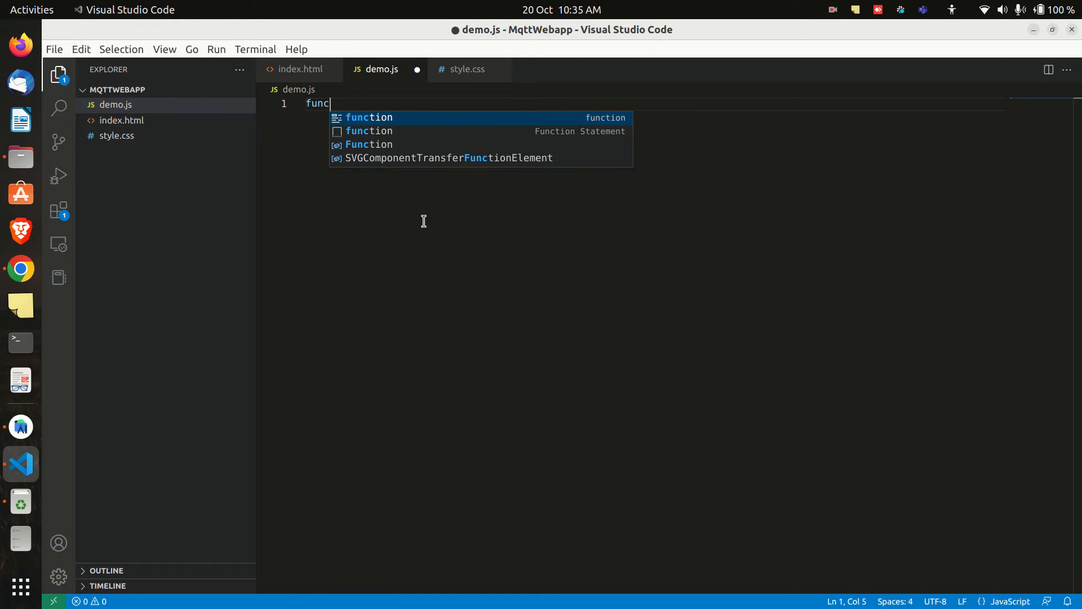
left_click(20, 268)
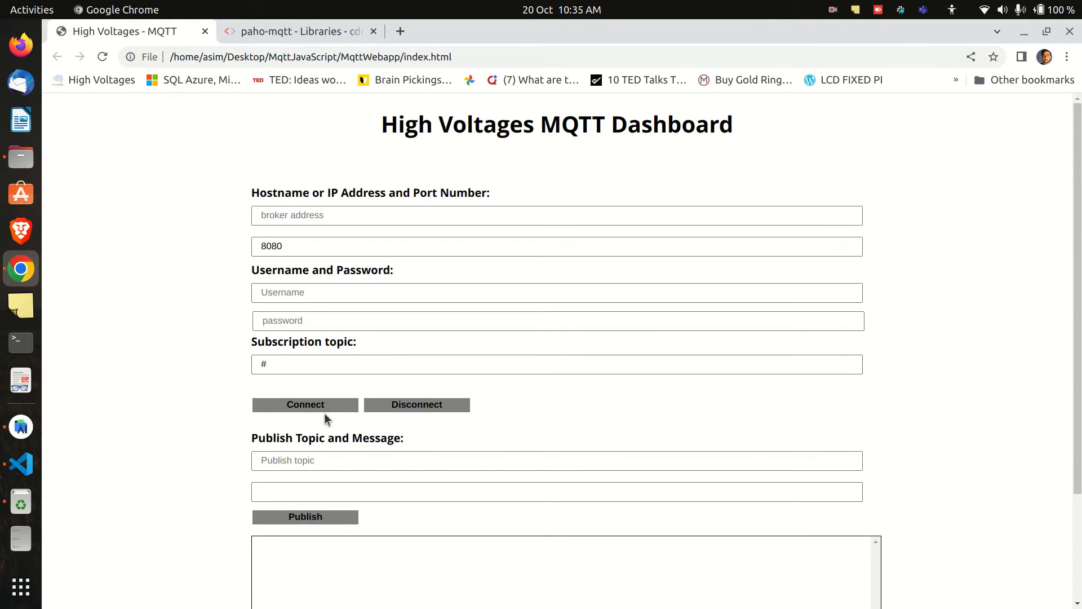
left_click(348, 460)
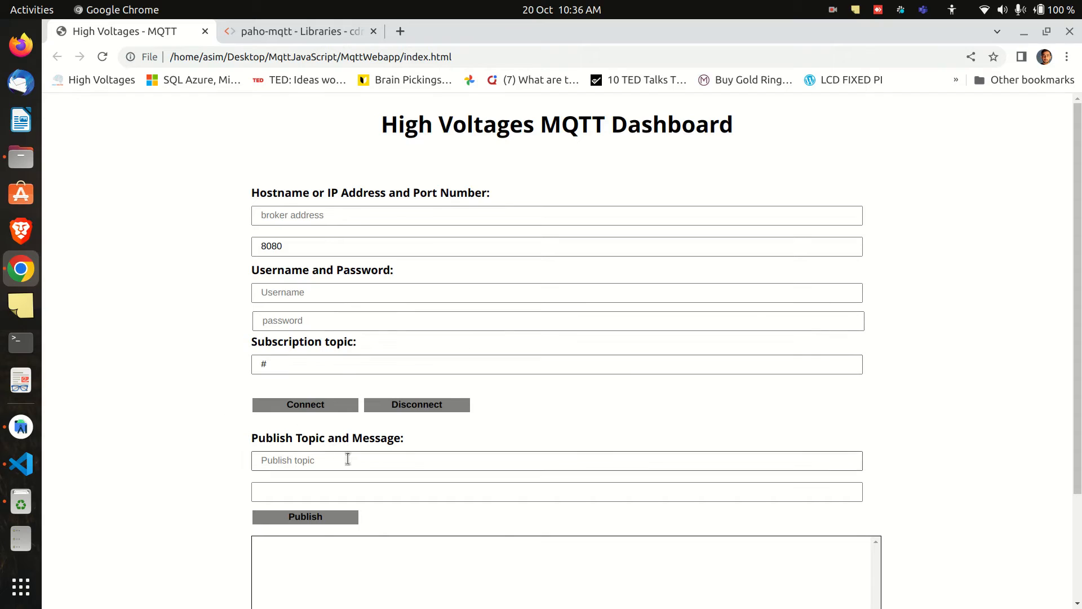
mouse_move(1018, 59)
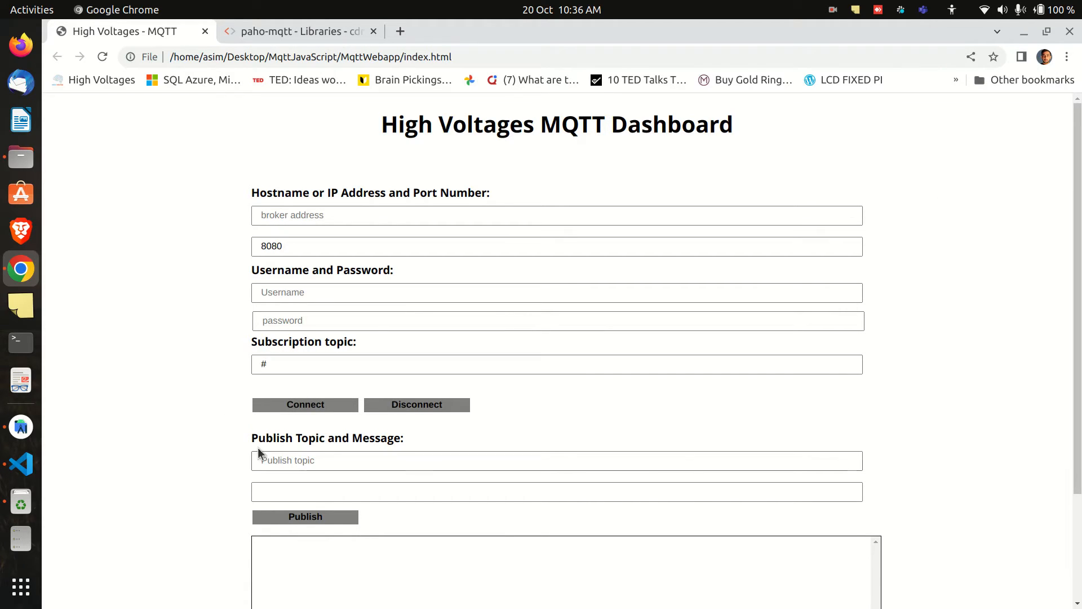
left_click(20, 463)
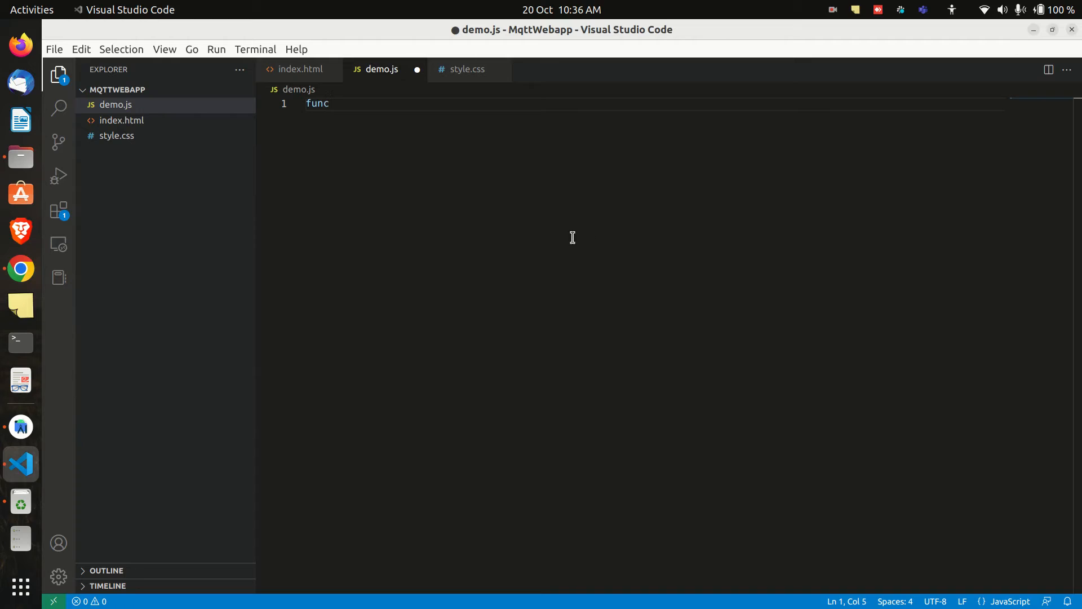
type("tion")
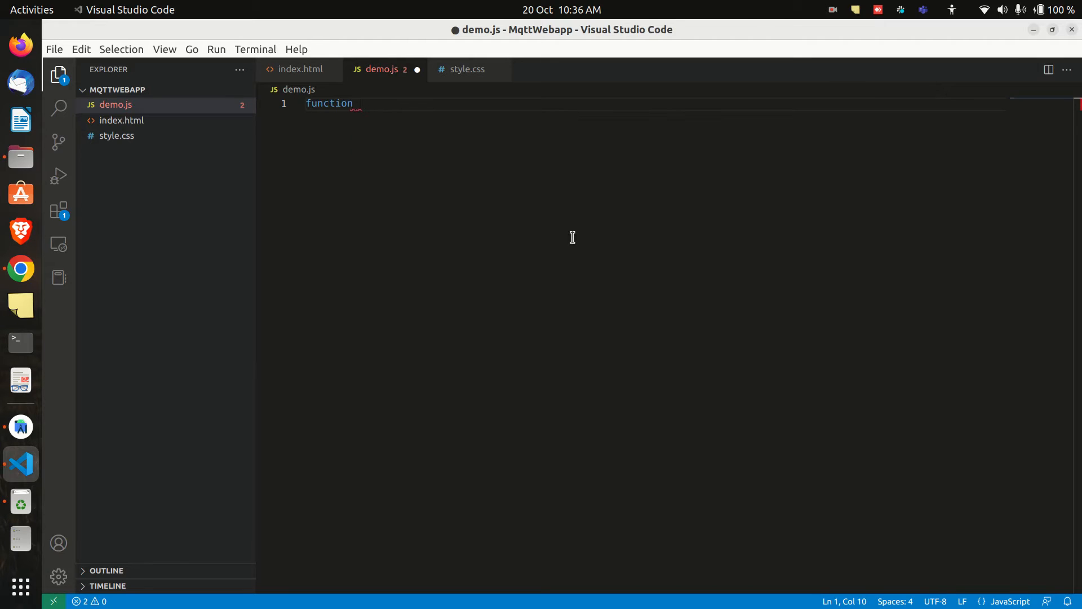
type("OnConnect")
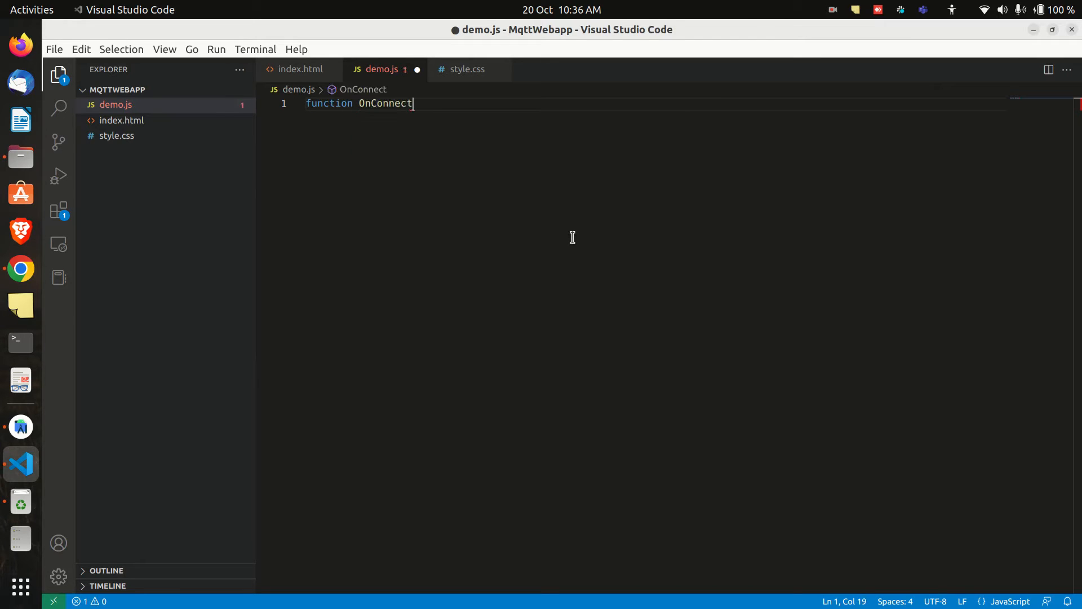
type("(){")
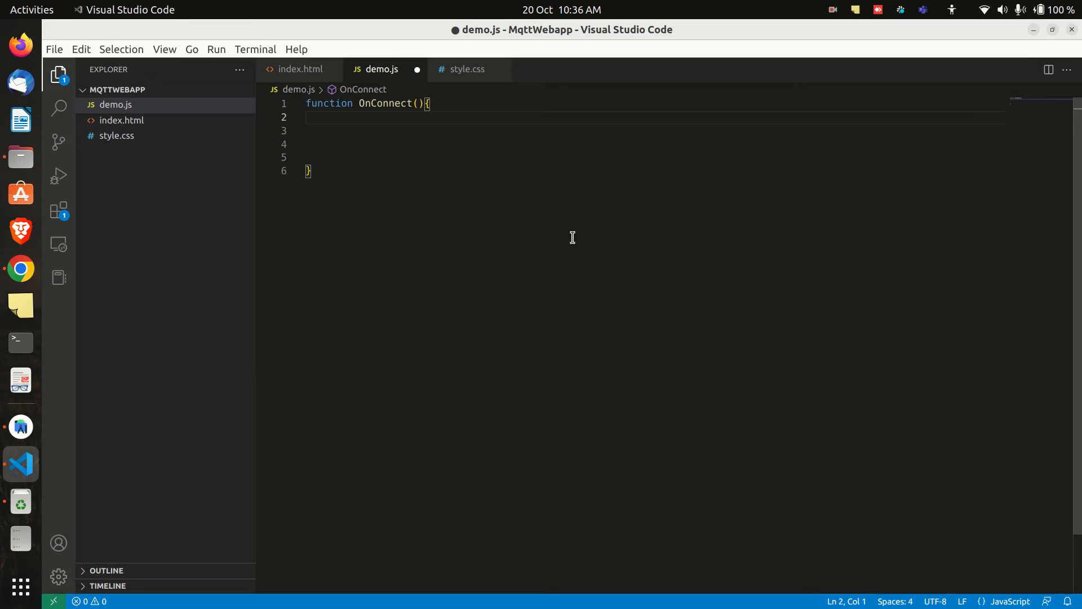
Add the OnDisconnect(){} stub and recheck the dashboard buttons in Chrome.
left_click(21, 268)
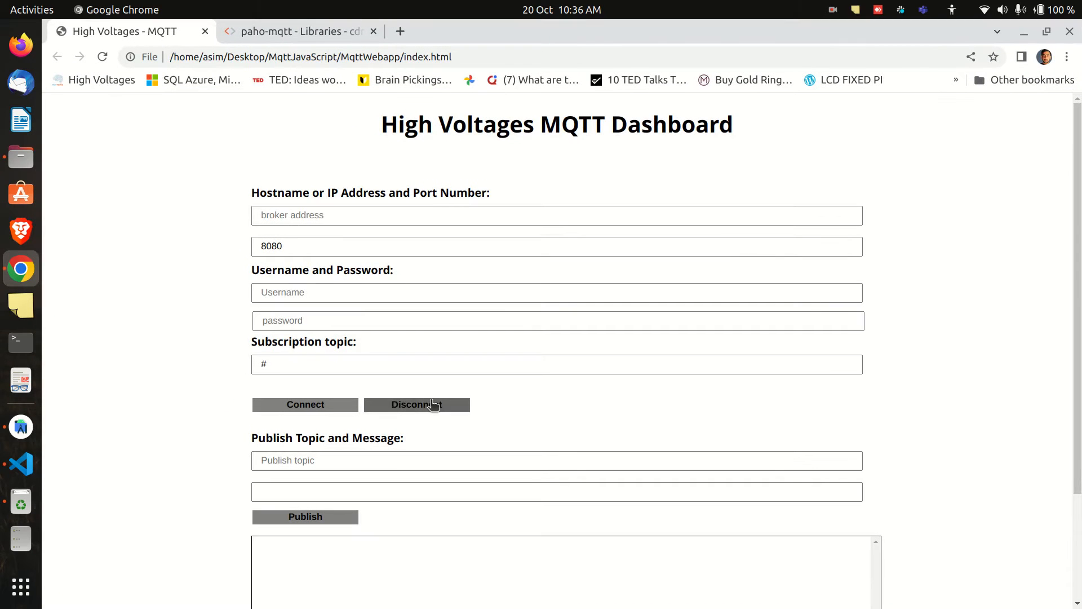
mouse_move(947, 294)
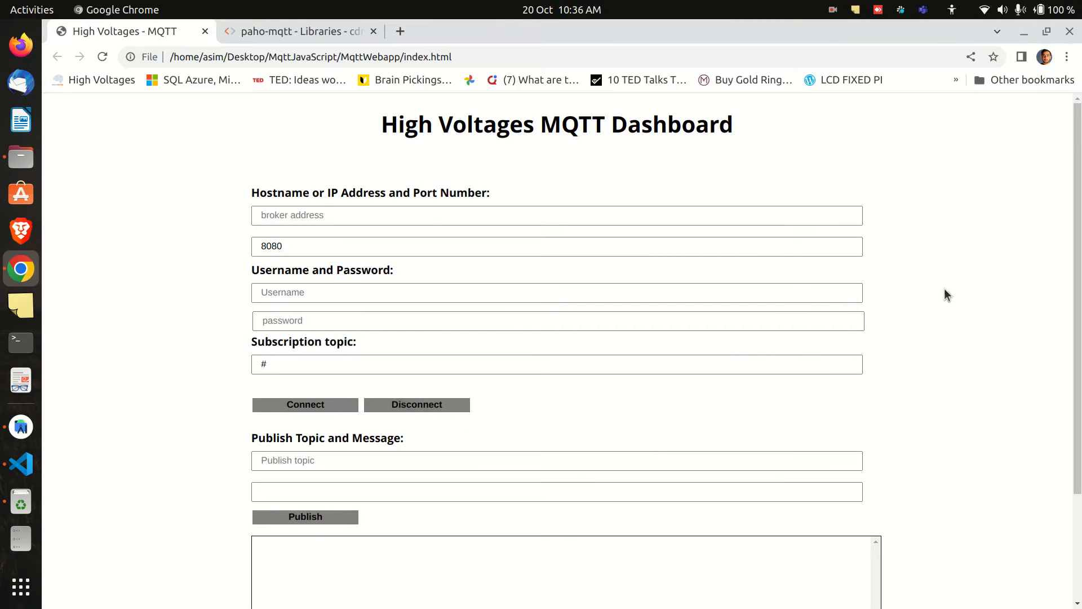
left_click(21, 464)
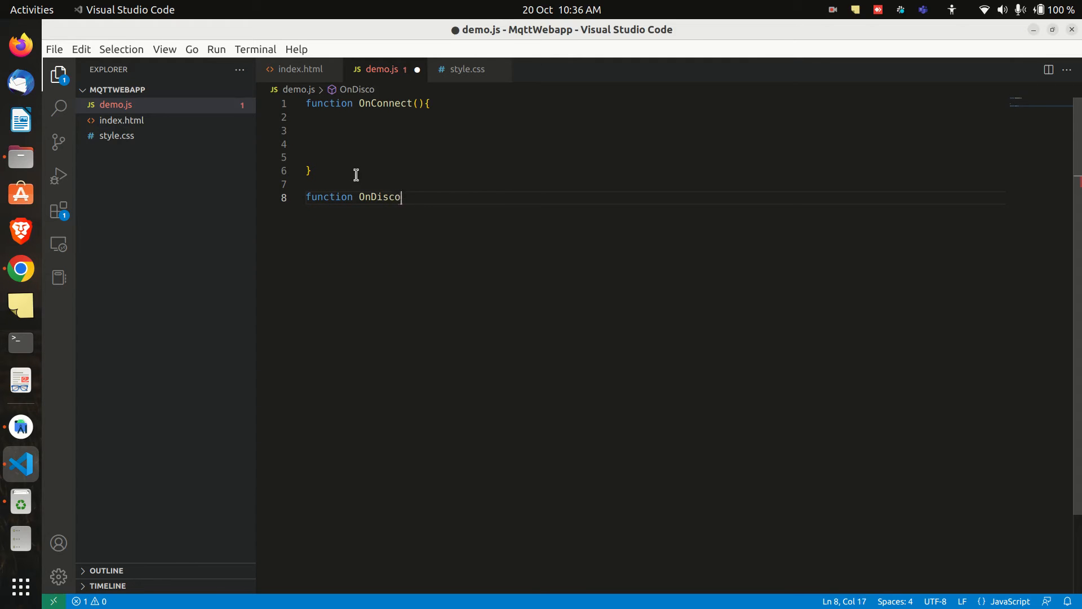
type("nnect(){")
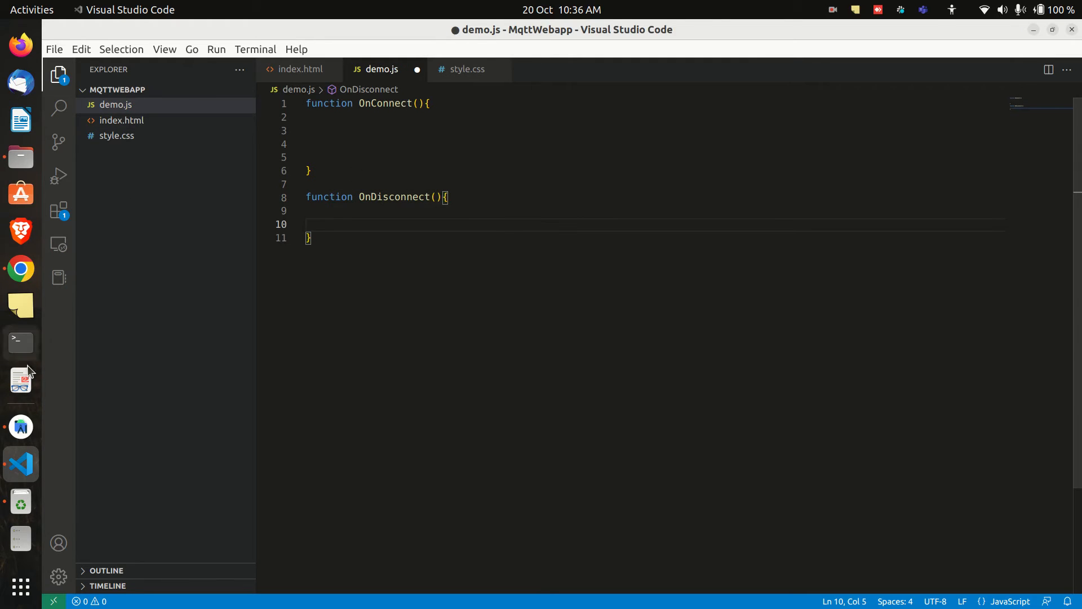
left_click(20, 269)
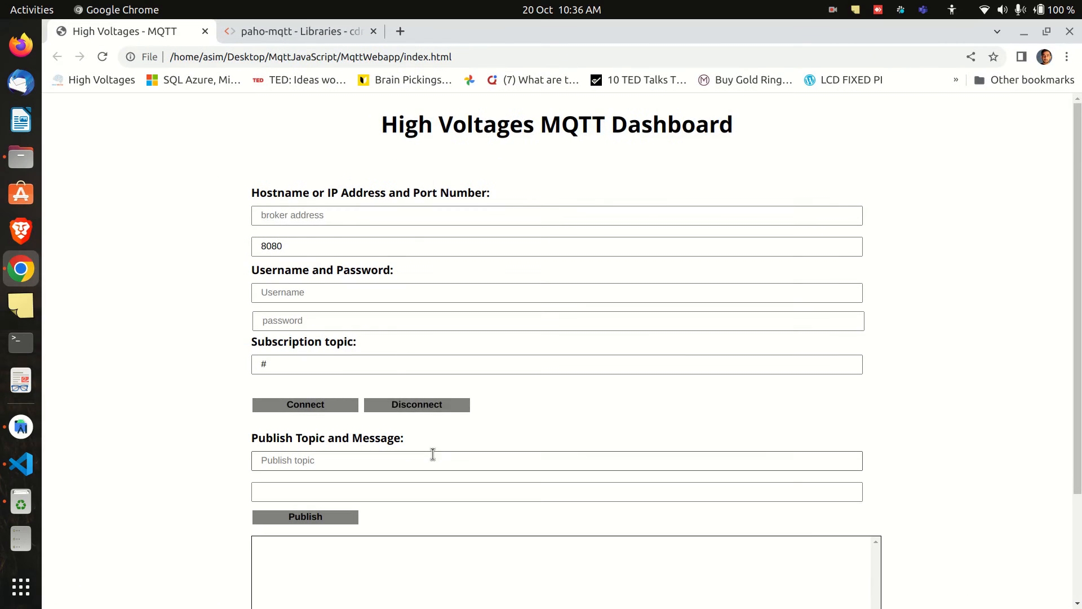
scroll("down", 3)
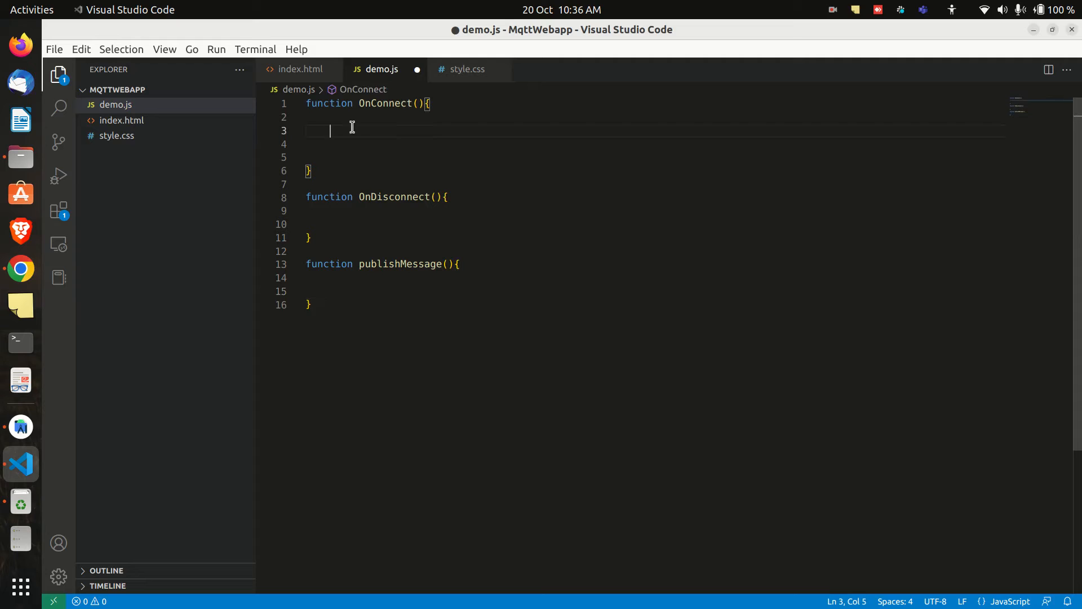
Add a clientID line that appends parseInt(Math.random()) to a "clientID-" prefix.
type("clientI")
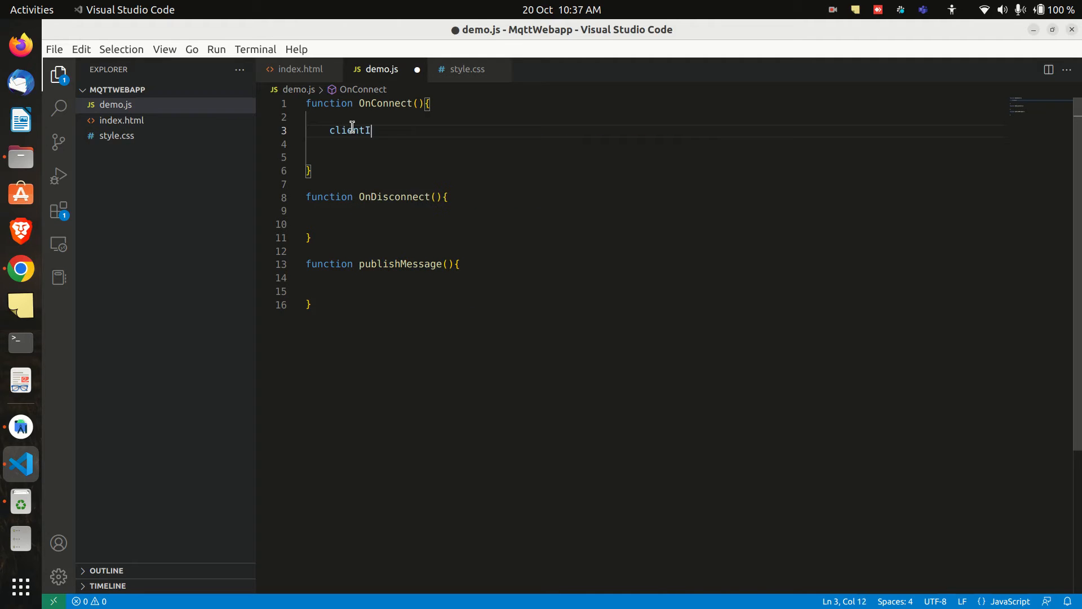
type("D = \"\"")
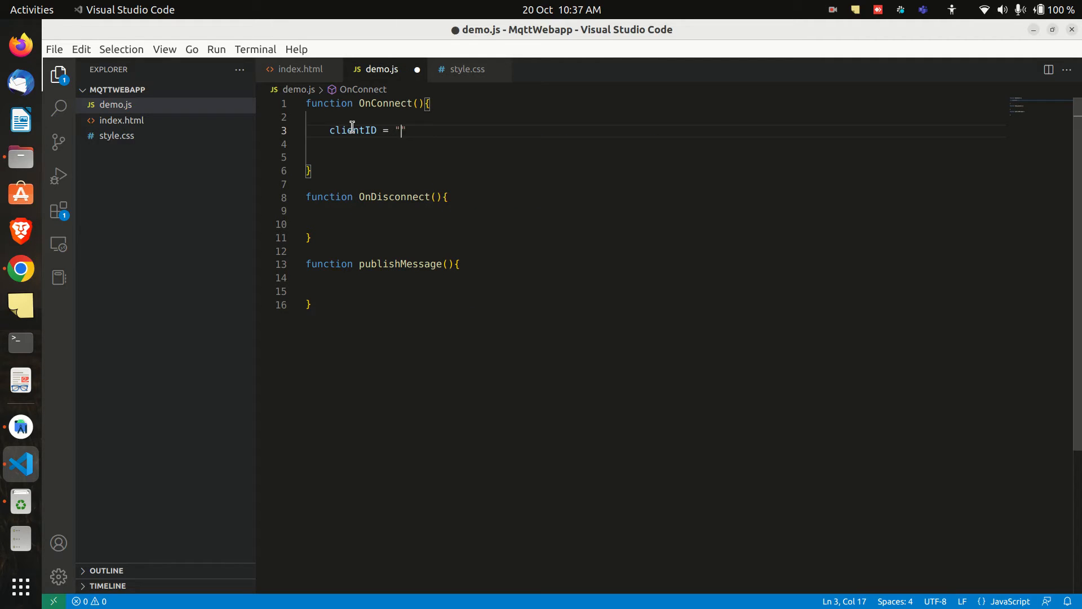
type("parseInt")
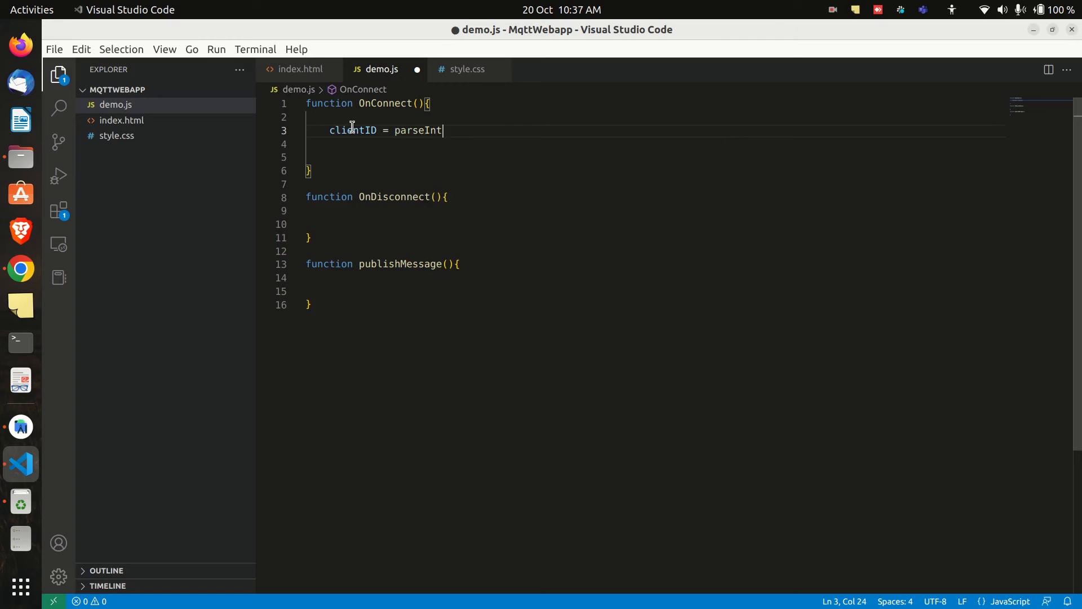
type("(Math.random() * 100);")
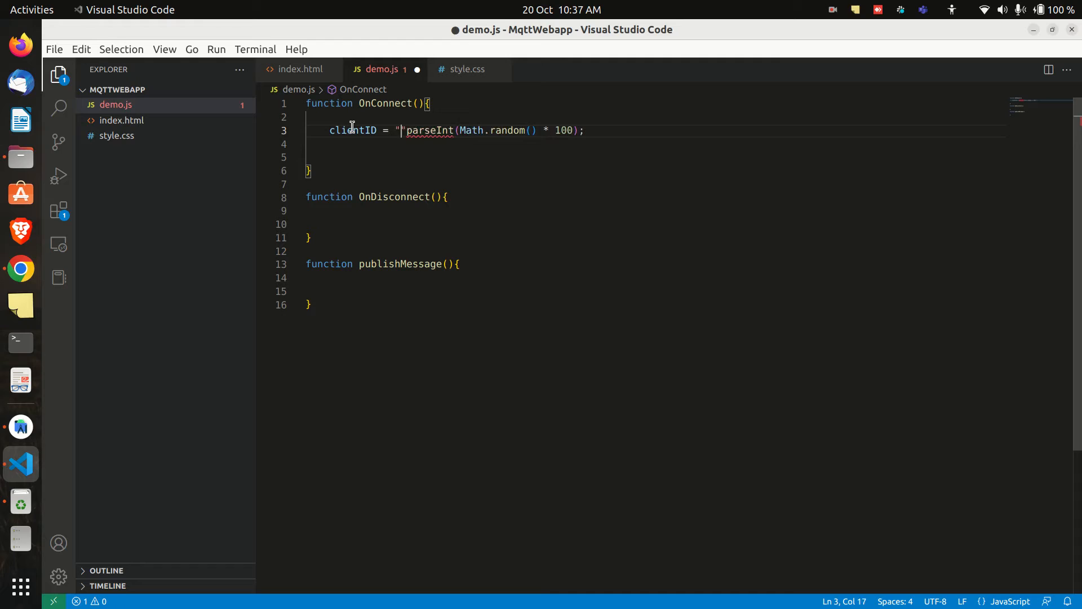
type("clientID -")
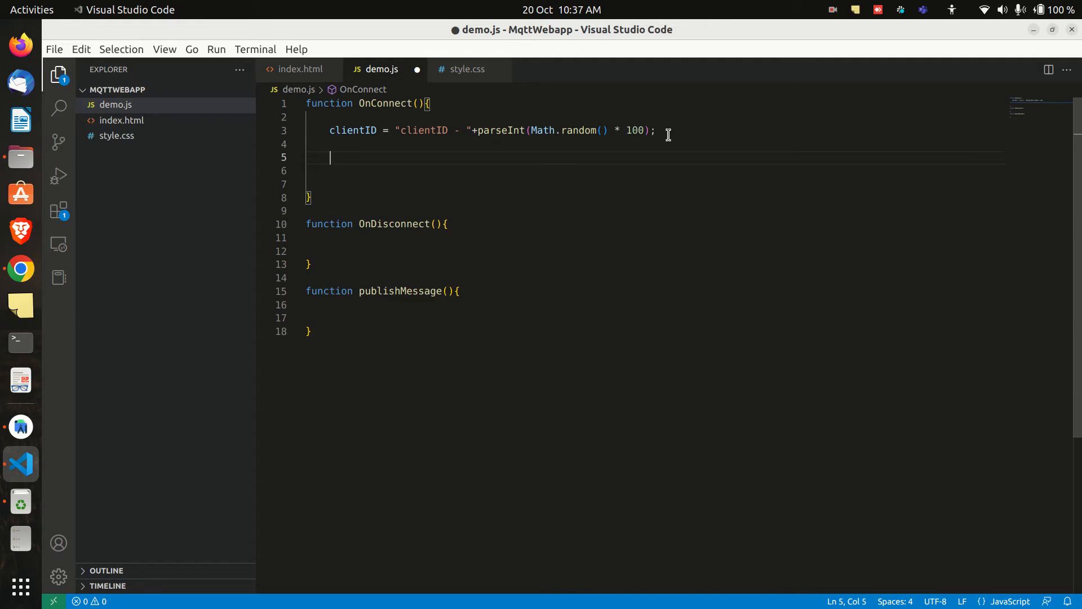
Read the host, port, username and password field values and begin a messages update.
type("host")
left_click(656, 170)
type("port")
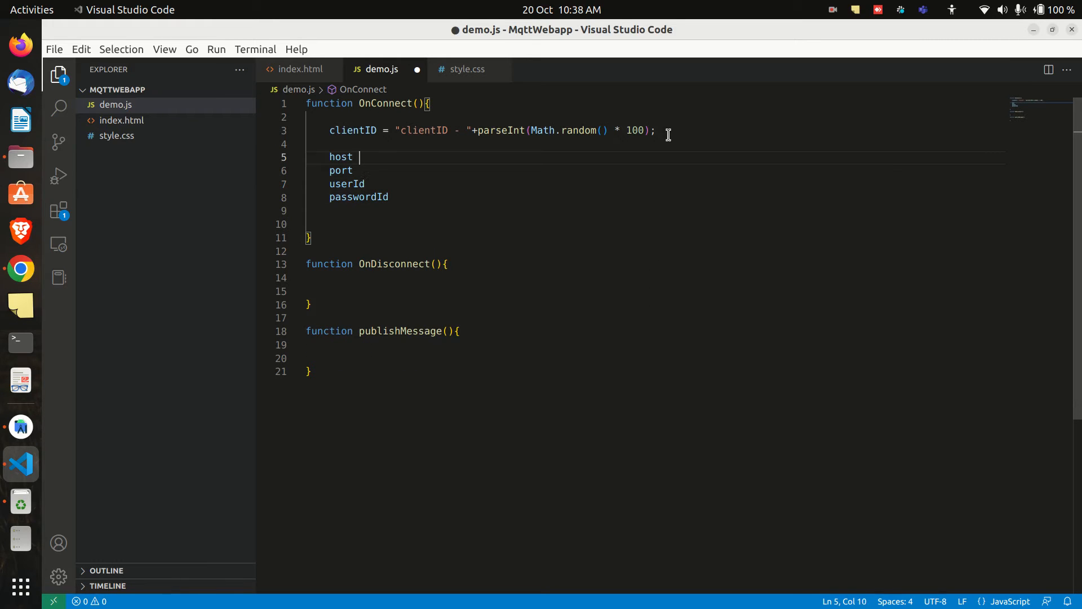
type("=")
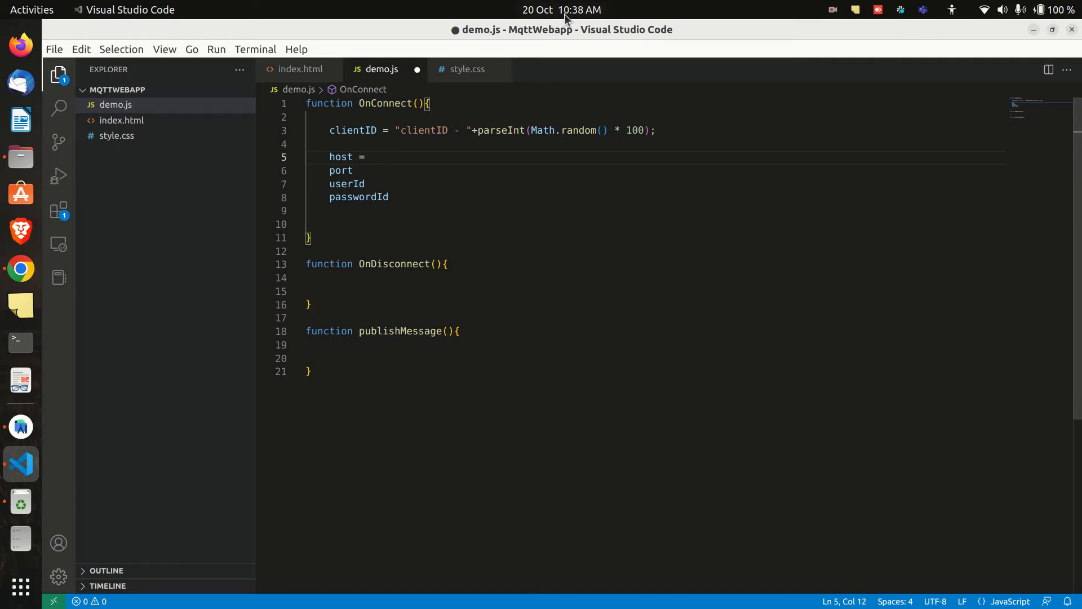
left_click(299, 69)
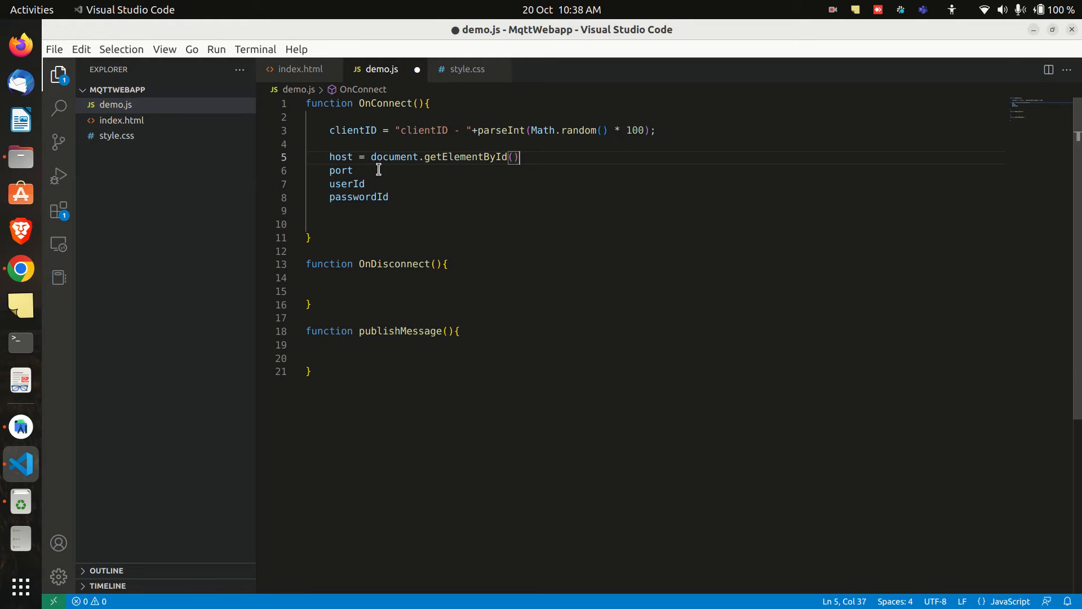
type("\"host\").valu")
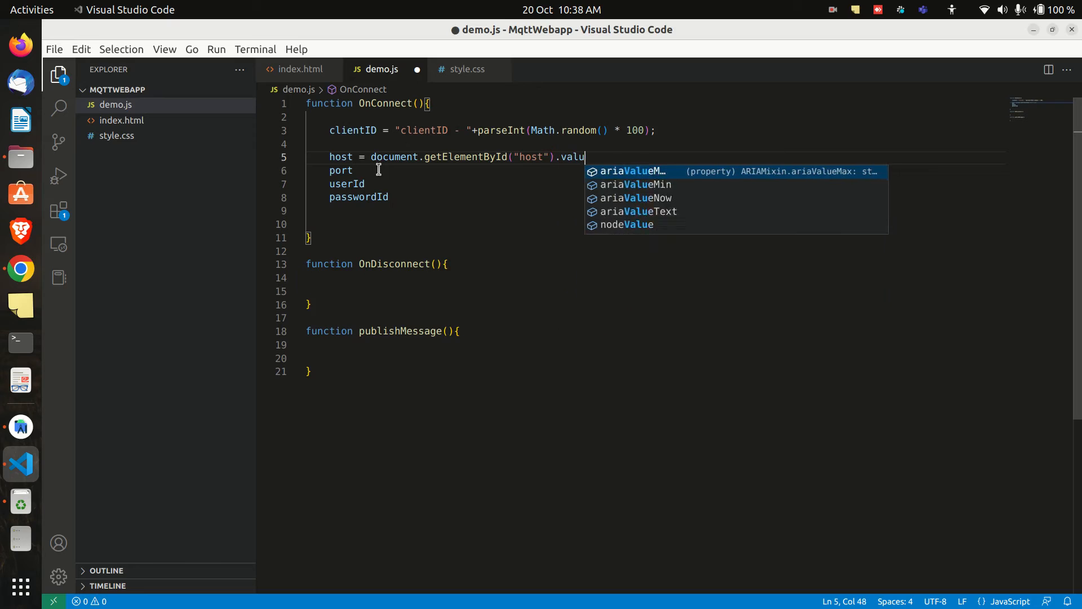
type("e;")
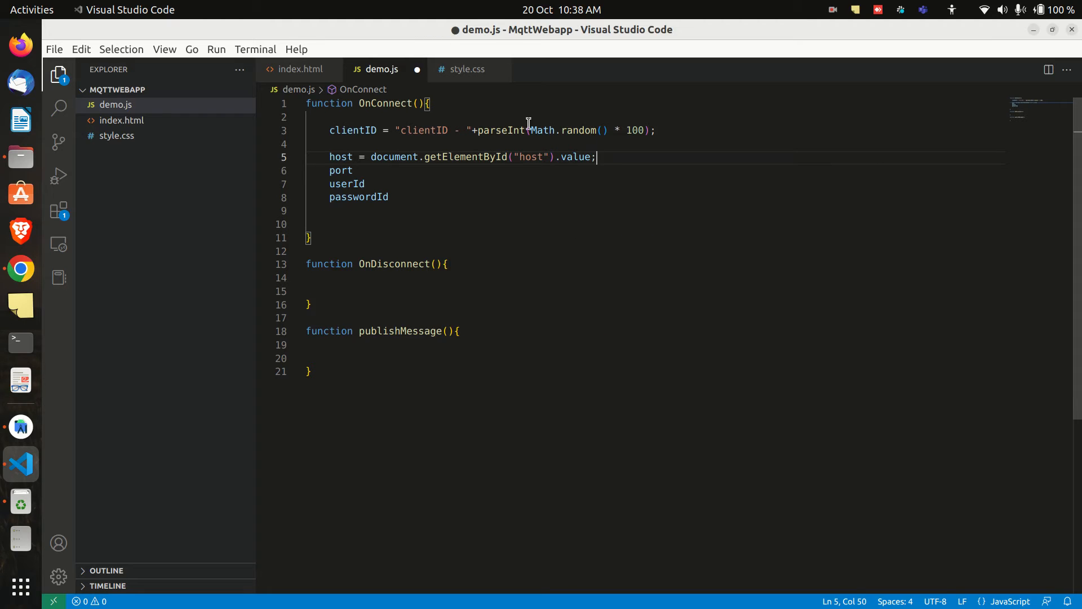
type("= document.getElementById(\"host\").value;")
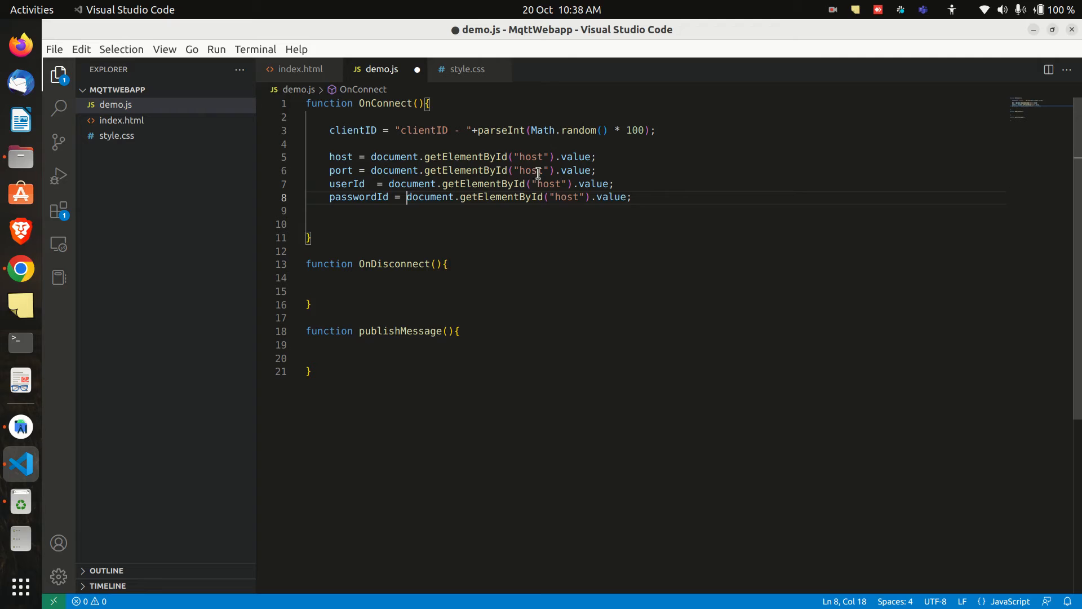
type("username")
left_click(656, 224)
type("document")
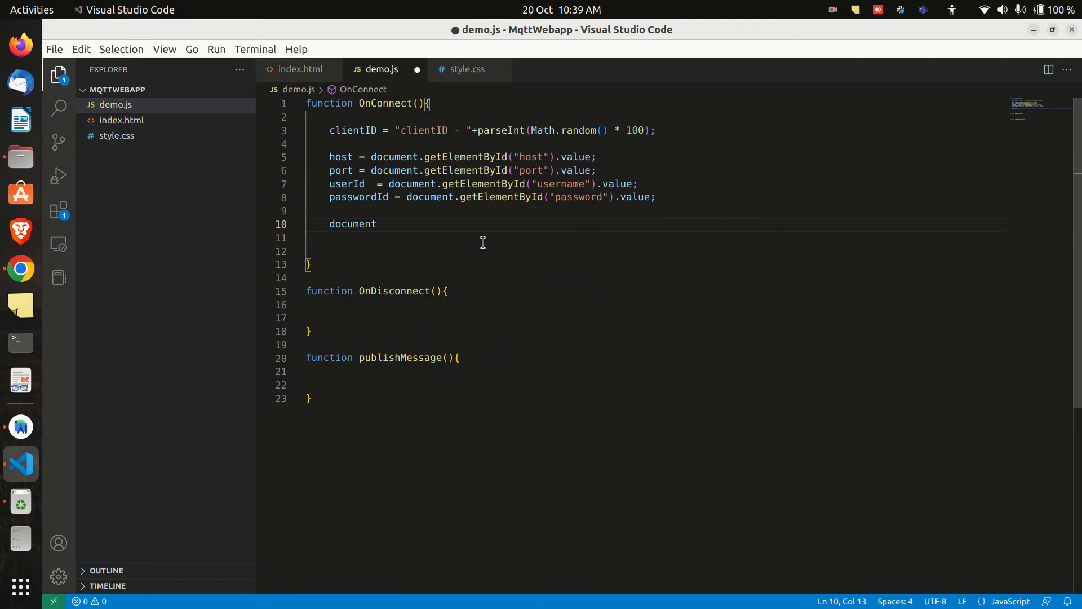
type(".getElementById")
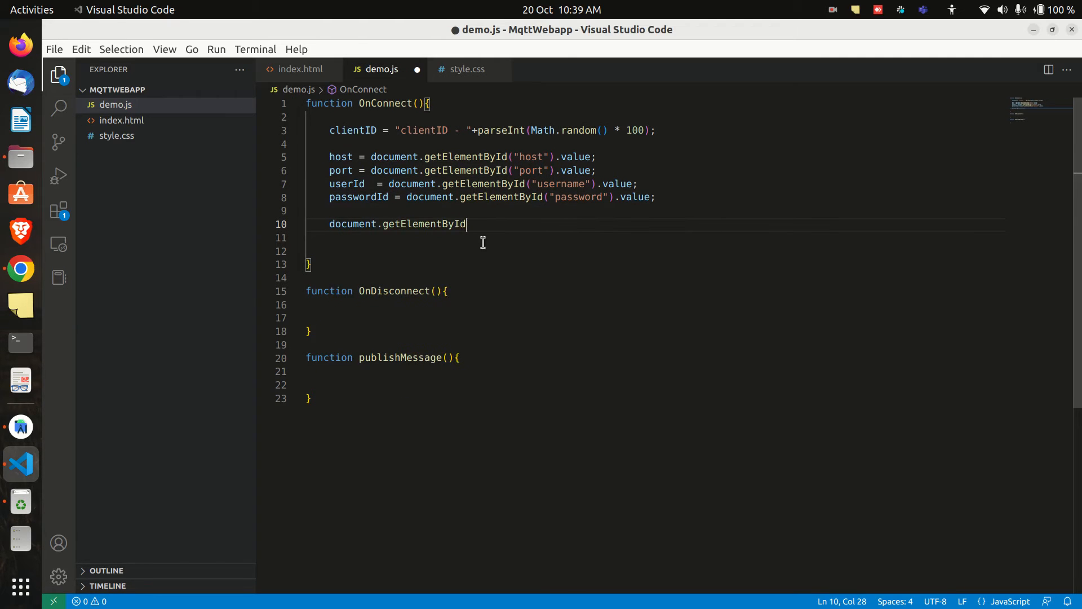
type("(\"messages\")")
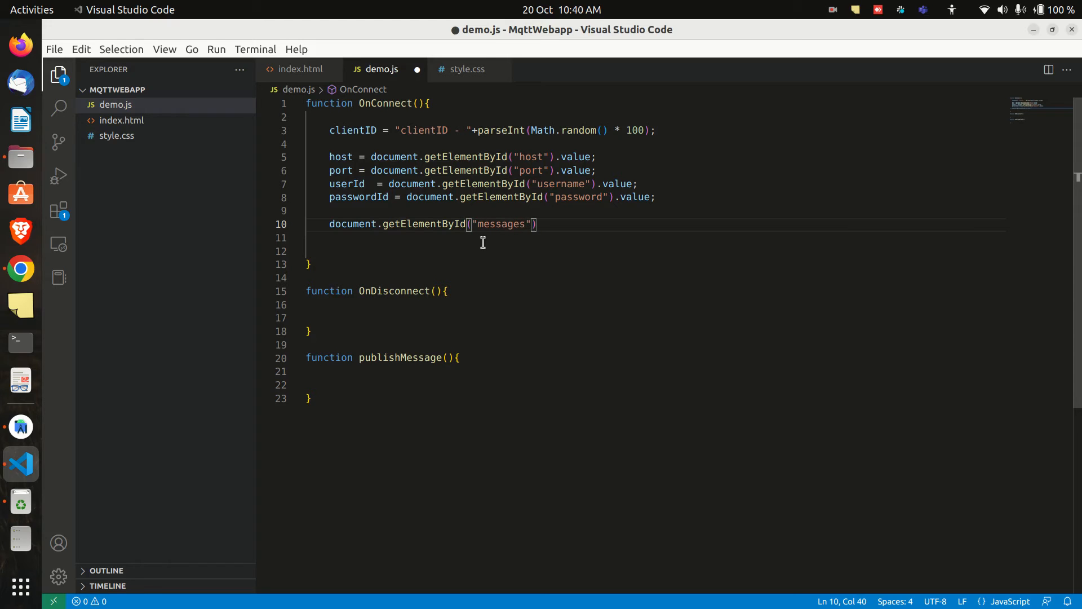
Append a "Connecting to: host on port port" span to the messages innerHTML.
type(".innerHTML +=")
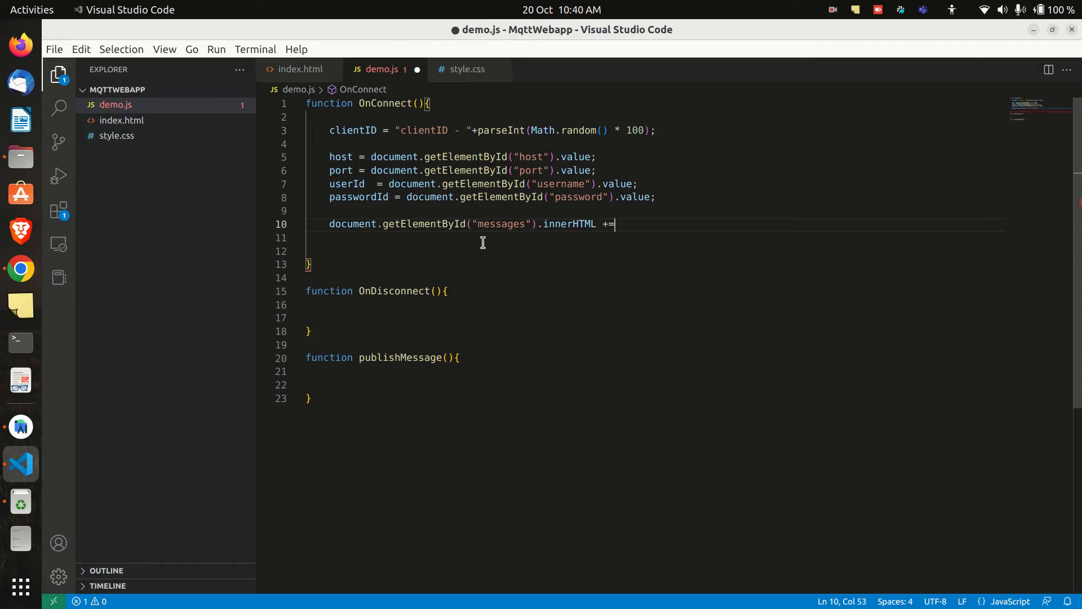
type("= \"<span> \"")
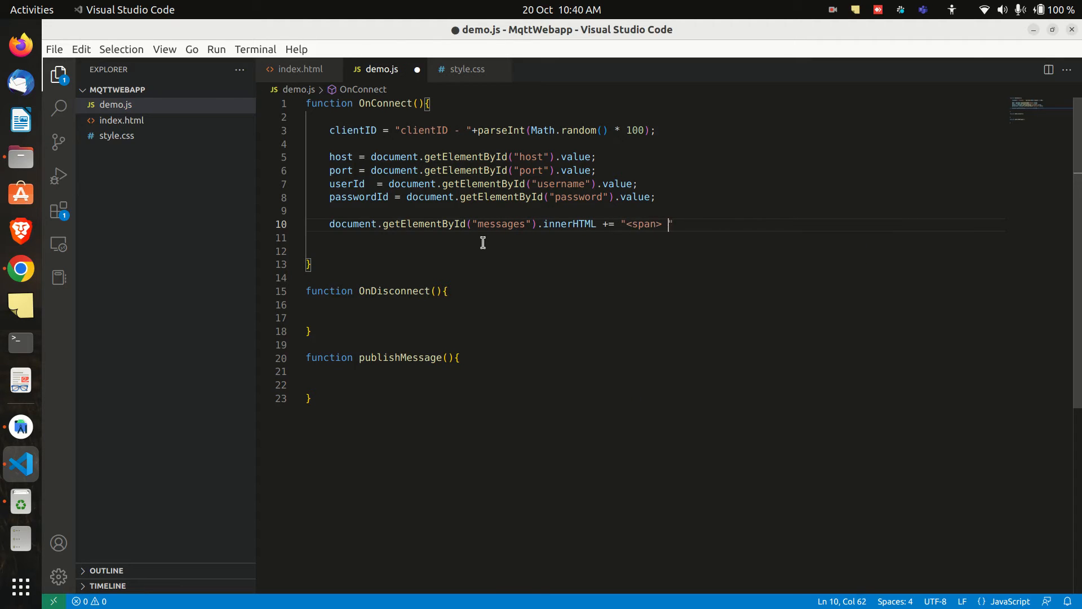
type("Connecting to:")
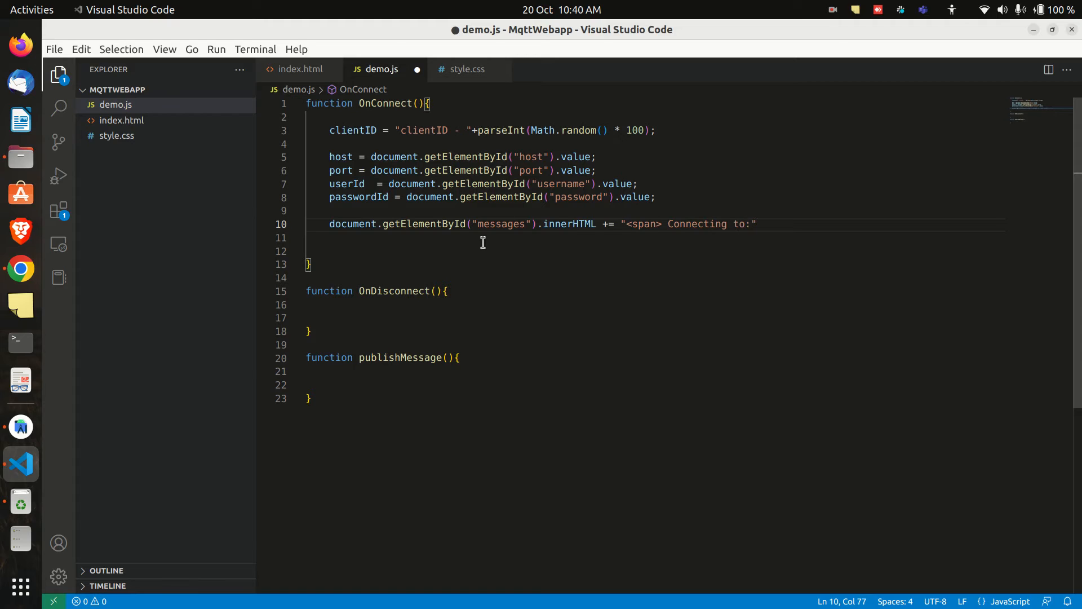
type("+ host +")
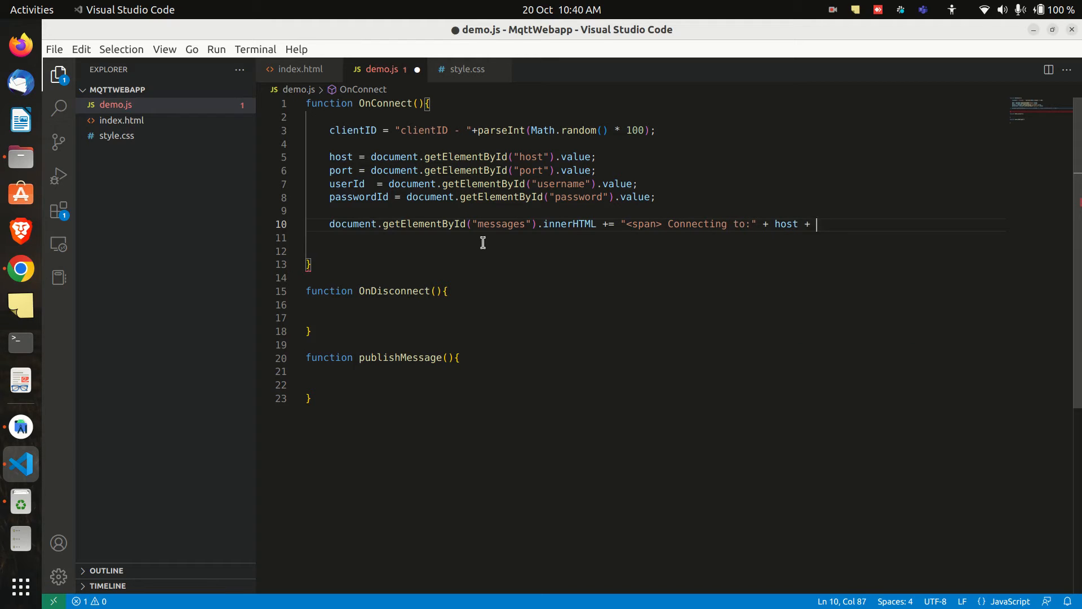
type("\"on port \"")
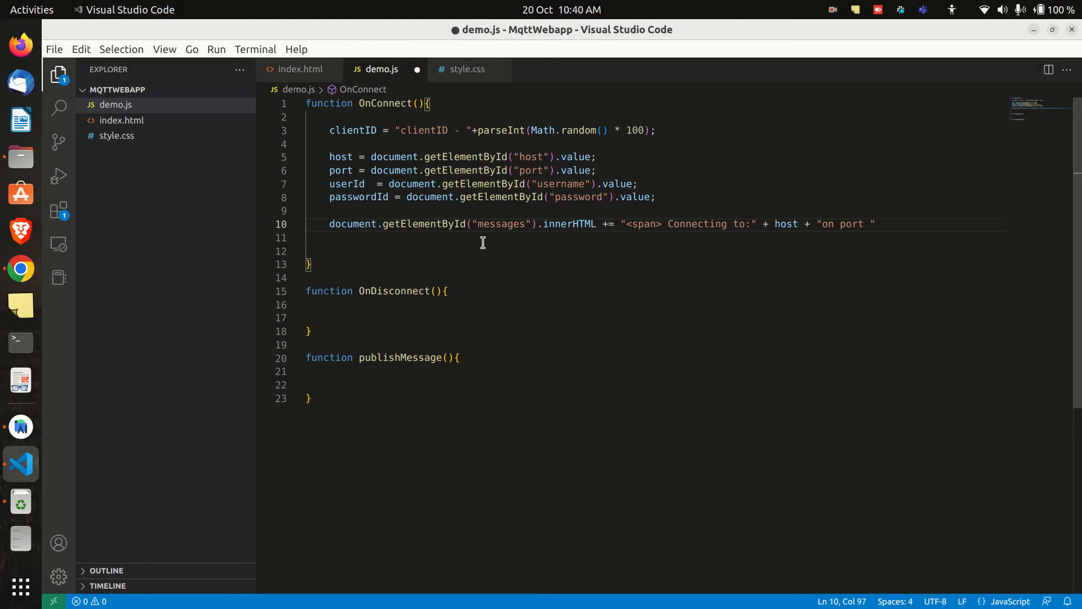
type("+port+\"</span>")
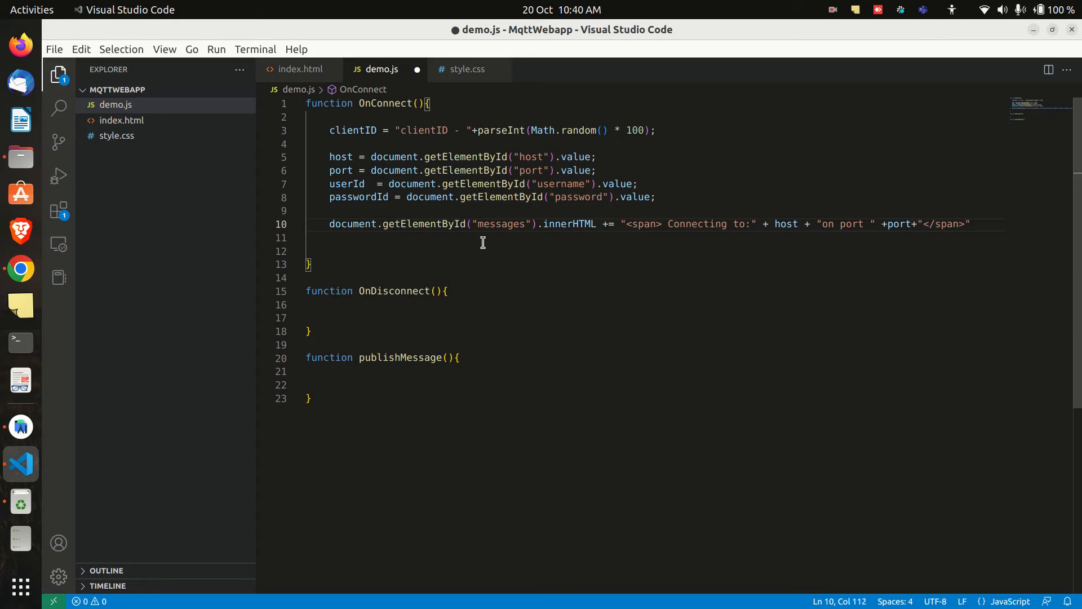
type("<br>")
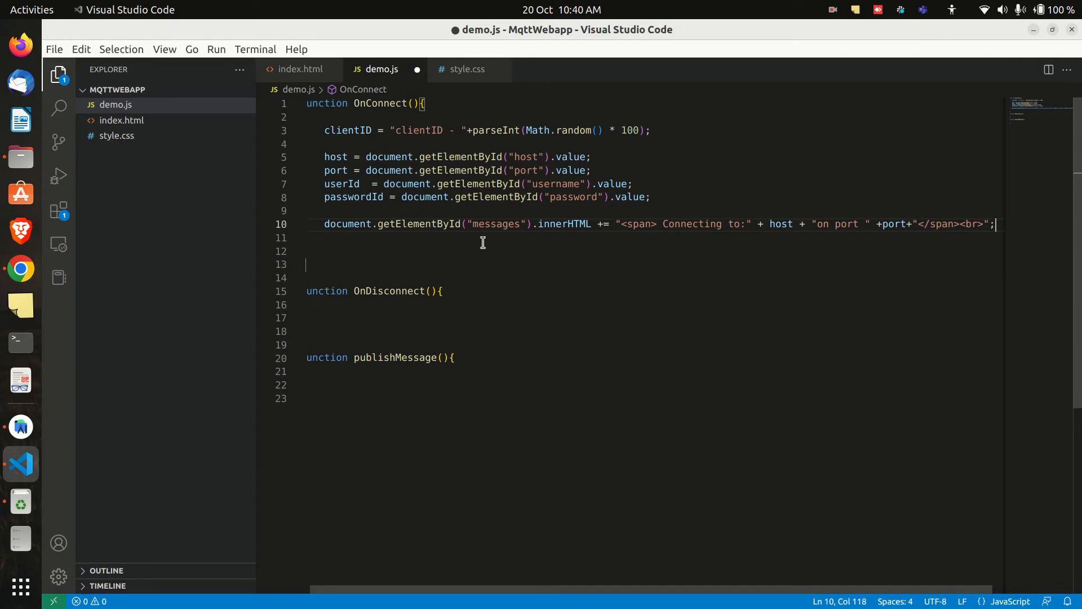
Duplicate the messages line as "Using the client Id " + clientID and begin a client line.
type("d")
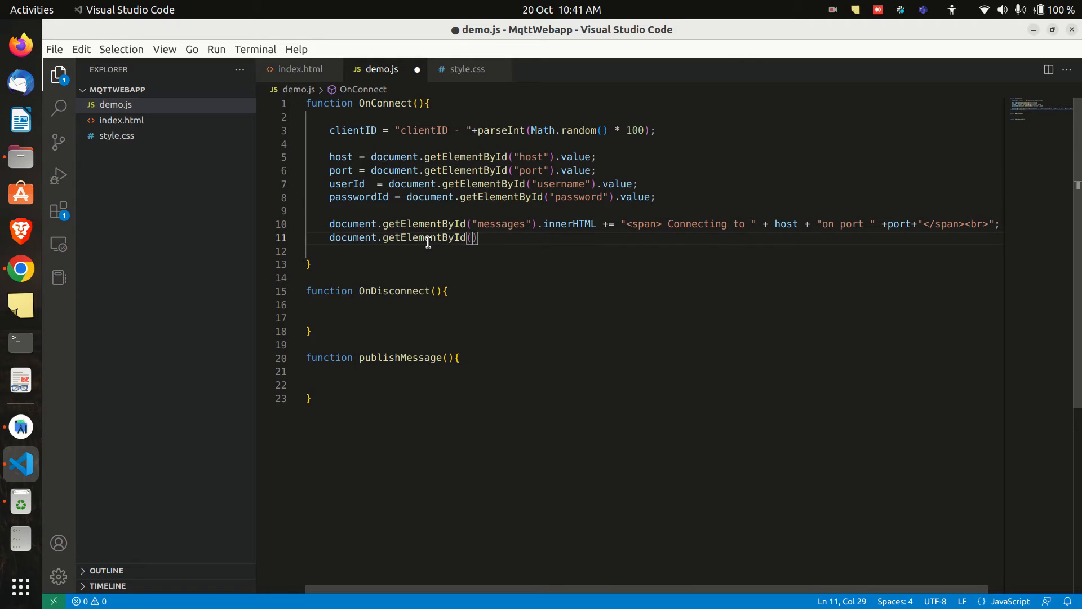
type("\"messages\").innerHTML +")
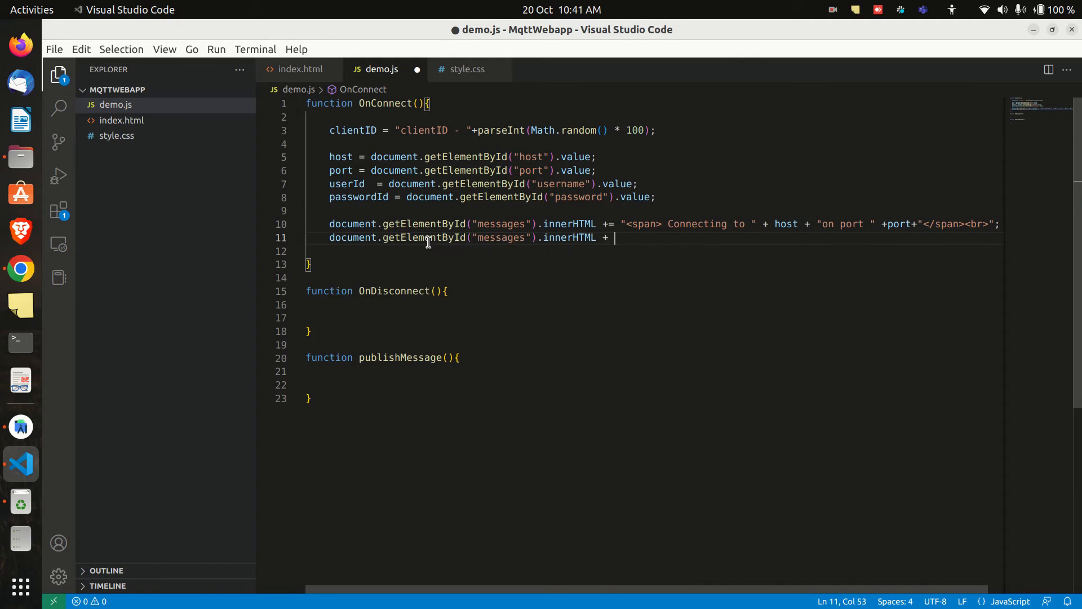
type("<span> Connecting to \" + host + \"on port \" +port+\"</span><br>\";")
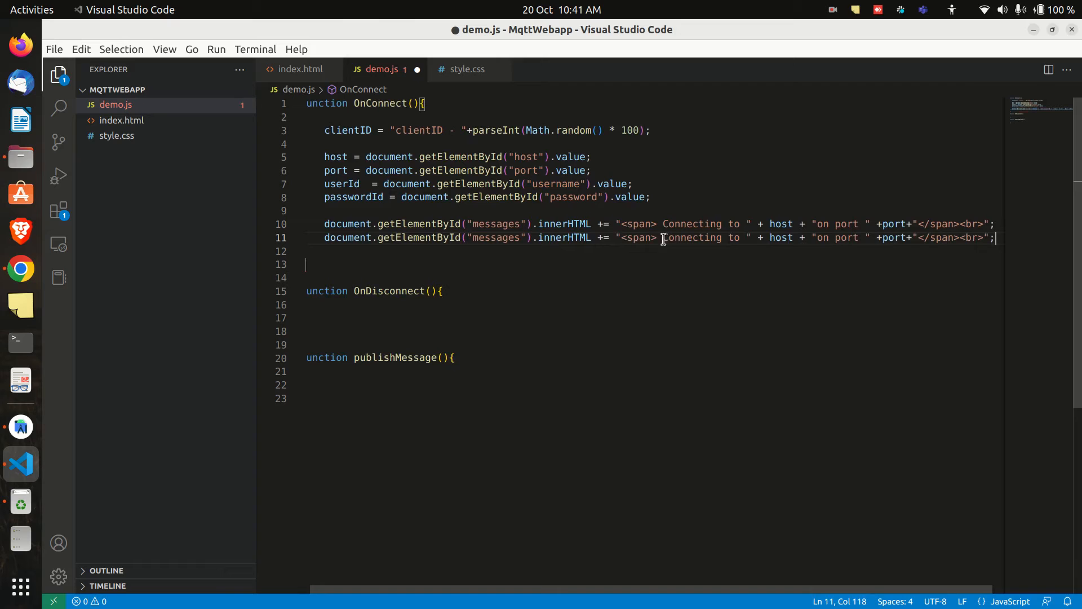
type("Using t")
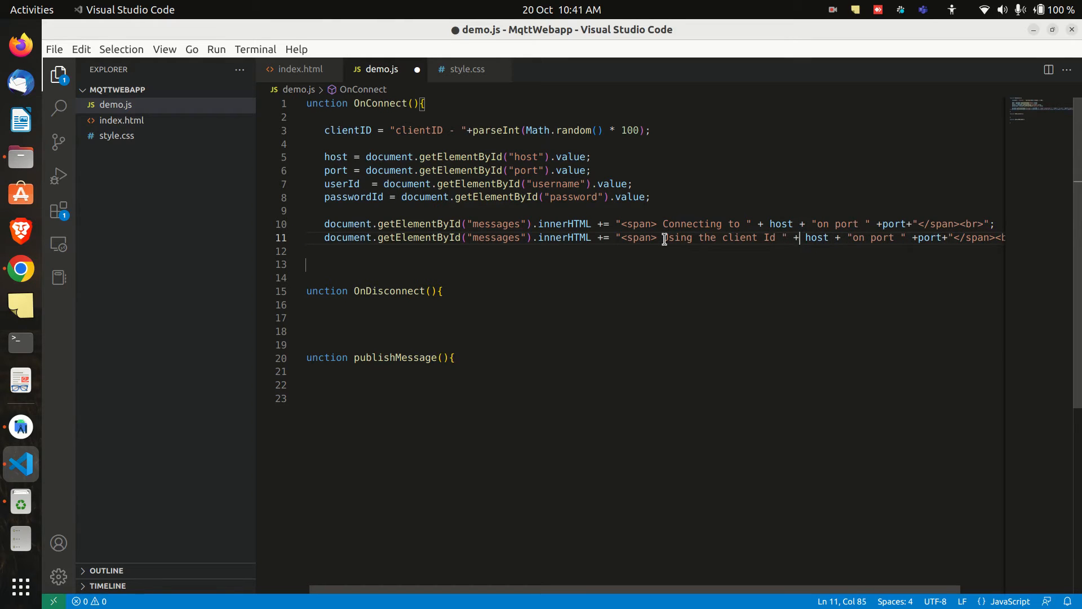
type("clientID")
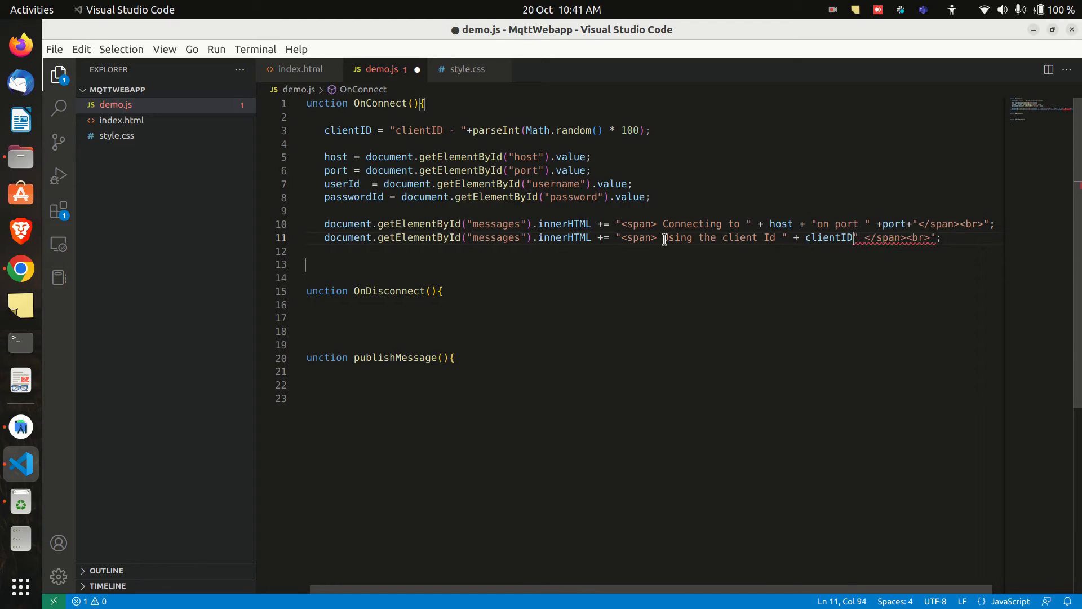
type("f")
type(" +")
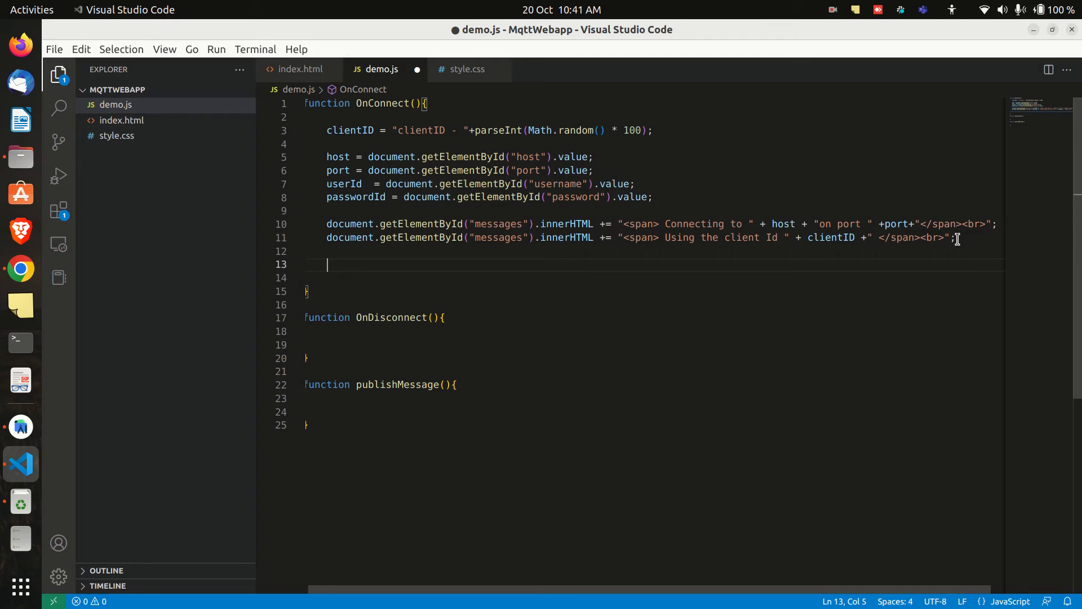
type("client")
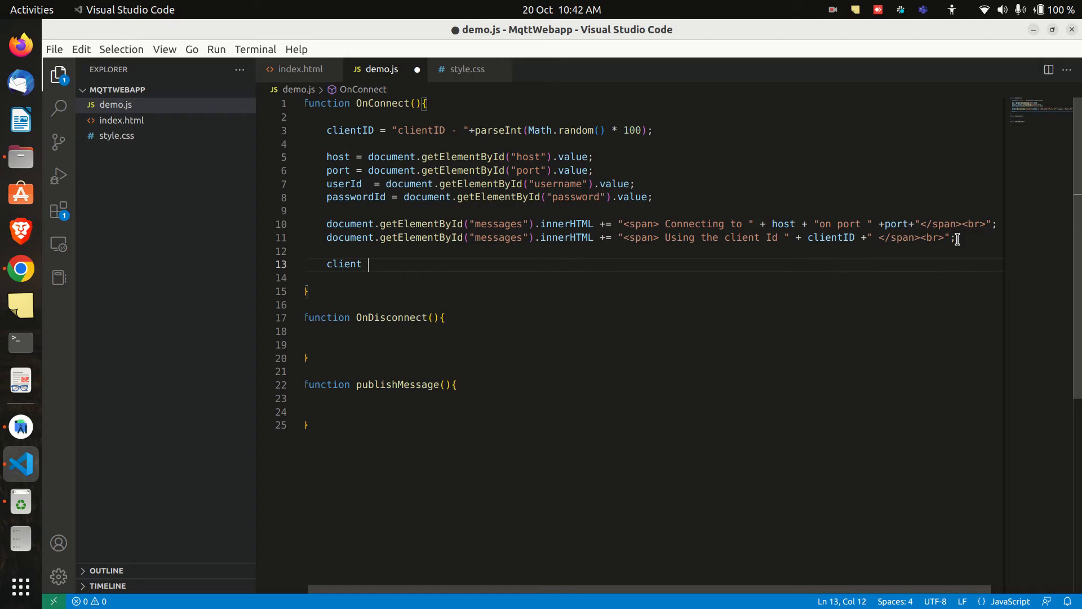
Create client = new Paho.MQTT.Client(host, Number(port), clientID) and save demo.js.
type("= new")
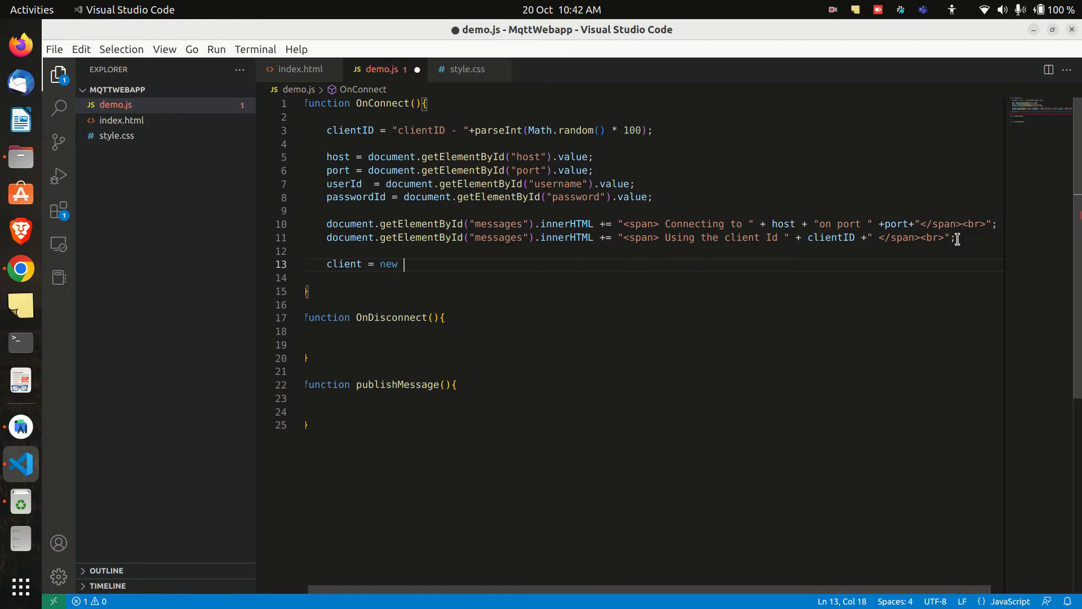
type("paho.MQTT")
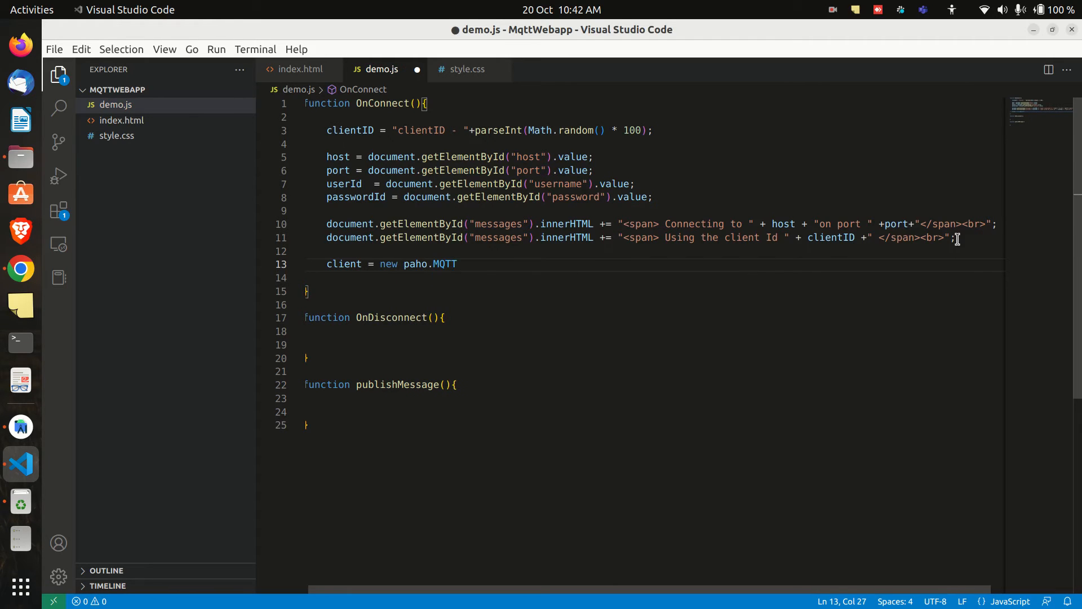
type(".Client()")
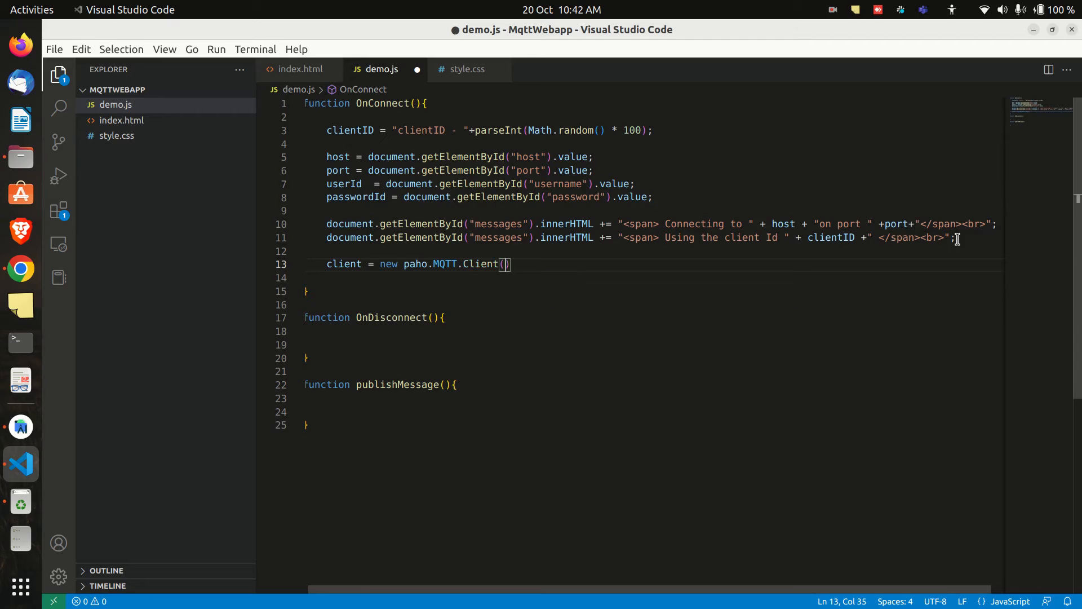
type("host,")
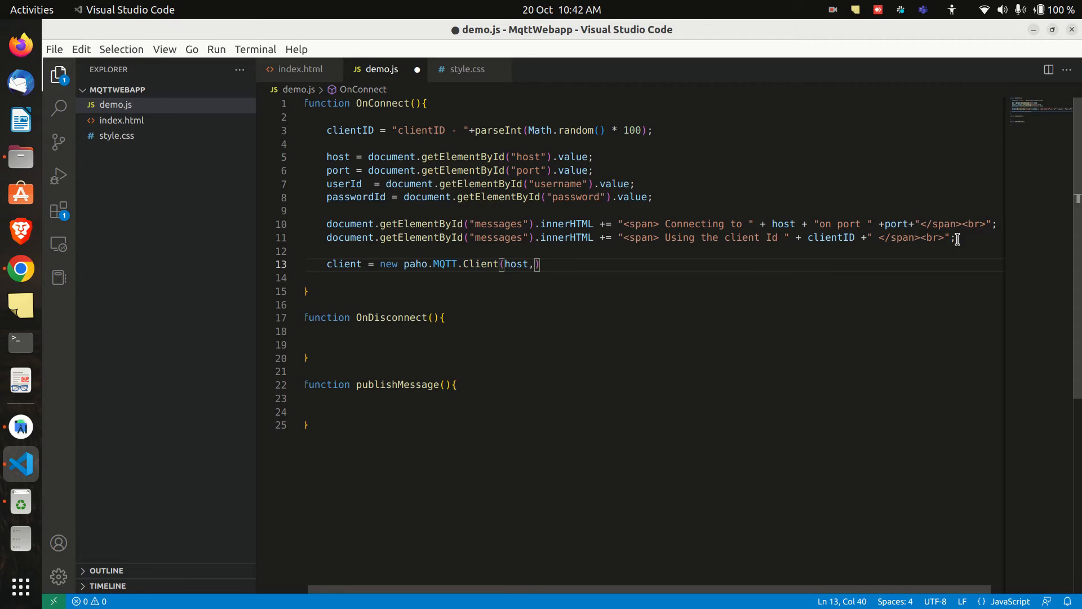
type("Number(port)")
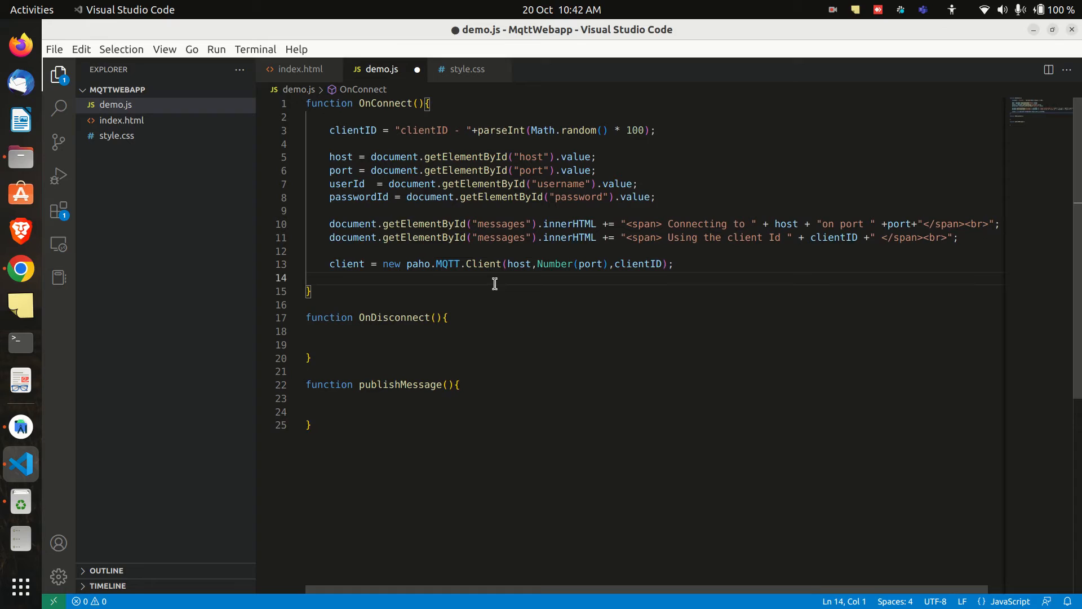
key("ctrl+s")
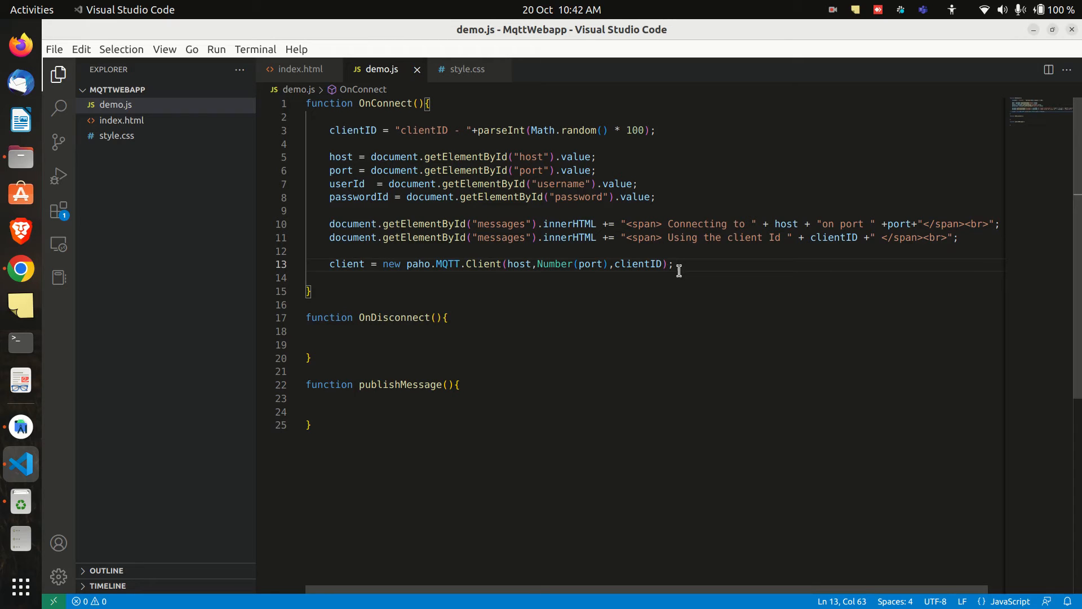
mouse_move(717, 261)
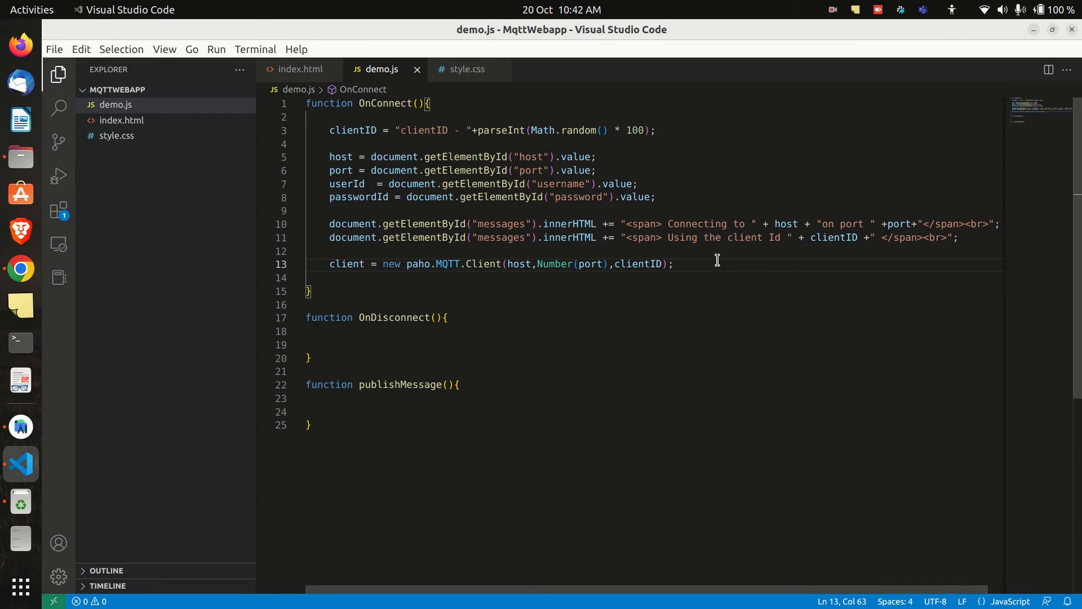
key("Enter")
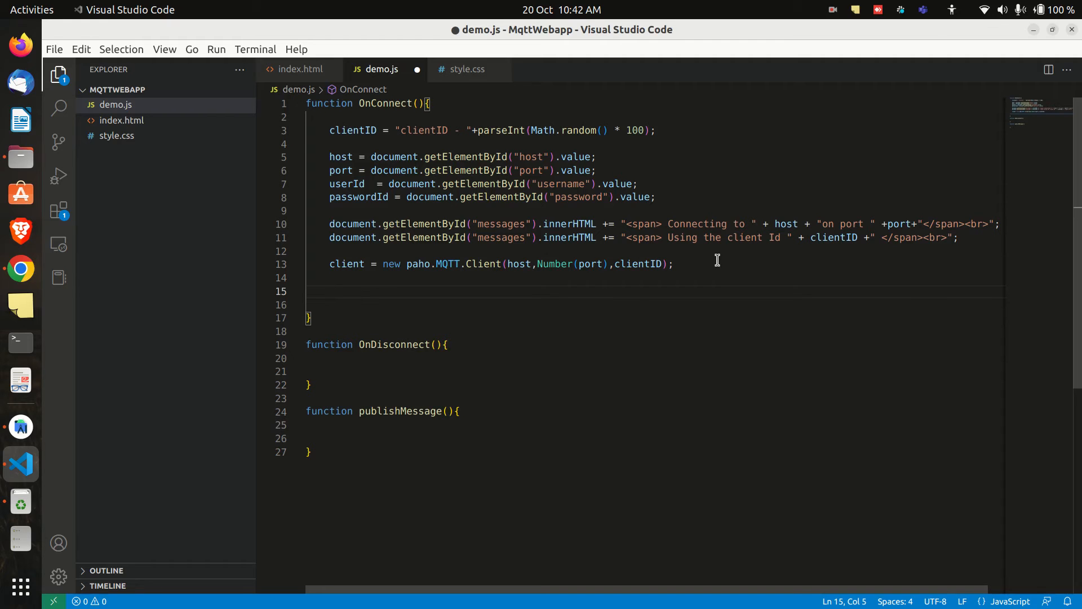
type("client.")
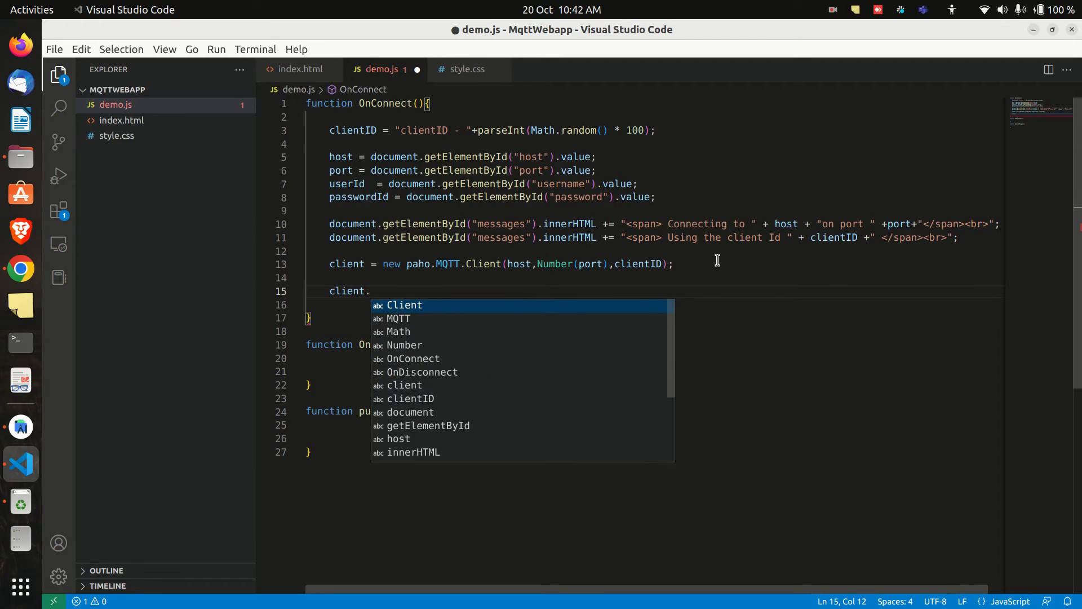
Assign client.onConnectionLost and write onConnectionLost(responseObject) logging ERROR lines with errorMessage.
type("onConnection")
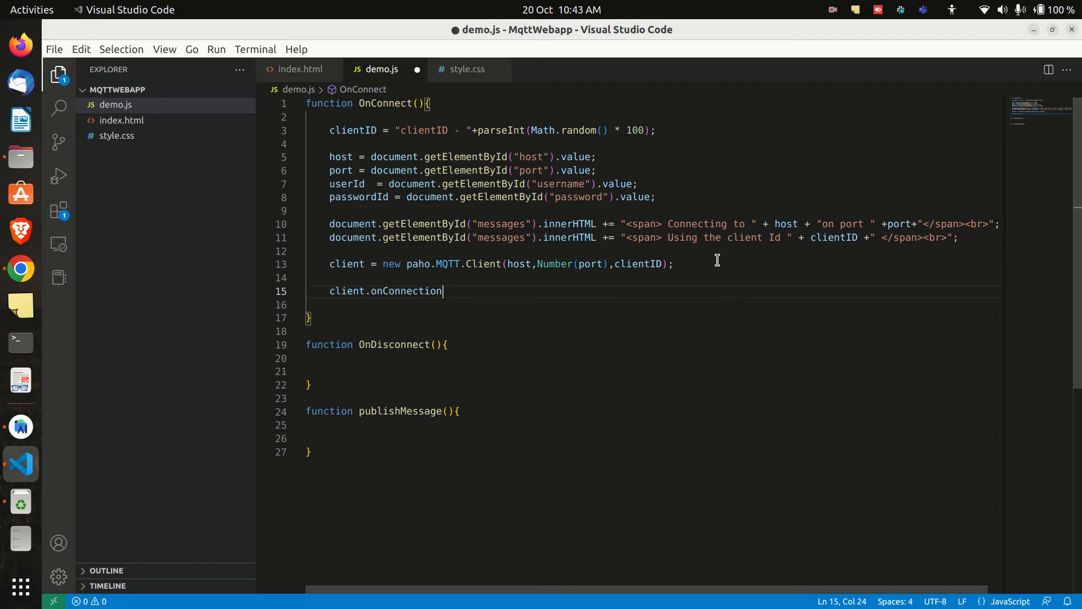
type("Lost = onConnectionLost;")
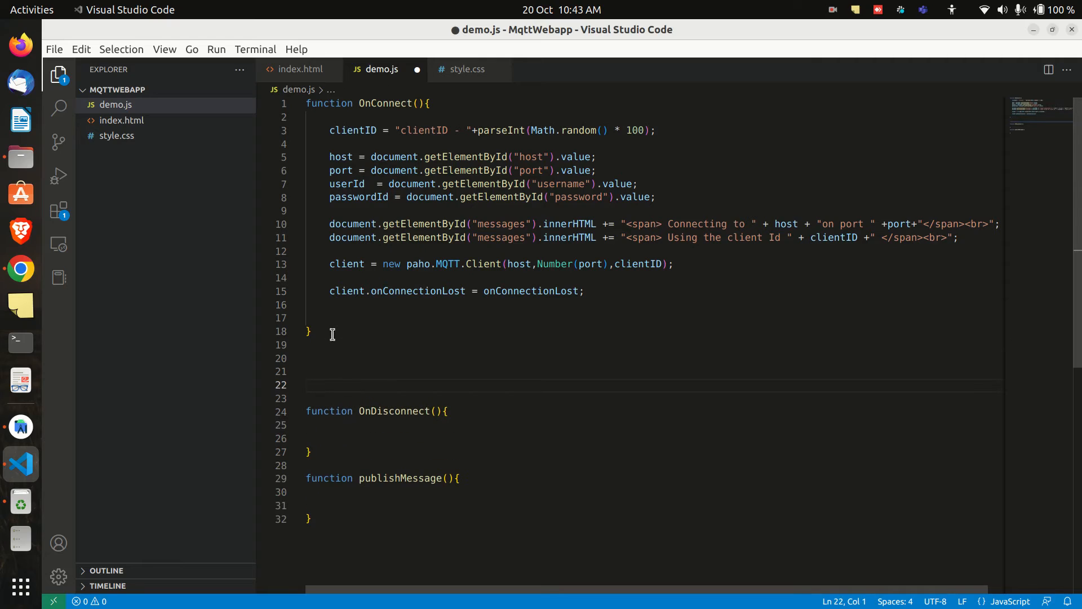
type("function onConnectionLost(responseObject){")
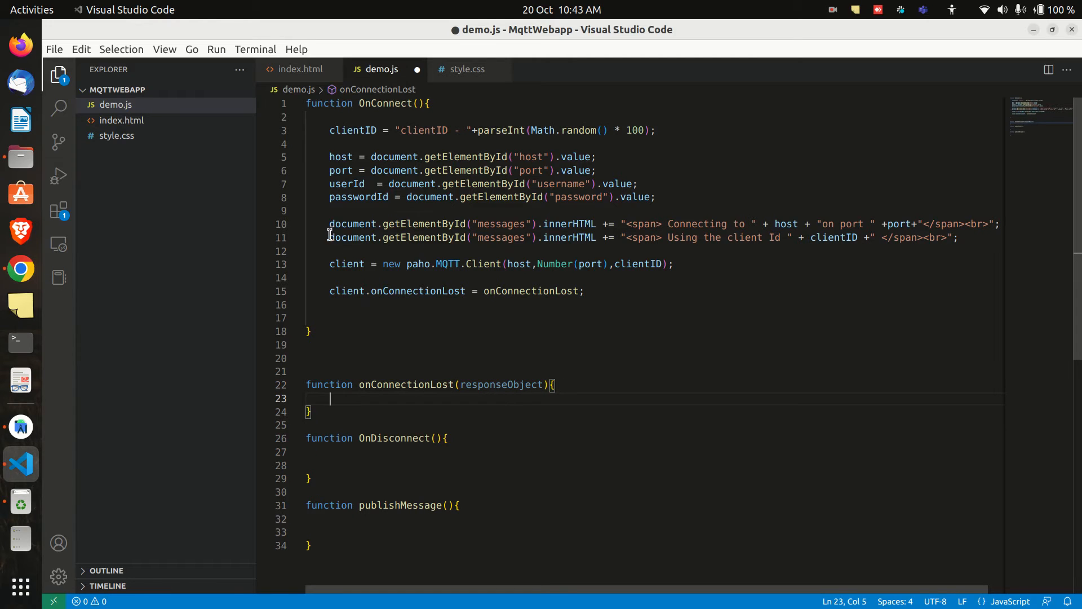
type("document.getElementById(\"messages\").innerHTML += \"<span> Using the client Id \" + clientID +\" </span><br>\";")
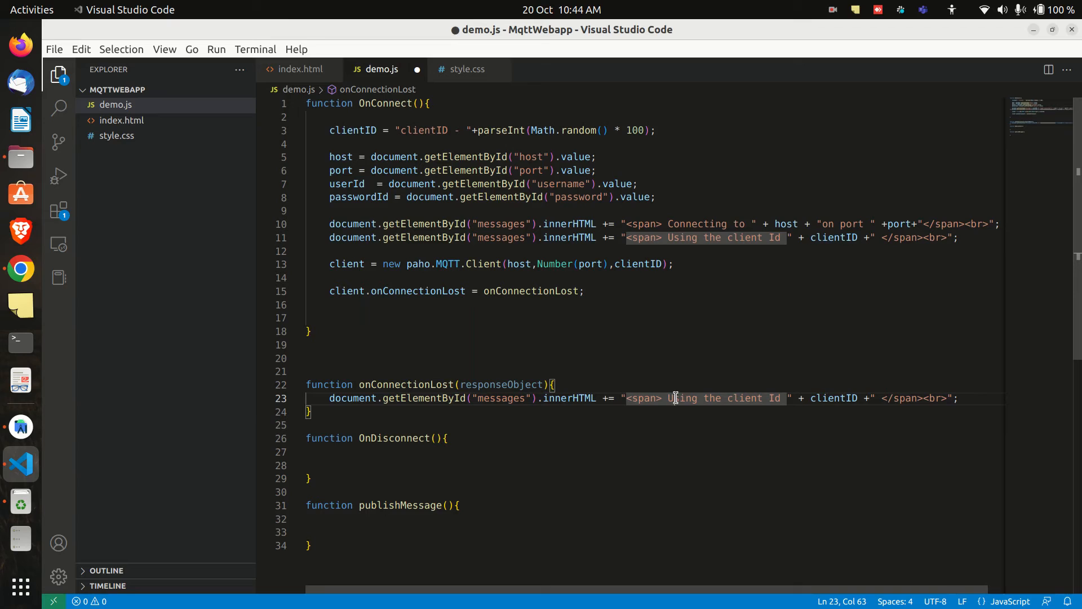
type("ERROR: Connection")
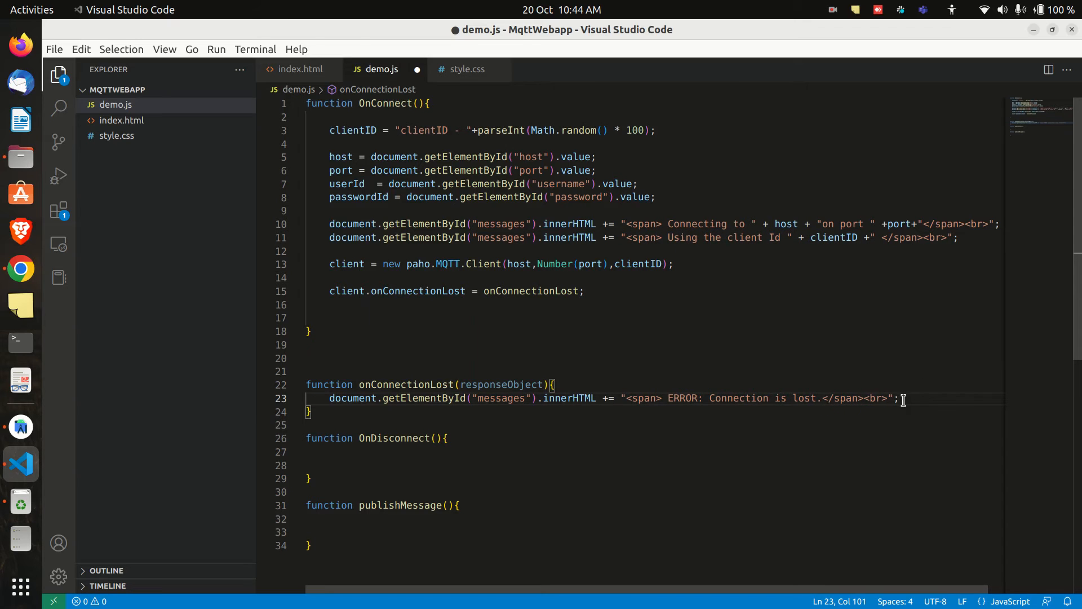
type("if(responseObject)")
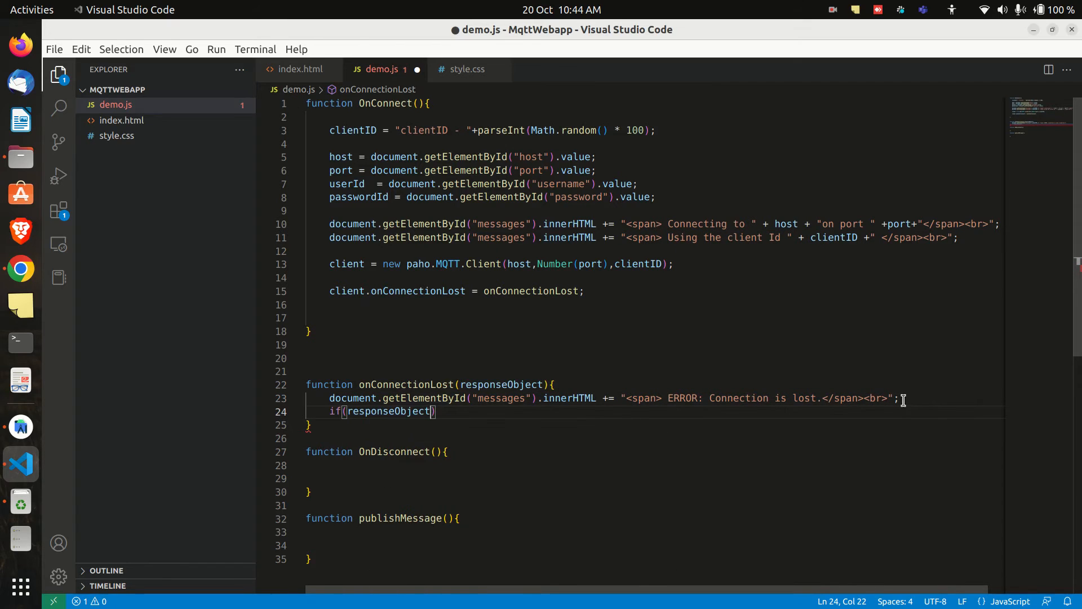
type("!=0){}")
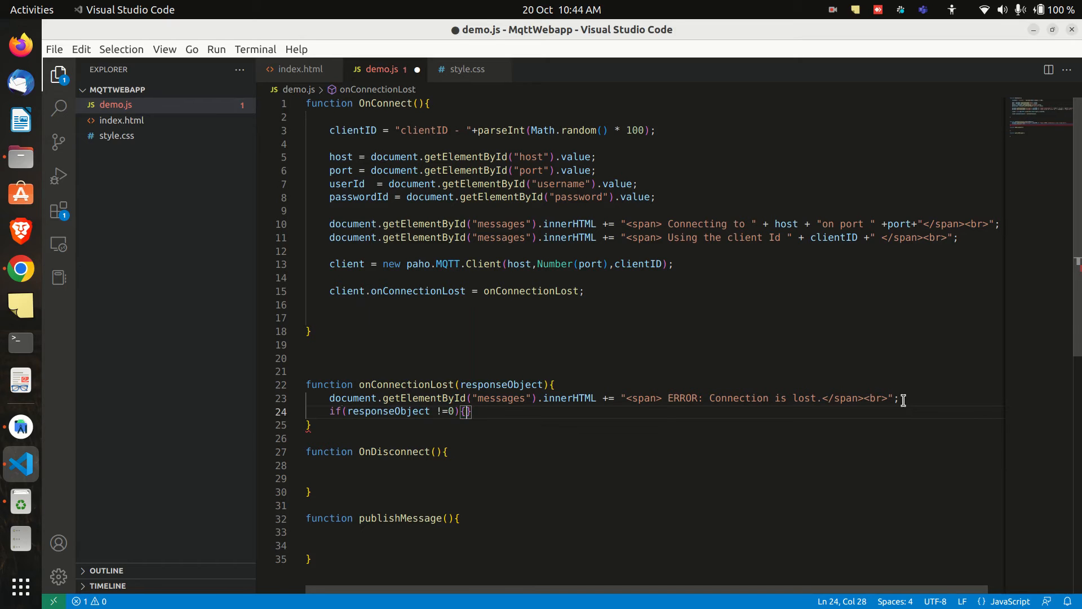
type("d")
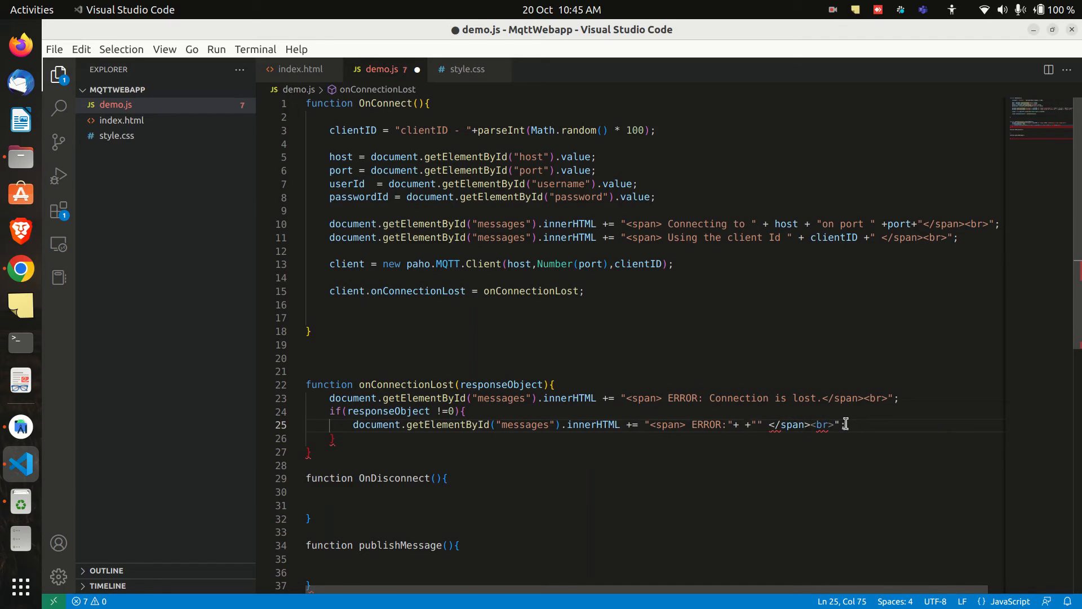
type("responseObject.errorMessage")
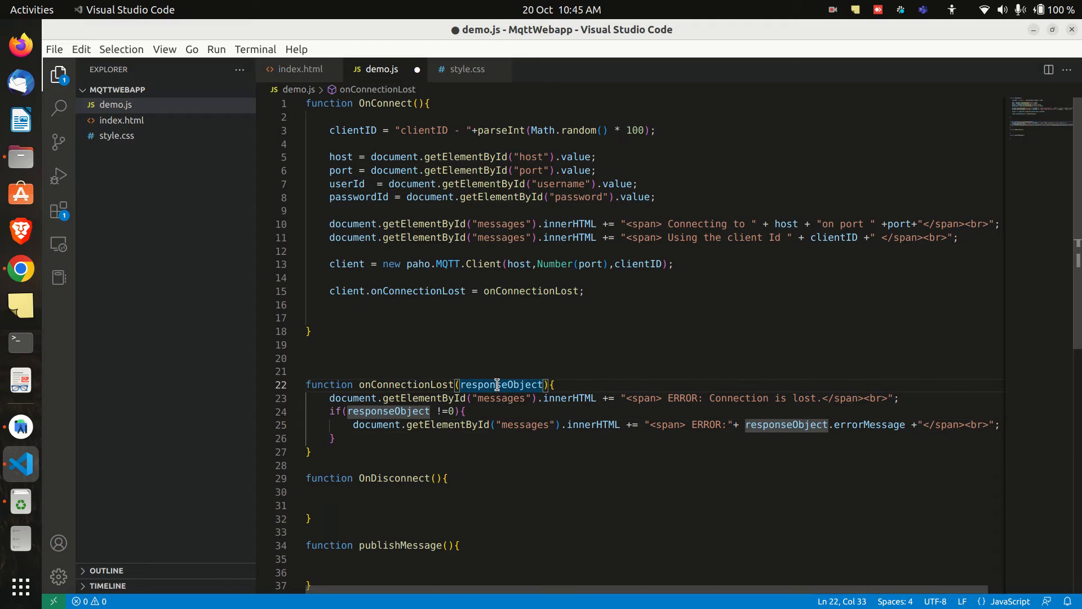
mouse_move(578, 328)
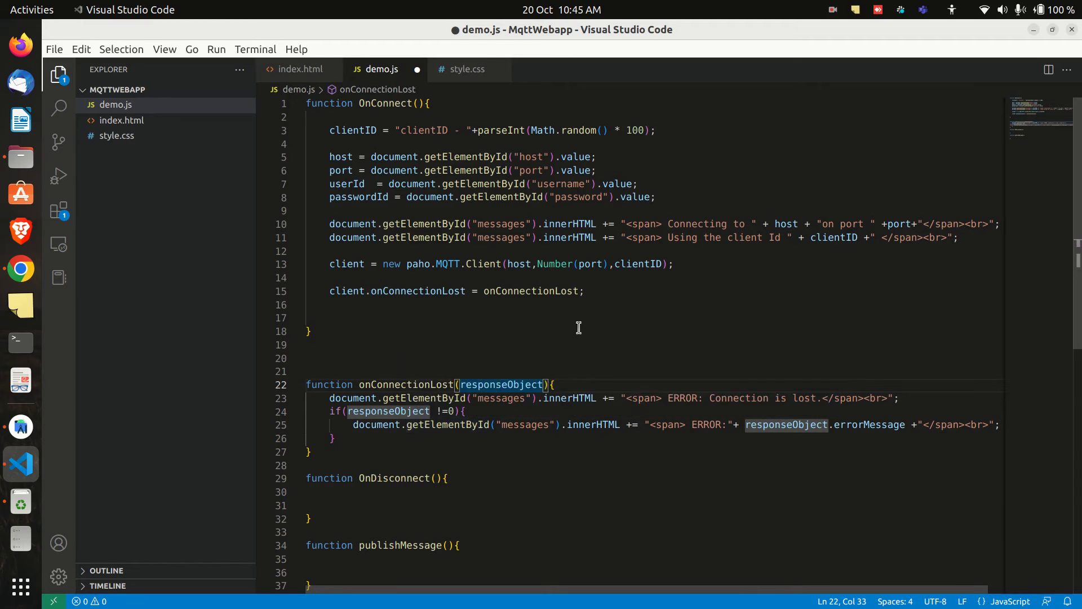
type("client.")
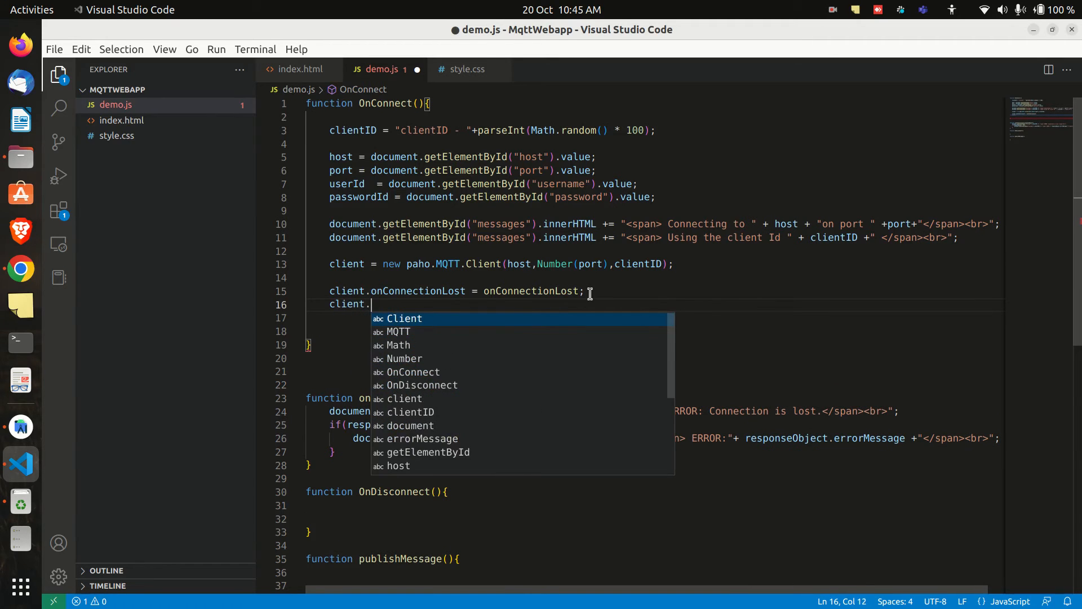
Assign client.onMessageArrived and start the onMessageArrived(message) function.
type("onMessage")
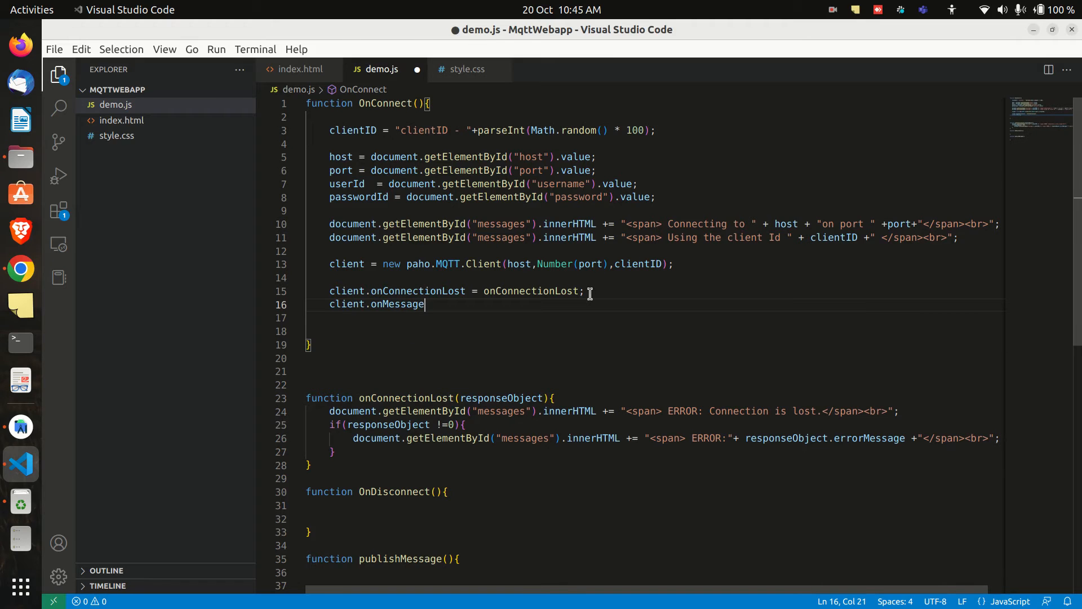
type("Arrived = onMessageArrived;")
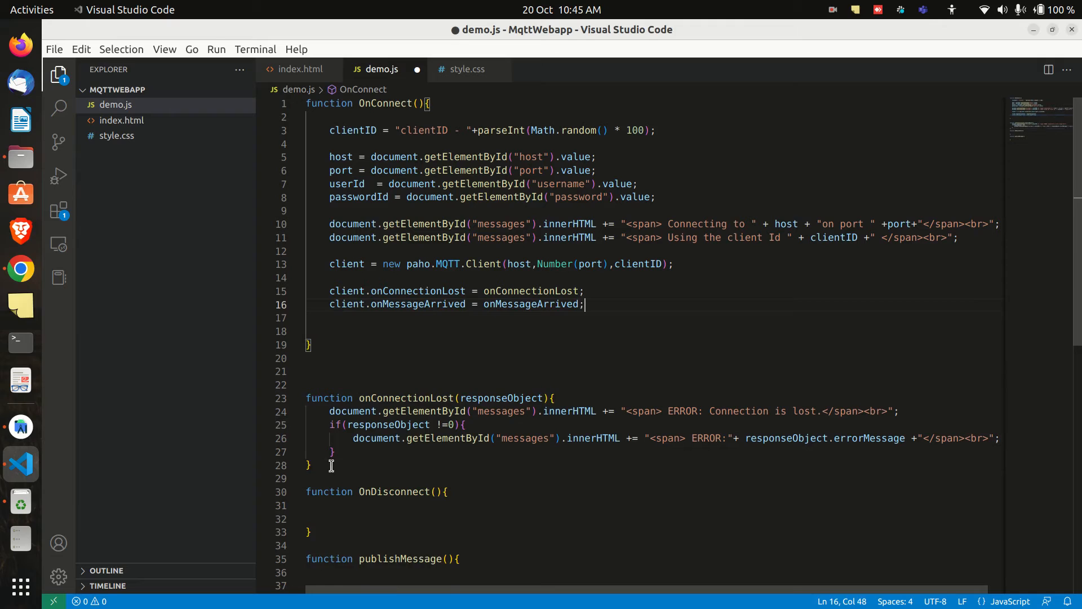
type("on o")
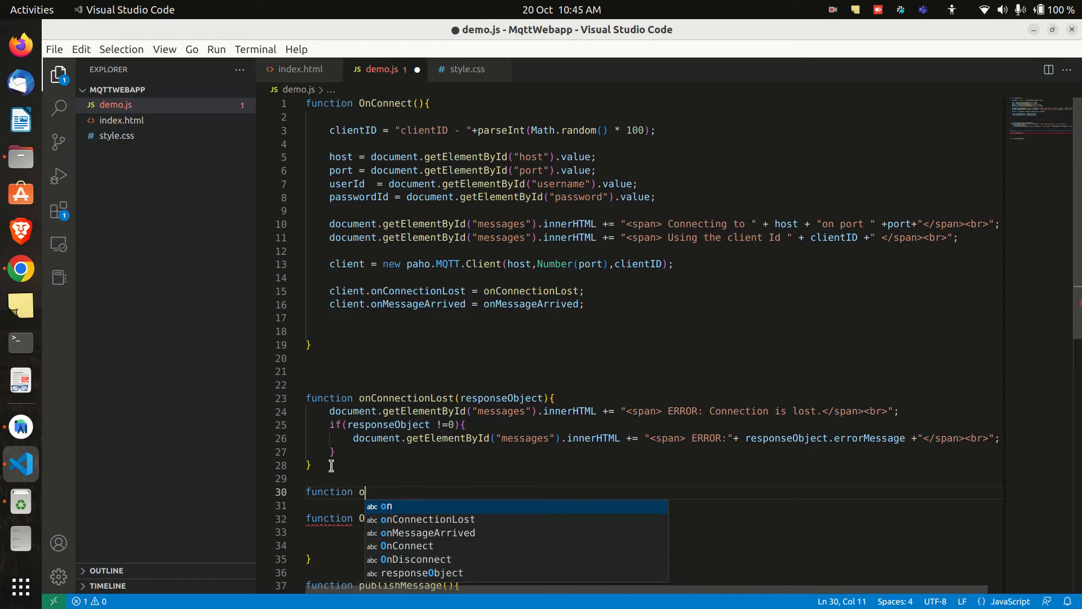
left_click(427, 532)
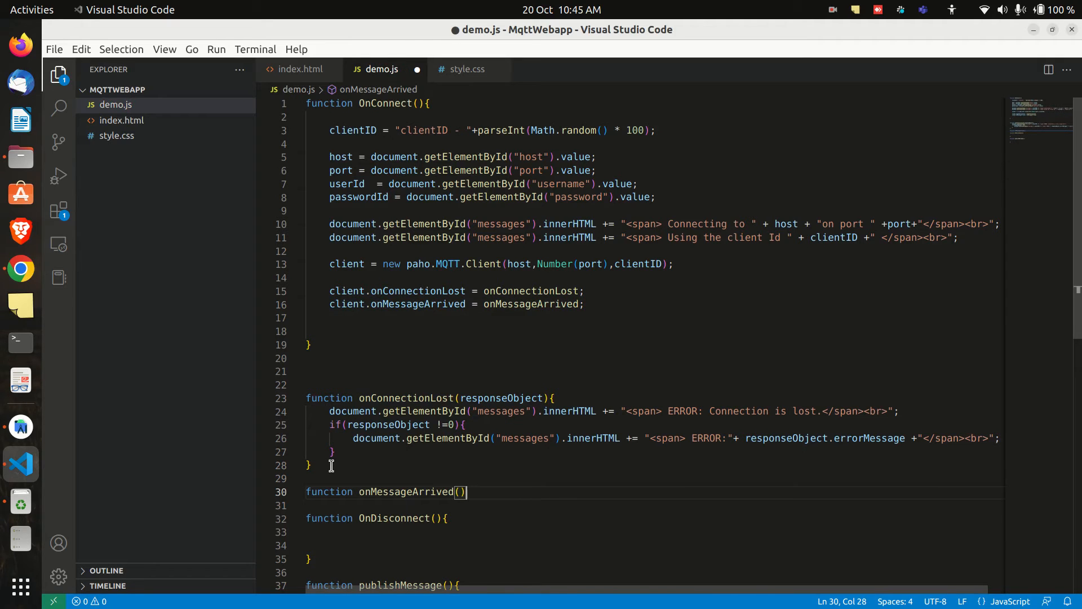
type("message")
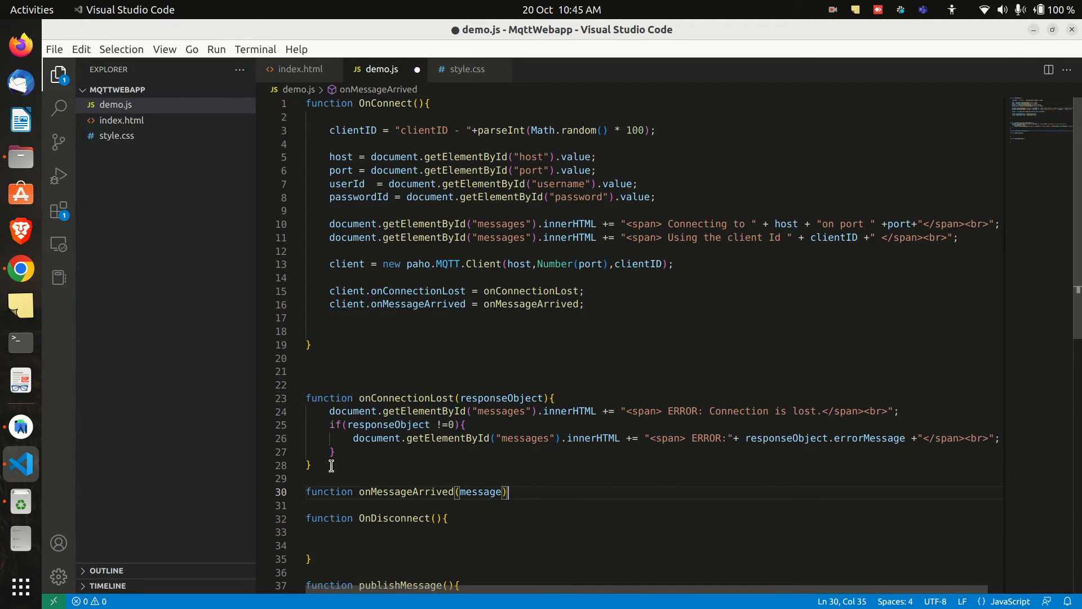
type("{")
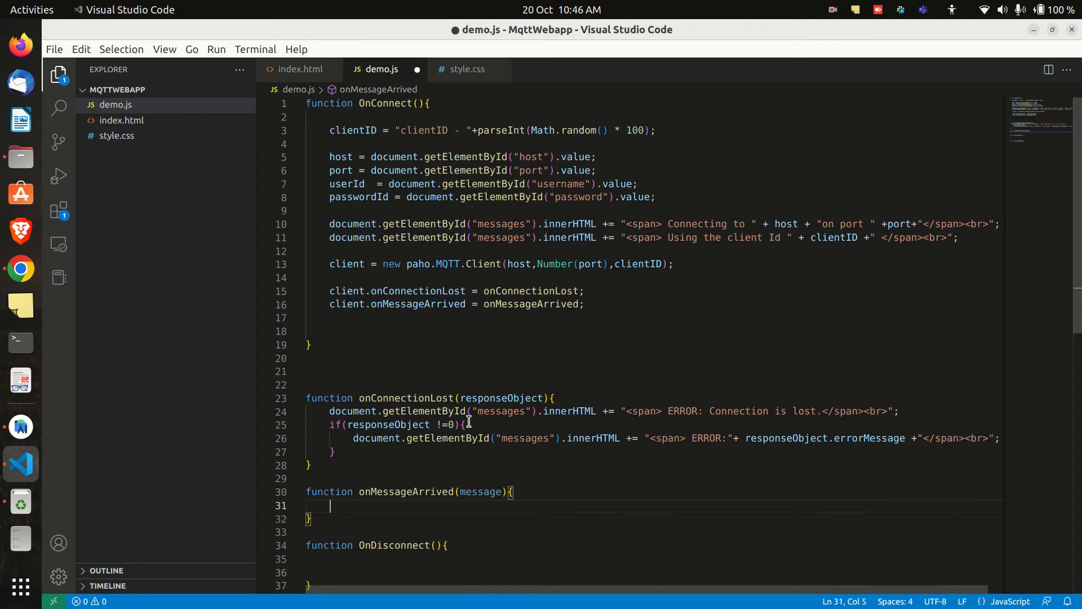
Log message.payloadString to the console and append Topic and Message lines to messages.
scroll("down", 3)
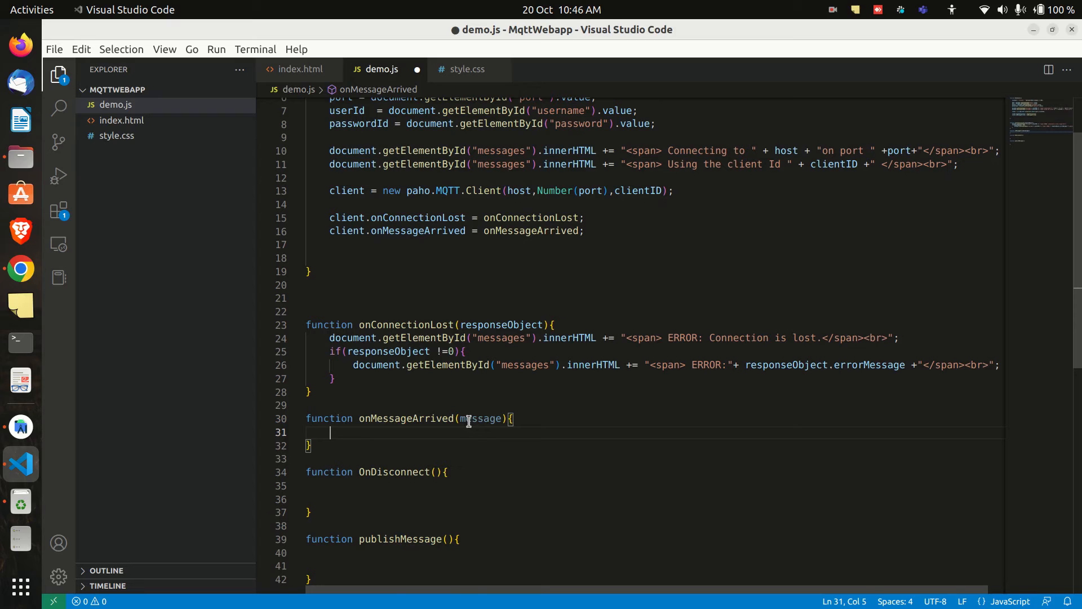
type("console.")
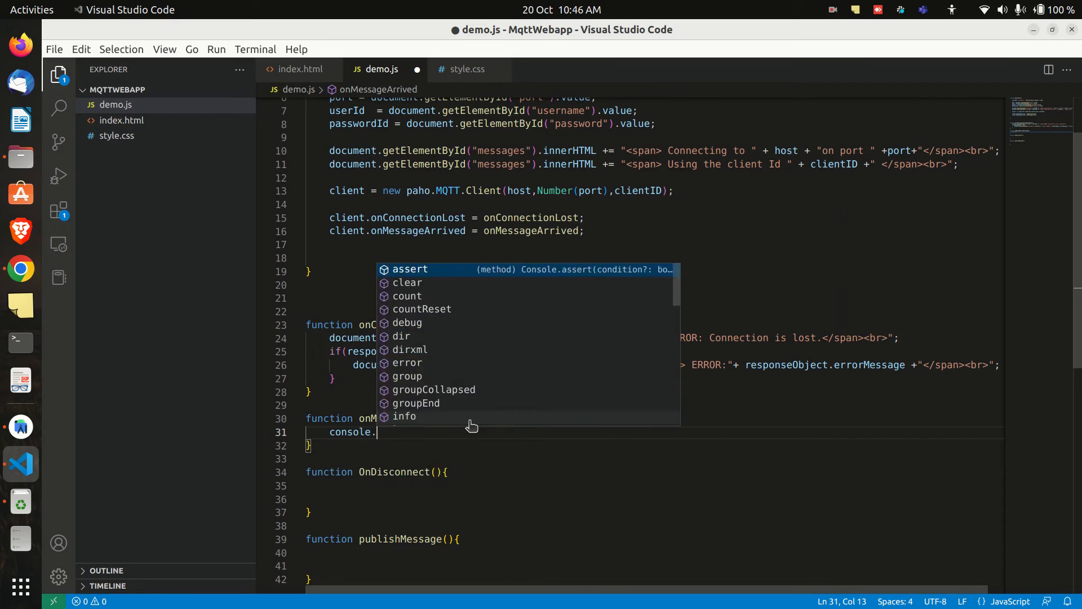
type("log(\"On\")")
type("document.getElementById(\"messages\").innerHTML += \"<span></span><br>\";")
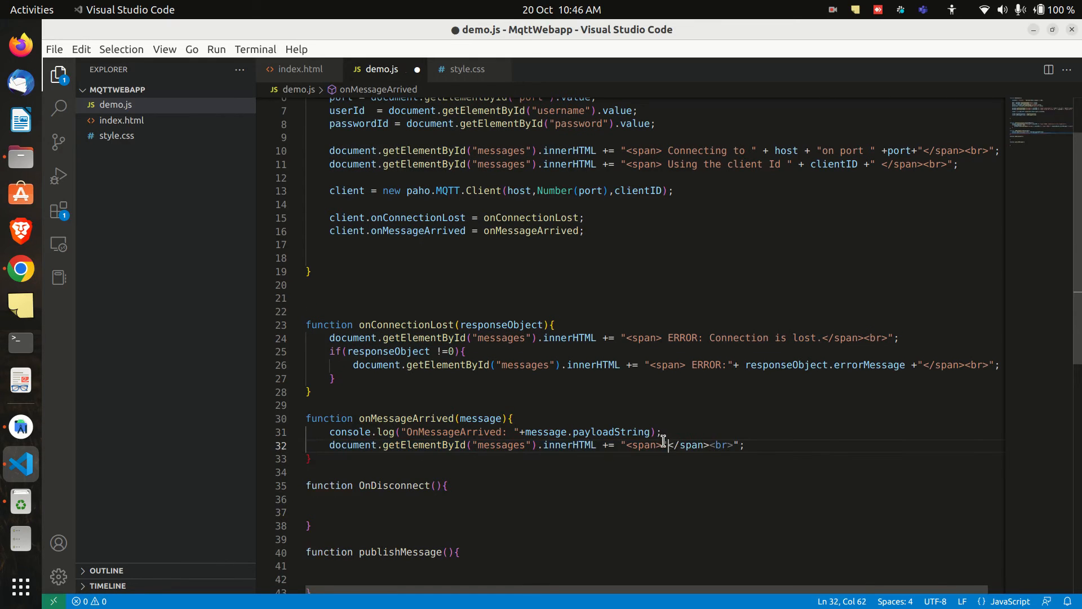
type("Topic:\"+")
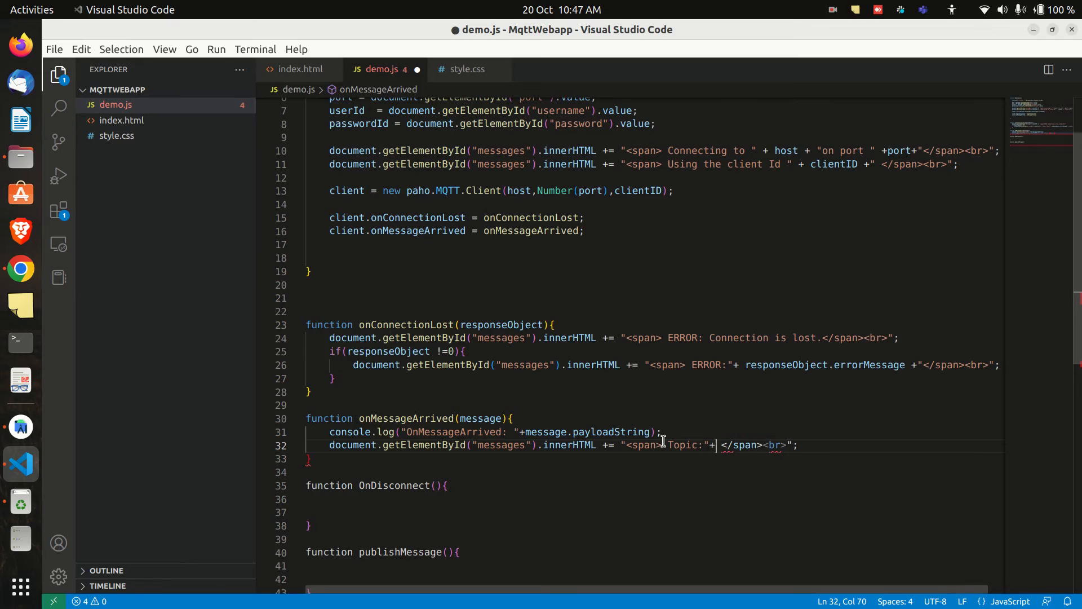
type("message.destinationName+")
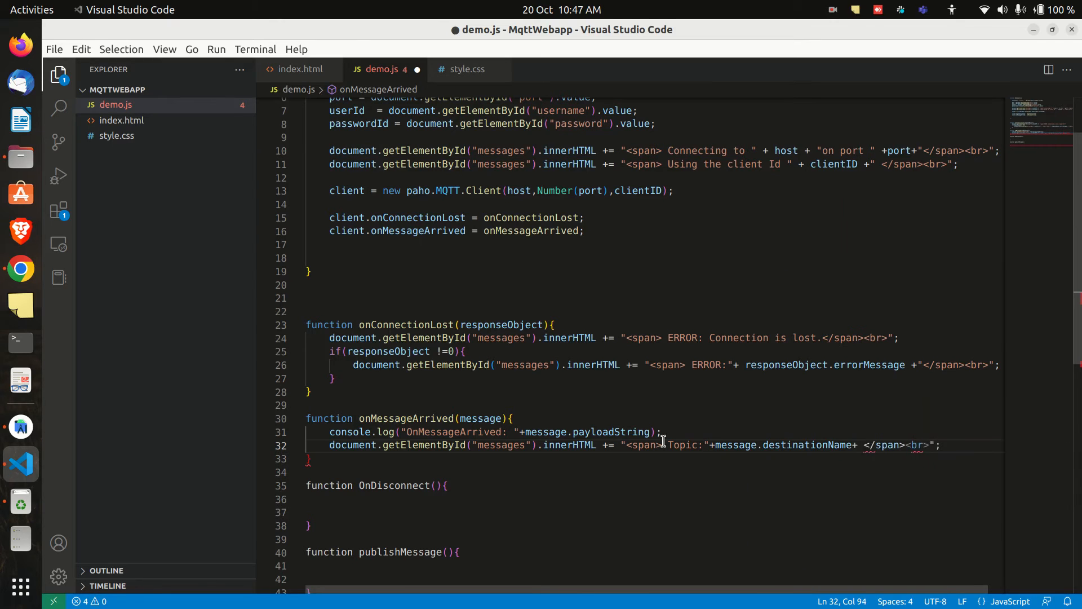
type("| Message")
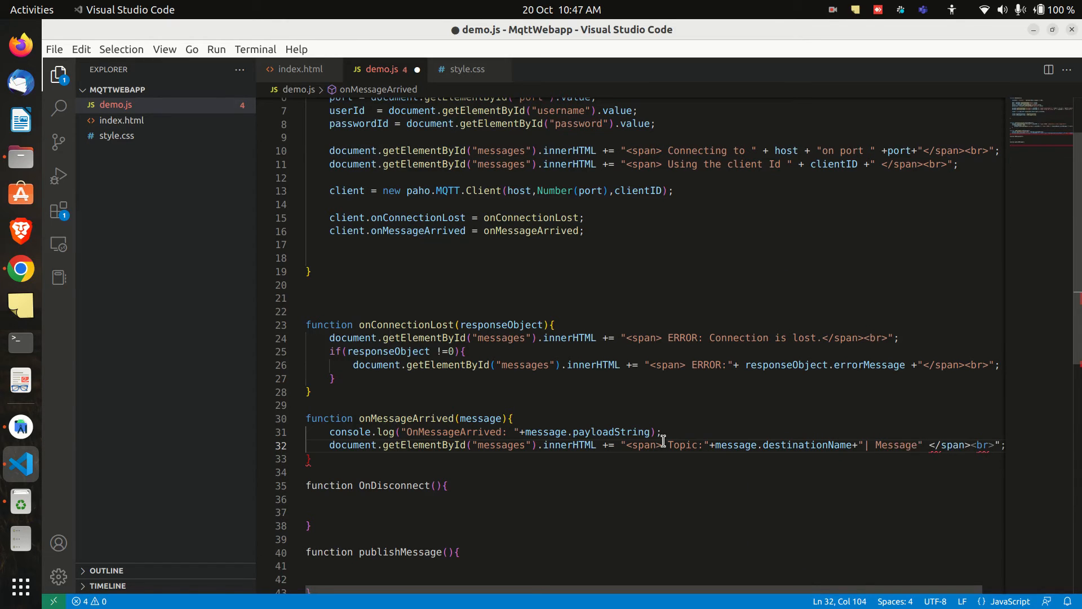
type(": \"+message.")
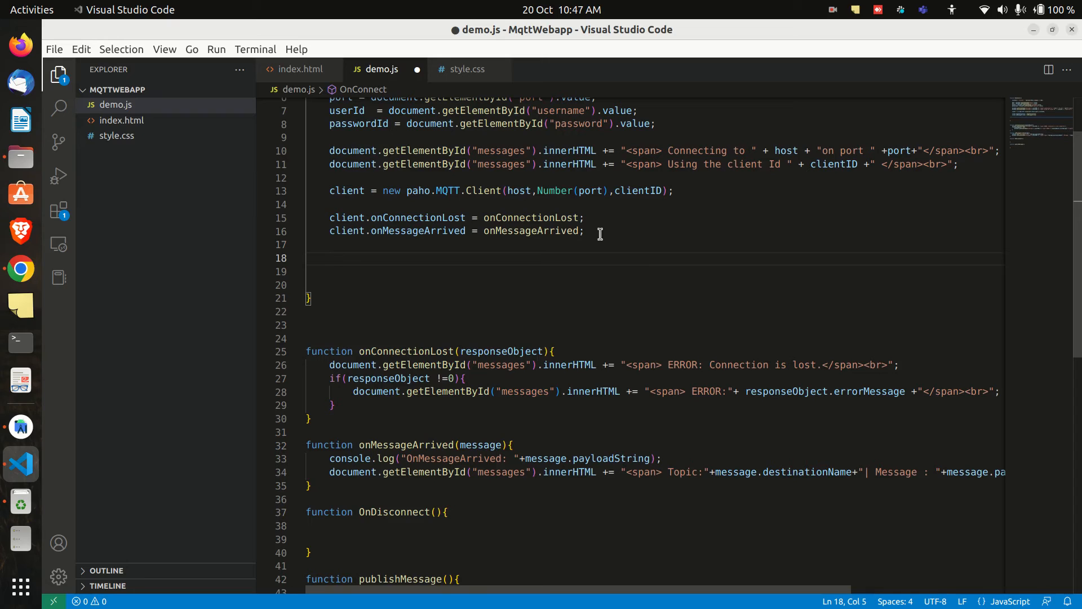
Add client.connect({ onSuccess: onConnect }) after the callback assignments.
type("client.")
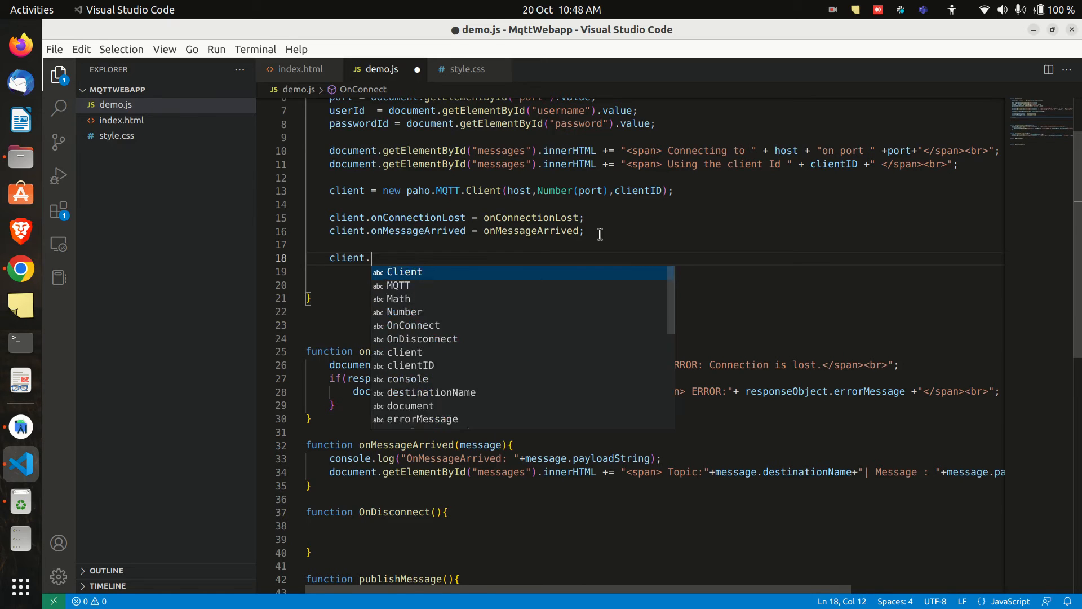
type("connect")
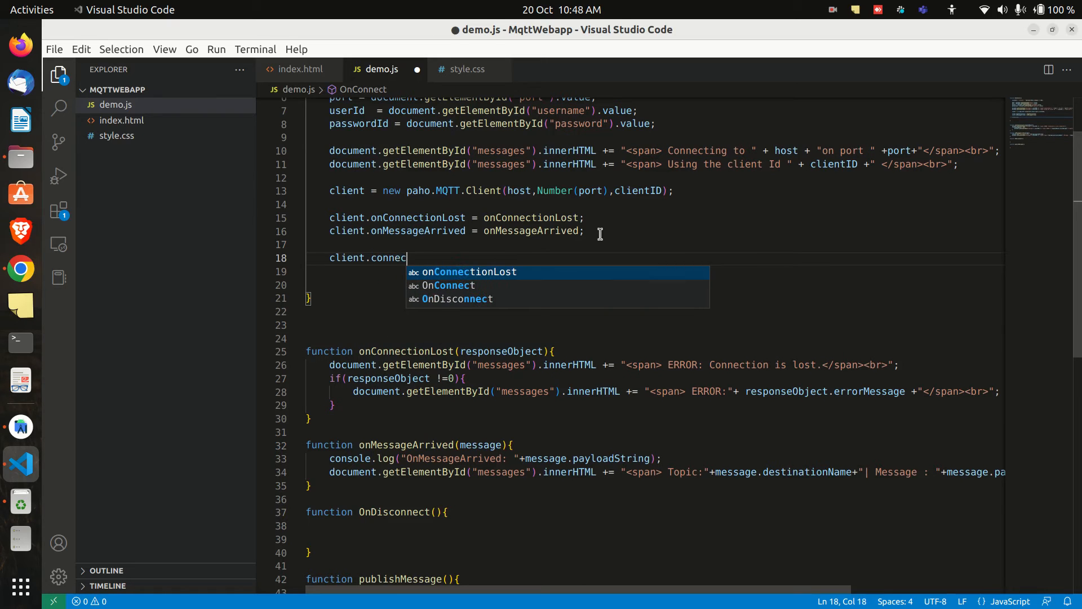
type("t(")
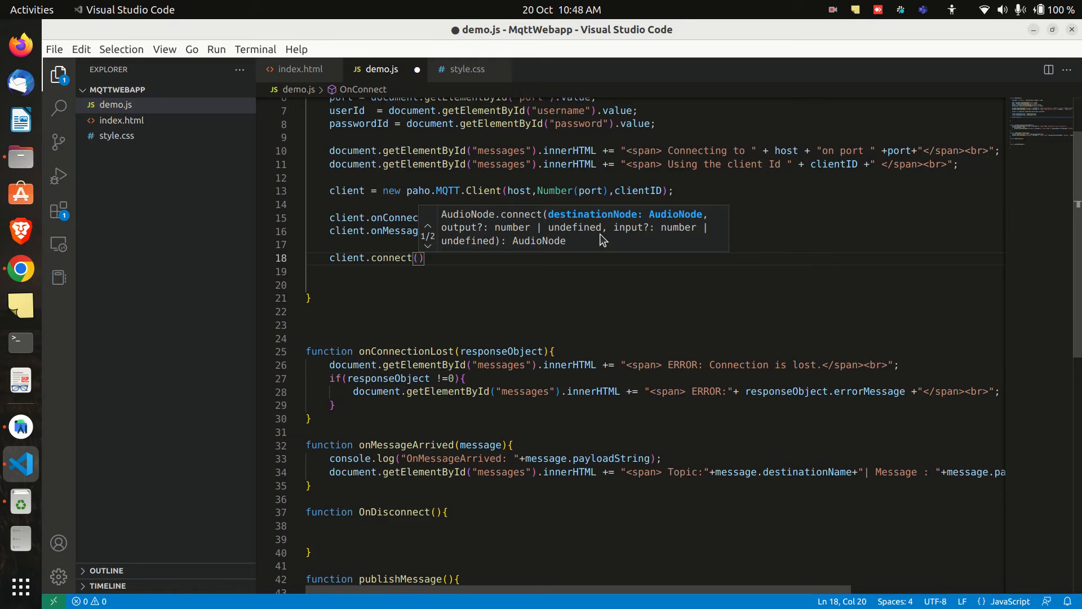
type("{}")
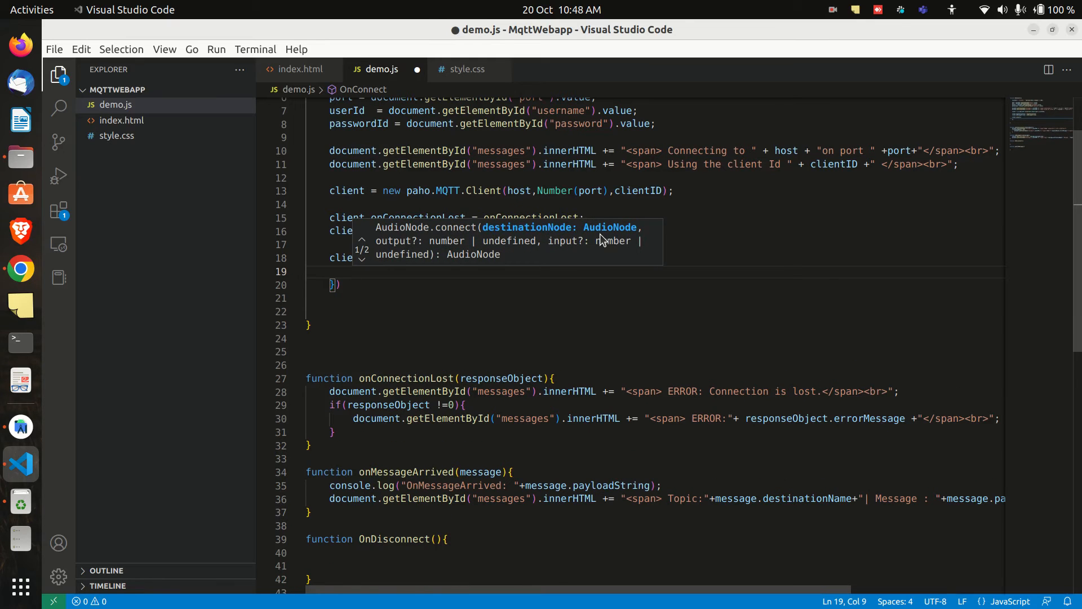
type("onSucce")
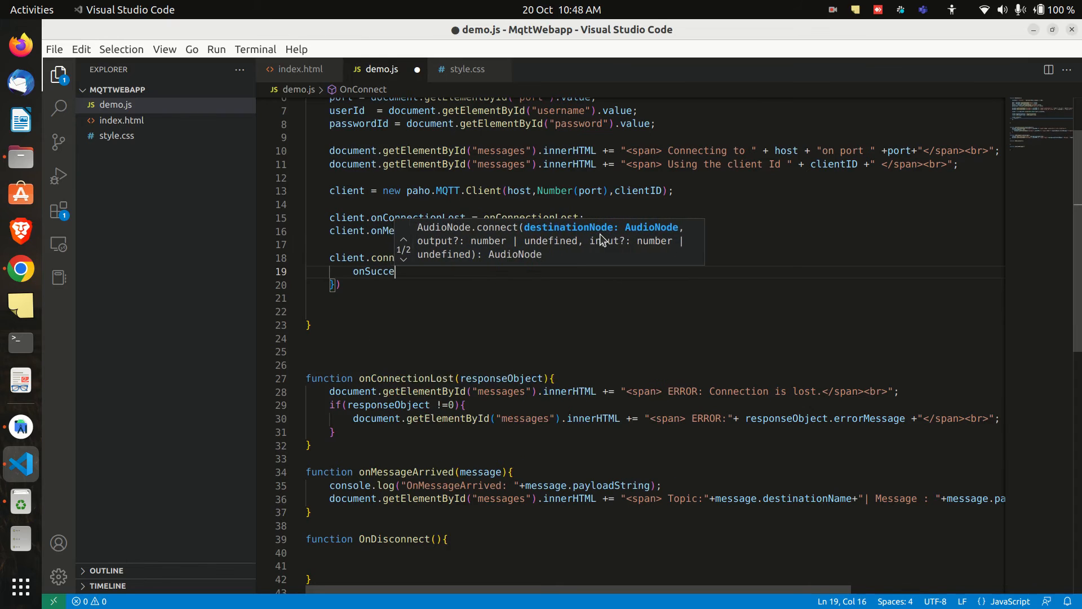
type("ss")
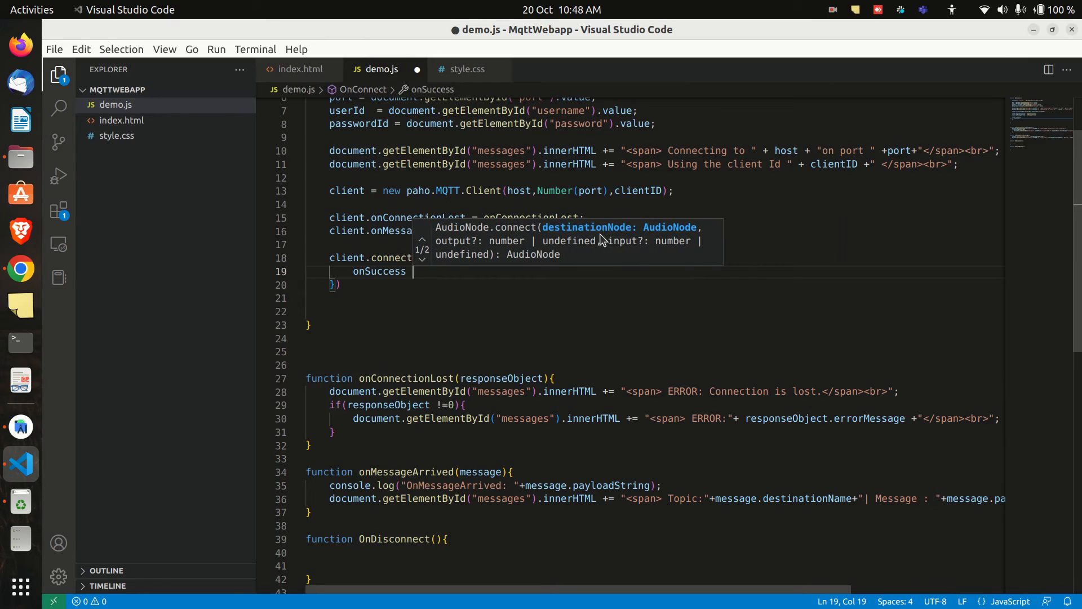
type(":")
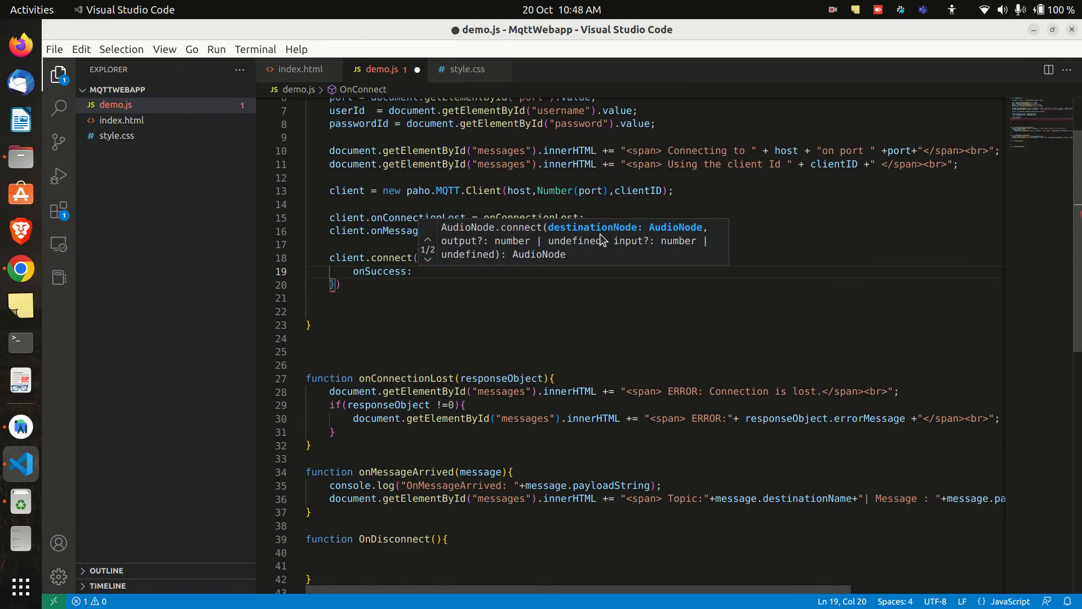
type("onConnect")
left_click(337, 284)
type(";")
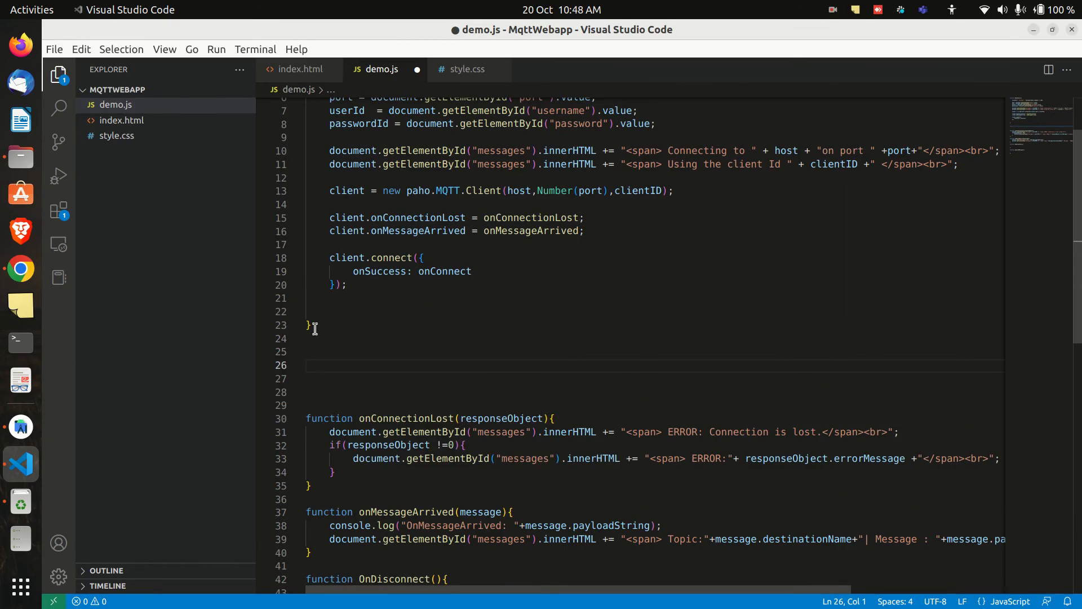
Write onConnect() to read topic_s, log "Subscribing to topic" and call client.subscribe(topic).
type("function onConnect(){")
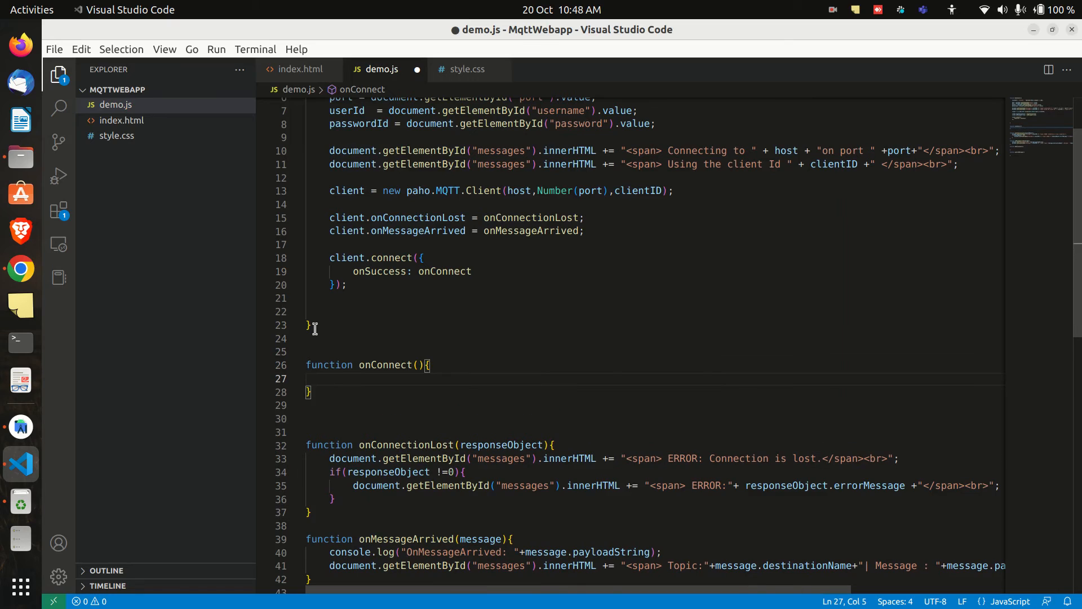
type("topic =  ge")
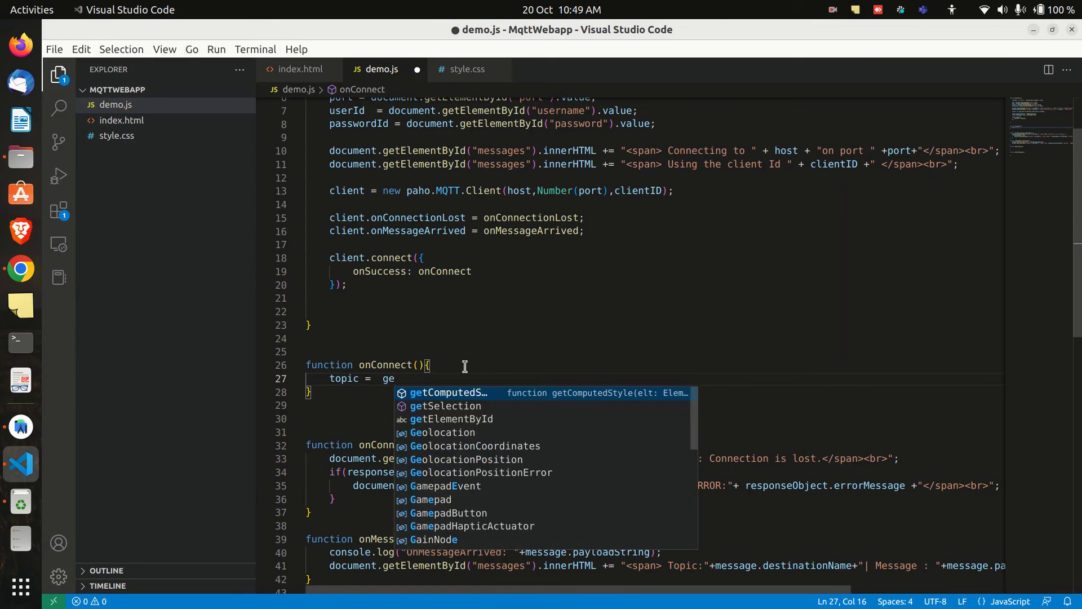
left_click(301, 68)
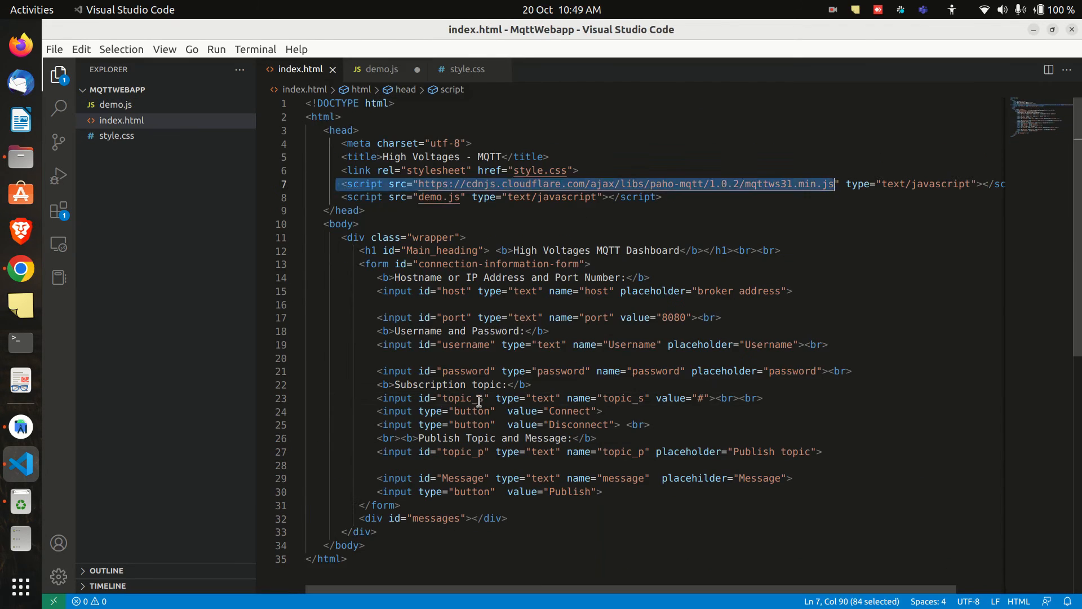
left_click(381, 69)
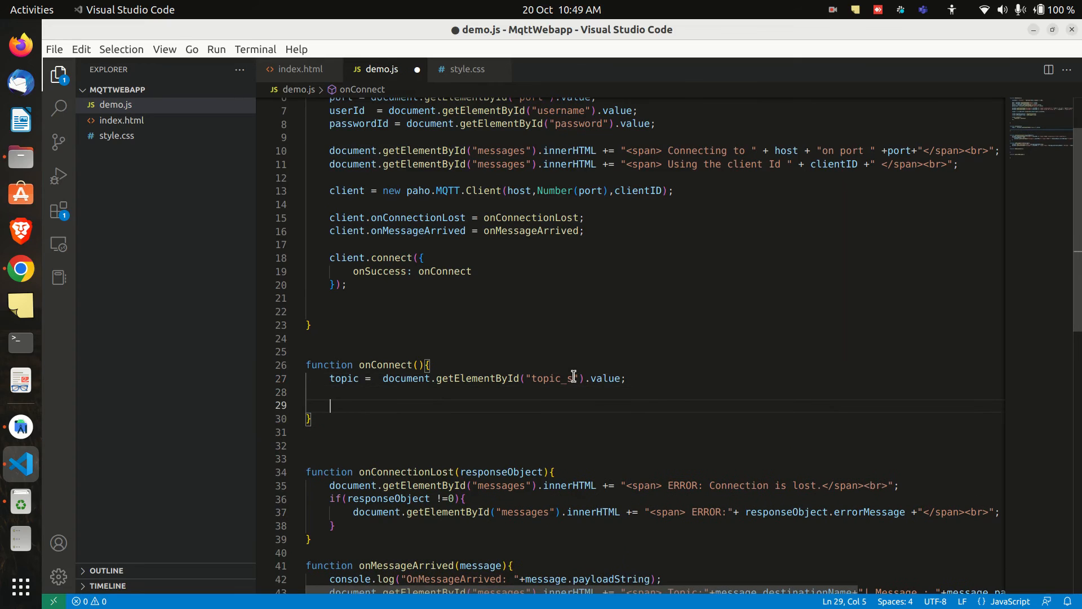
type("d")
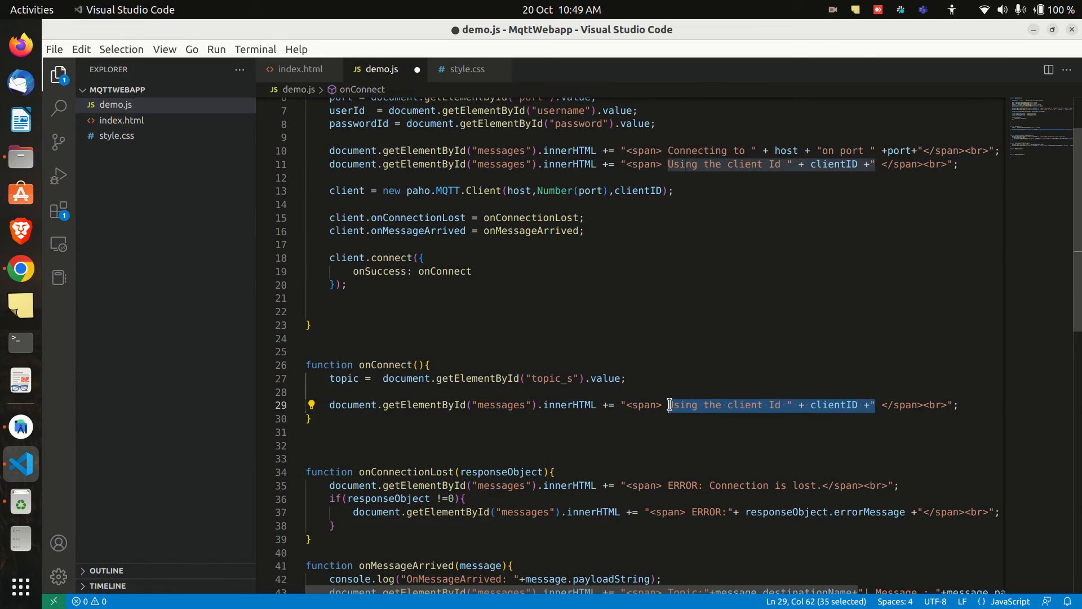
type("Subscribing to topic")
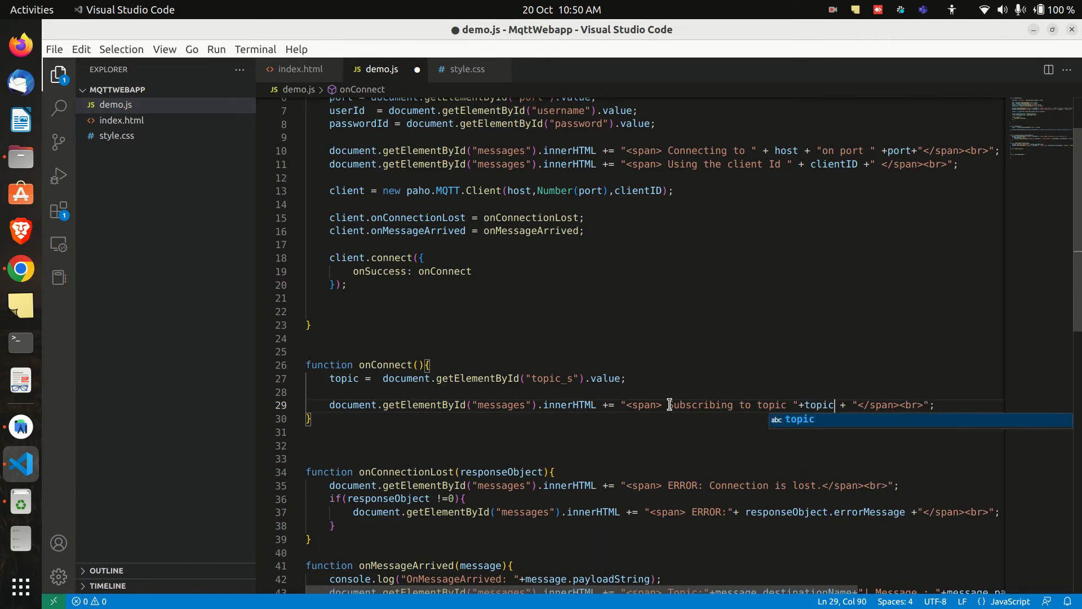
type("client")
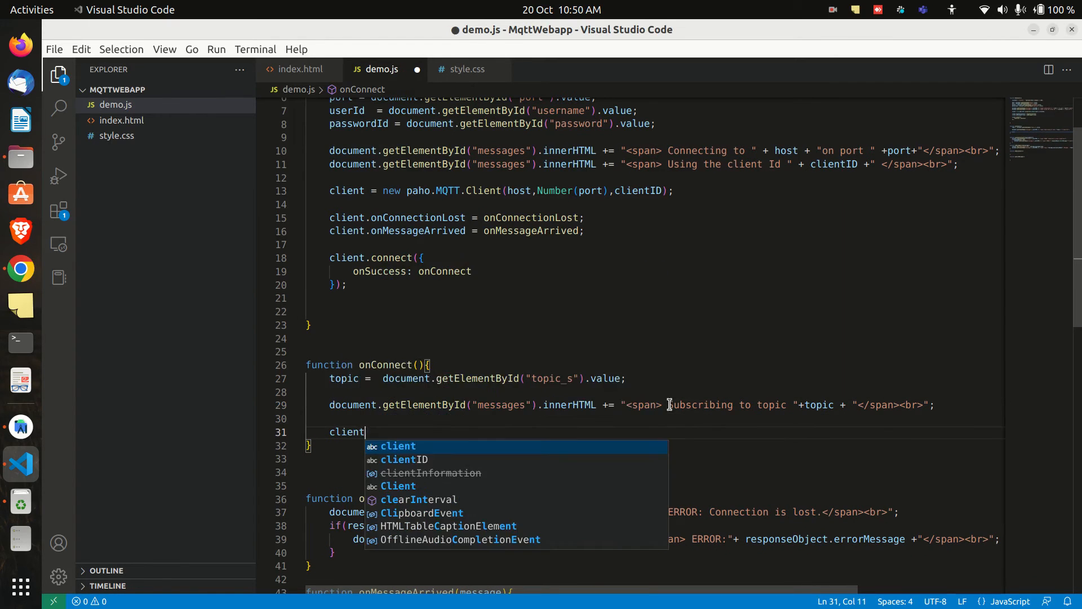
type(".subscribe(topic);")
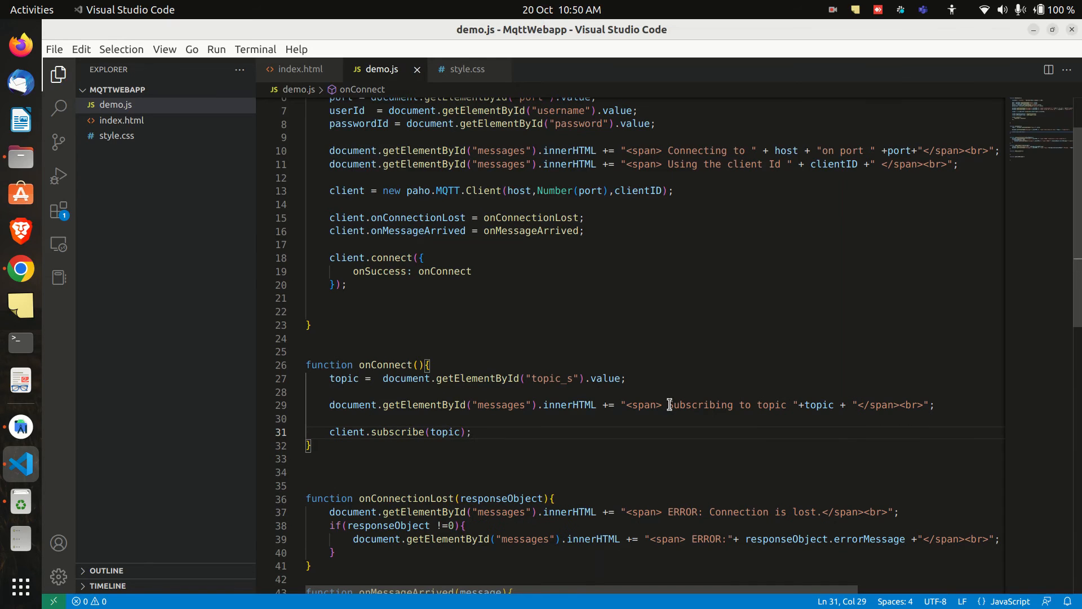
scroll("up", 3)
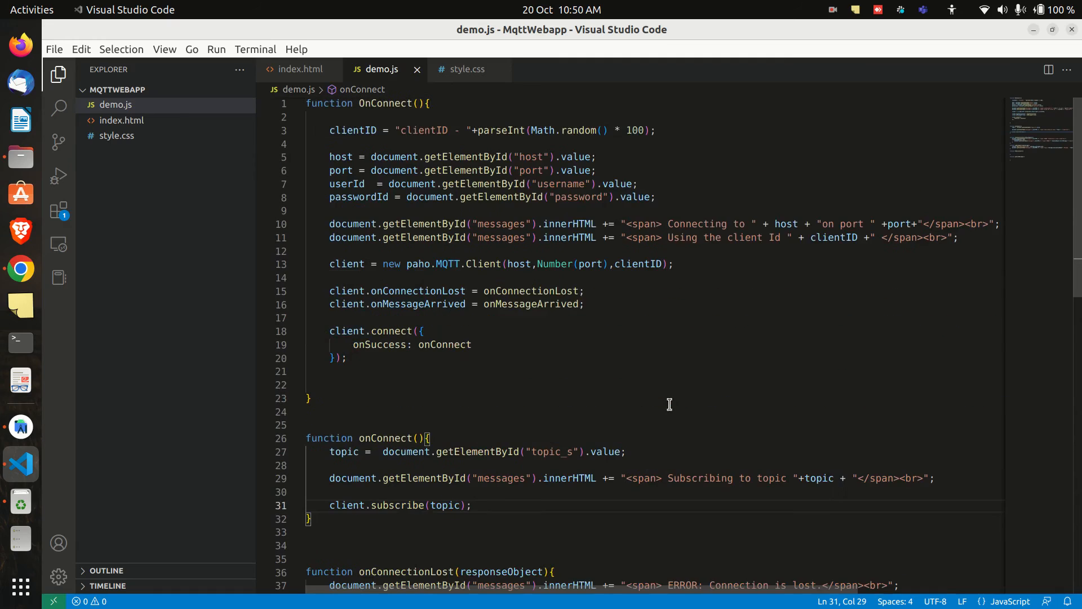
Rename the OnConnect and OnDisconnect functions to startConnect and startDisconnect.
left_click(368, 103)
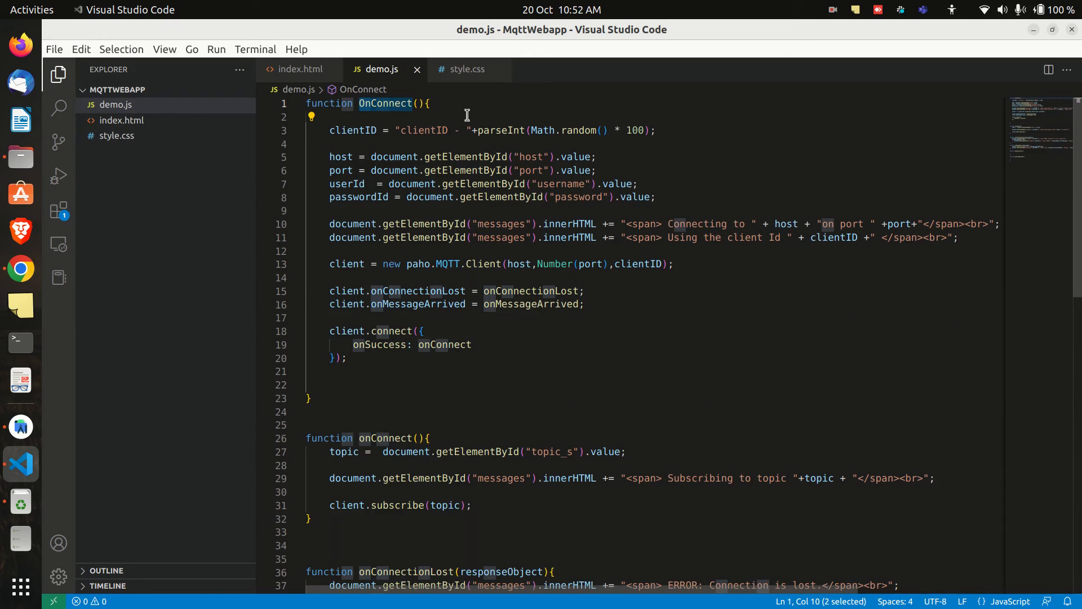
type("startConnect")
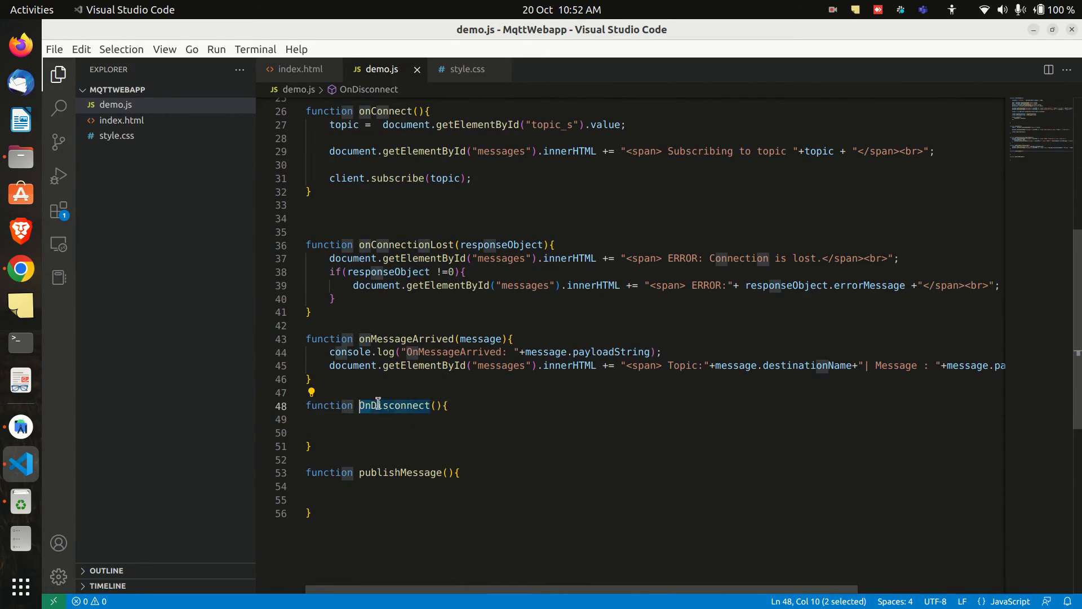
type("startDisconnect")
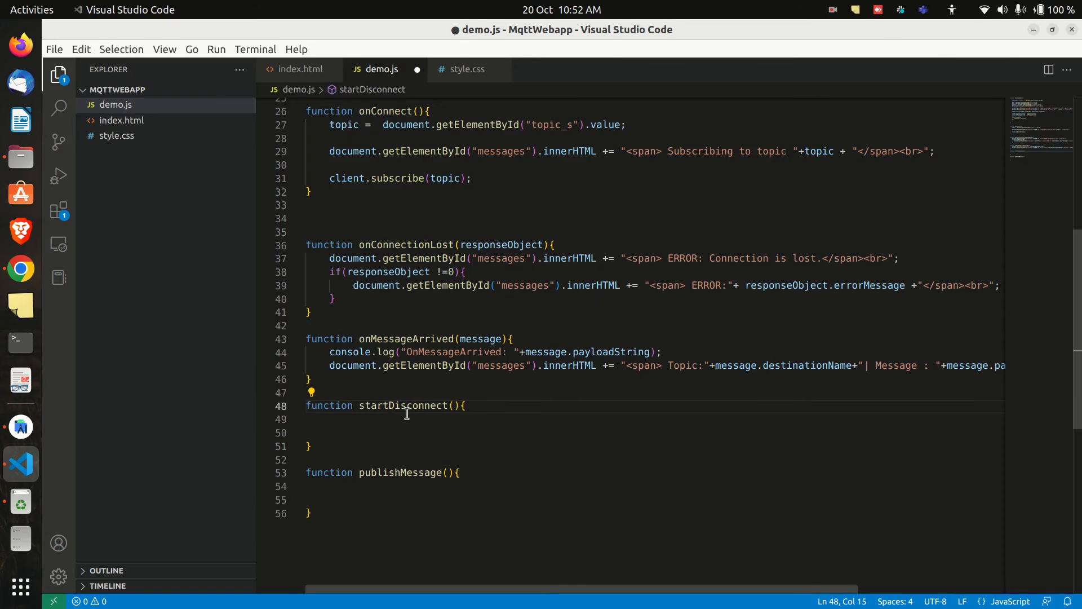
left_click(301, 69)
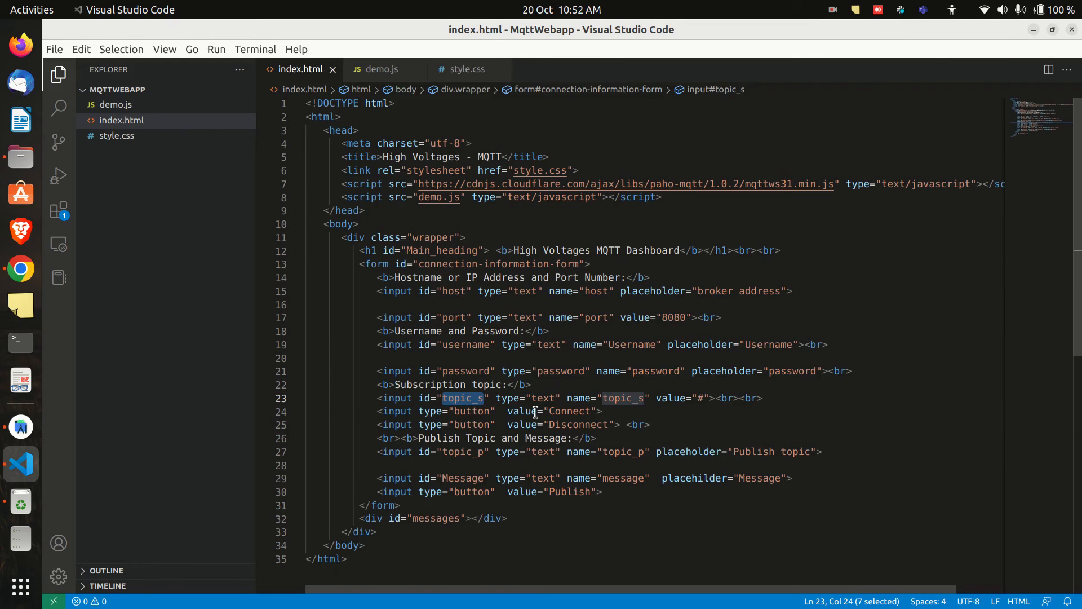
Set the button onclicks to startConnect(), startDisconnect() and publishMessage() and save index.html.
type("onclick=\"startC")
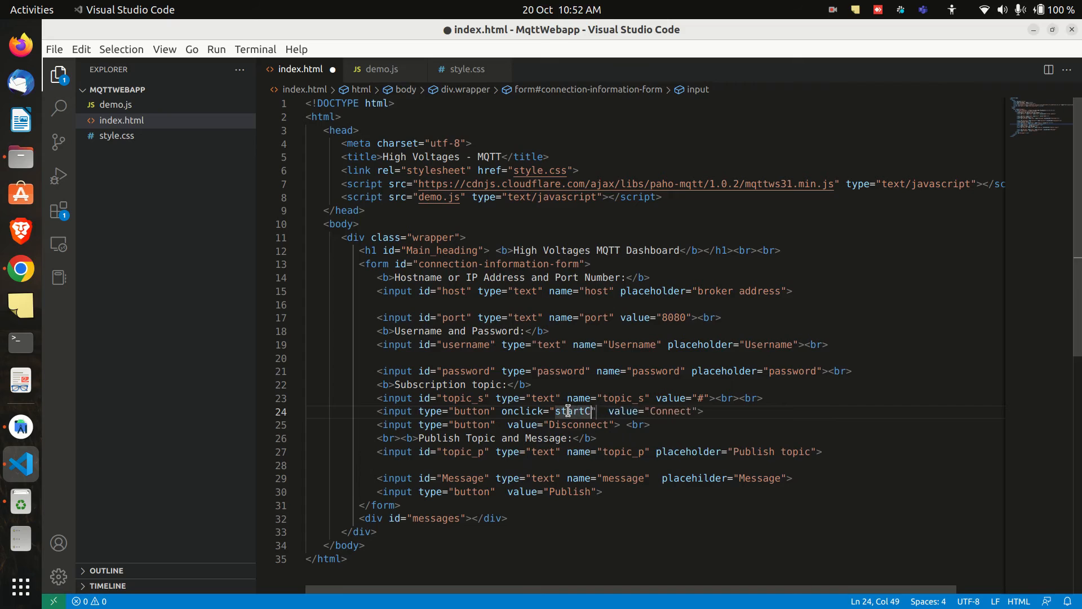
type("onnect")
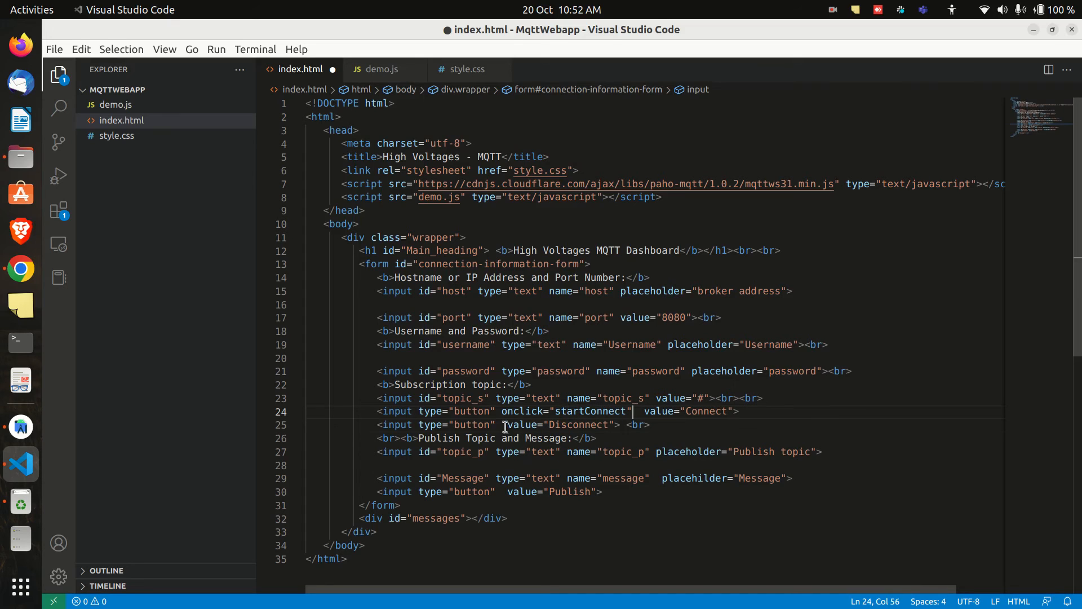
type("onclick=\"startDisconnect")
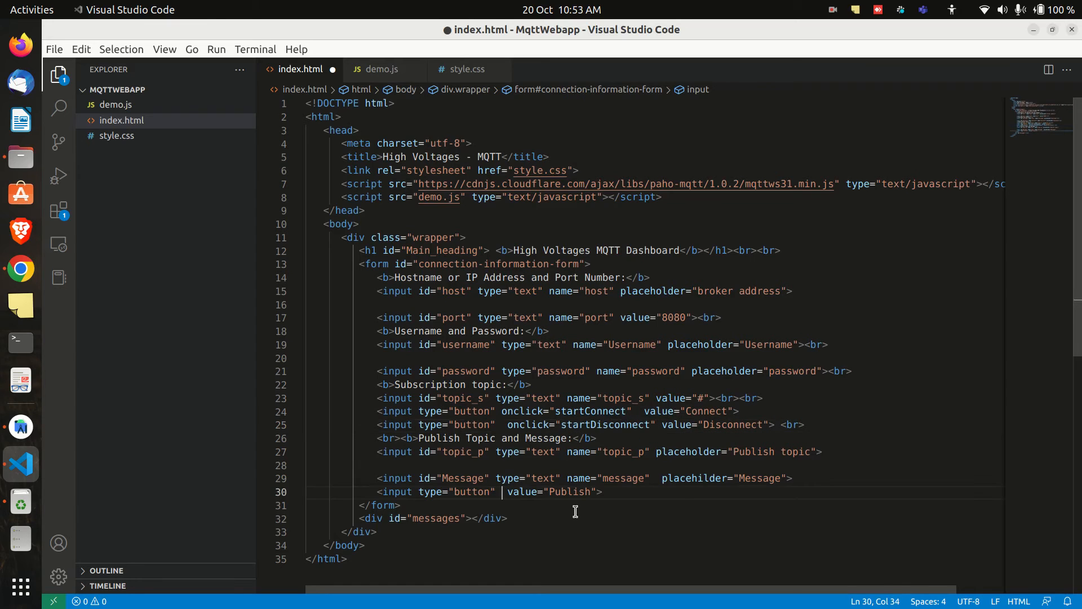
type("onclick=\"\"")
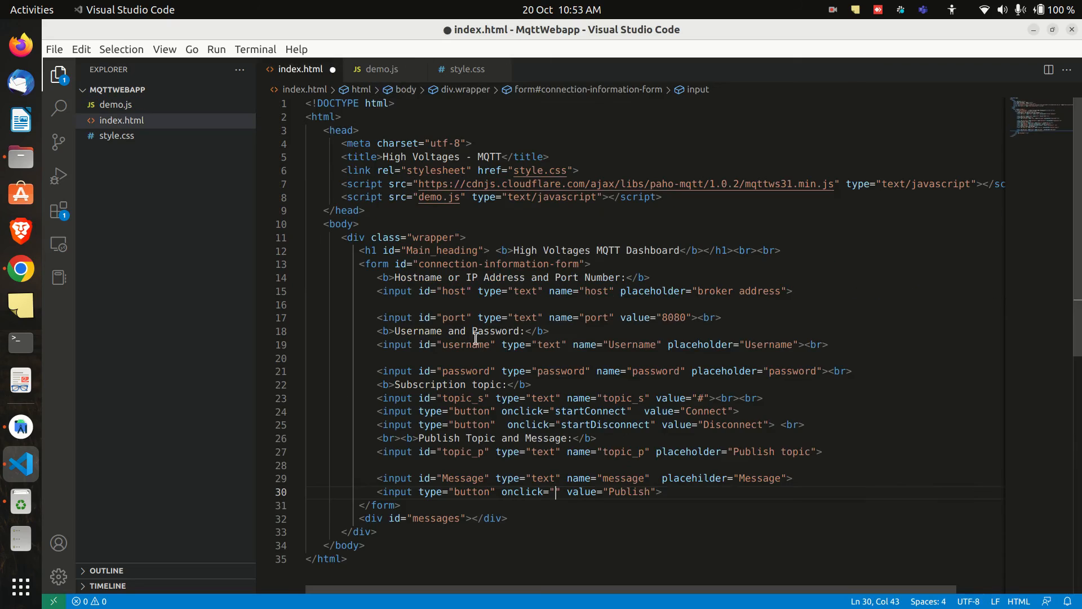
type("publishMessage")
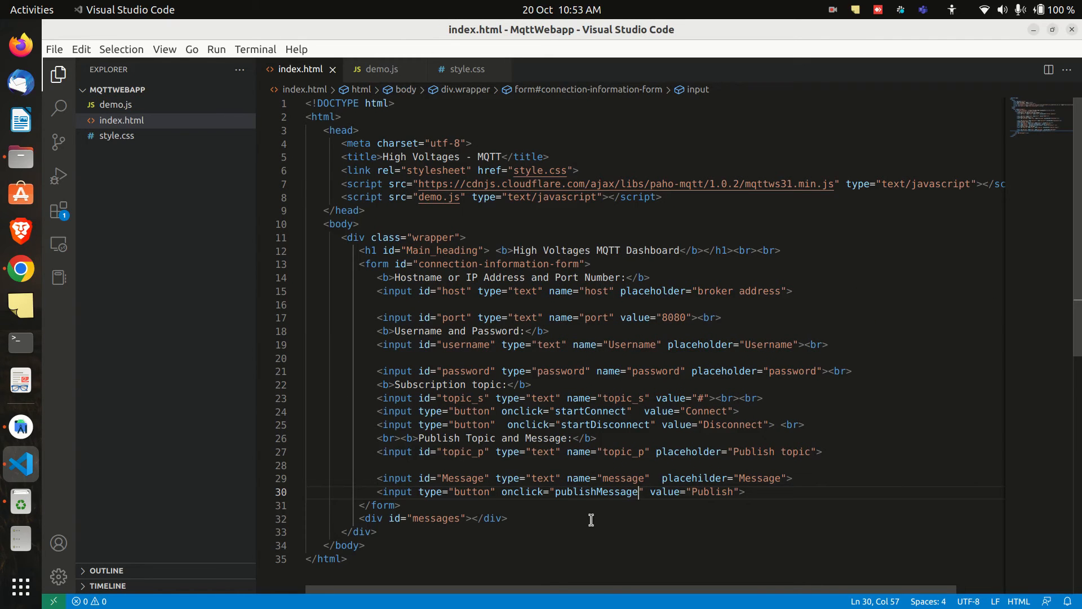
left_click(625, 411)
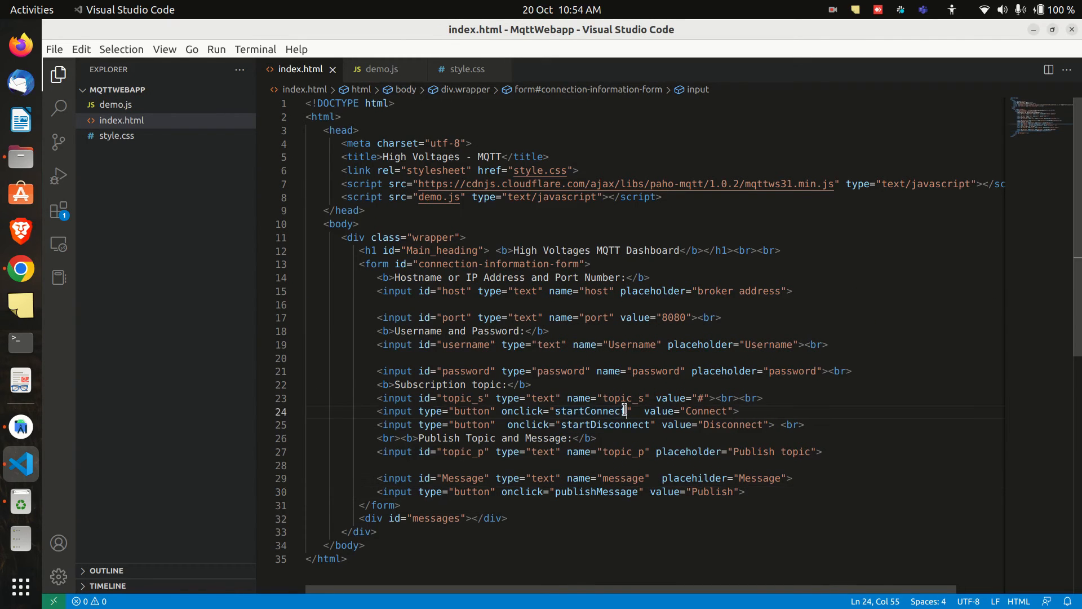
type("()")
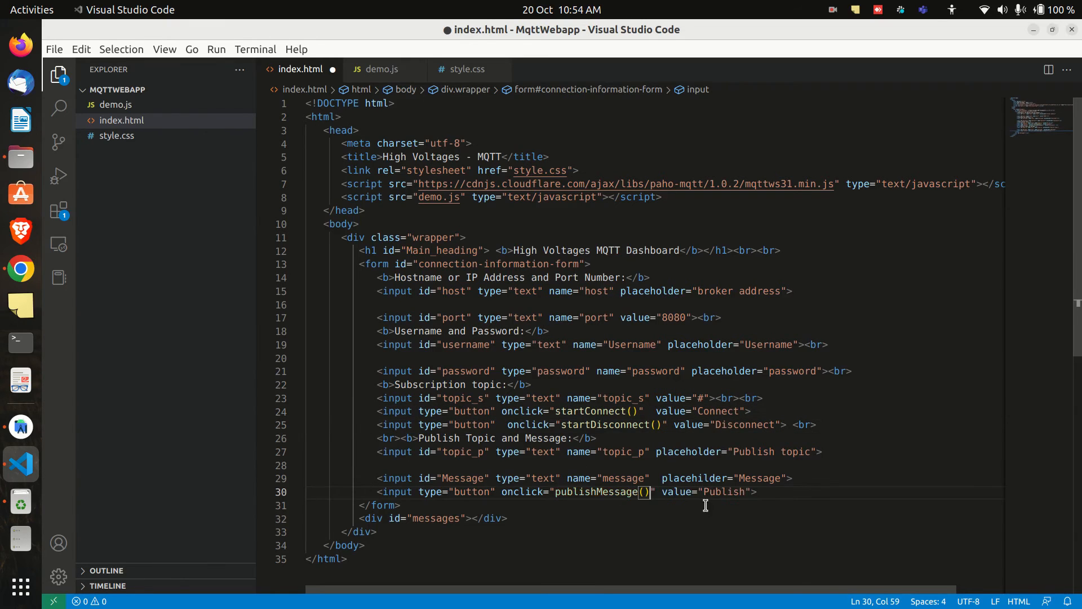
key("ctrl+s")
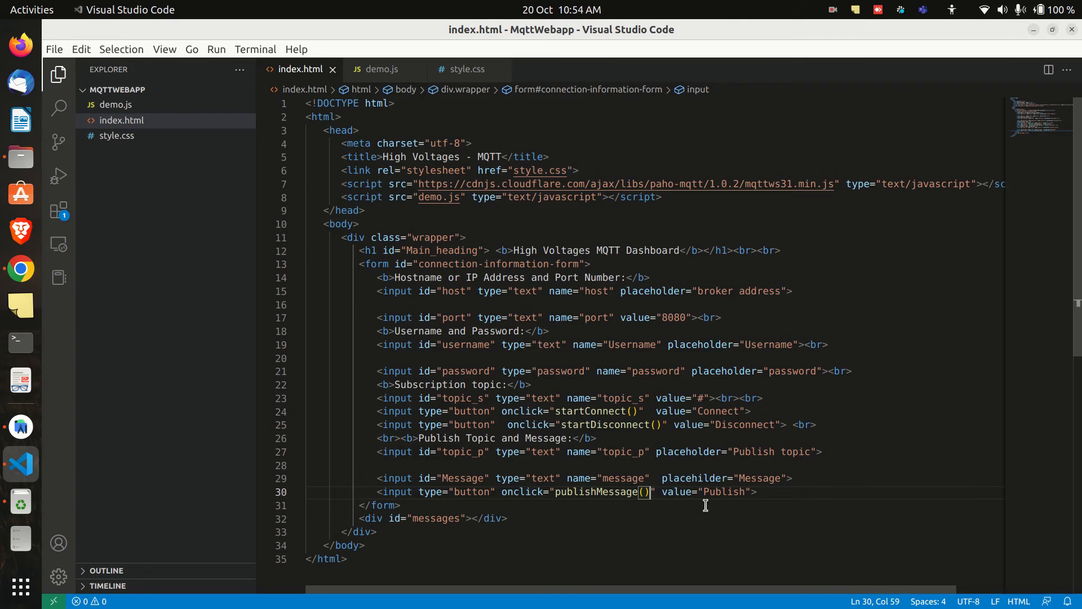
left_click(381, 69)
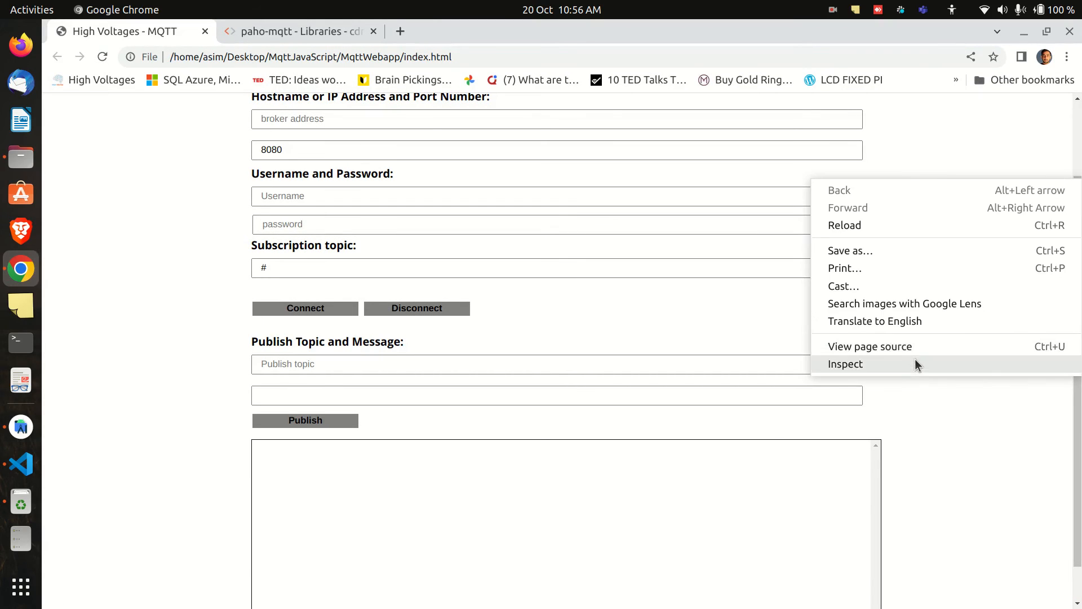
Open Chrome's DevTools console, then change paho to Paho in demo.js and save.
left_click(844, 363)
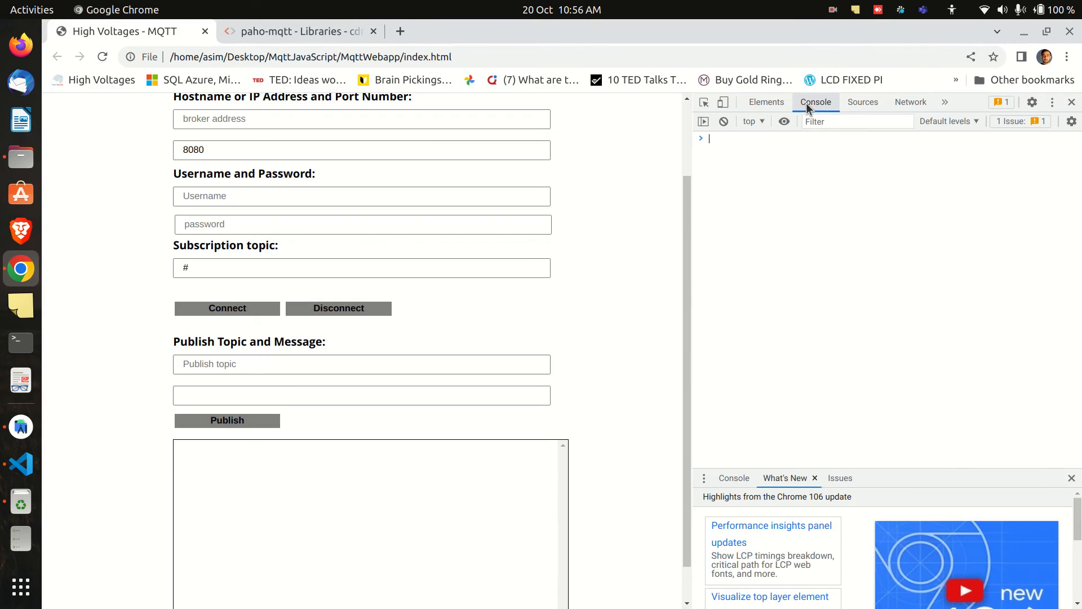
left_click(227, 307)
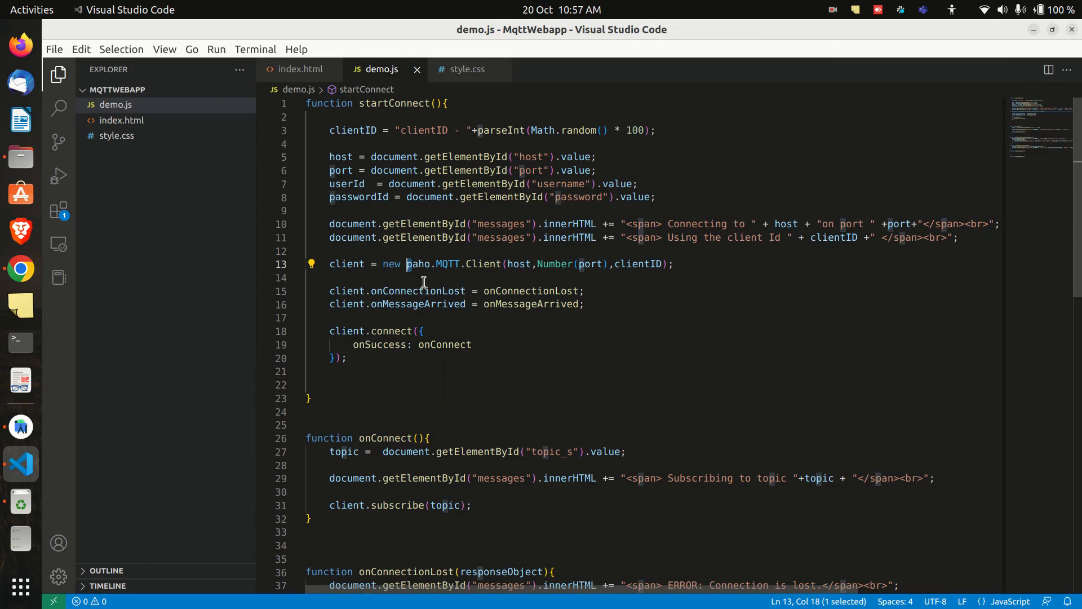
type("P")
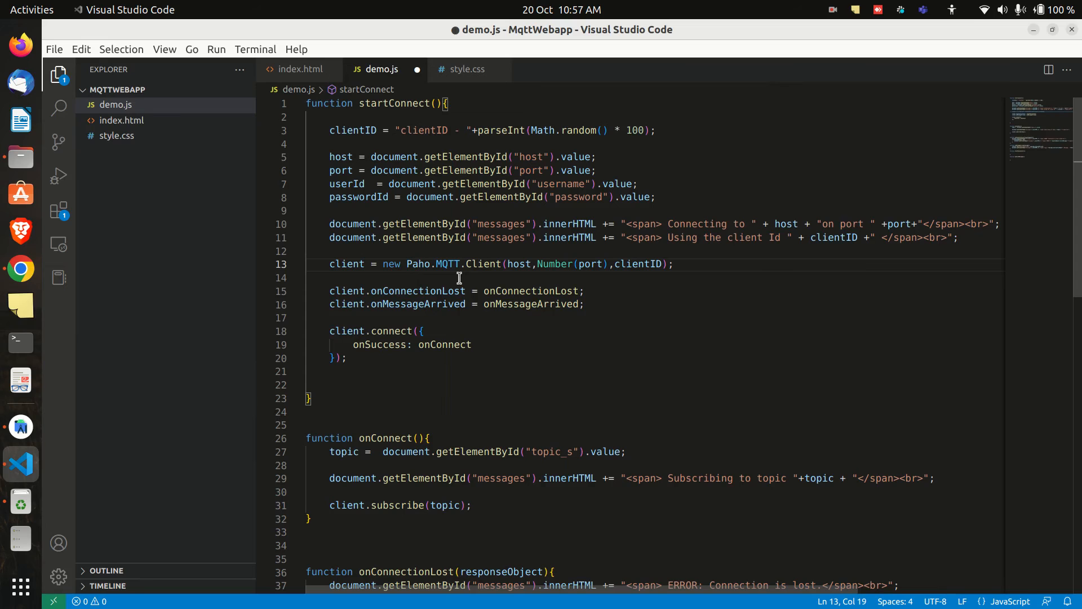
key("ctrl+s")
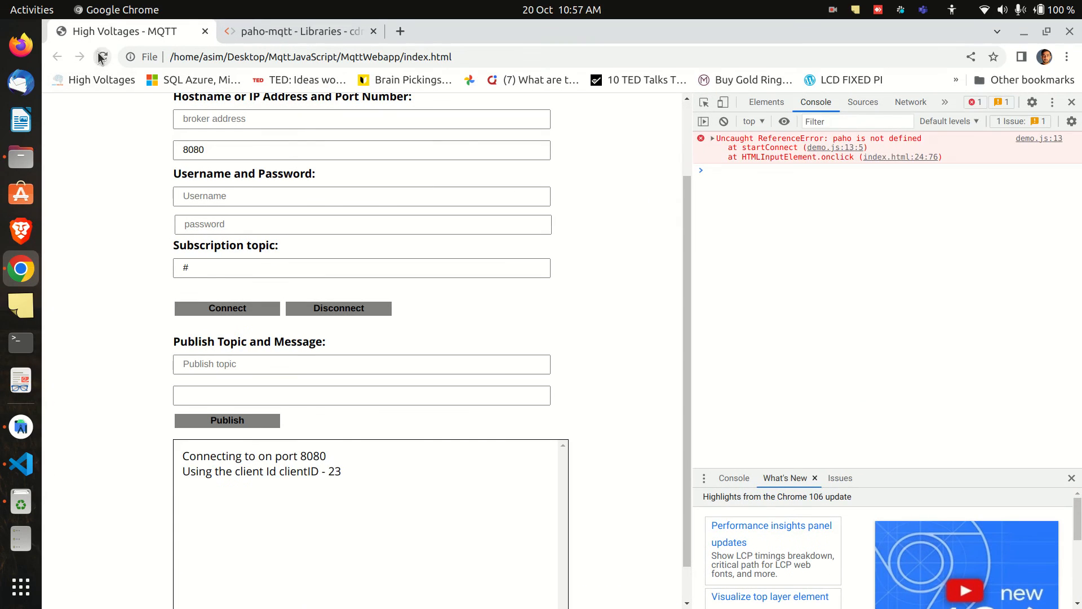
Reload the dashboard and connect it to test.mosquitto.org on port 8080.
left_click(101, 56)
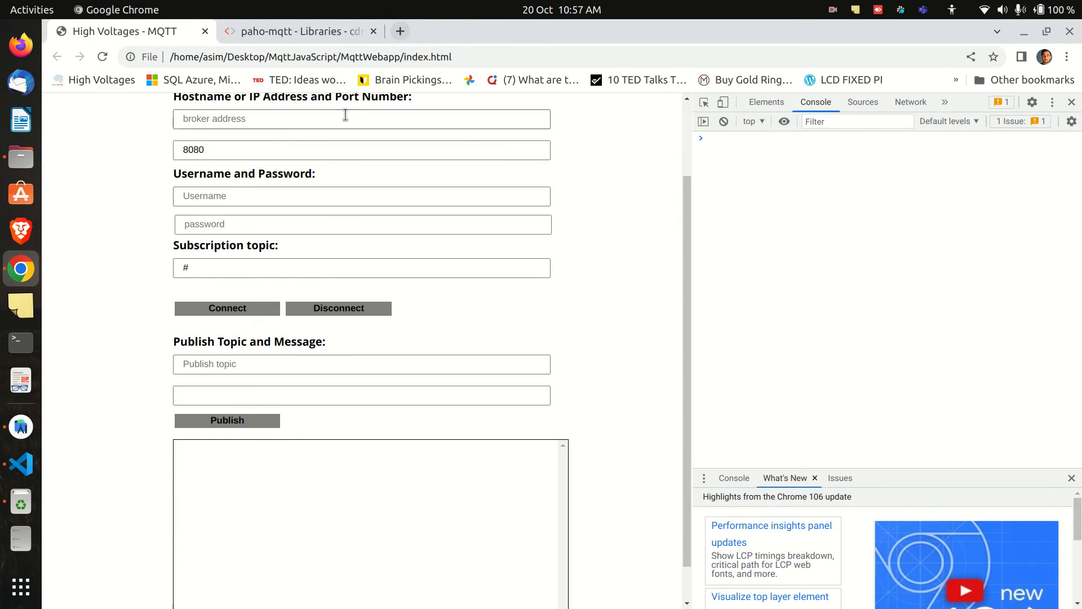
type("test.mos")
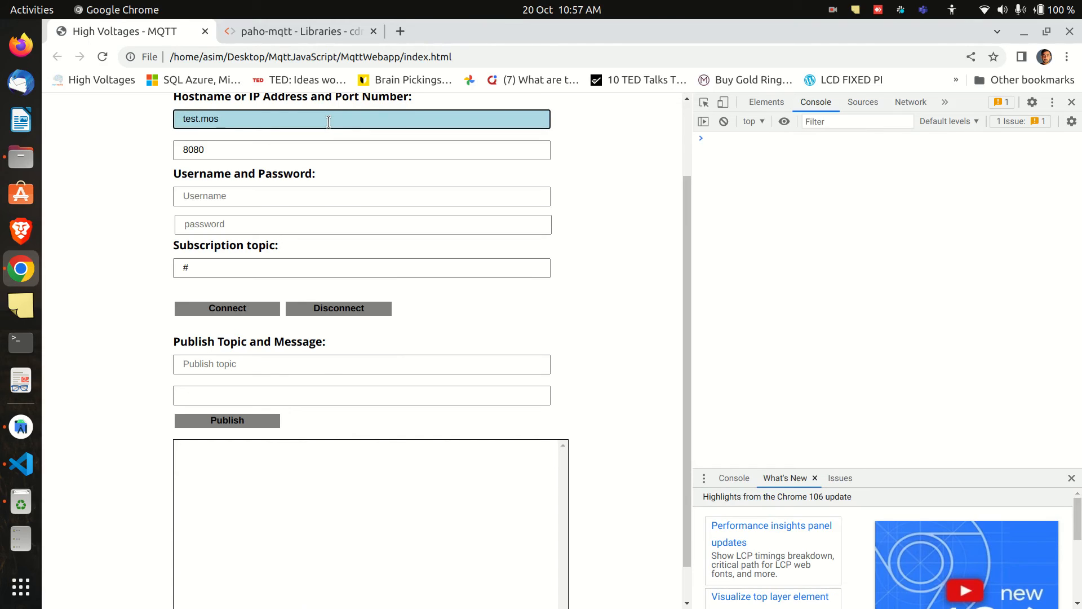
type("quitto.org")
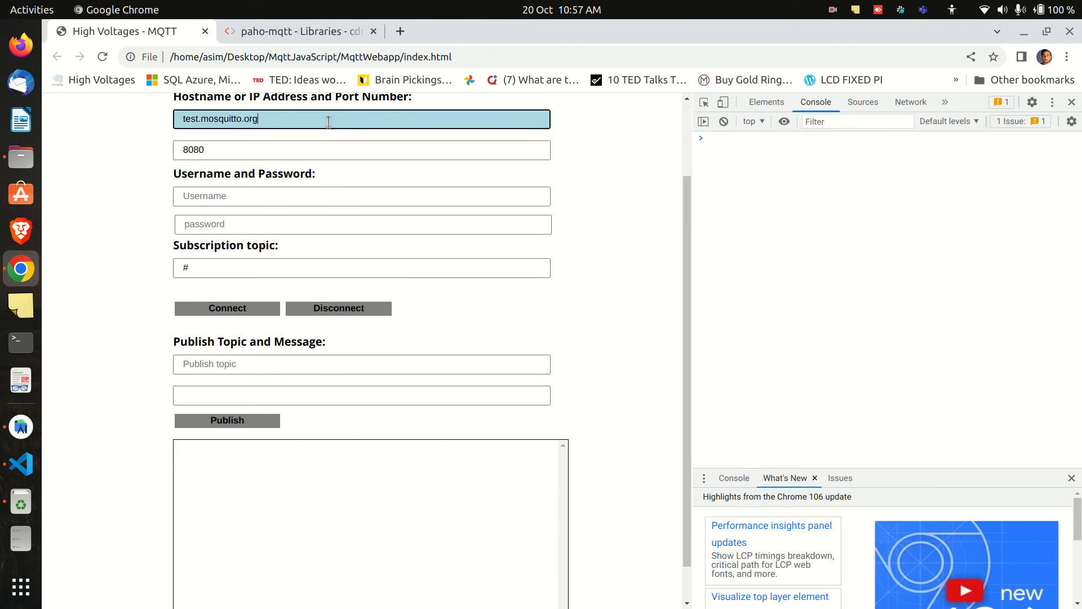
left_click(361, 196)
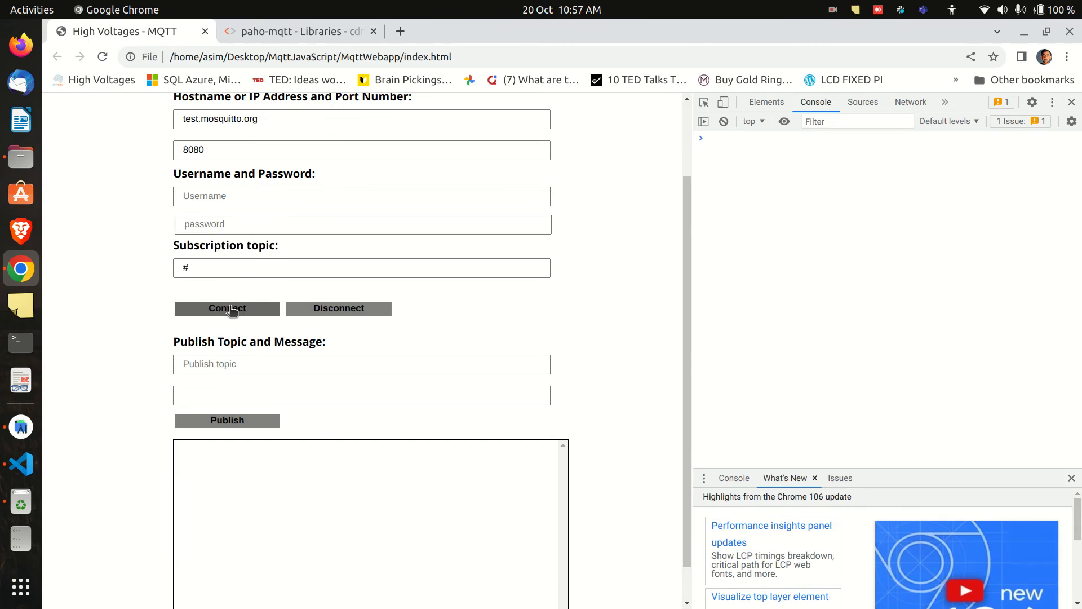
left_click(226, 308)
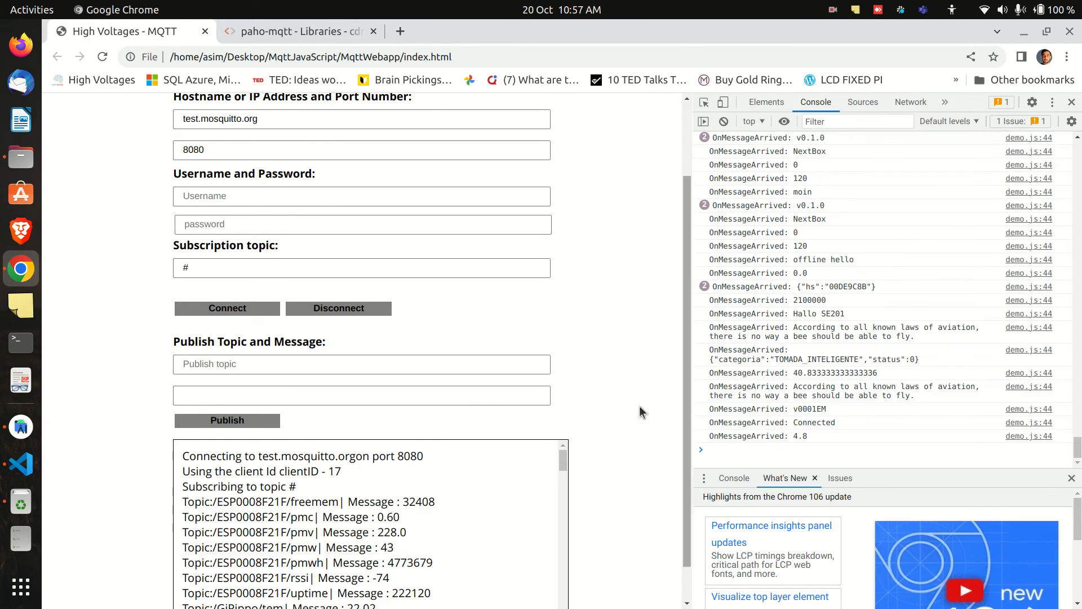
mouse_move(433, 436)
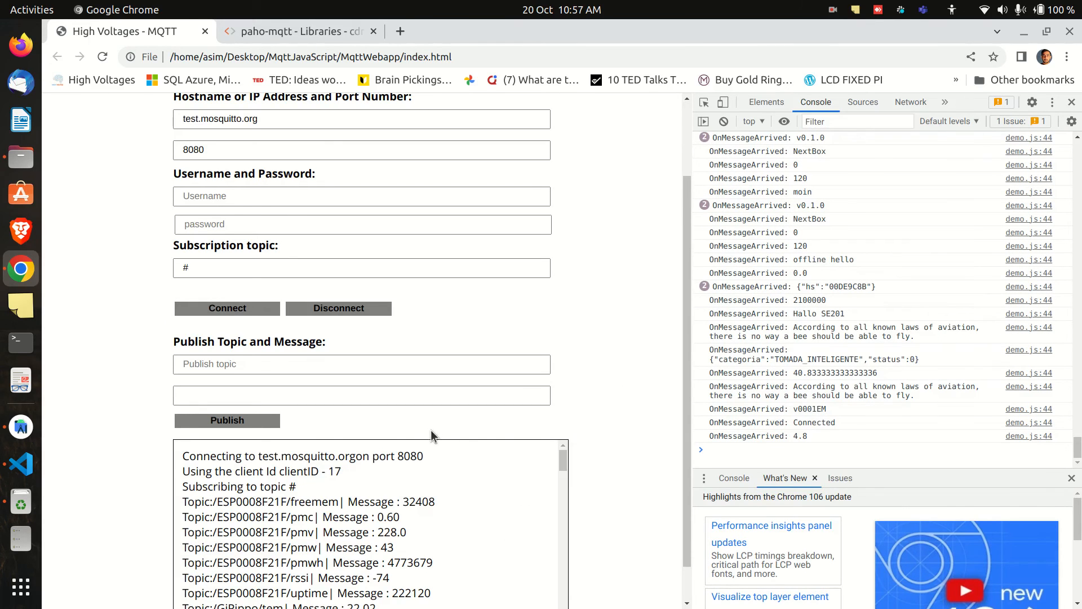
Scroll through the incoming MQTT messages and close the developer tools.
scroll("down", 3)
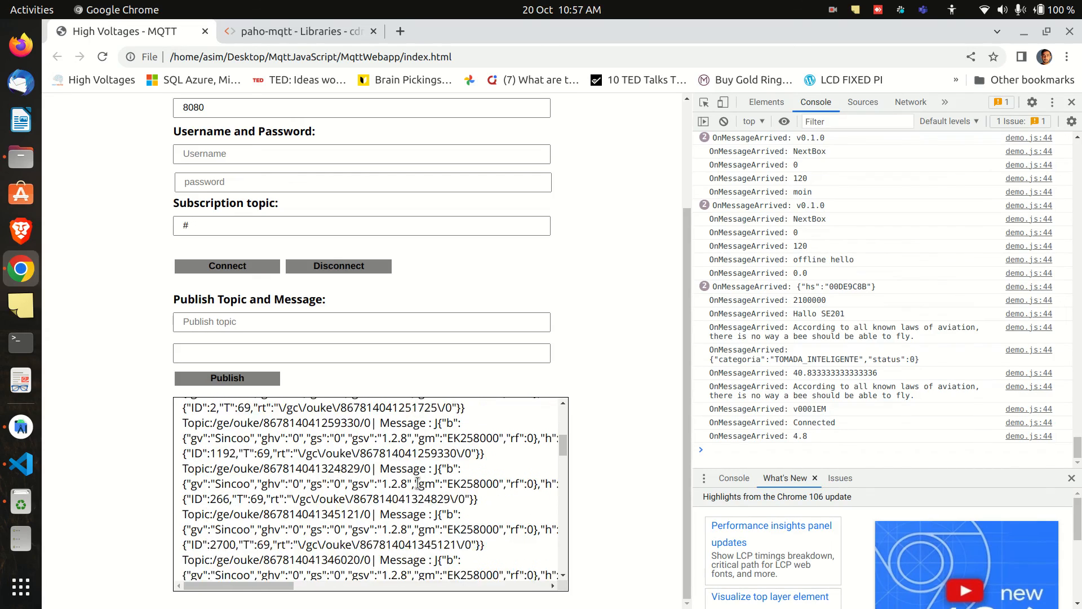
scroll("down", 3)
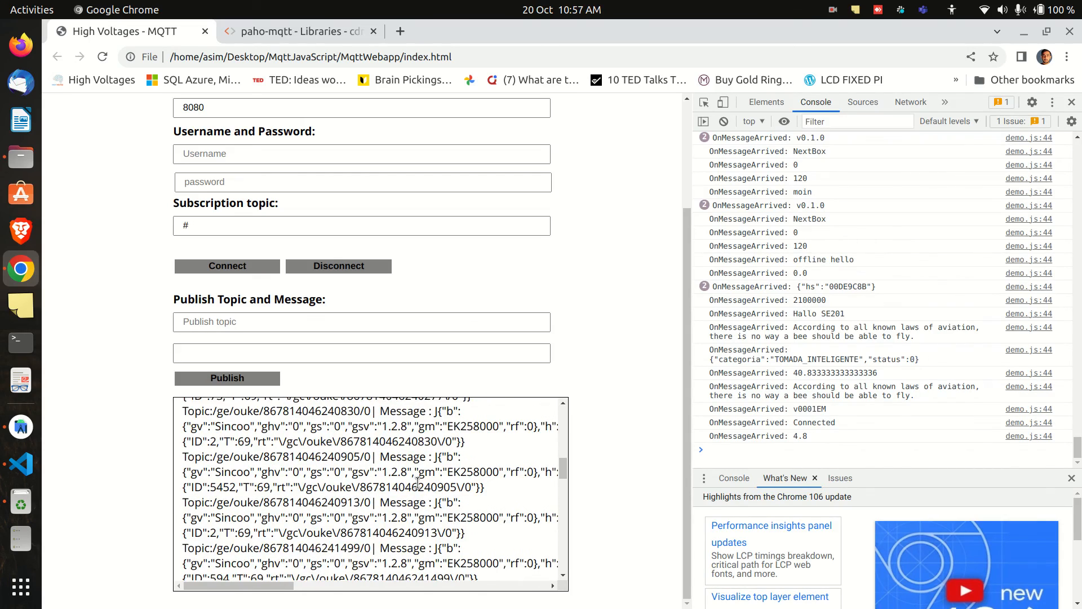
scroll("down", 3)
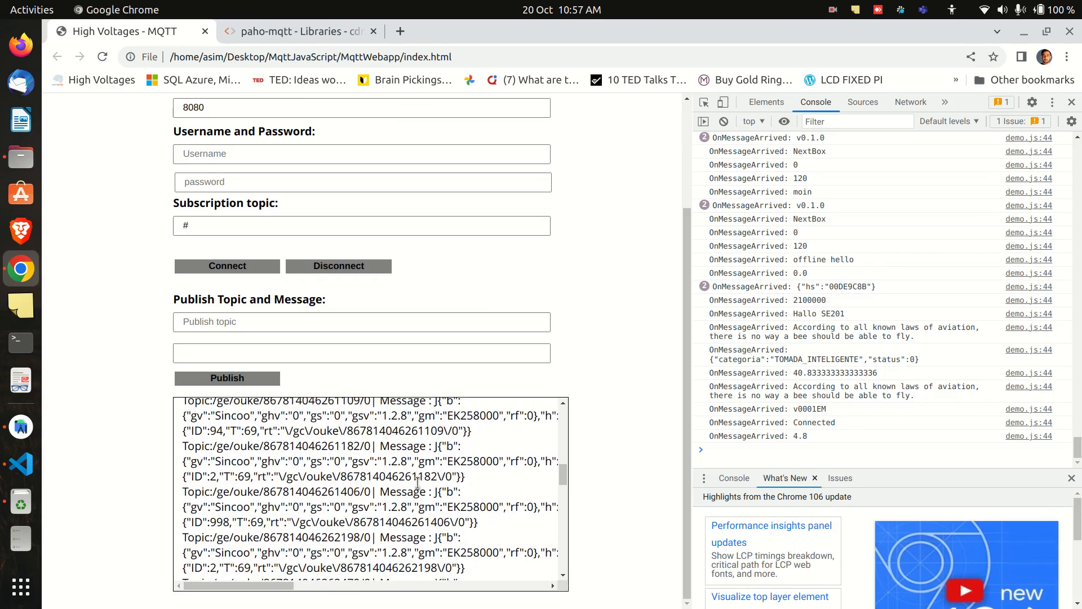
left_click(1071, 102)
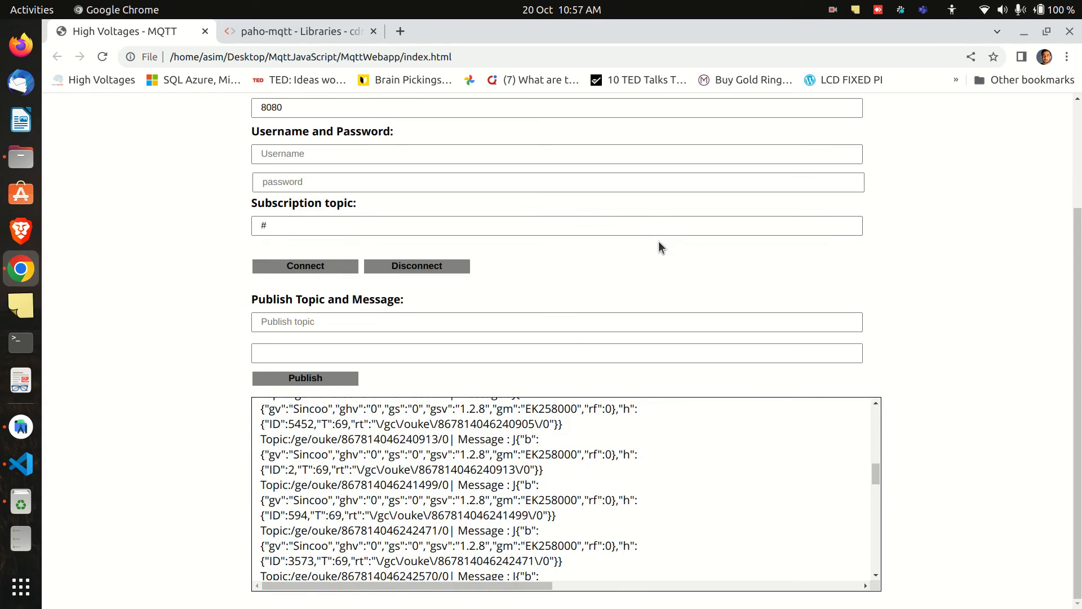
scroll("up", 3)
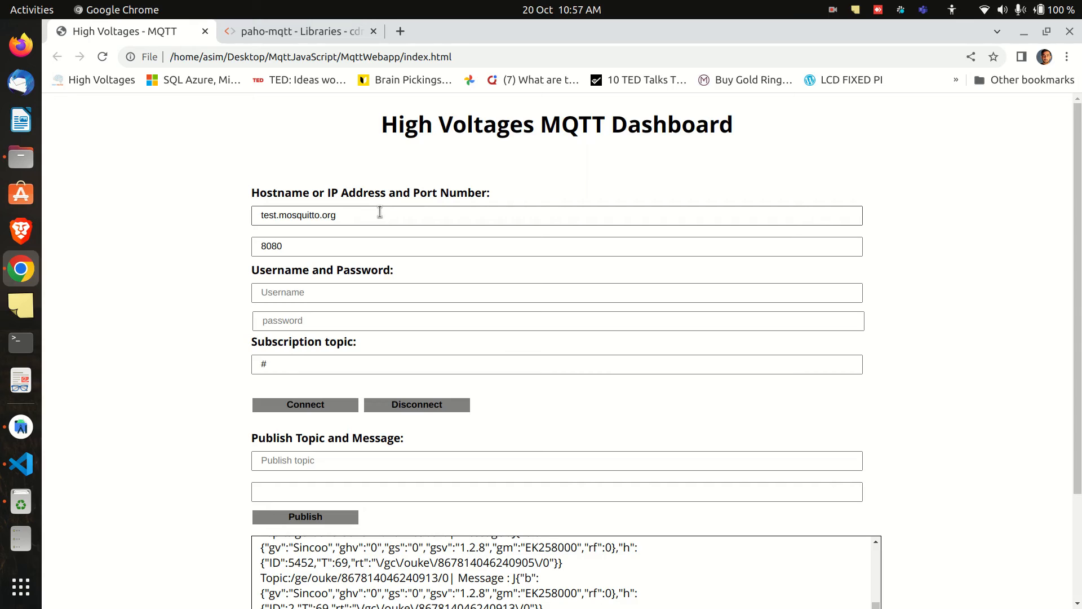
mouse_move(43, 447)
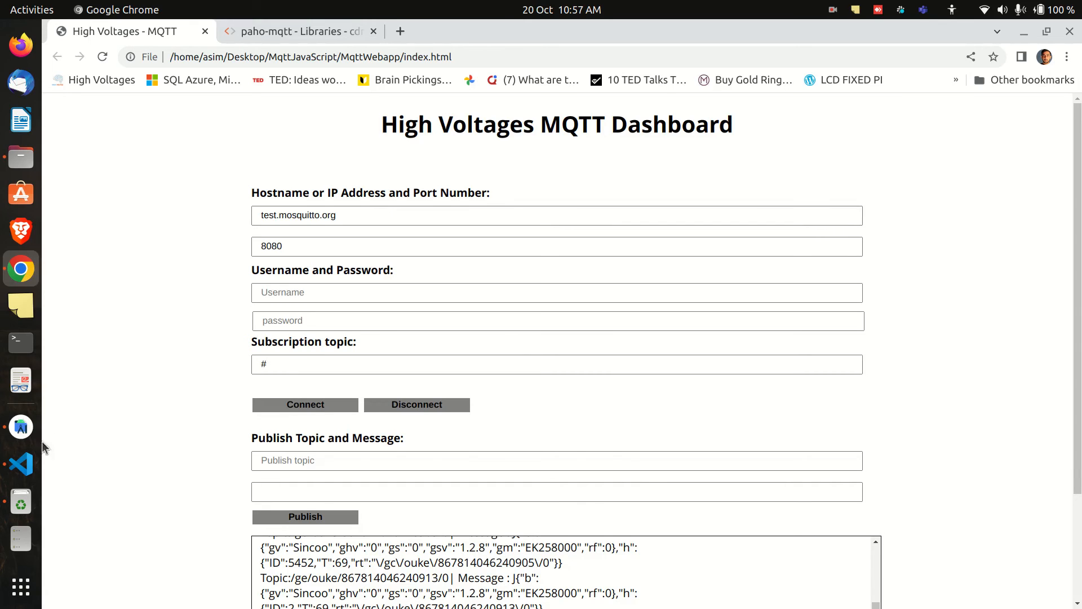
Add client.disconnect() to startDisconnect and log a 'Disconnected.' message.
left_click(20, 463)
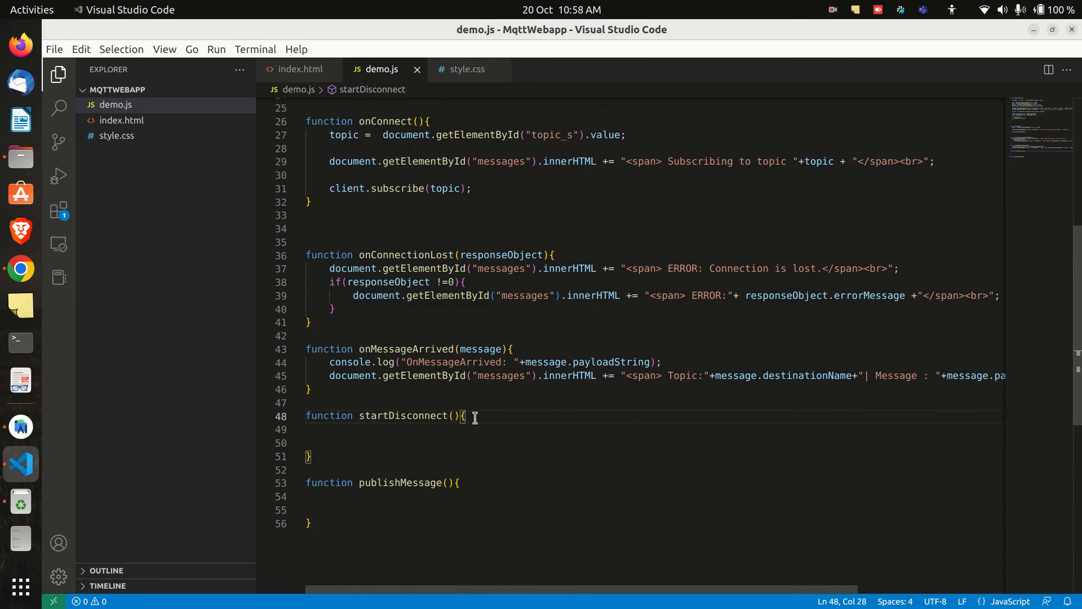
type("client.disconnect(")
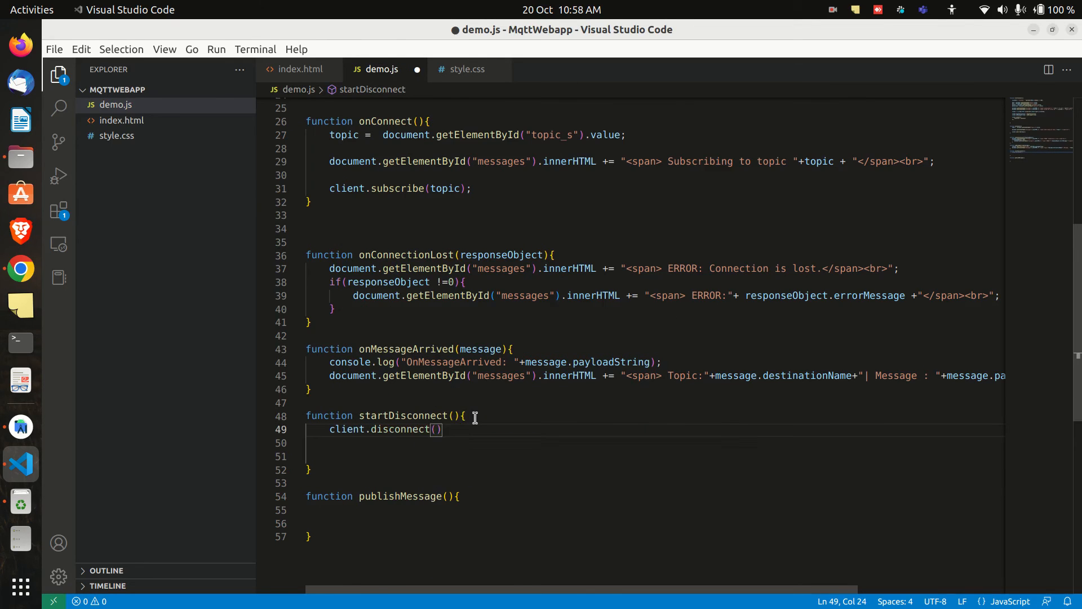
double_click(424, 376)
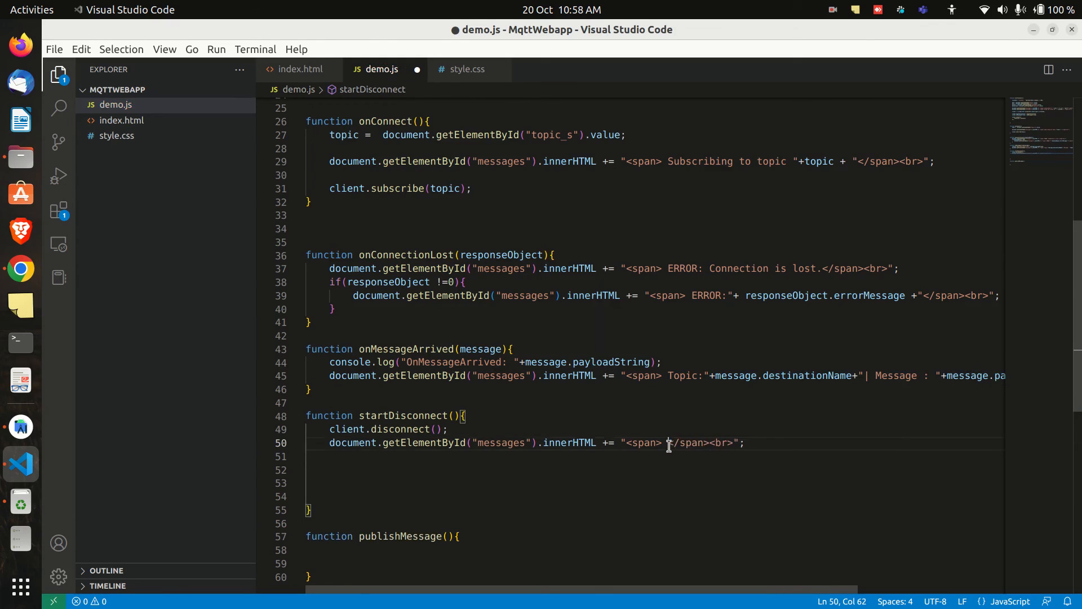
type("Disconnected.")
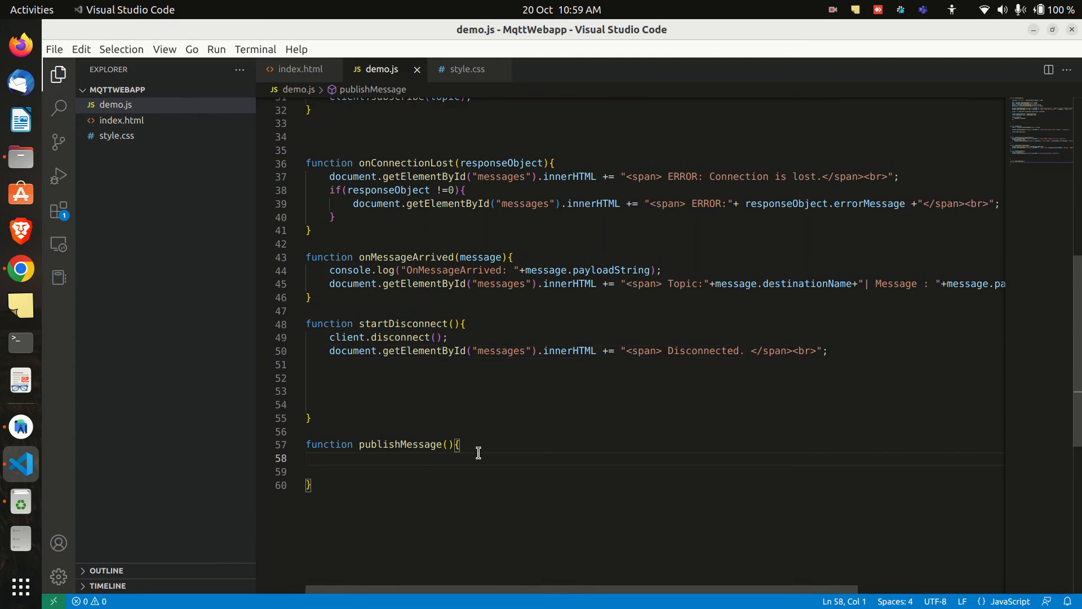
In publishMessage, read the topic from the topic_p input's value.
type("mess")
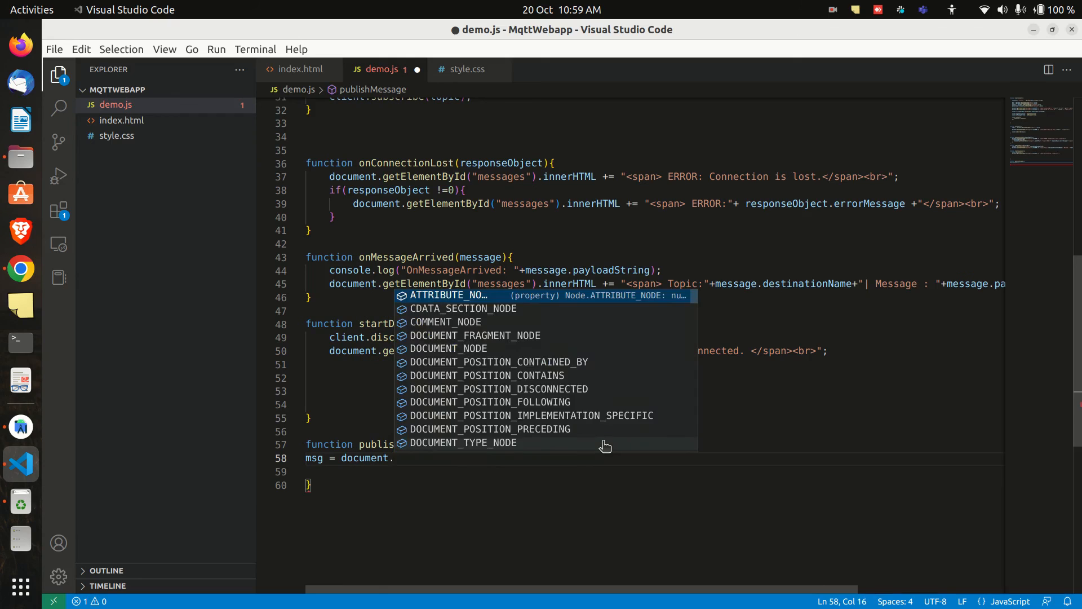
left_click(297, 69)
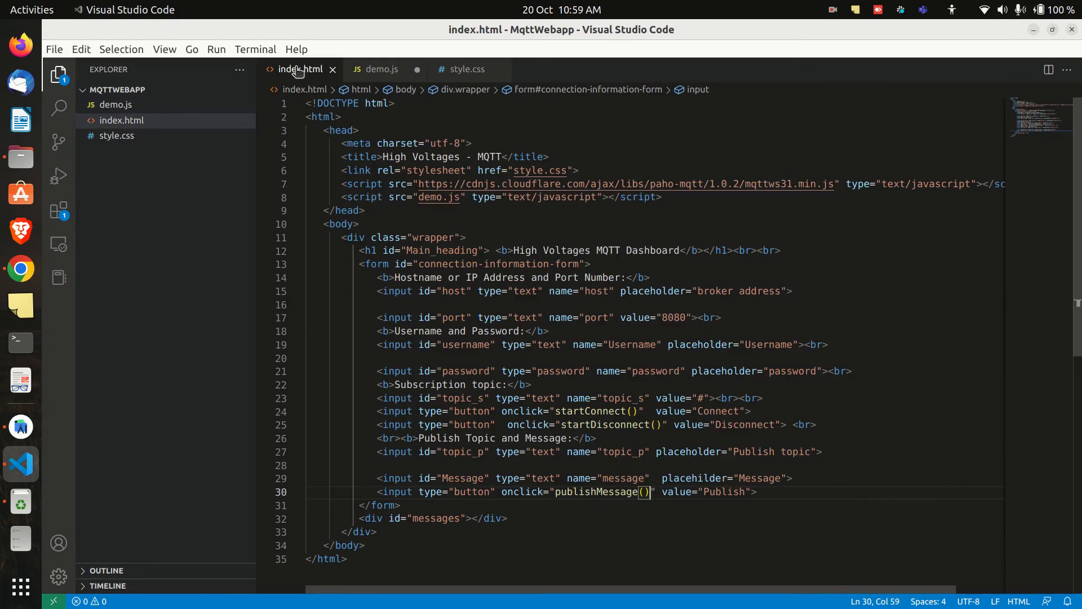
left_click(381, 69)
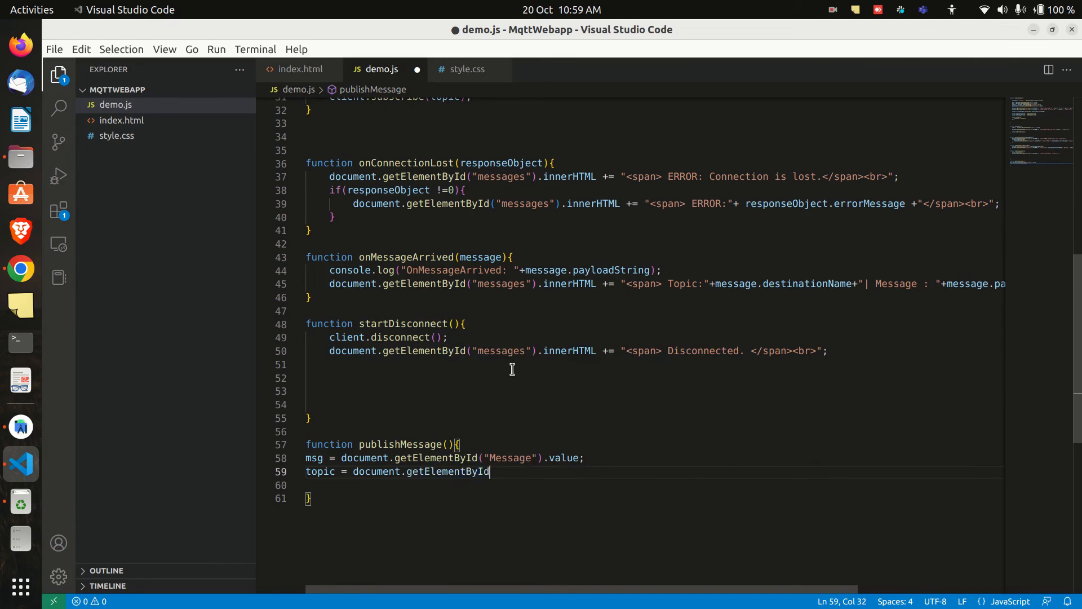
type("(\"topic_p\")")
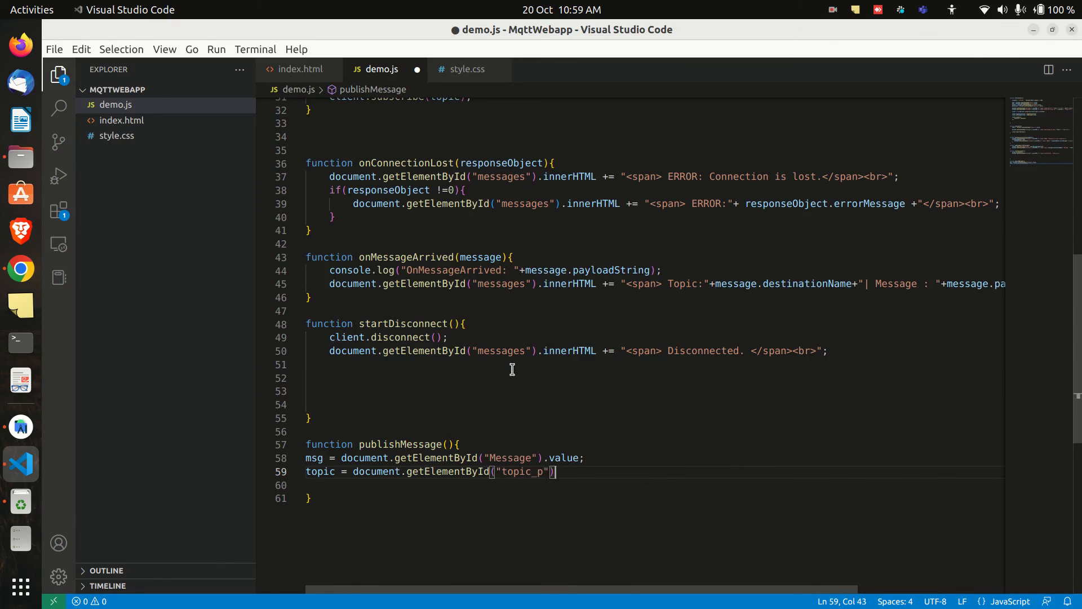
type(".value;")
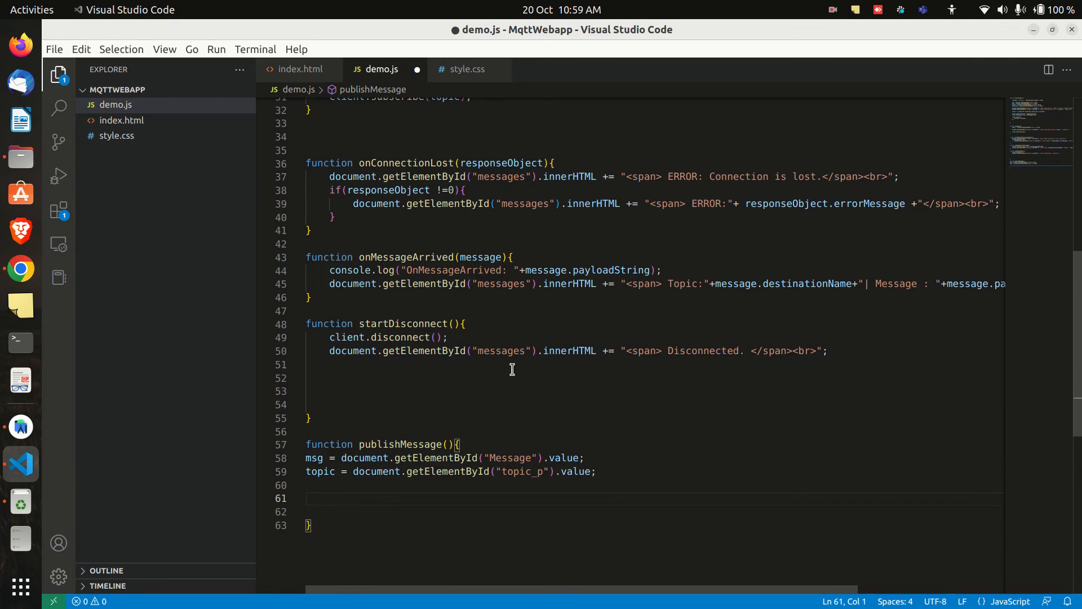
Create a new Paho.MQTT message from msg and set its destinationName to topic.
type("Message=")
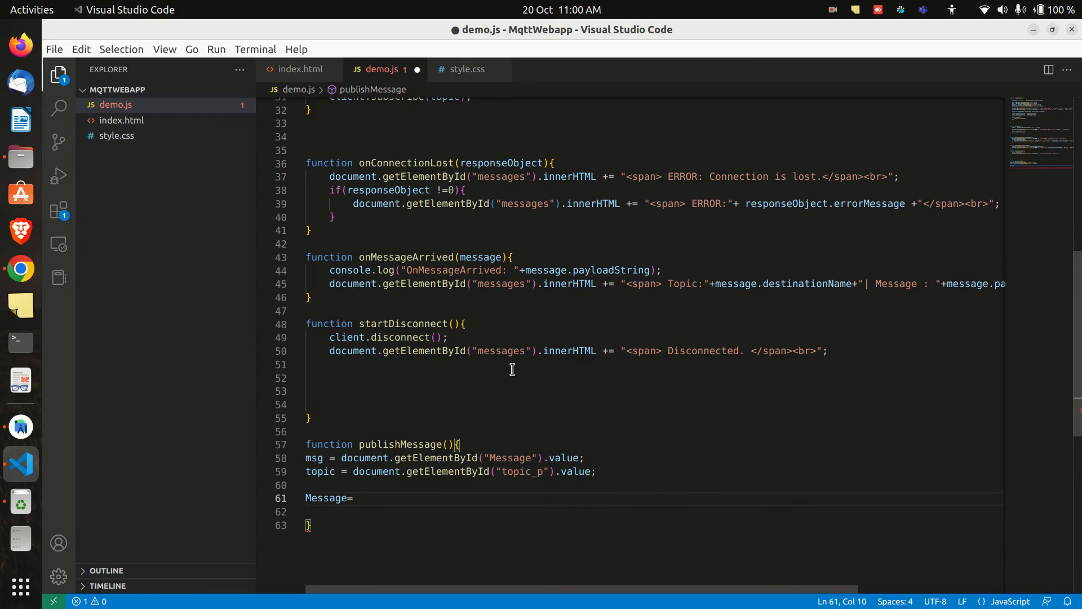
type("new Paho")
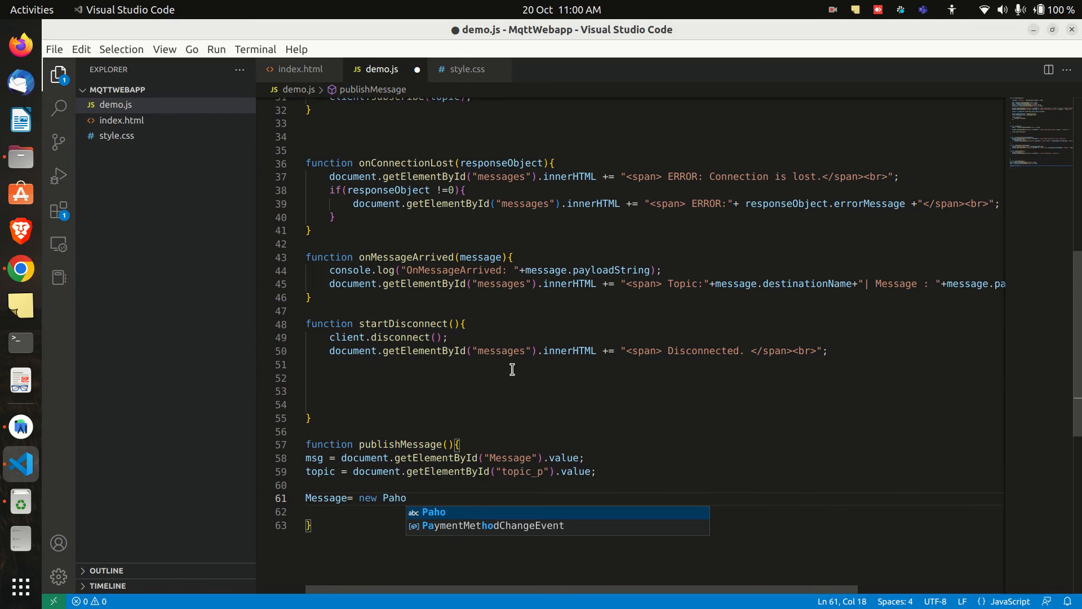
type(".MQTT.message")
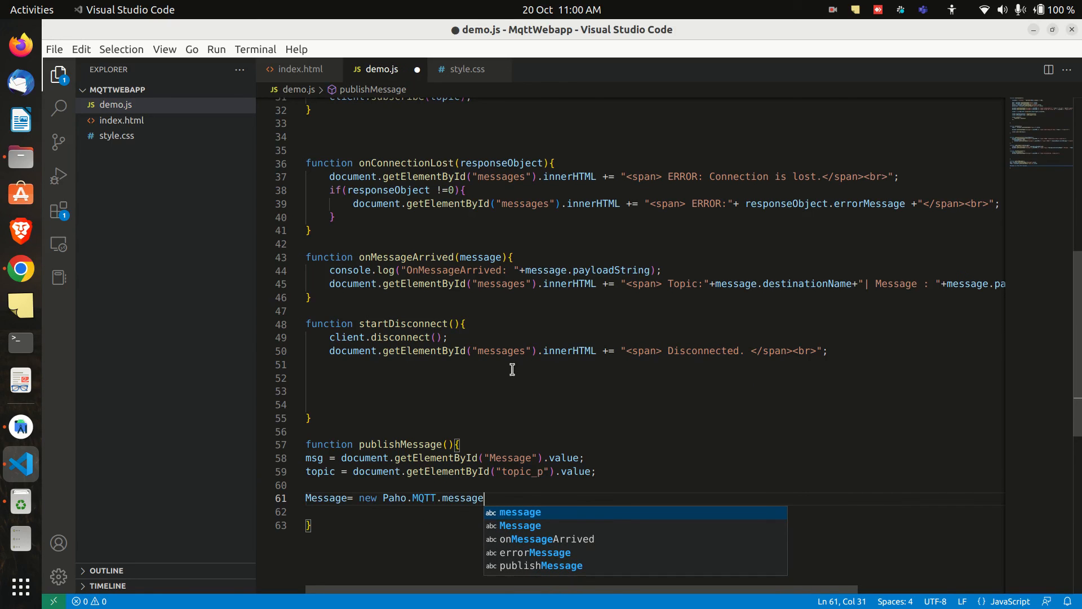
type("(msg);")
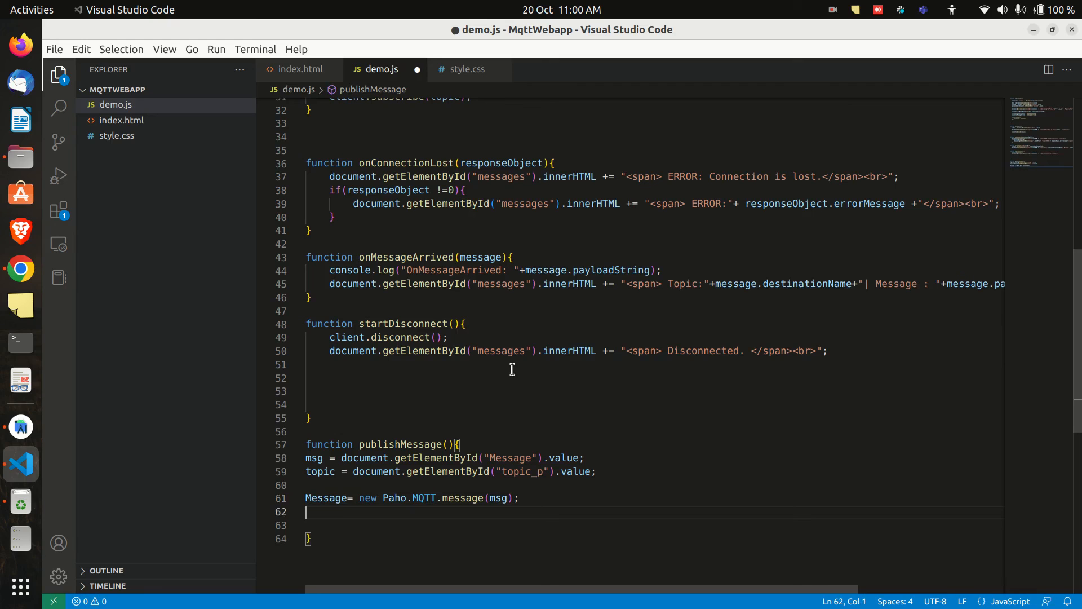
type("Message.destinationName")
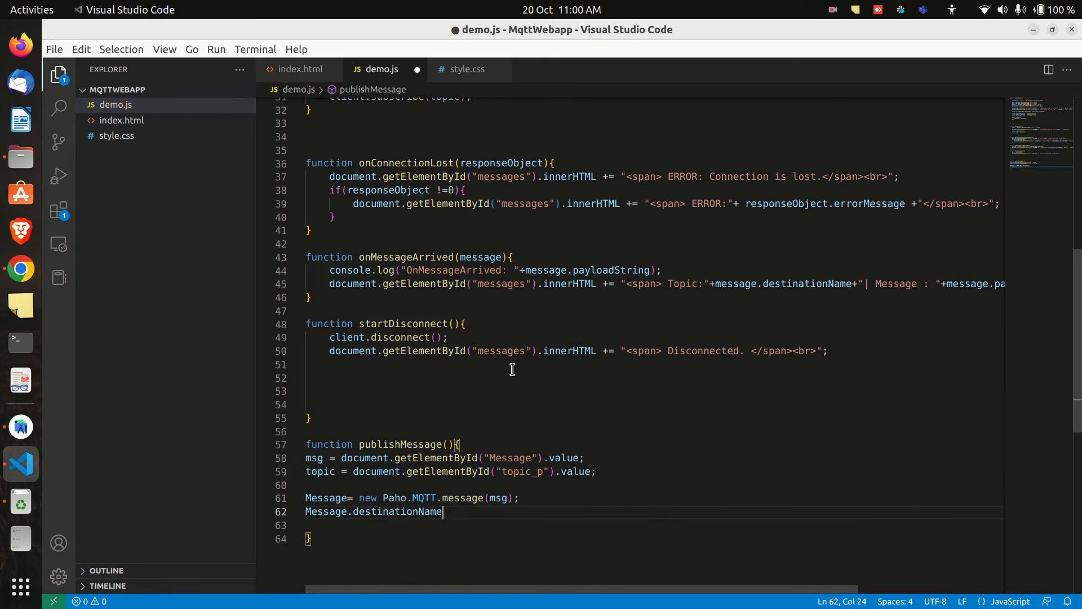
type("=")
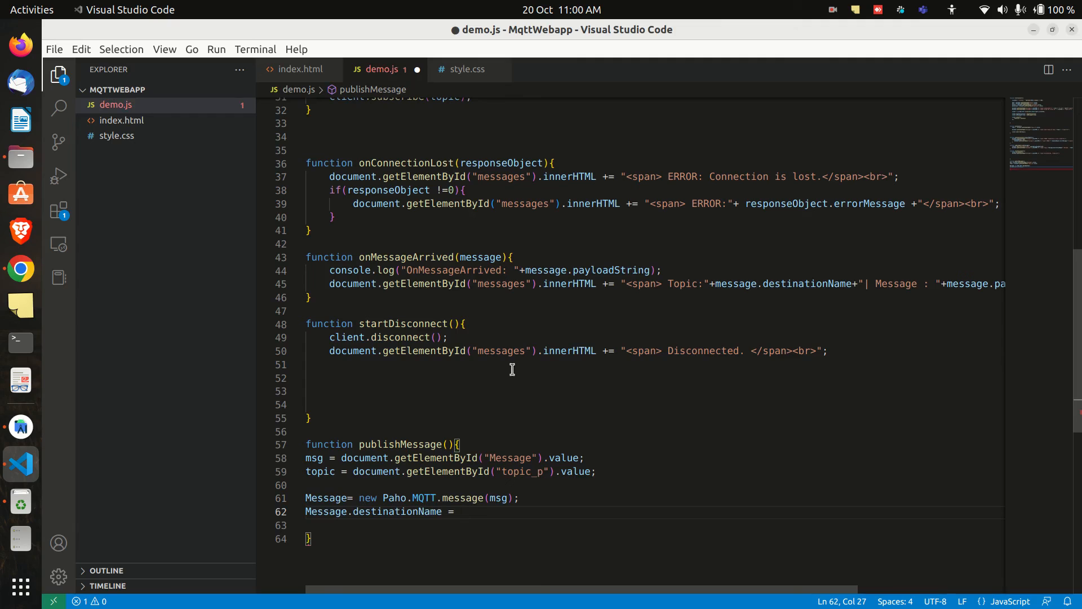
type("topic")
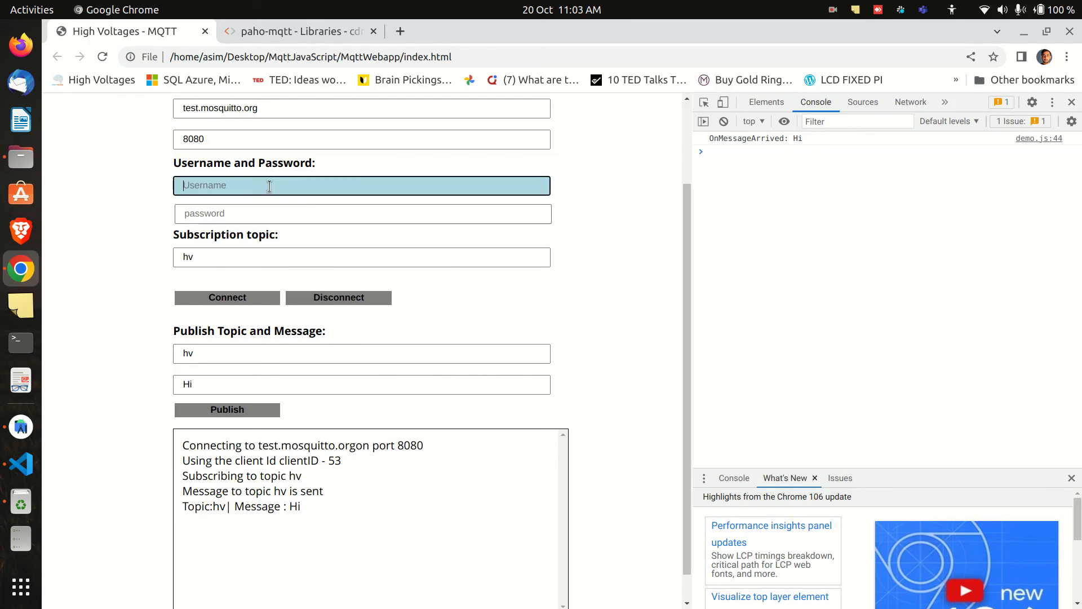
After 'Hi' on topic hv echoes back, focus the Username field.
left_click(20, 465)
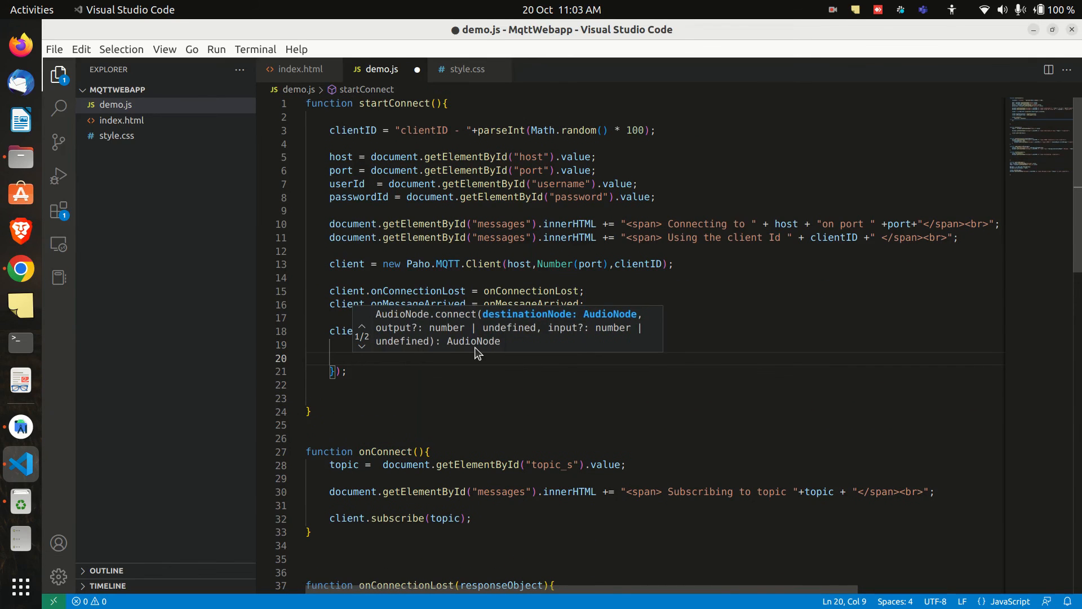
Add userName: userId and the password option to client.connect in startConnect.
type("userName:")
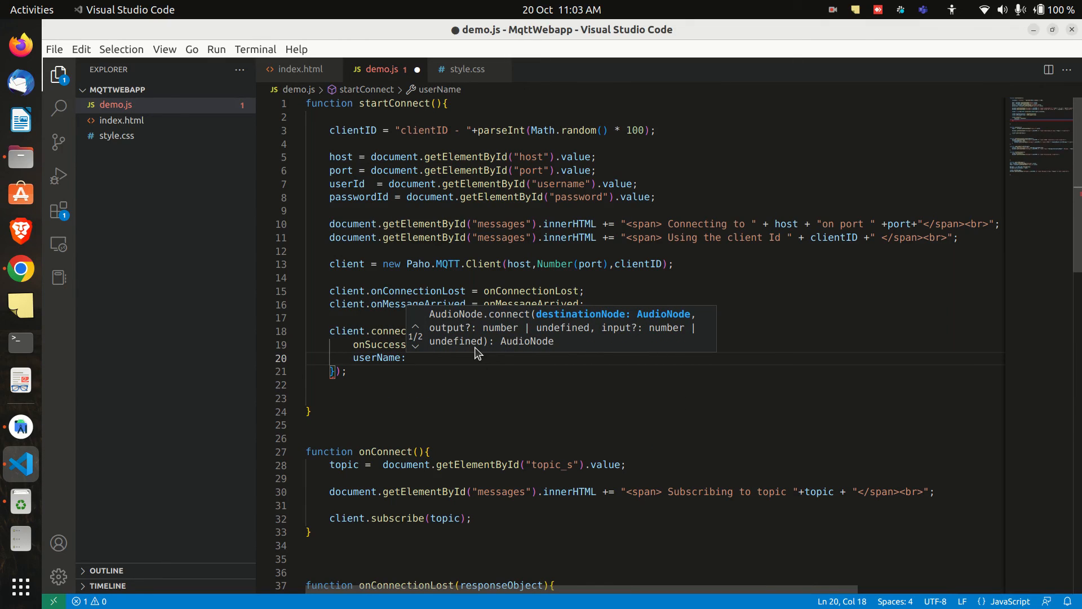
type("userId,")
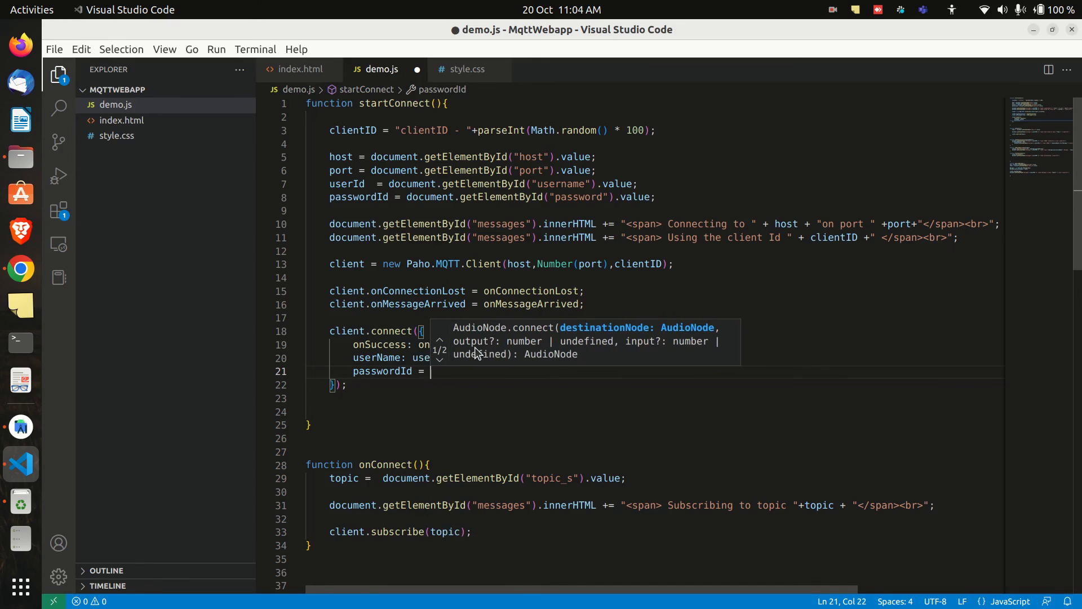
type("passwordId")
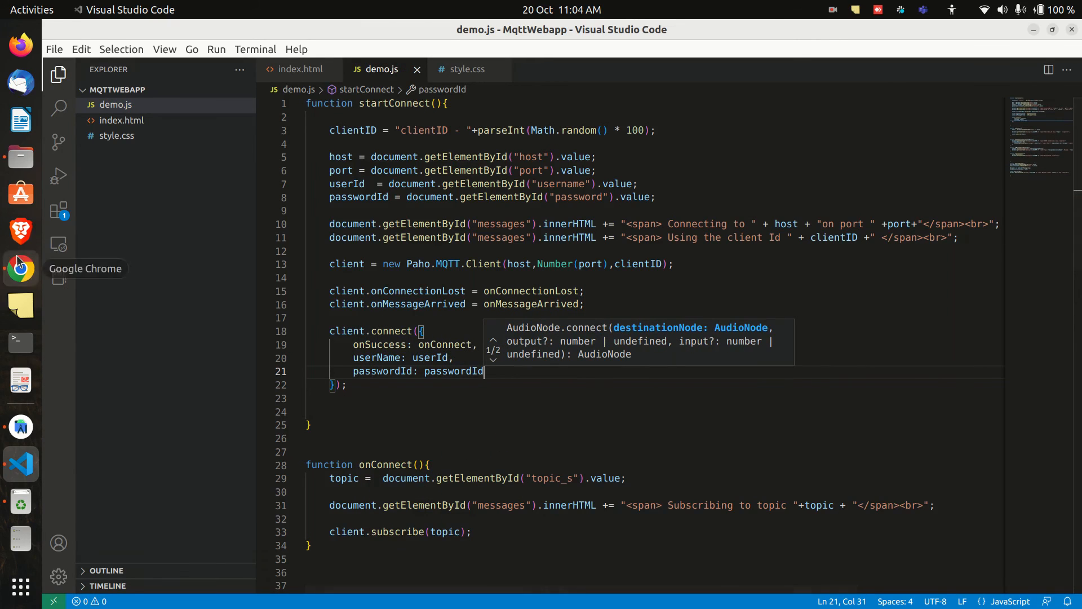
left_click(20, 268)
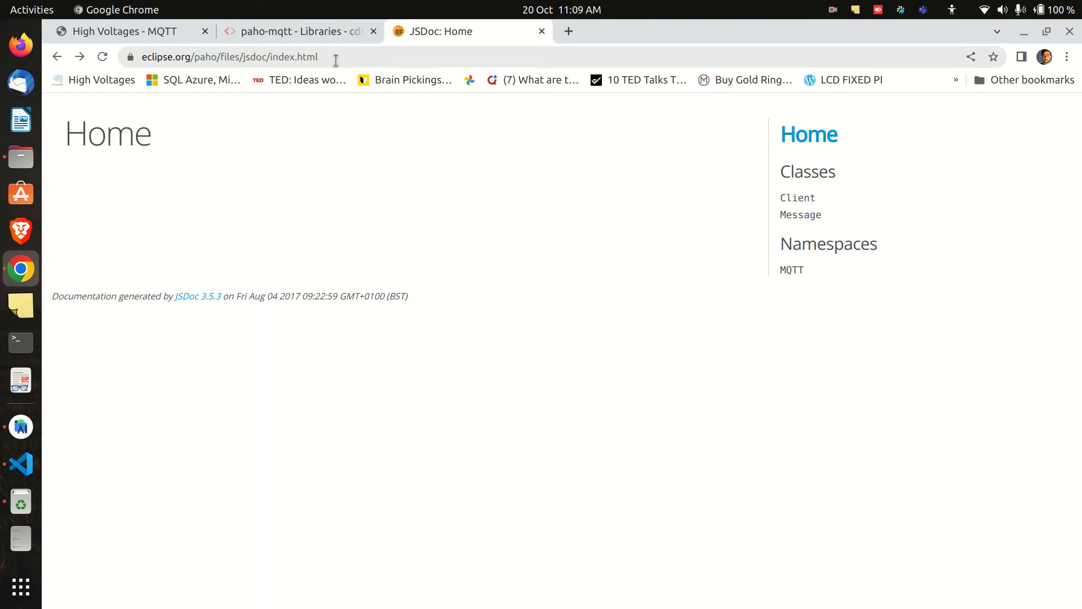
Open the Paho JSDoc Client class page listing host, port, path and clientId.
left_click(228, 56)
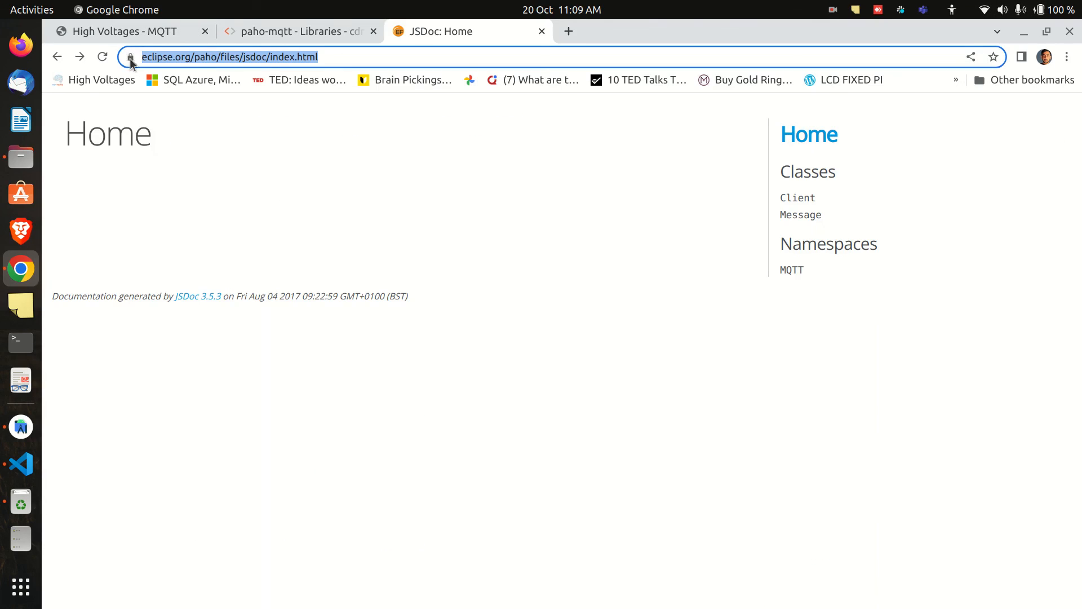
mouse_move(506, 213)
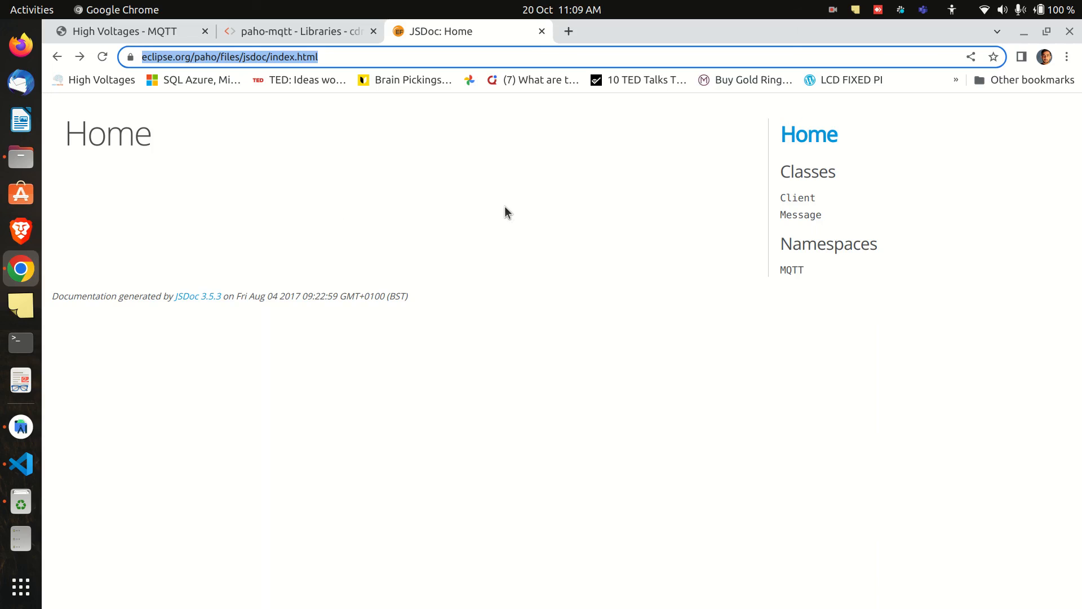
mouse_move(797, 198)
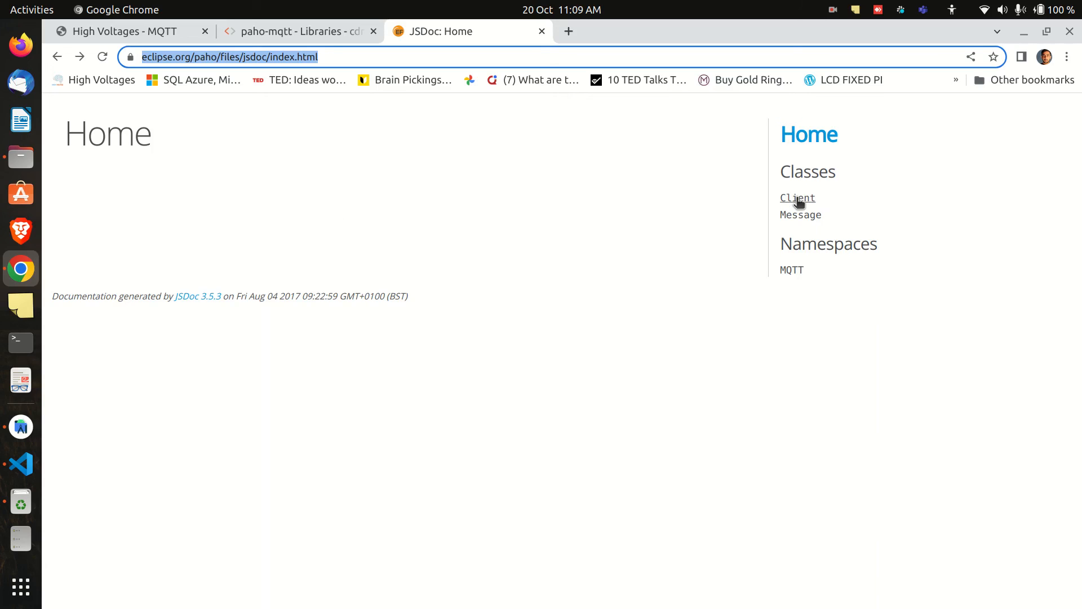
left_click(797, 198)
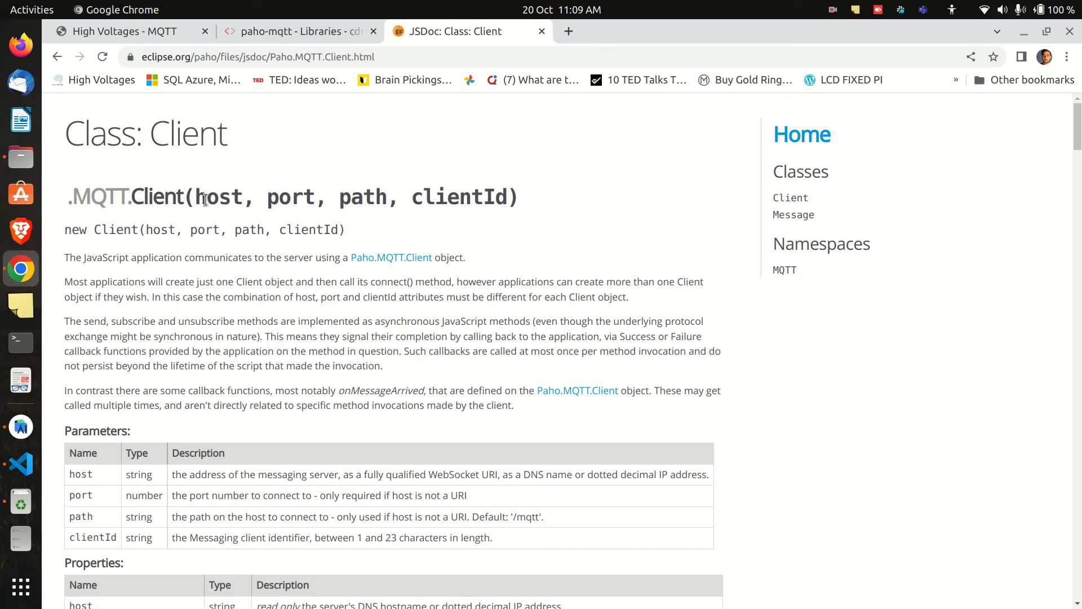
mouse_move(461, 203)
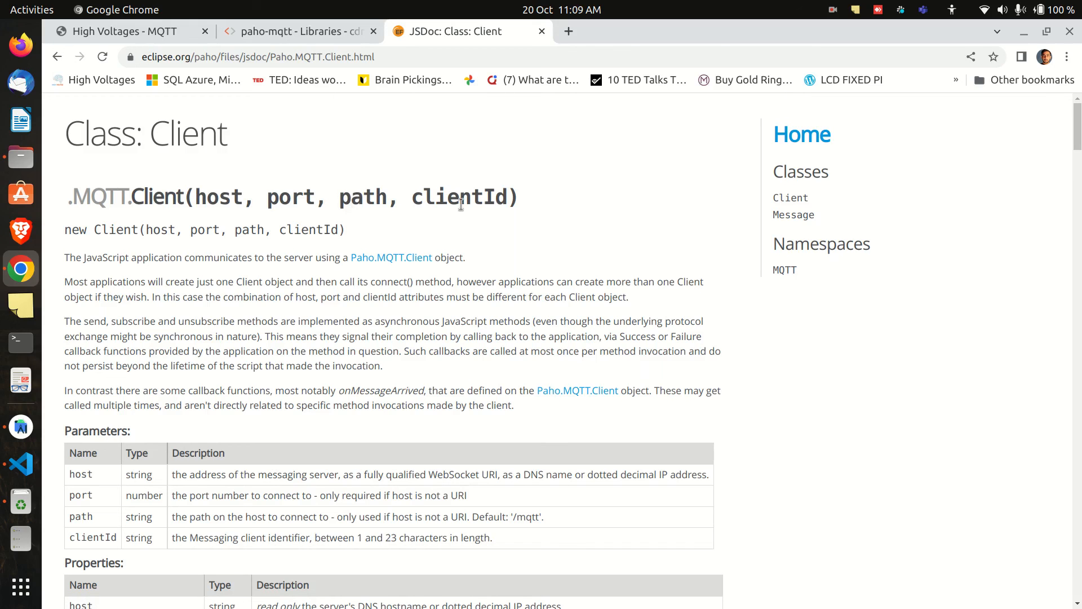
left_click(21, 463)
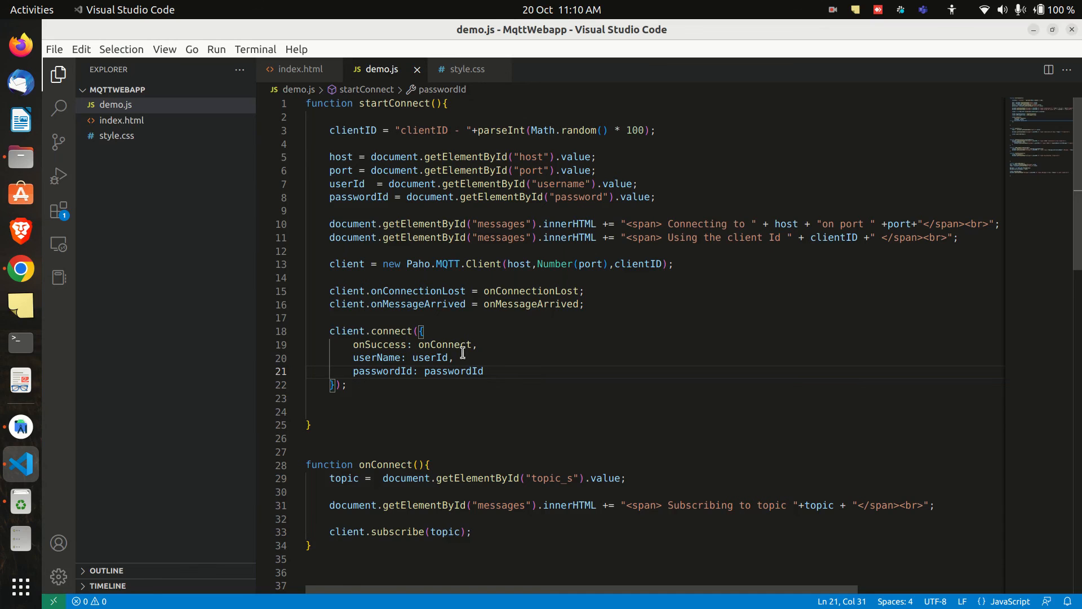
mouse_move(394, 331)
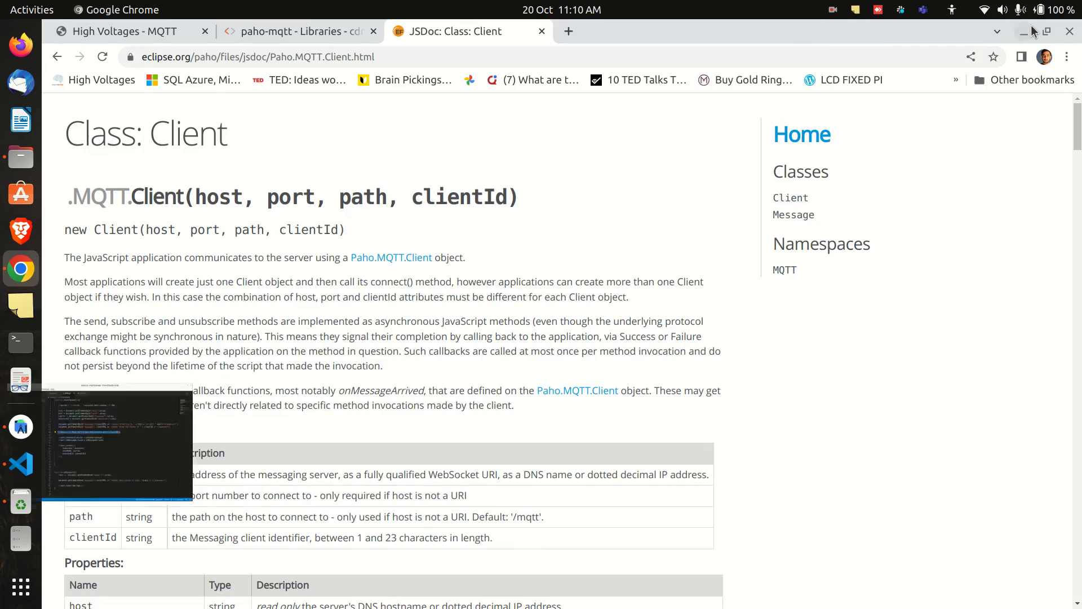
Scroll past onConnectionLost to the connect() options table with timeout and userName.
scroll("down", 3)
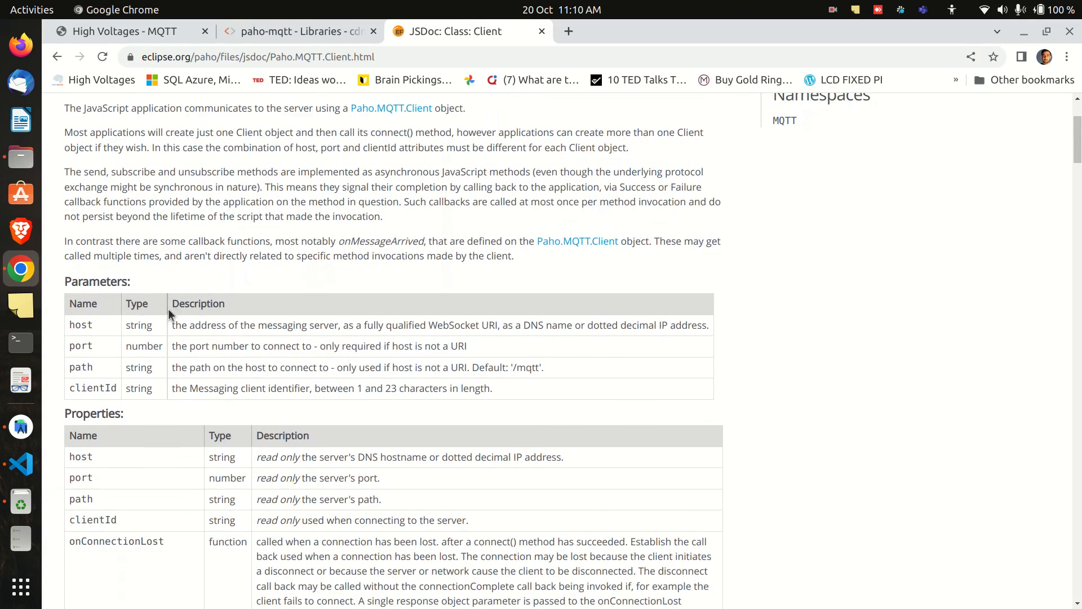
scroll("down", 3)
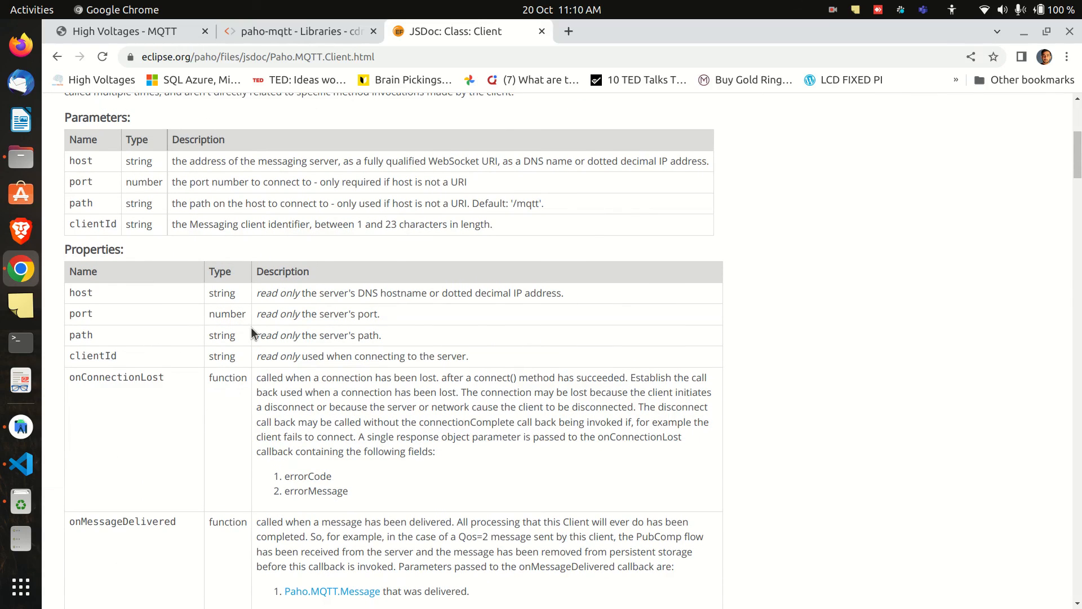
scroll("down", 3)
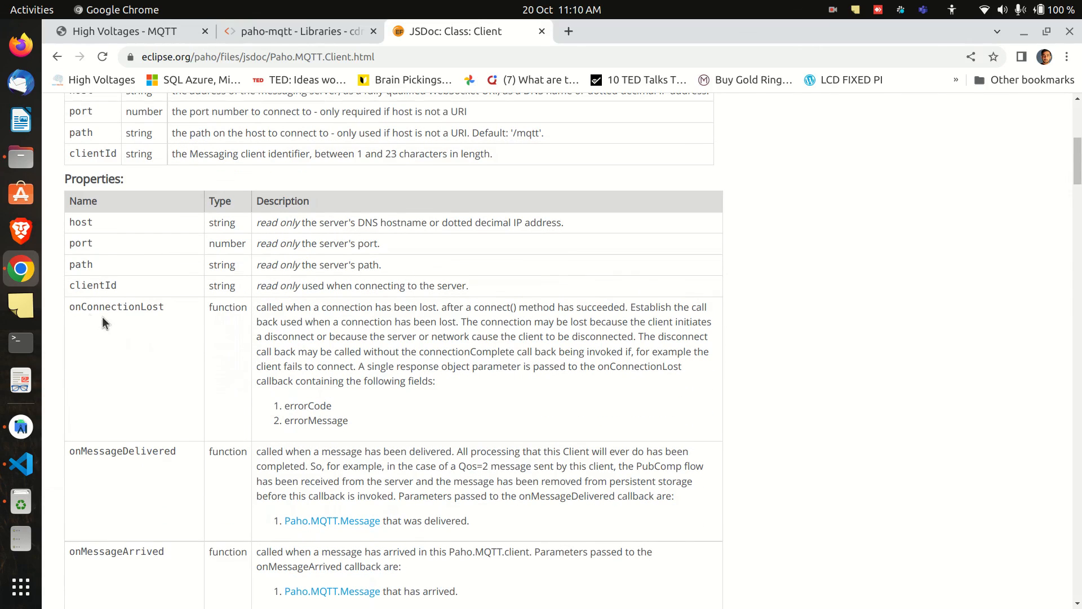
double_click(116, 307)
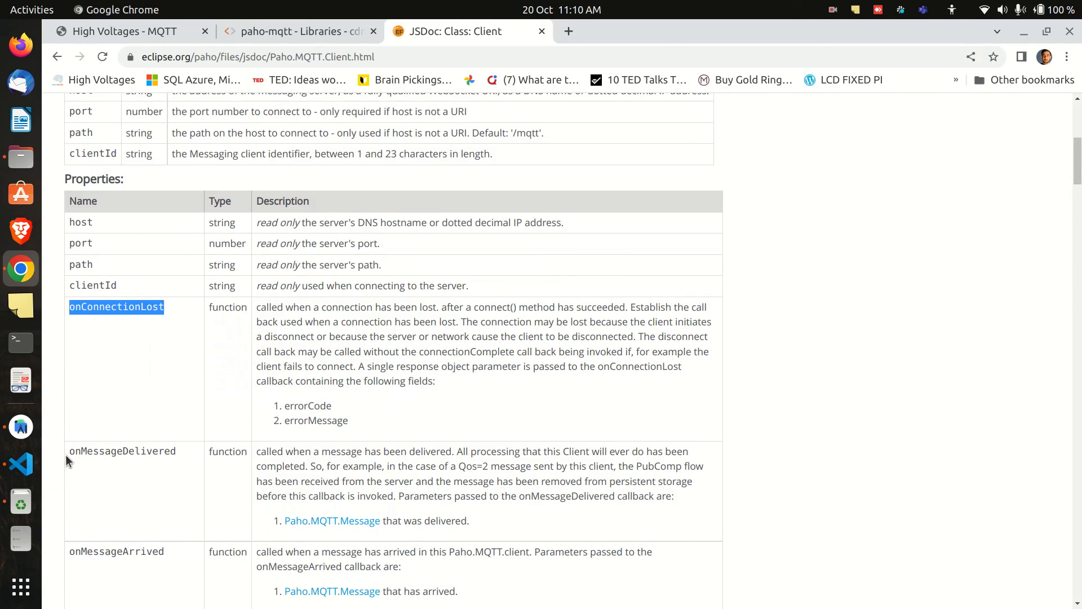
scroll("down", 3)
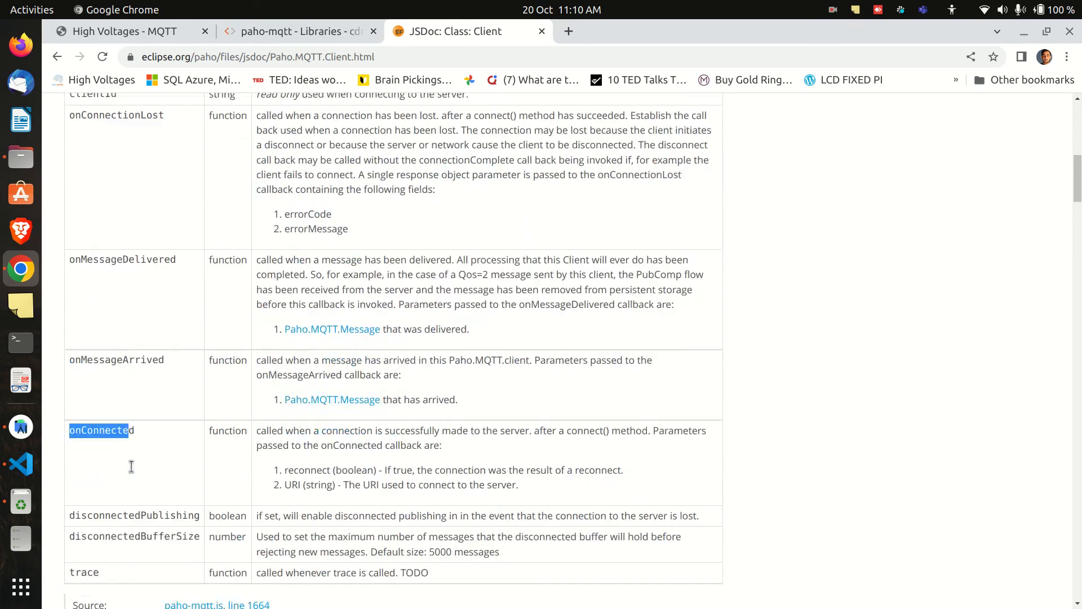
scroll("down", 3)
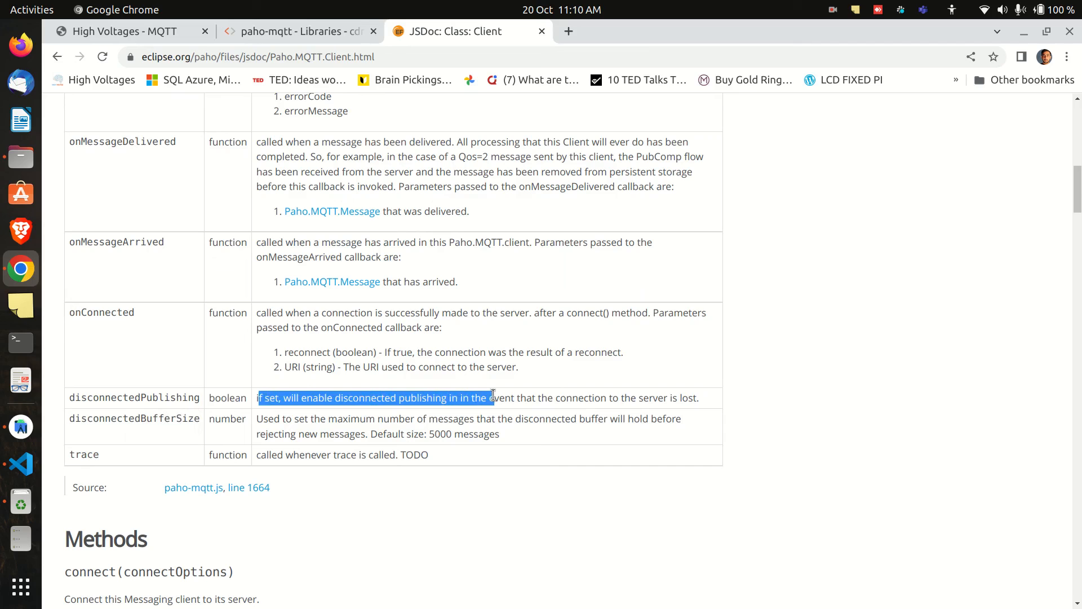
scroll("down", 3)
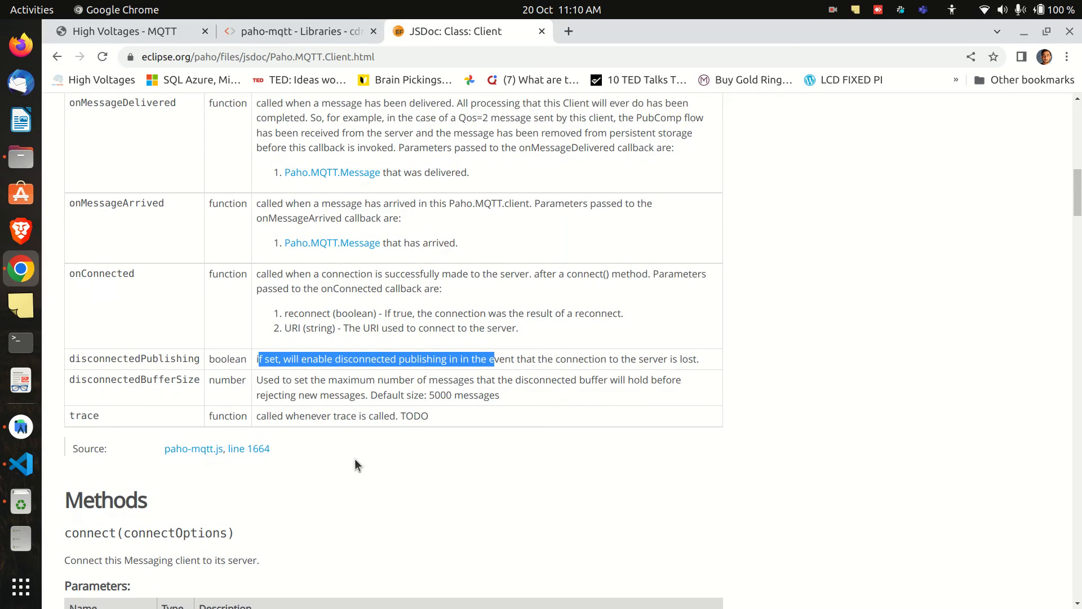
scroll("down", 3)
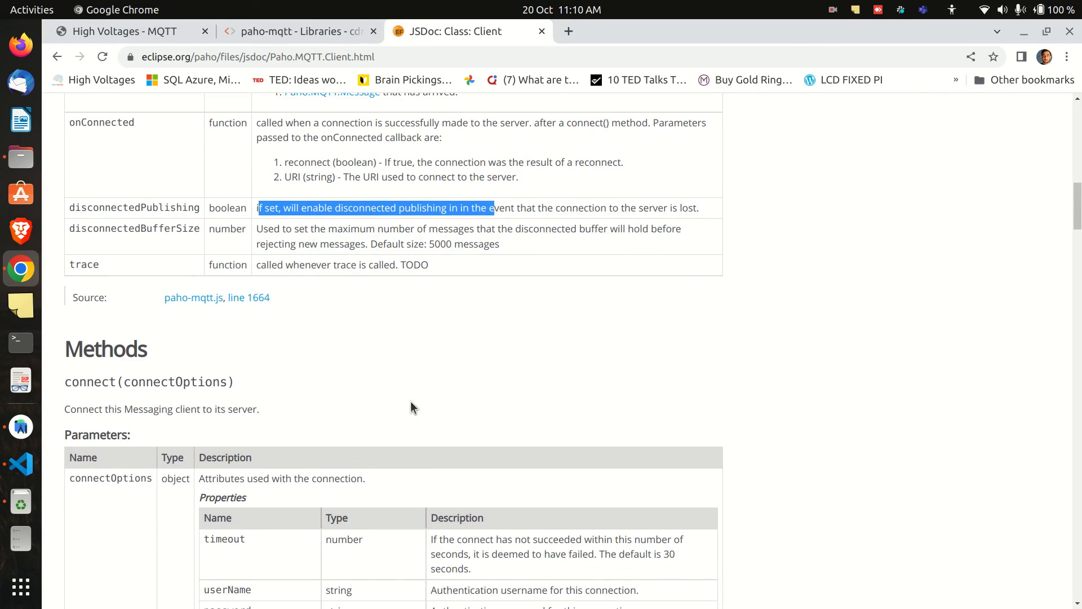